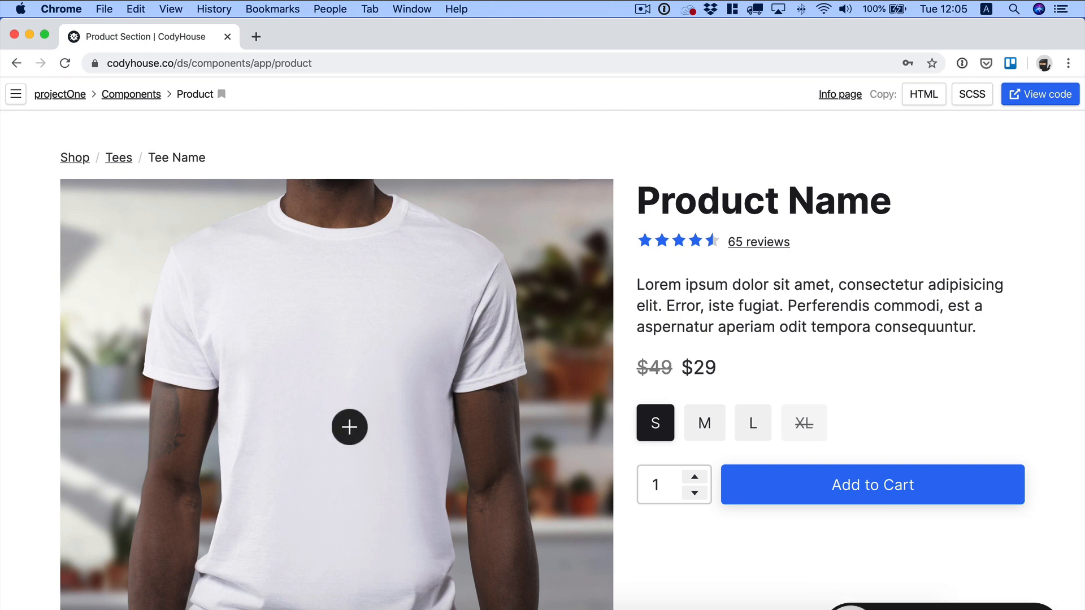
Browse the product demo and switch the selected size from M to L
scroll(down, 3)
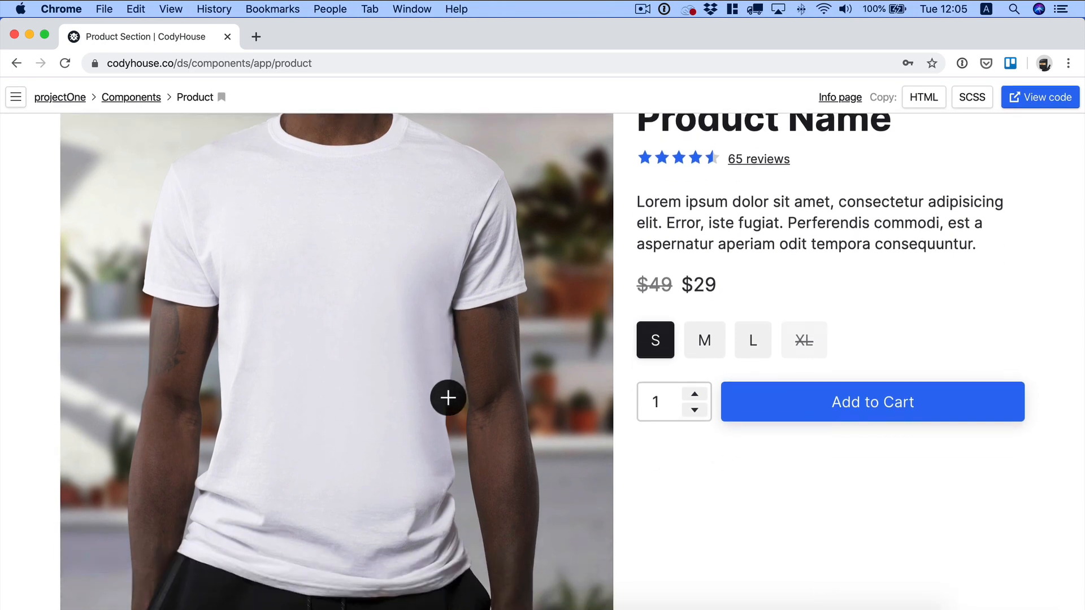
scroll(up, 3)
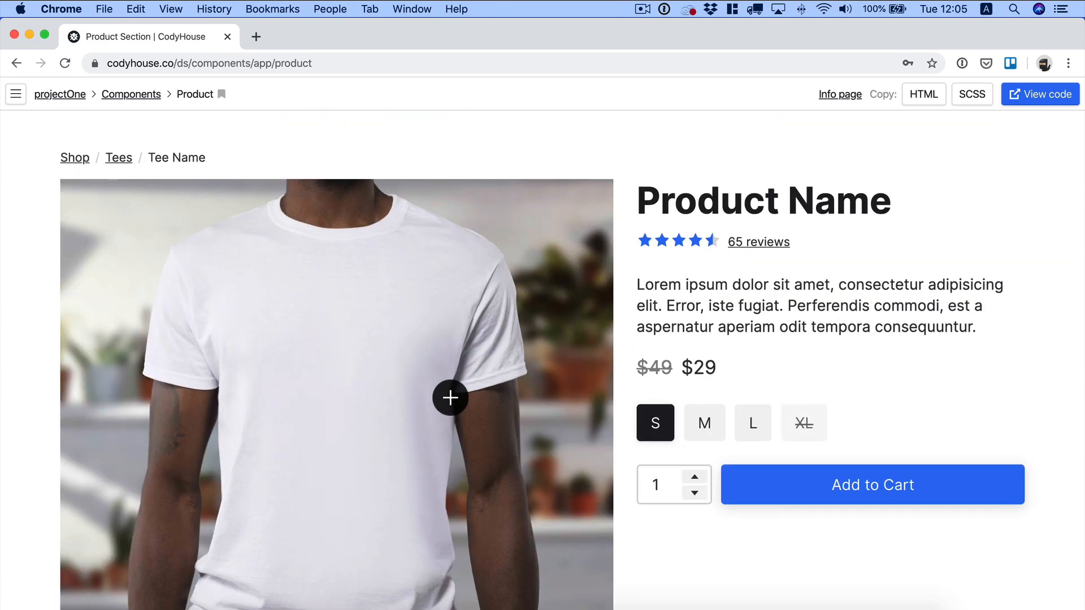
scroll(down, 3)
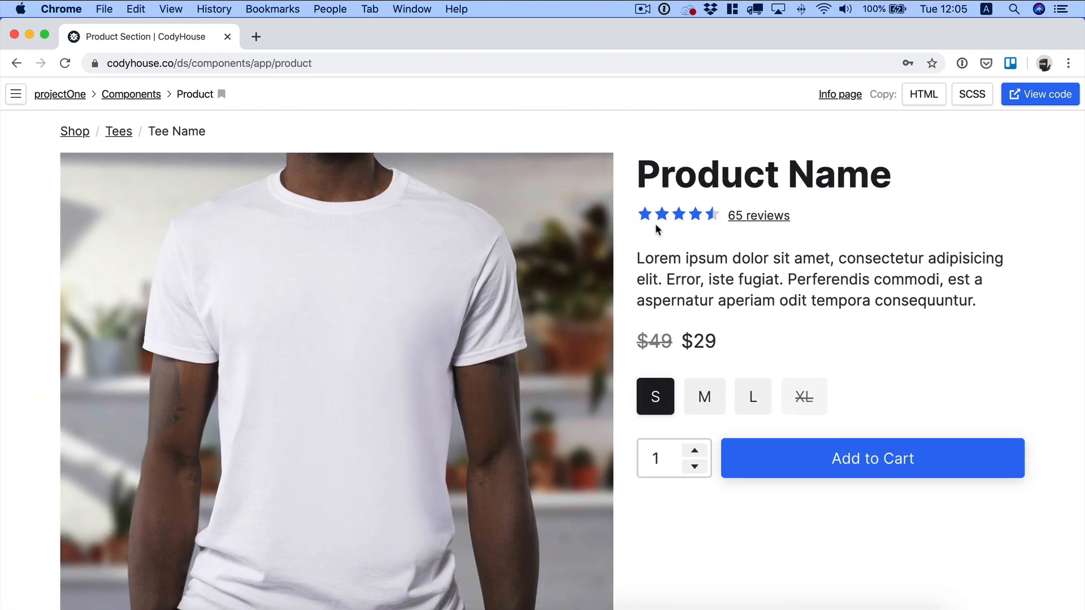
click(704, 396)
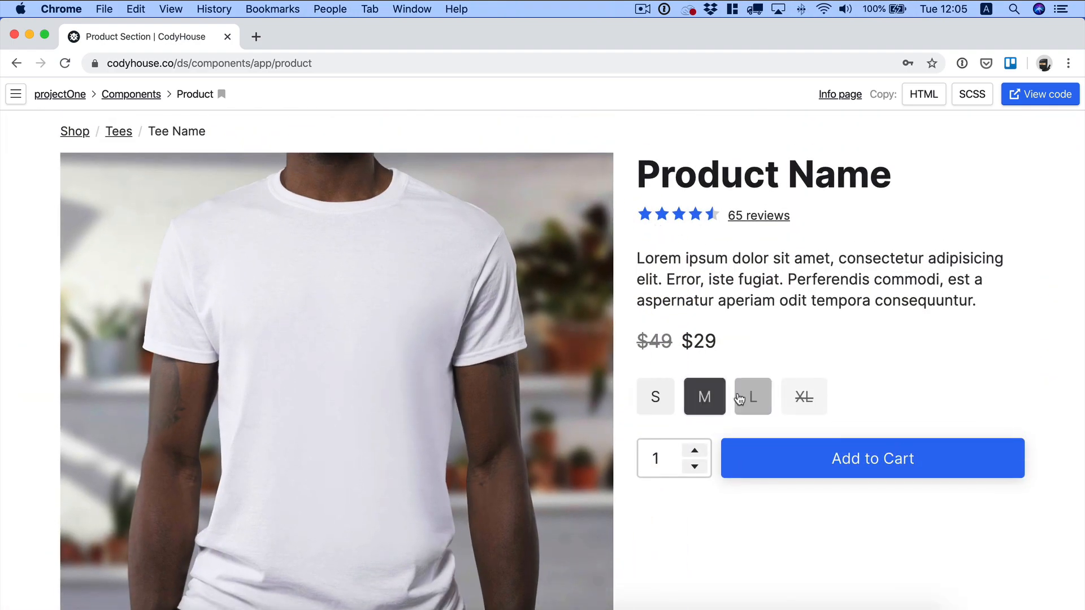
click(752, 397)
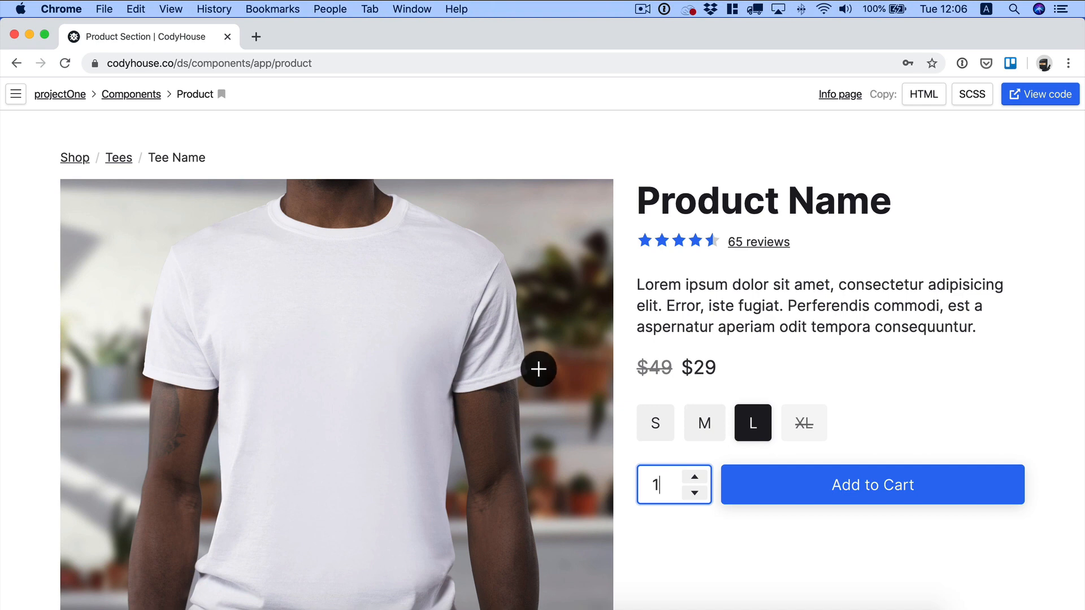
click(1040, 94)
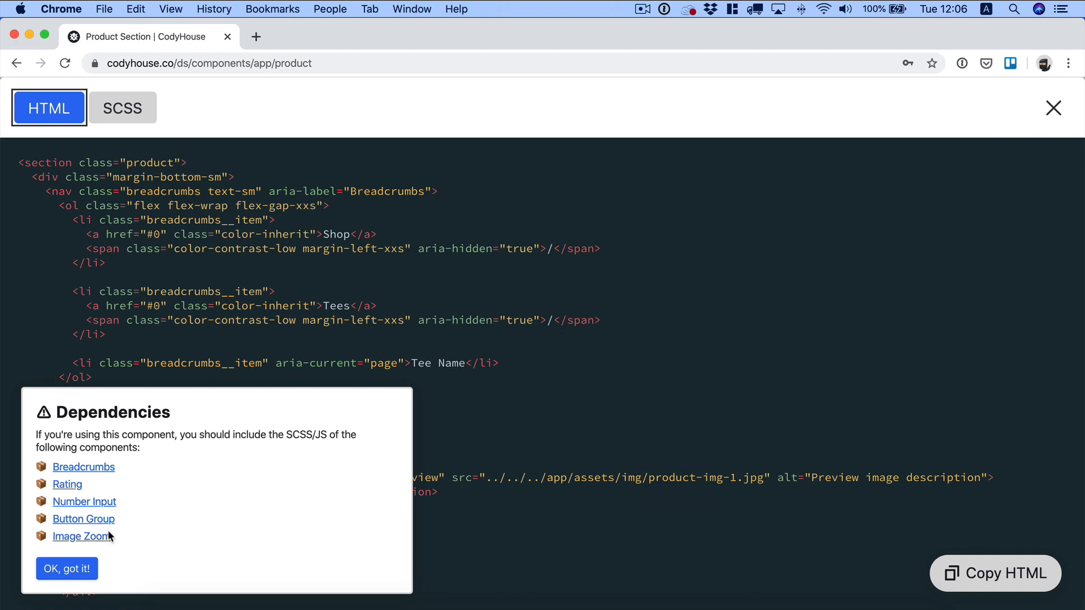
click(66, 568)
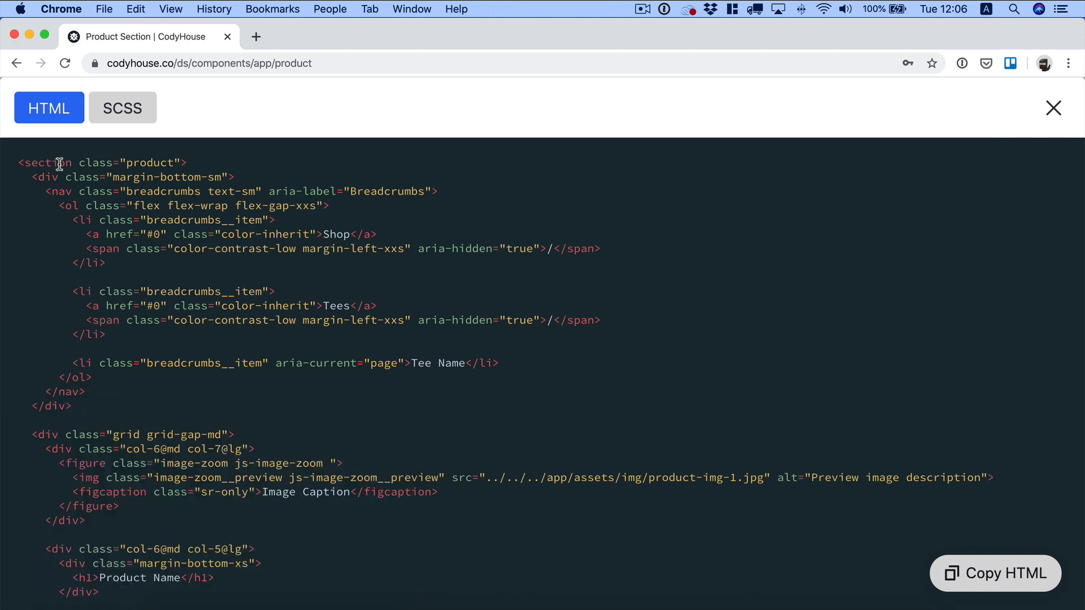
click(122, 109)
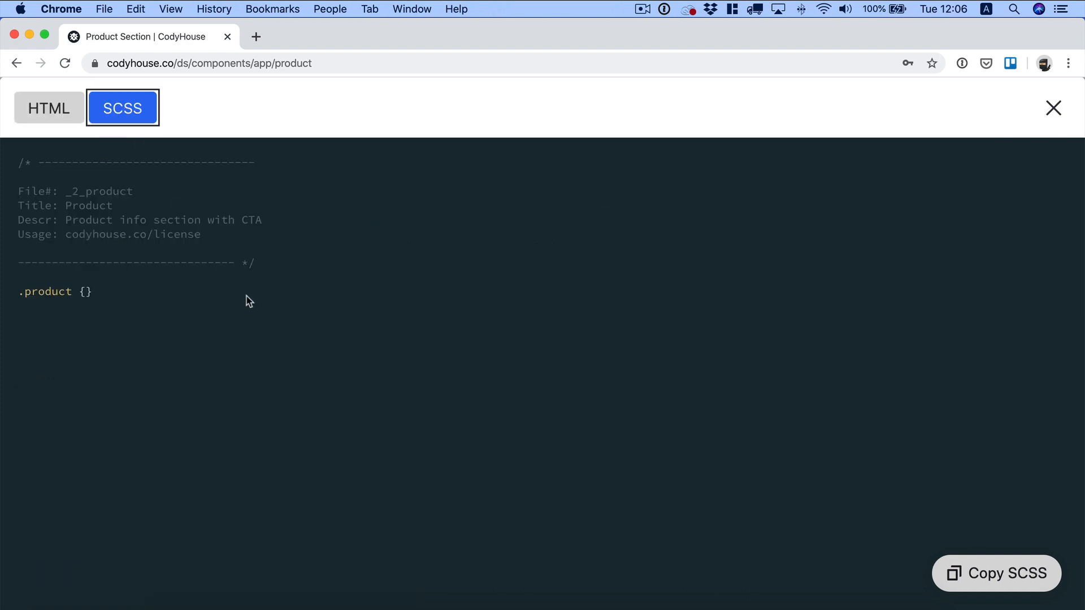
mouse_move(155, 295)
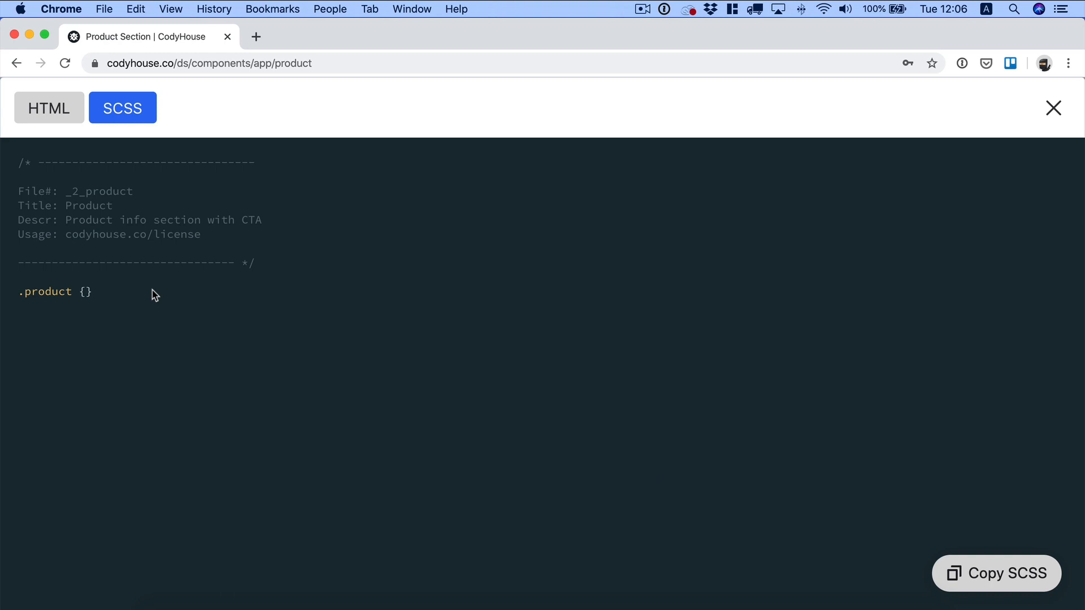
mouse_move(1030, 128)
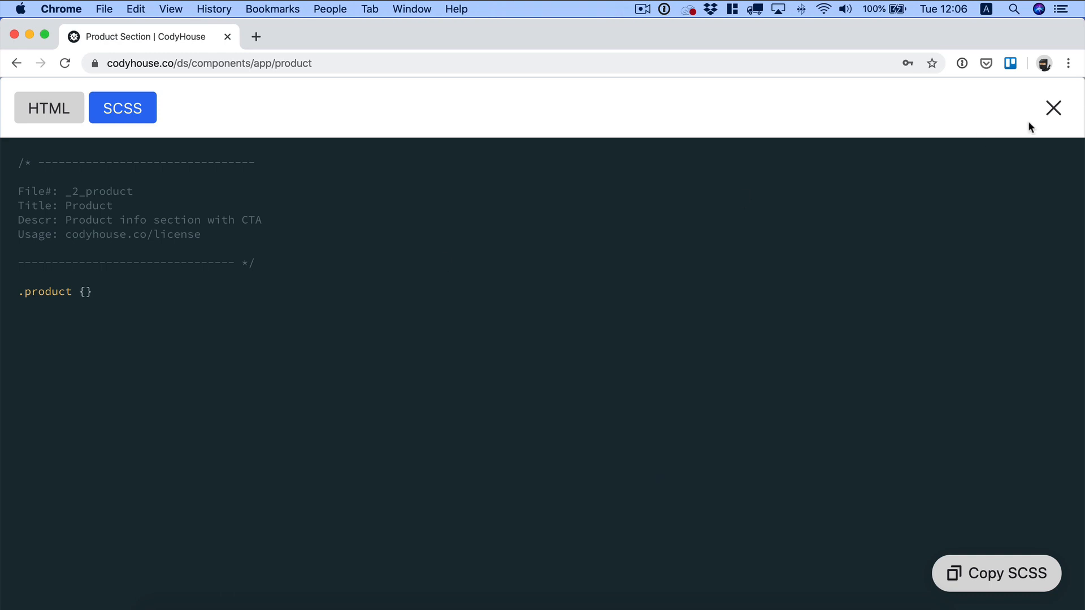
click(1052, 107)
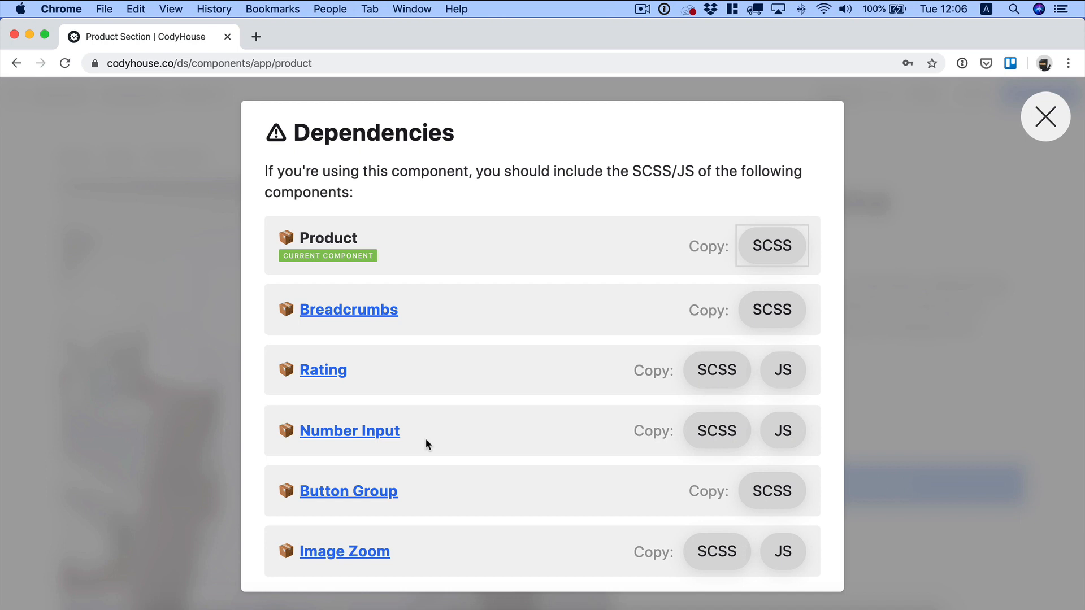
click(1044, 116)
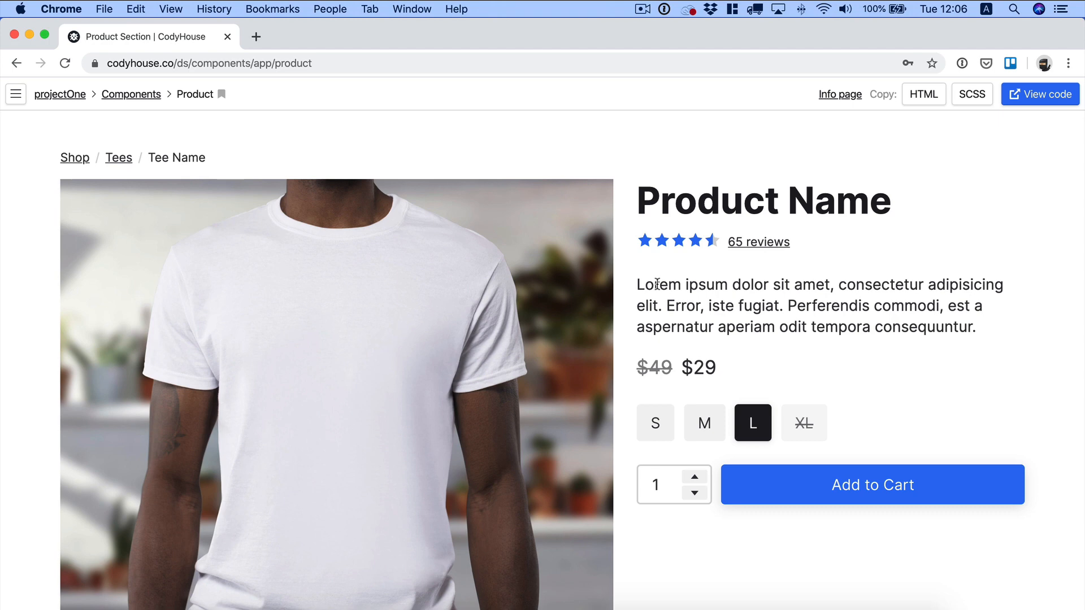
mouse_move(720, 259)
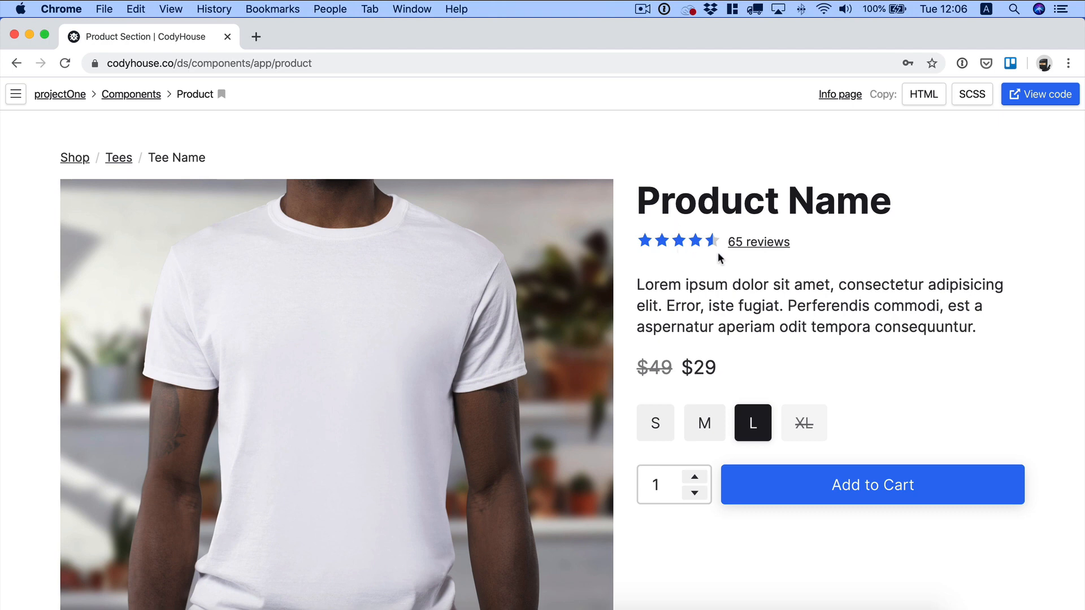
mouse_move(710, 303)
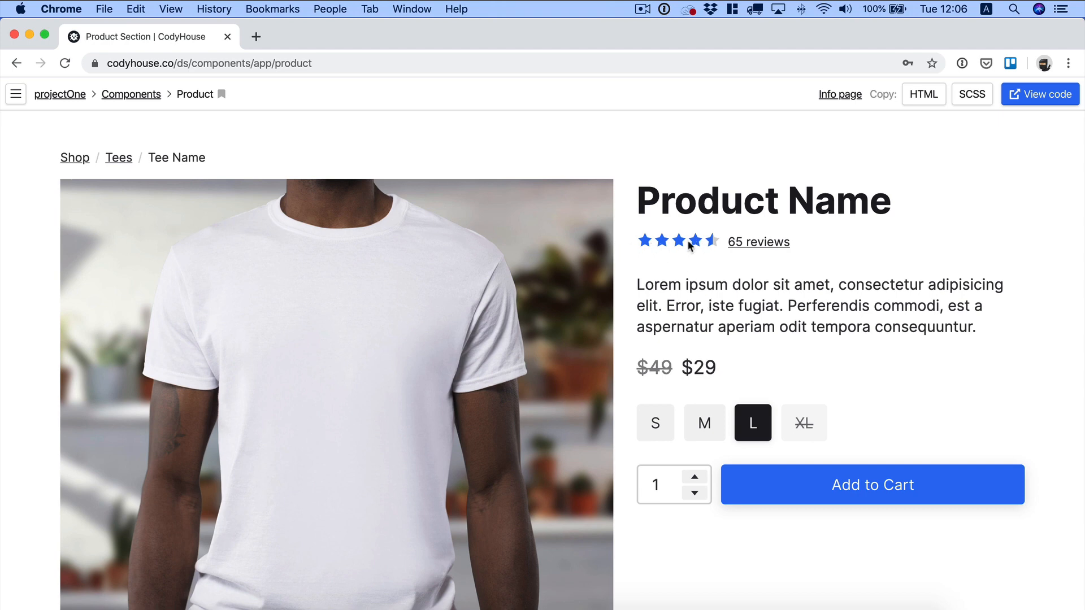
mouse_move(683, 325)
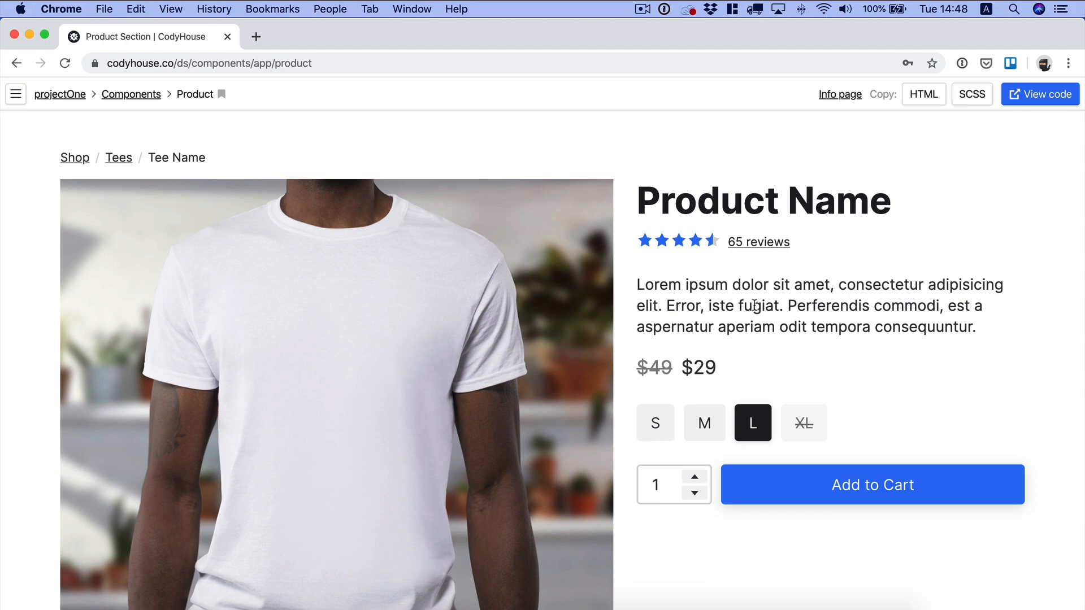
mouse_move(443, 146)
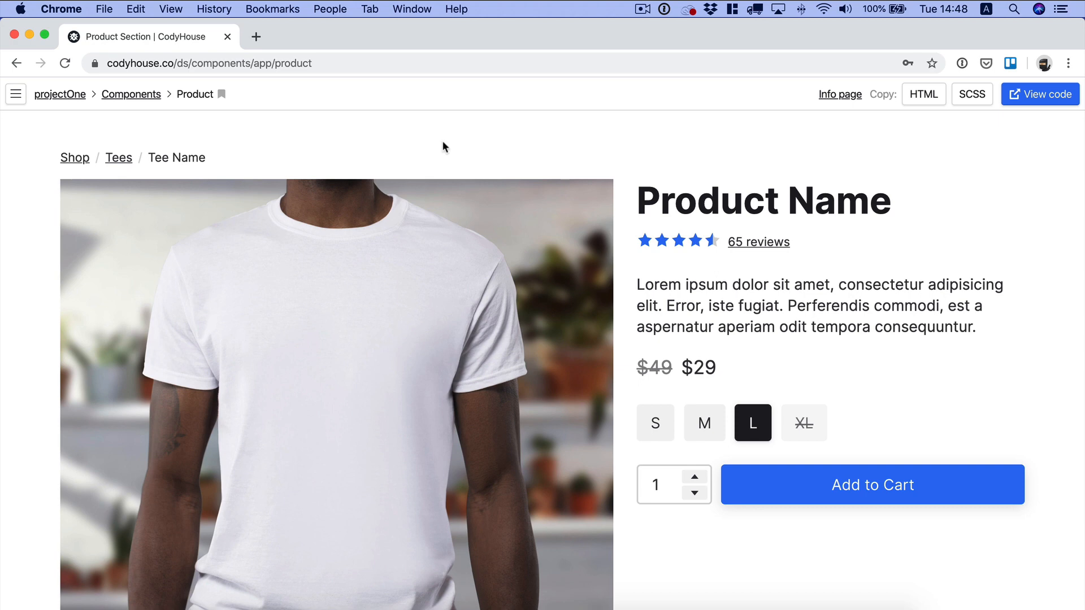
Filter projectOne to saved components and download it via Export Project
click(131, 94)
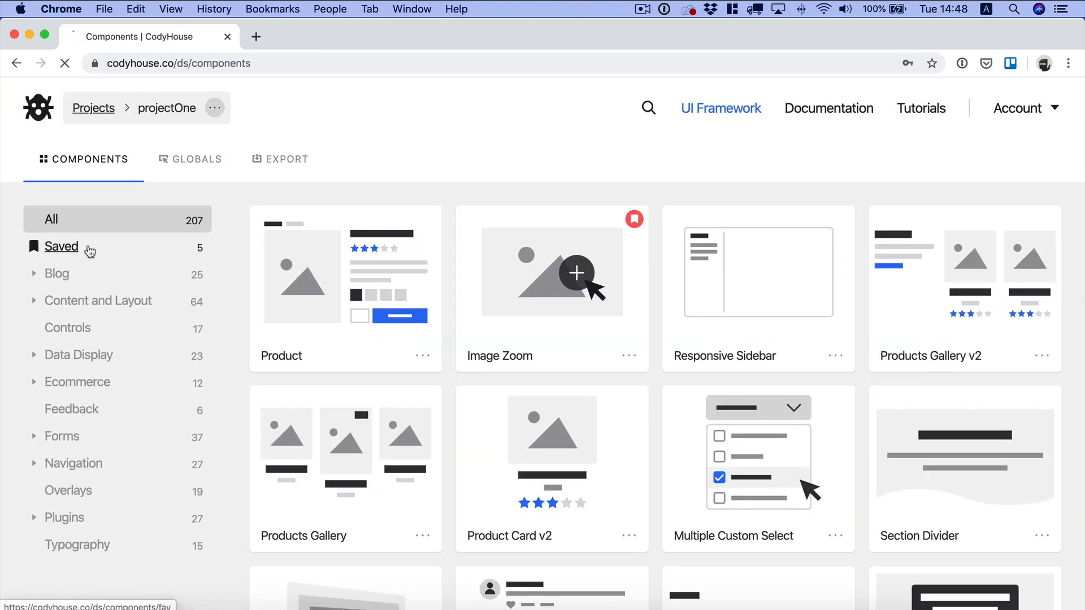
click(61, 247)
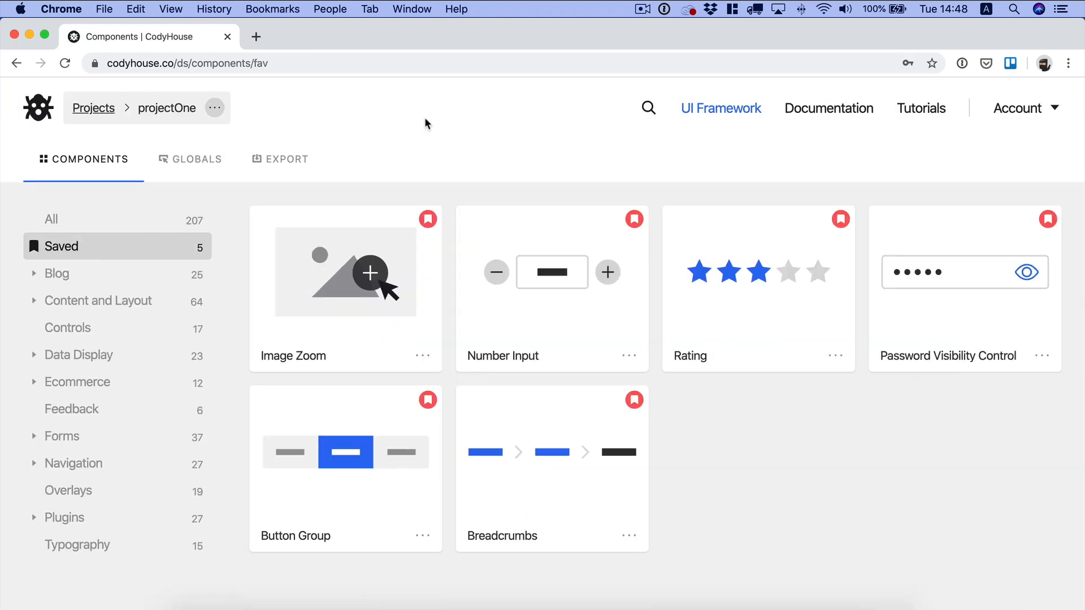
mouse_move(280, 159)
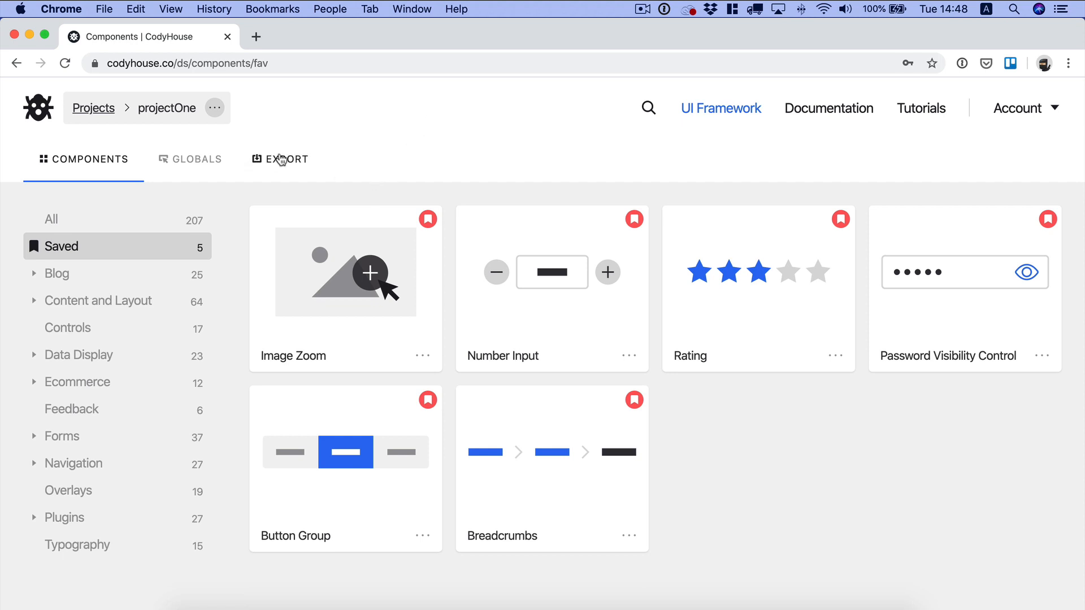
click(280, 160)
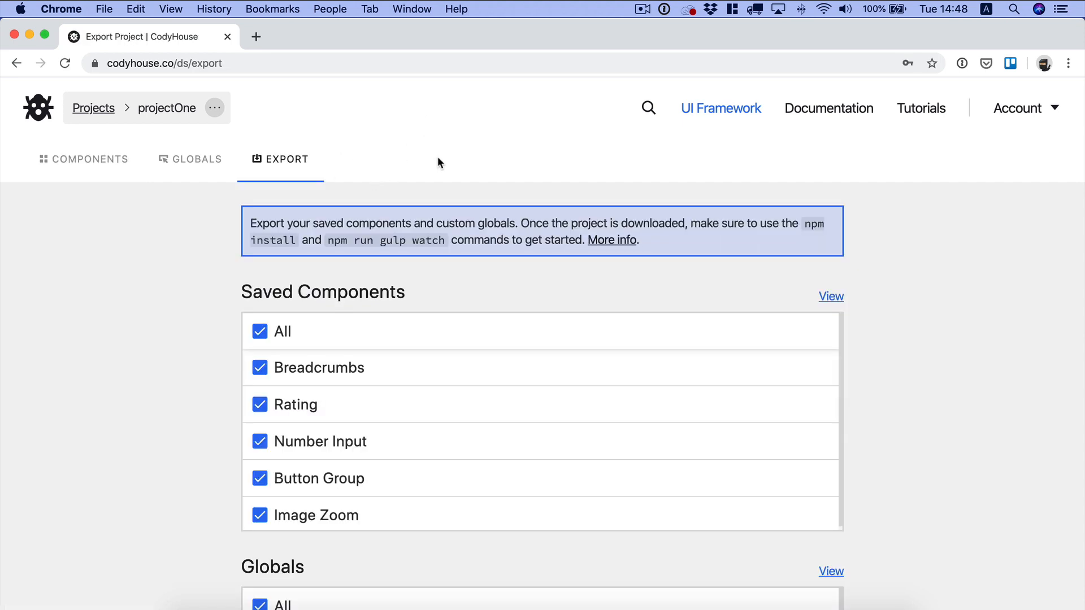
mouse_move(193, 322)
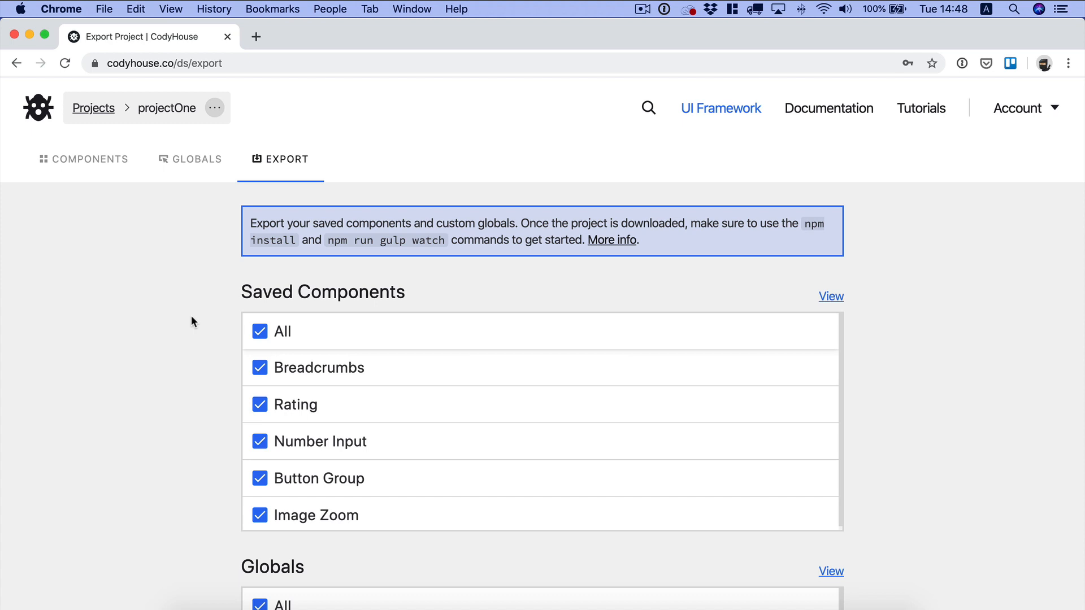
scroll(down, 3)
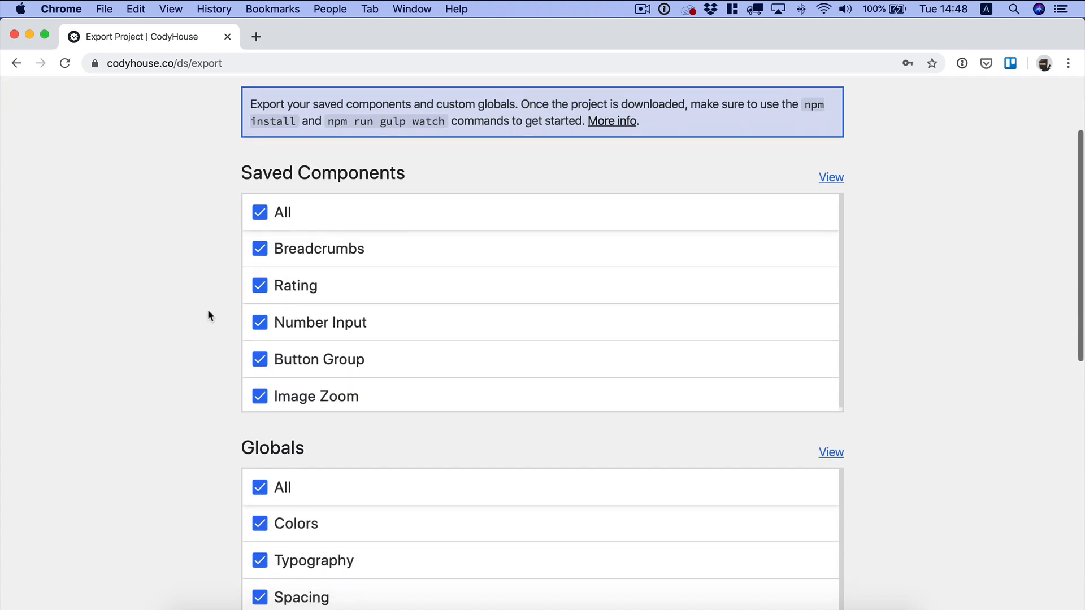
scroll(down, 3)
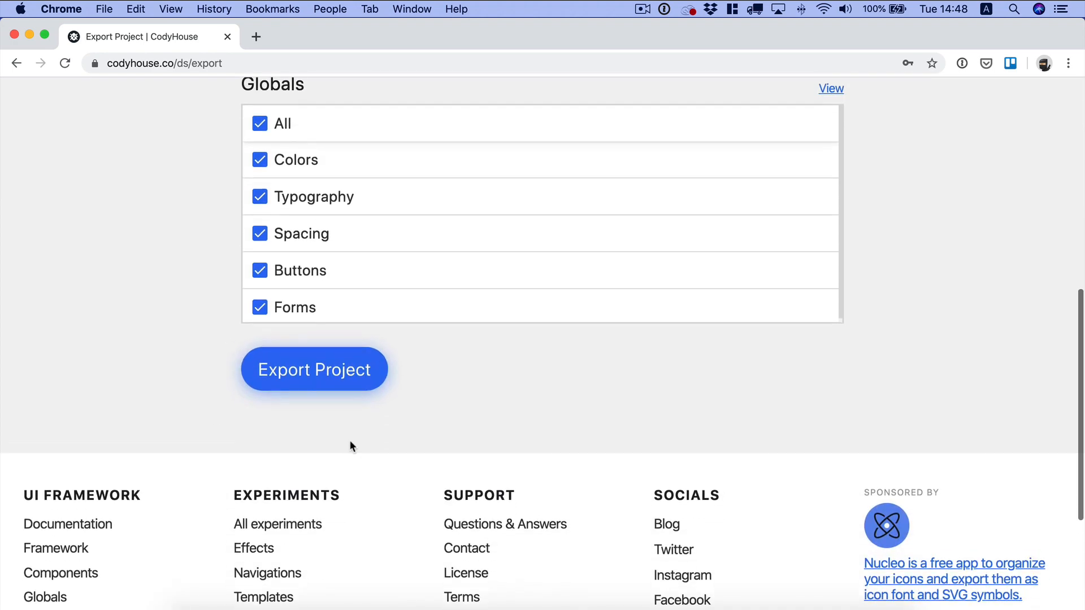
click(313, 368)
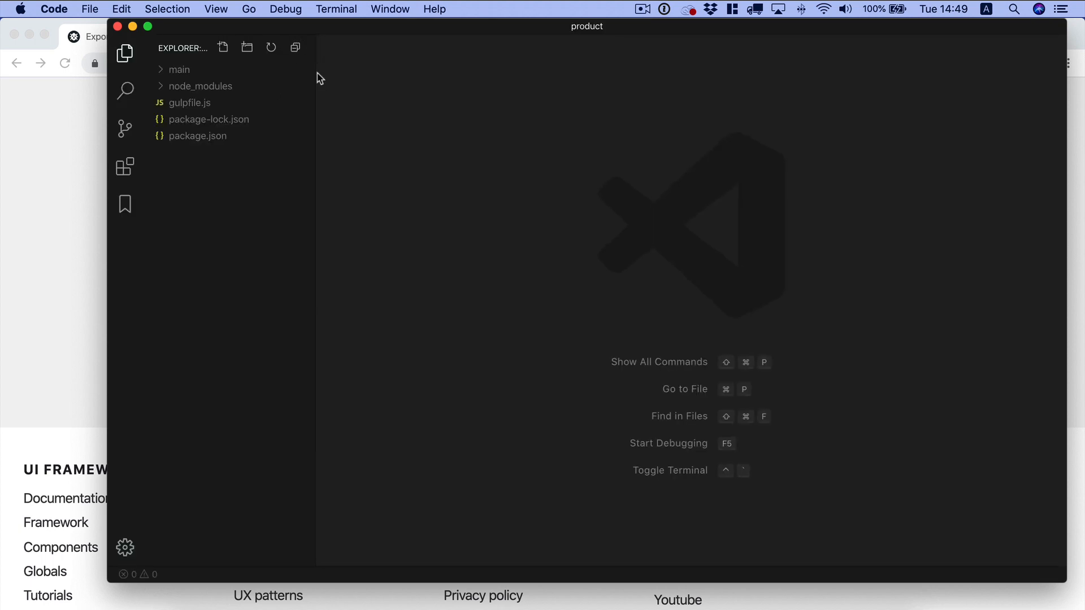
Expand main > assets to reveal the css/components and js/components files
click(180, 69)
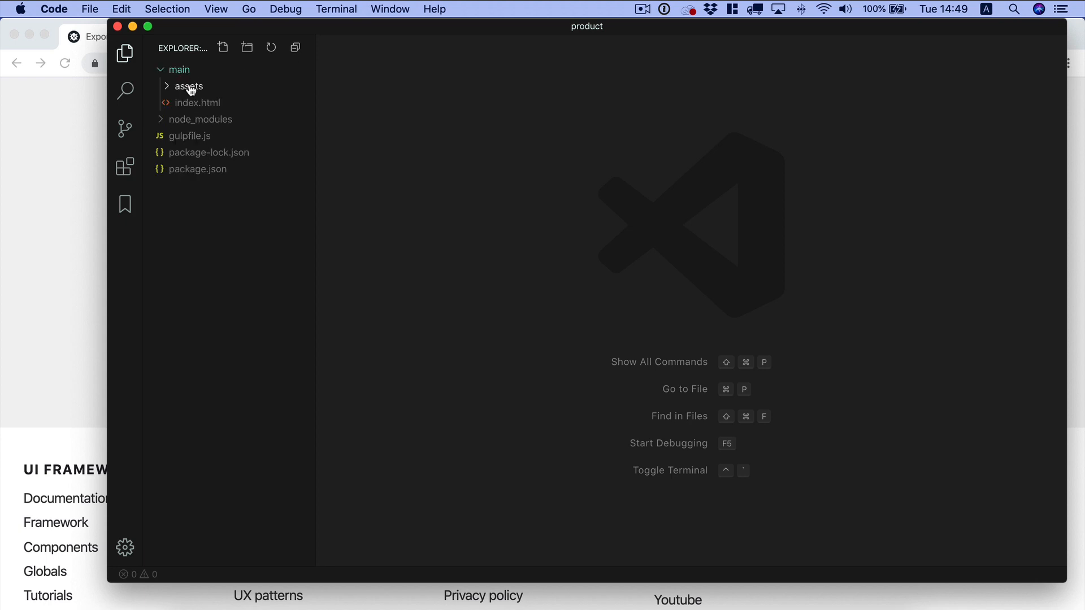
click(188, 86)
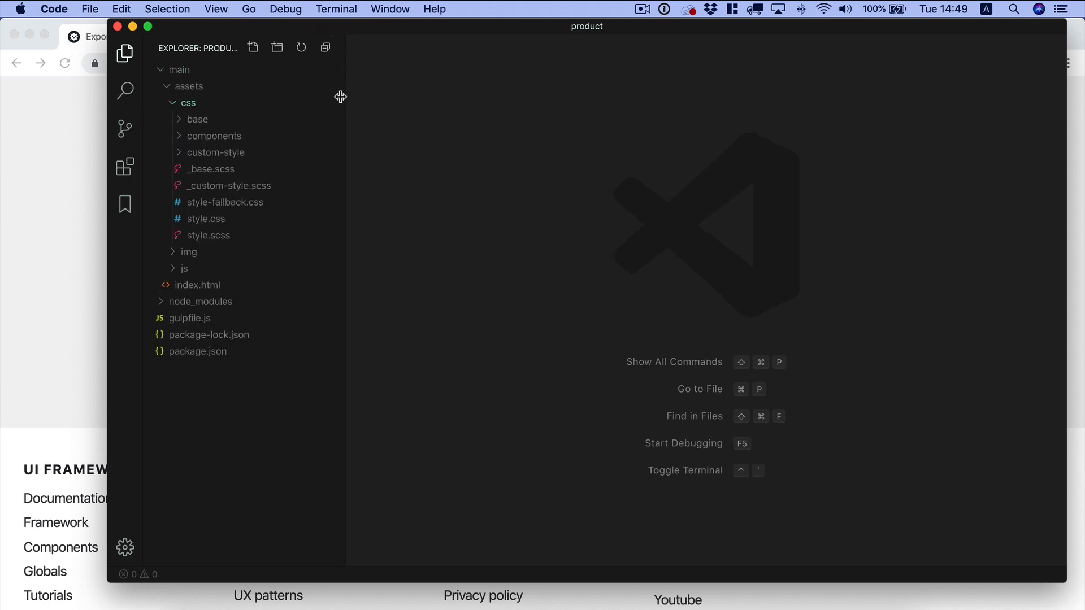
click(213, 136)
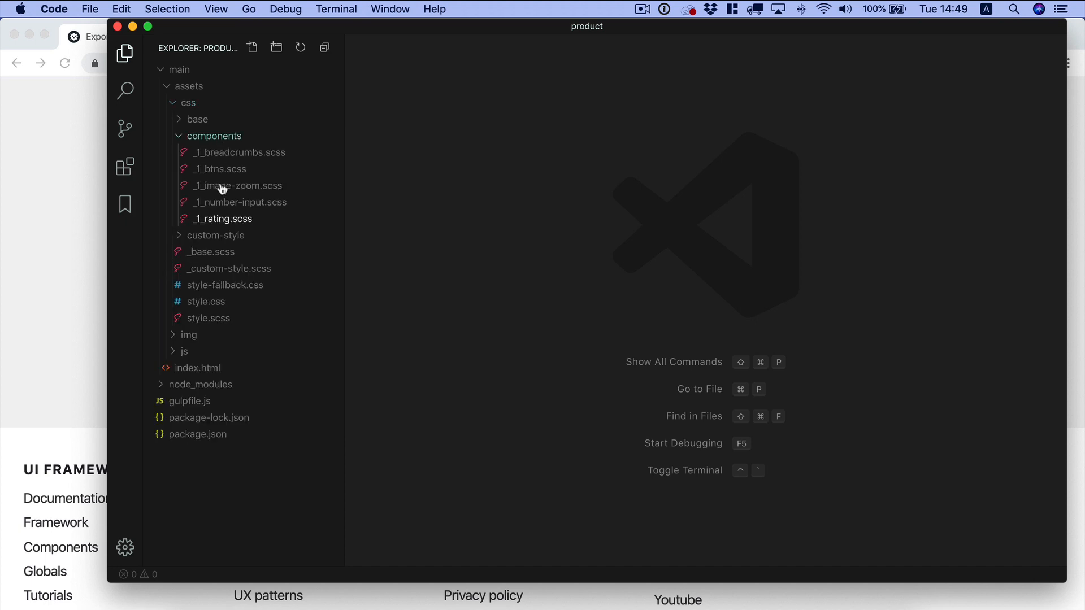
click(186, 351)
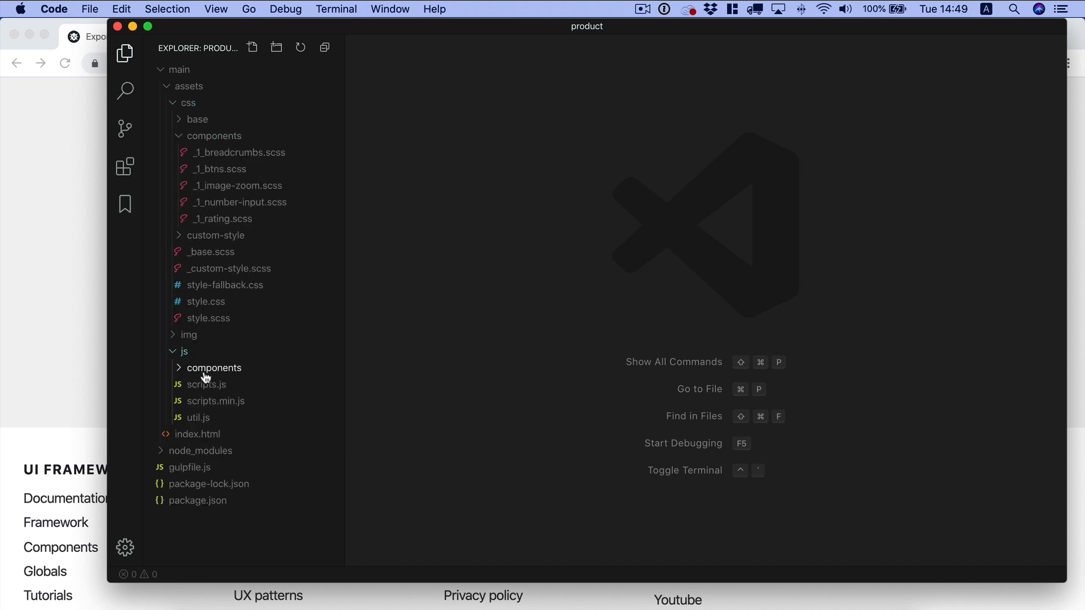
click(215, 367)
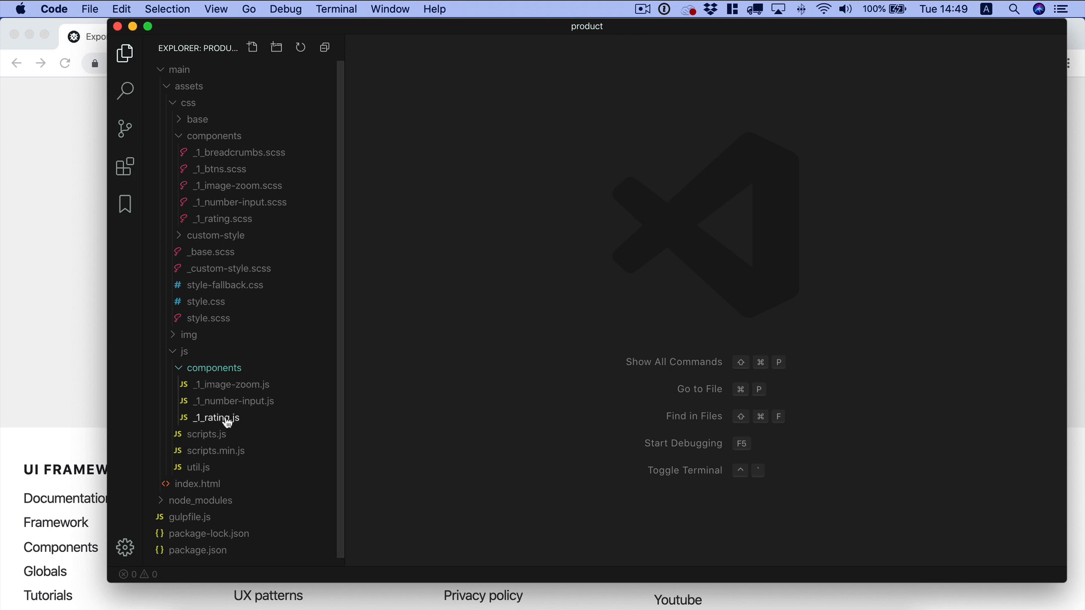
mouse_move(215, 418)
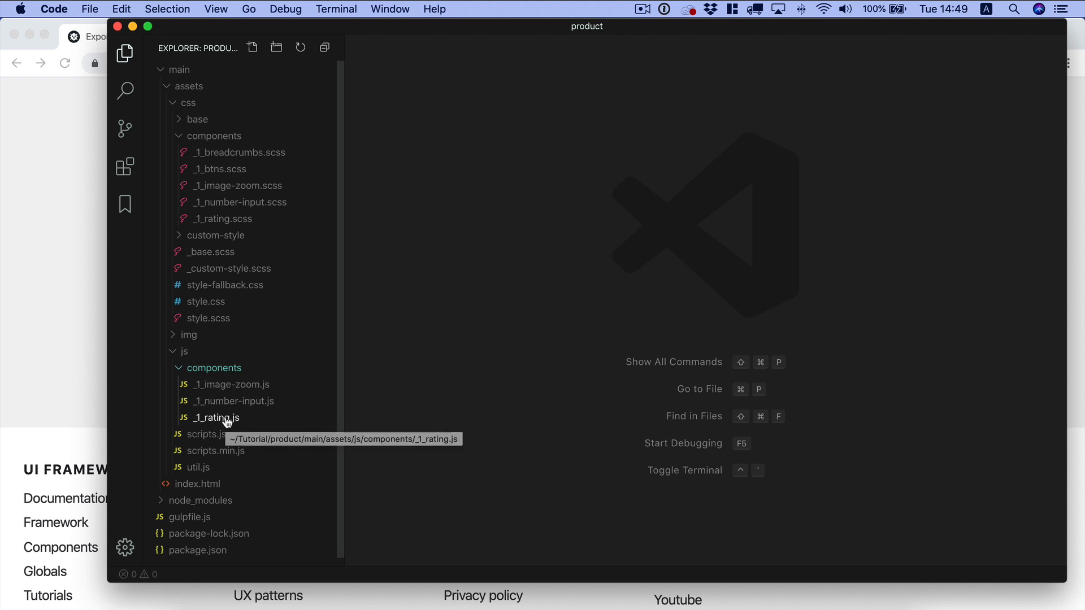
mouse_move(237, 153)
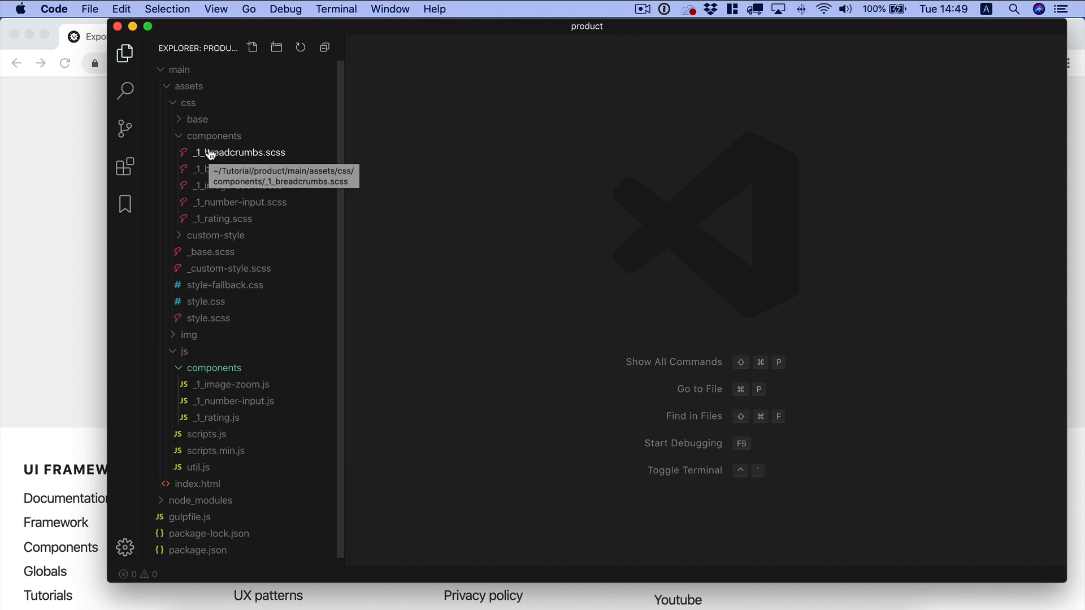
mouse_move(221, 417)
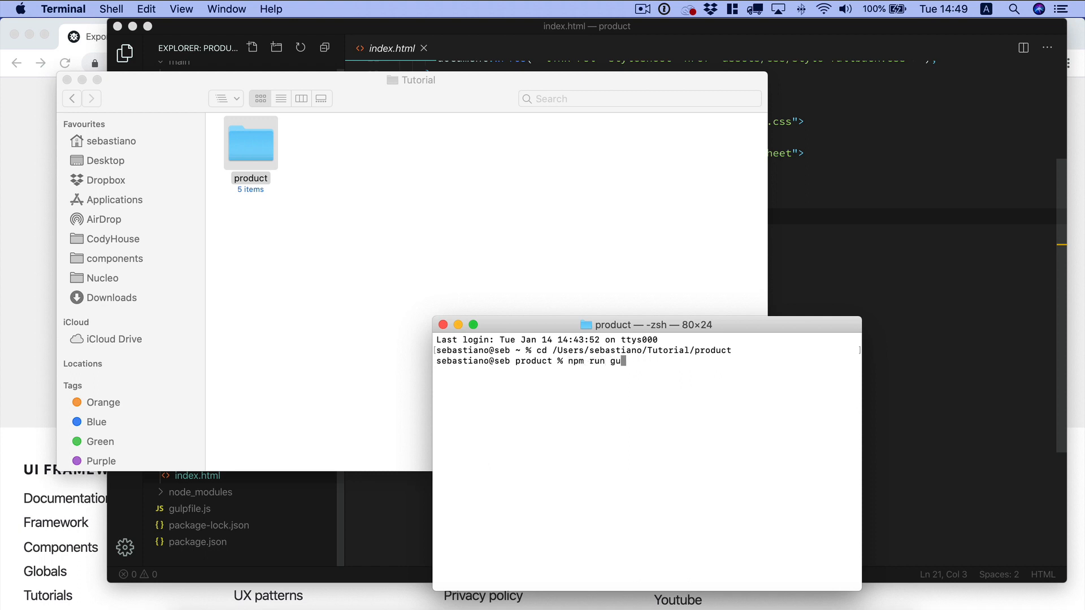
Run npm run gulp watch in the product folder
key(Return)
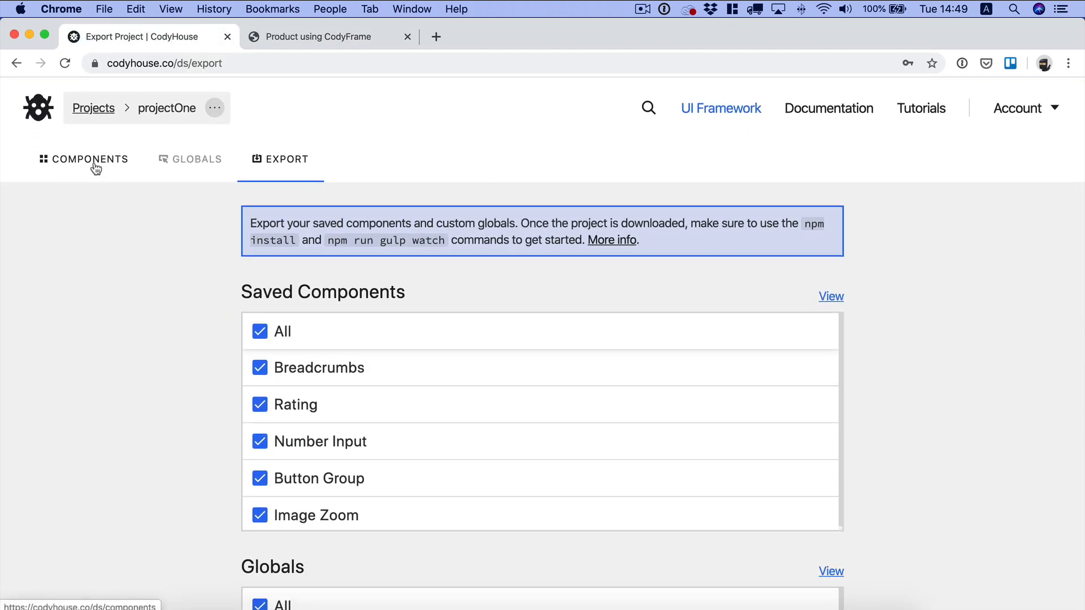
Revisit the Product Section demo and open the components listing in a second tab
click(83, 159)
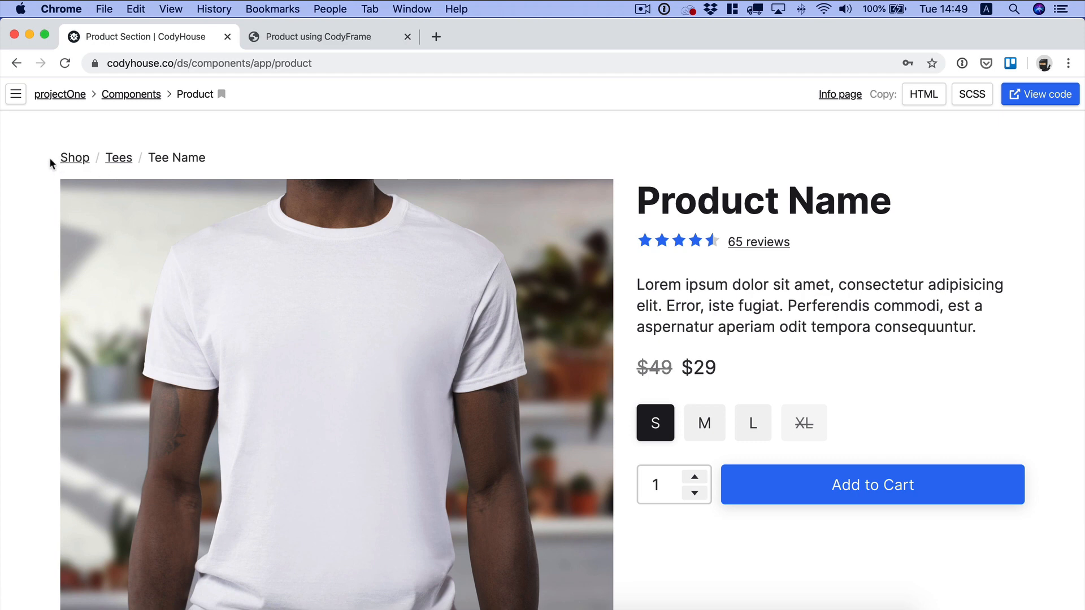
mouse_move(1034, 170)
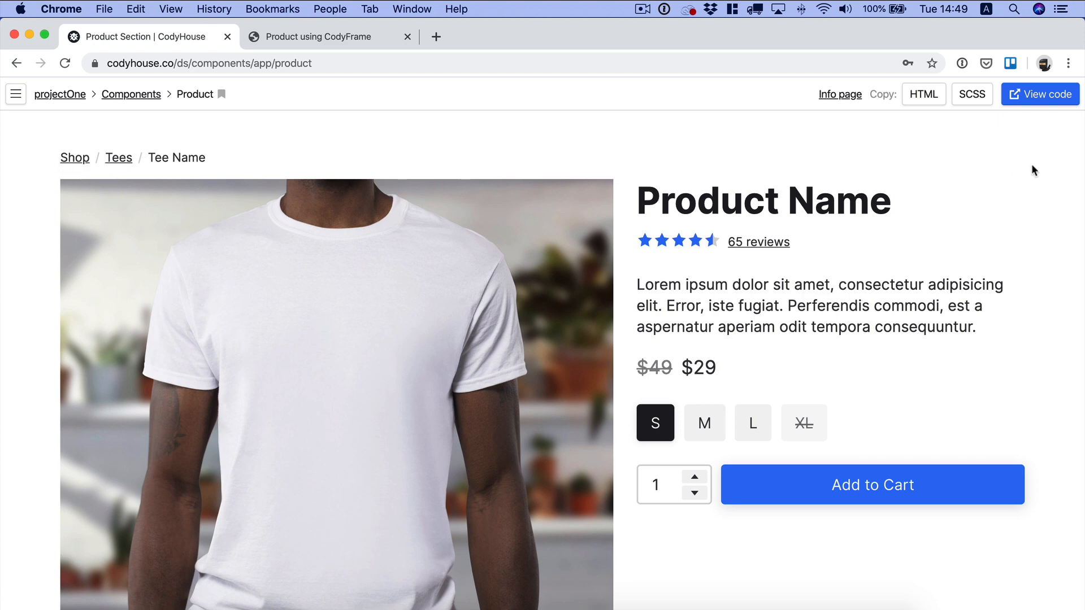
mouse_move(121, 173)
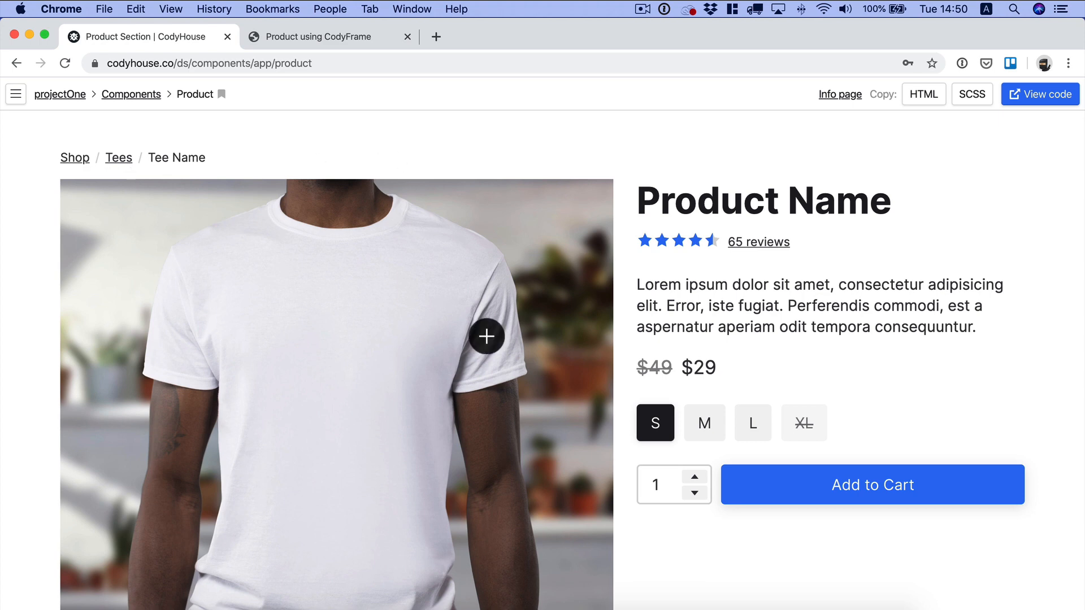
scroll(down, 3)
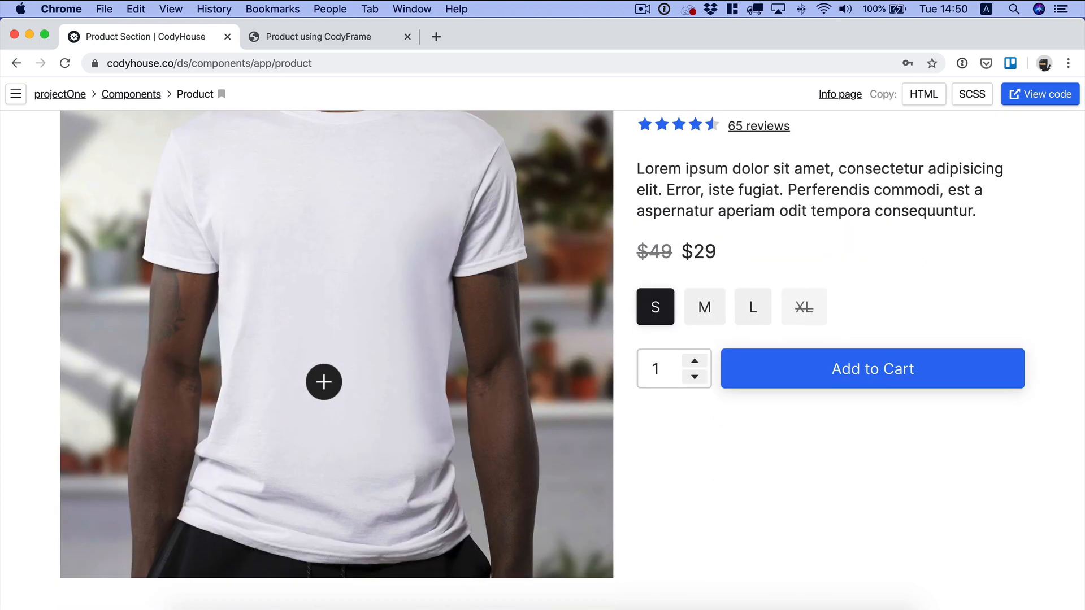
scroll(up, 3)
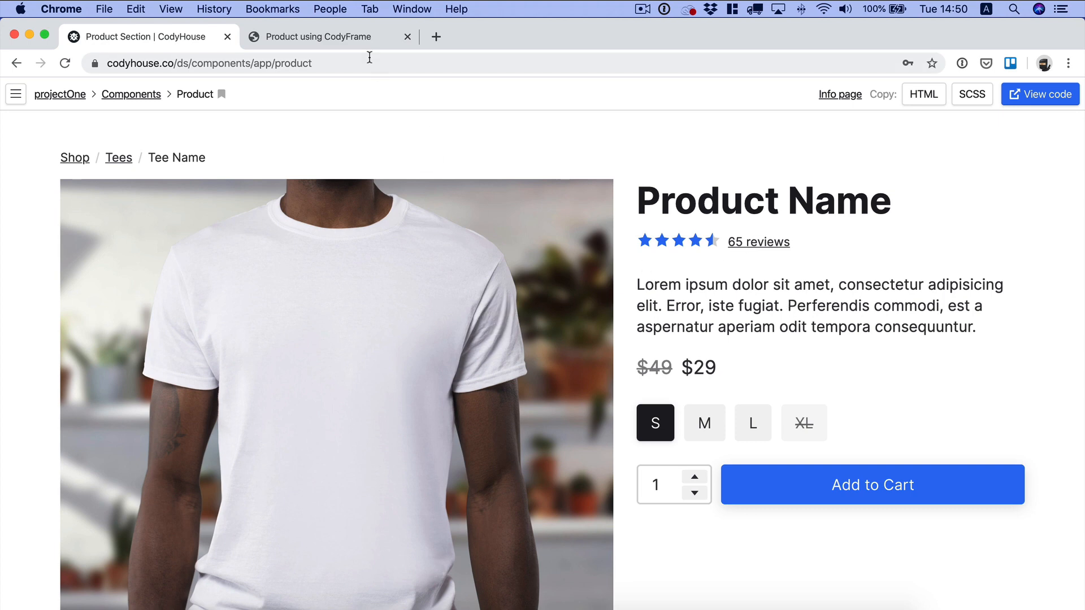
click(434, 36)
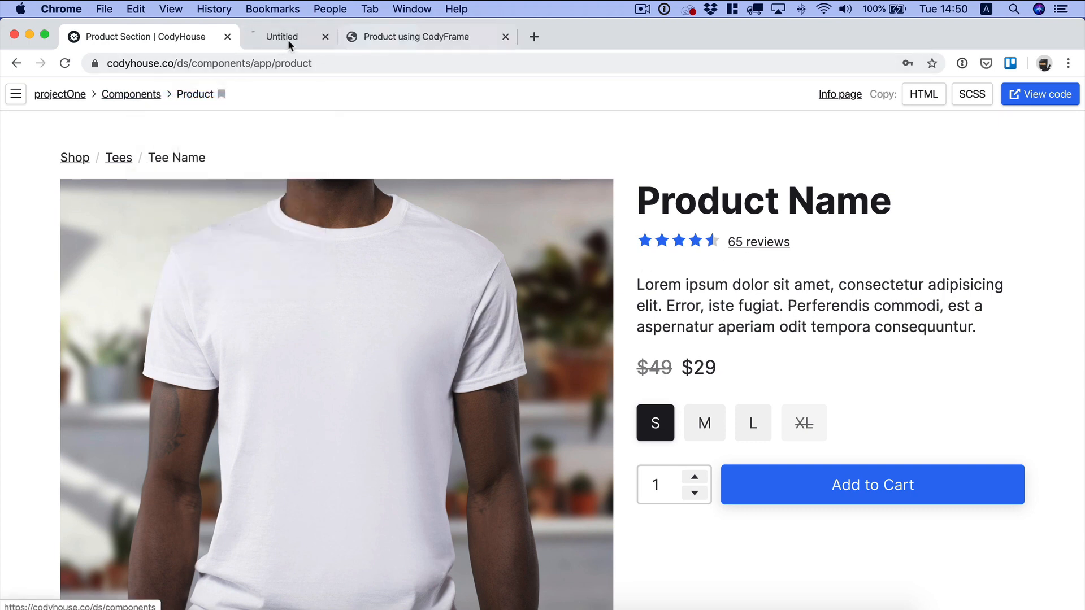
click(283, 36)
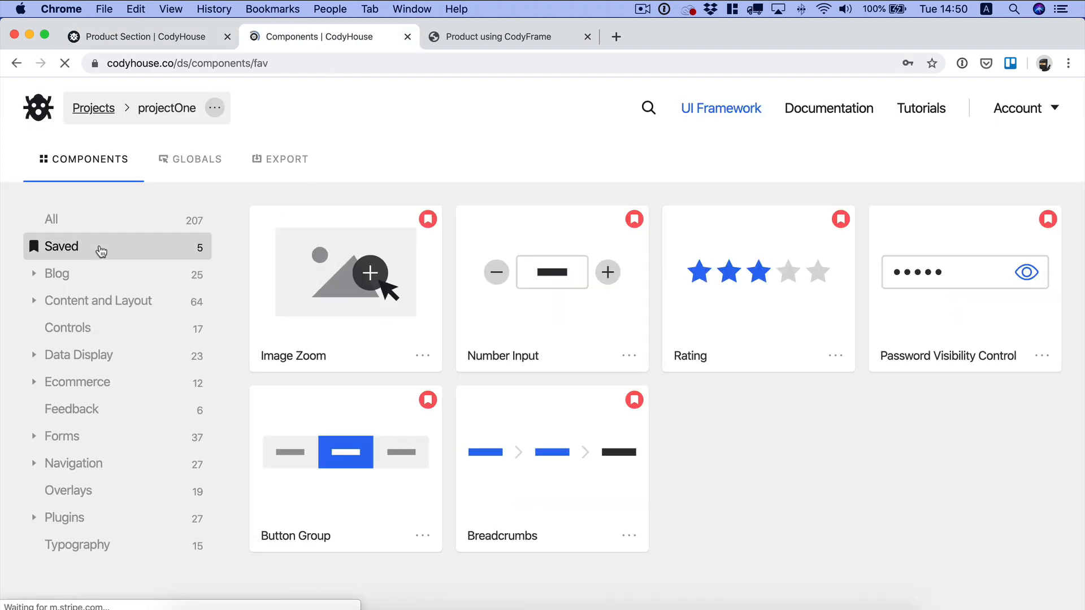
mouse_move(553, 461)
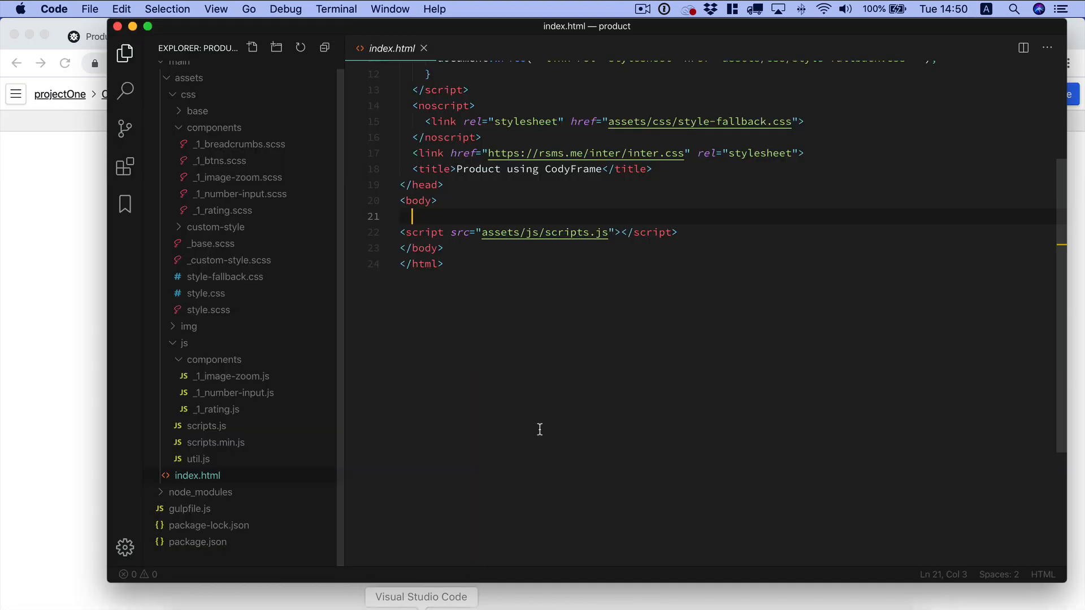
Add a section with a .container max-width-adaptive-lg div holding the breadcrumbs markup
text(section>)
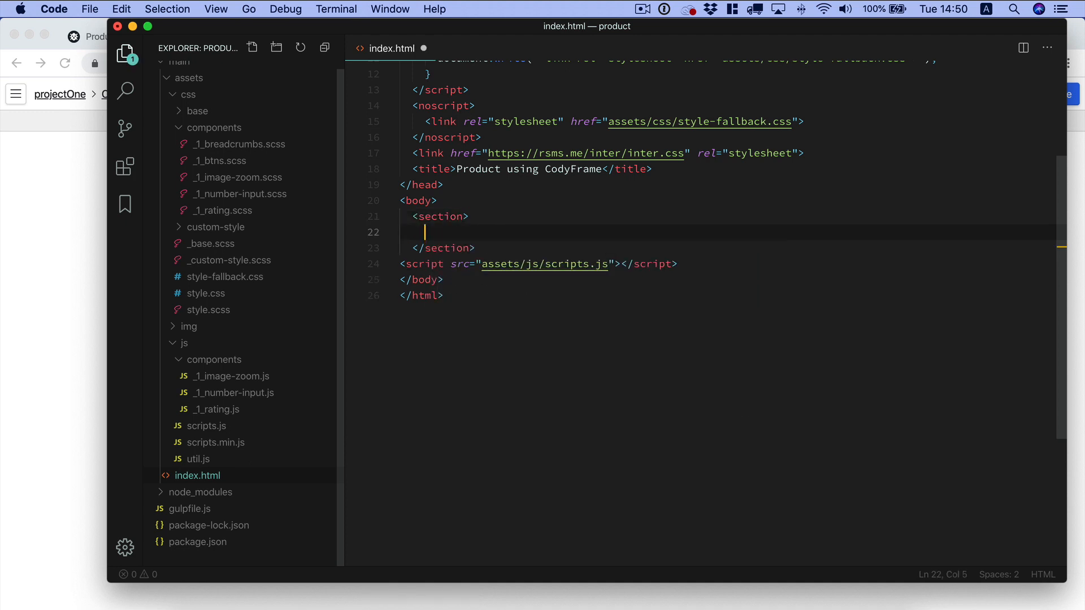
text(.container "></div>)
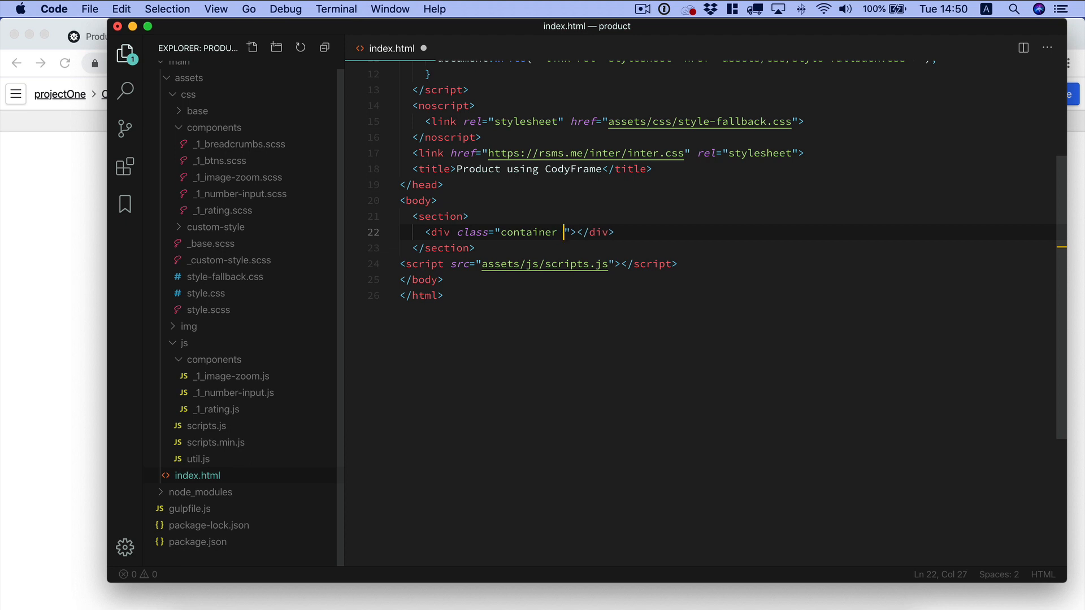
text(max-w)
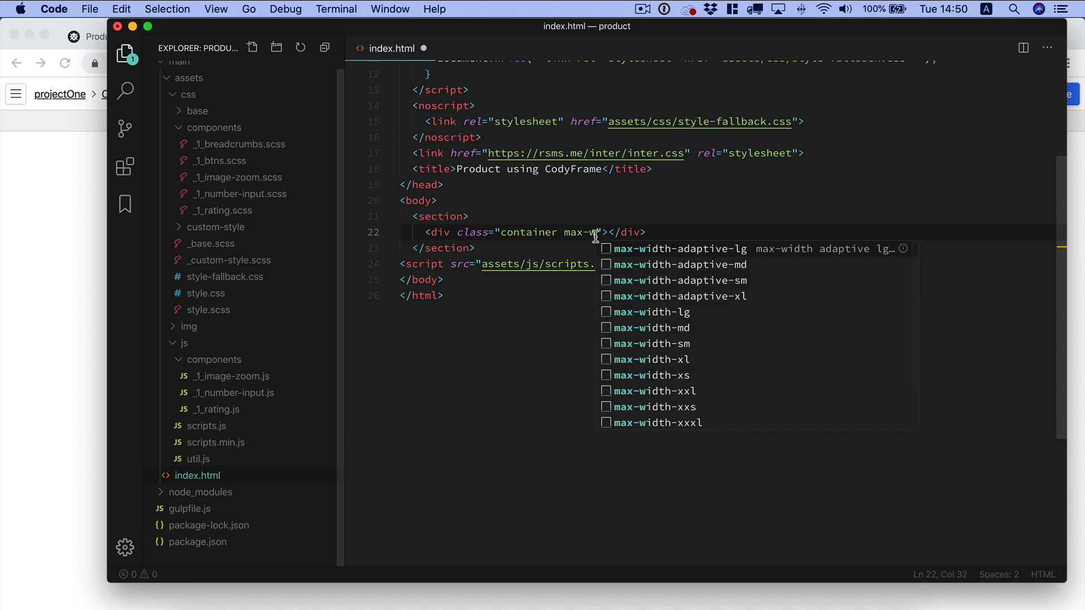
text(adaptive-lg)
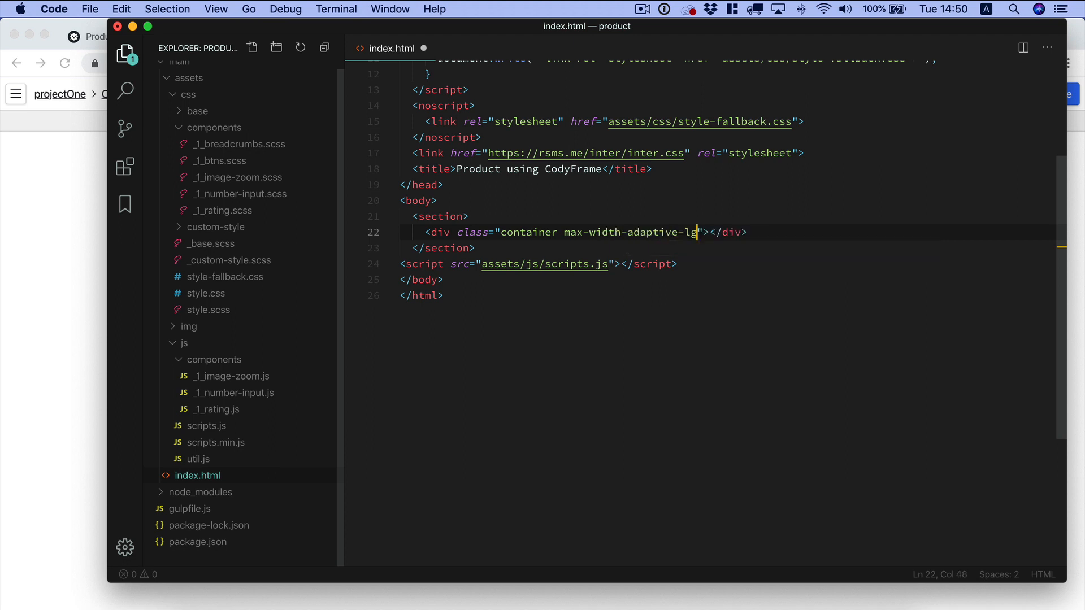
key(enter)
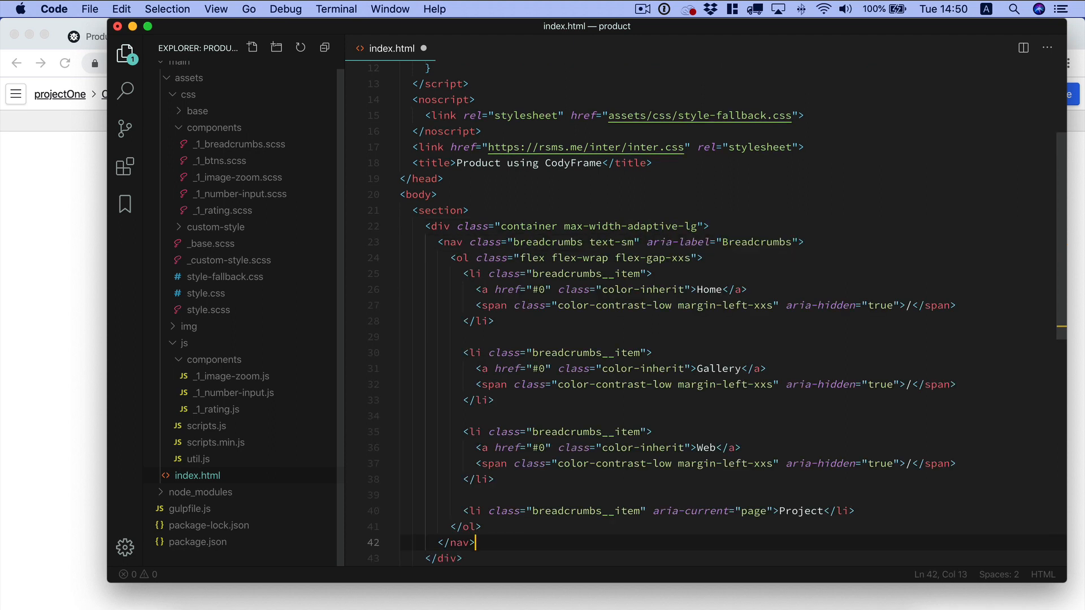
scroll(down, 3)
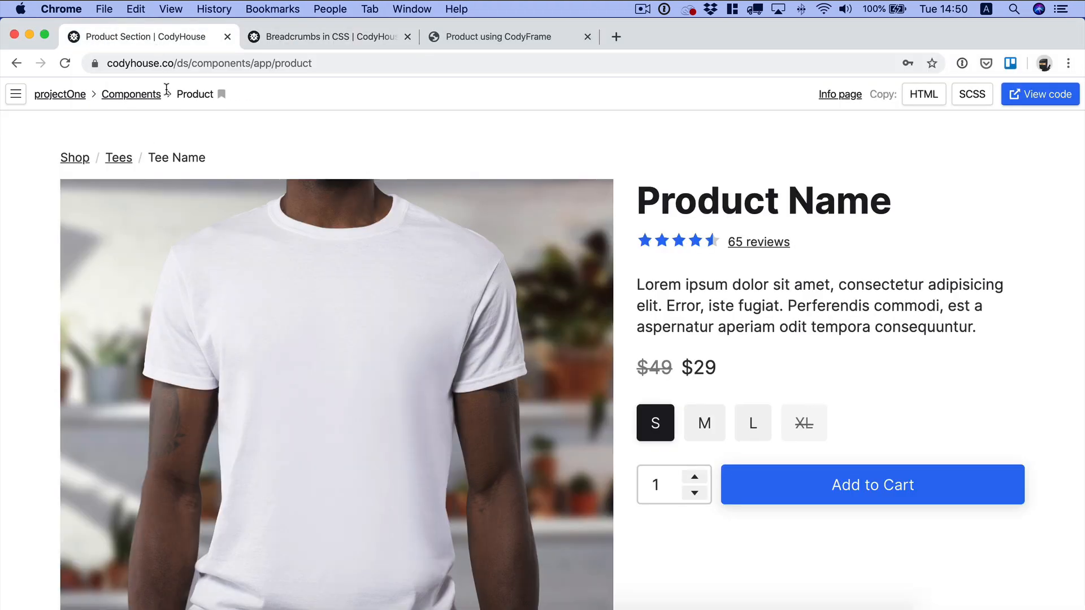
mouse_move(118, 158)
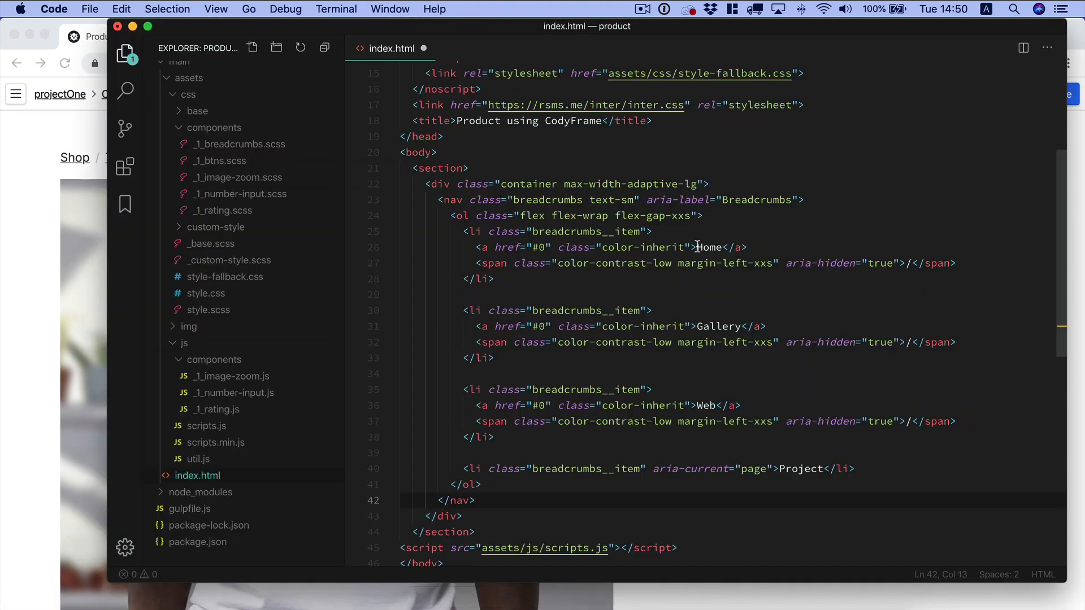
Rename the breadcrumb labels to Shop, Tees and Tee Name
text(Shop)
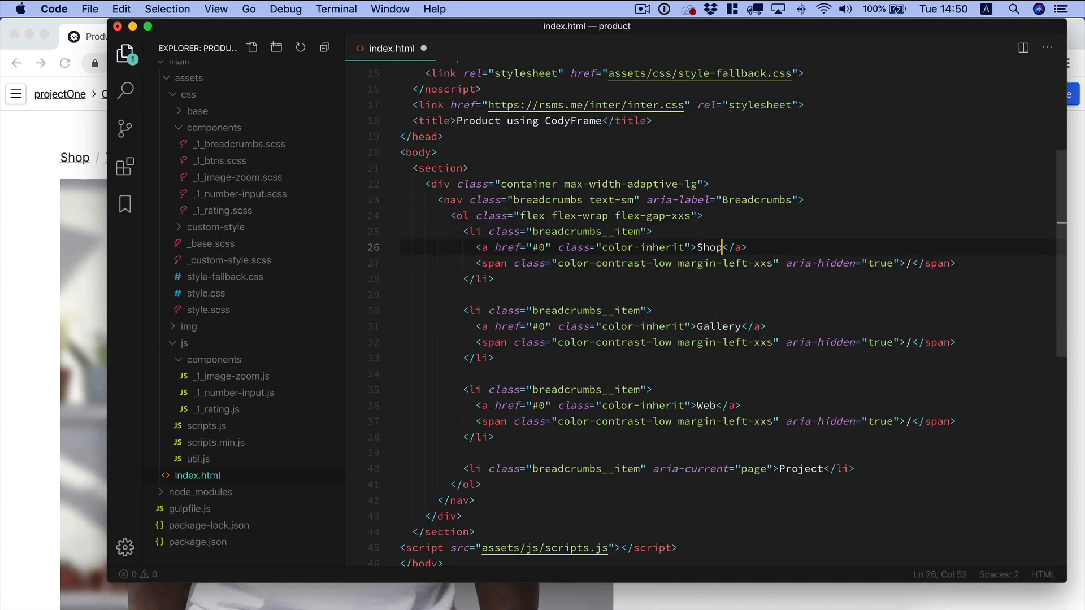
double_click(716, 325)
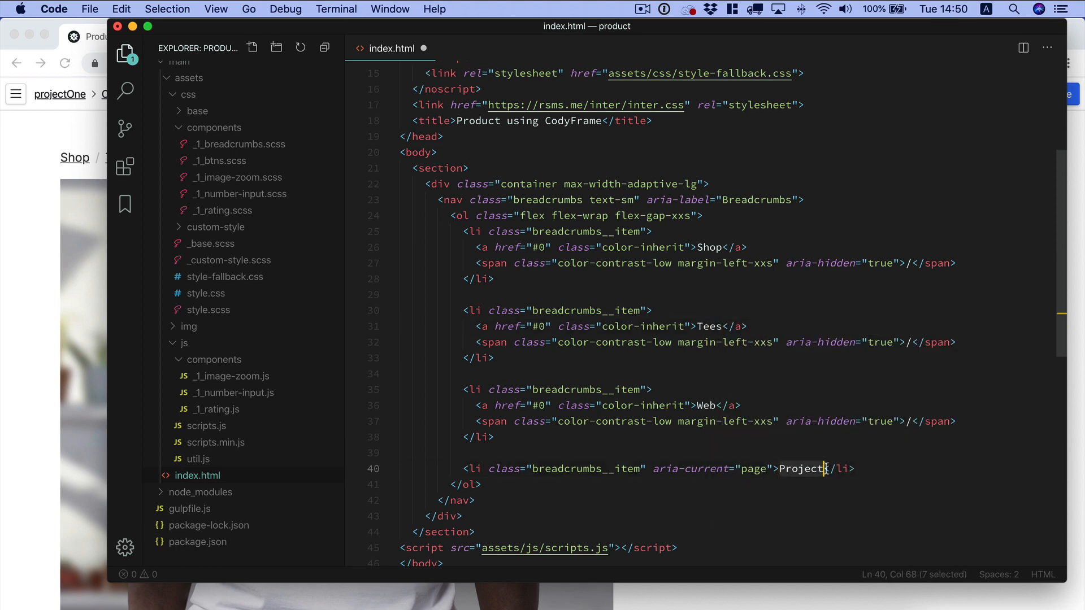
text(Tee Name)
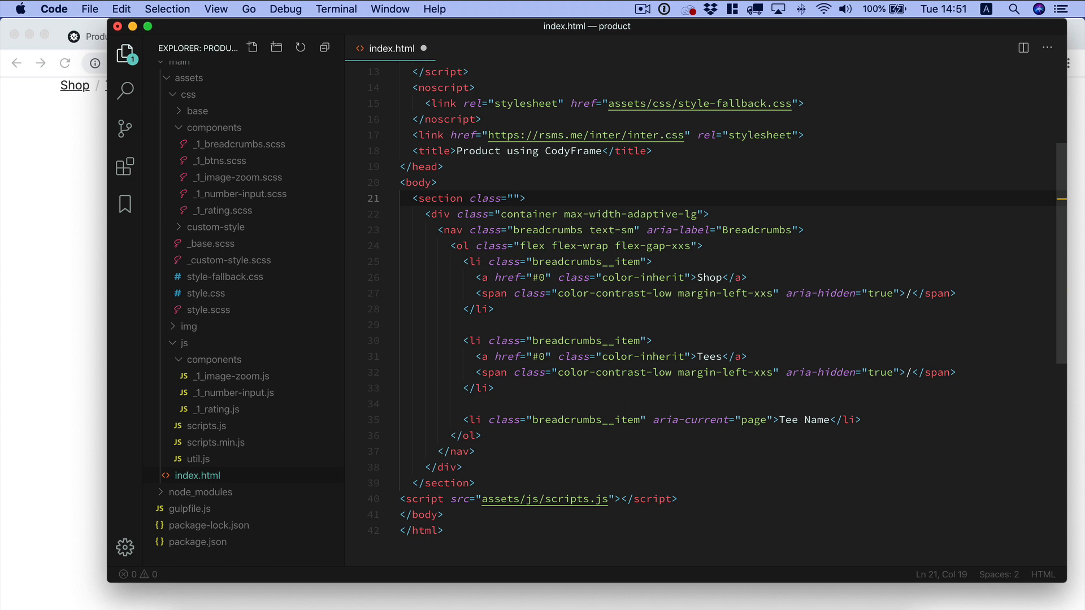
Add padding-y-lg to the section and a grid div with an empty child after the breadcrumbs
text(padding-y-lg)
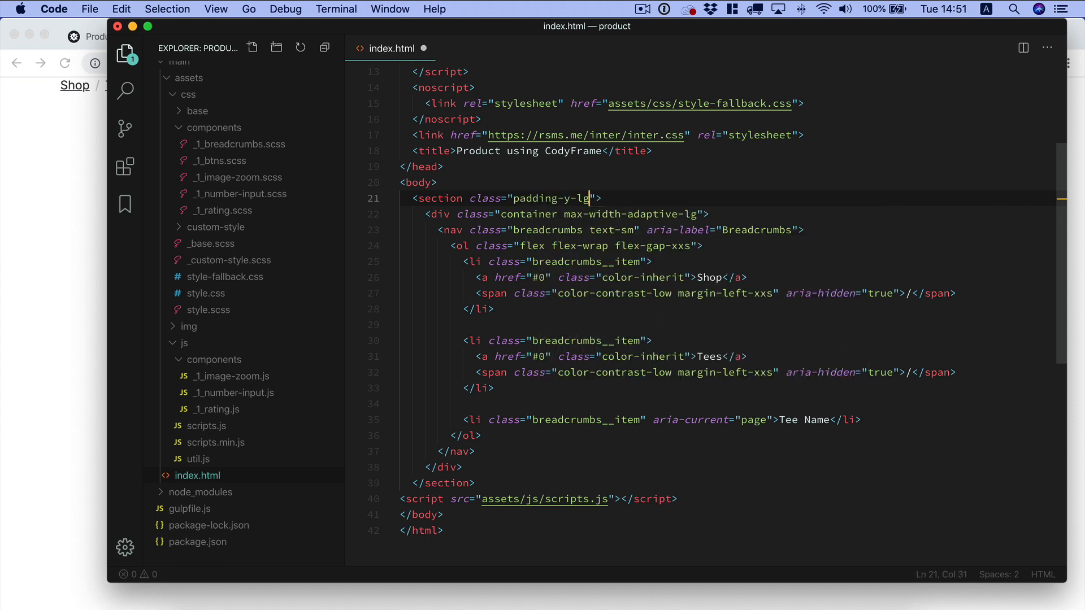
click(510, 36)
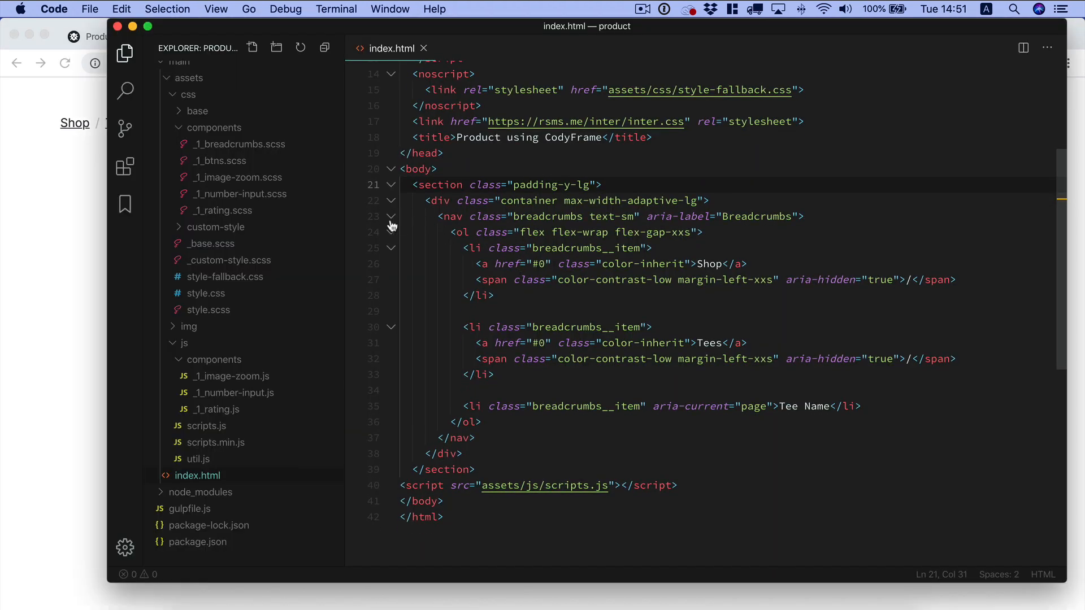
click(391, 216)
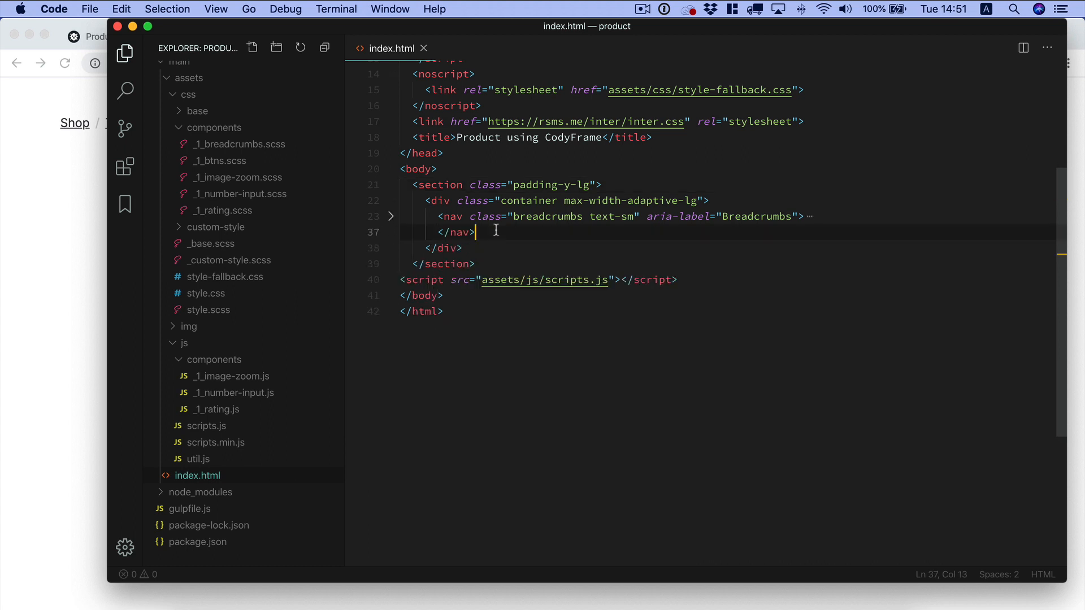
text(div>)
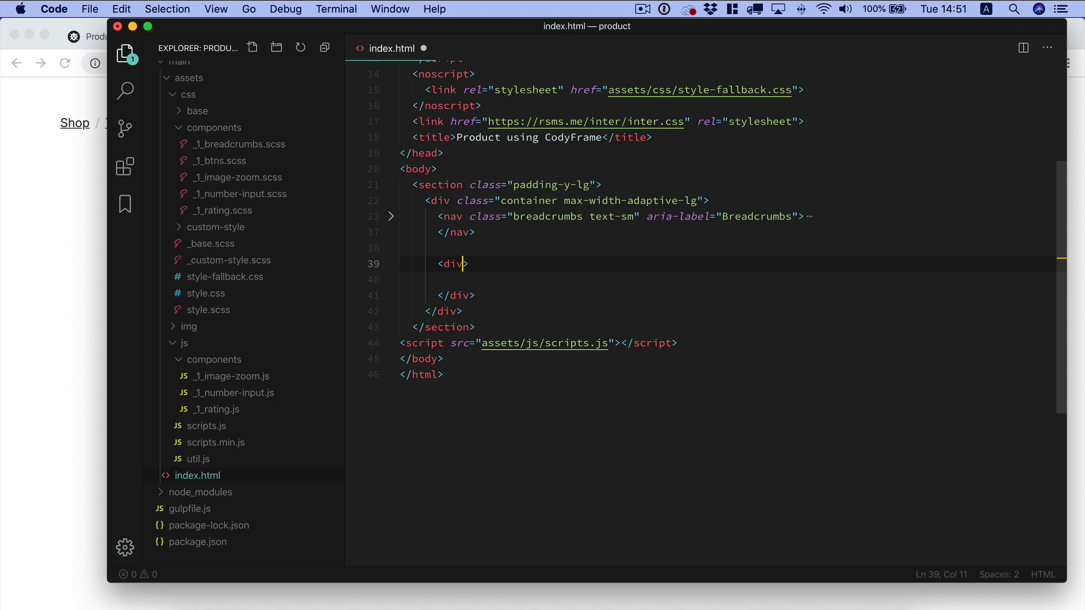
text(class="grid")
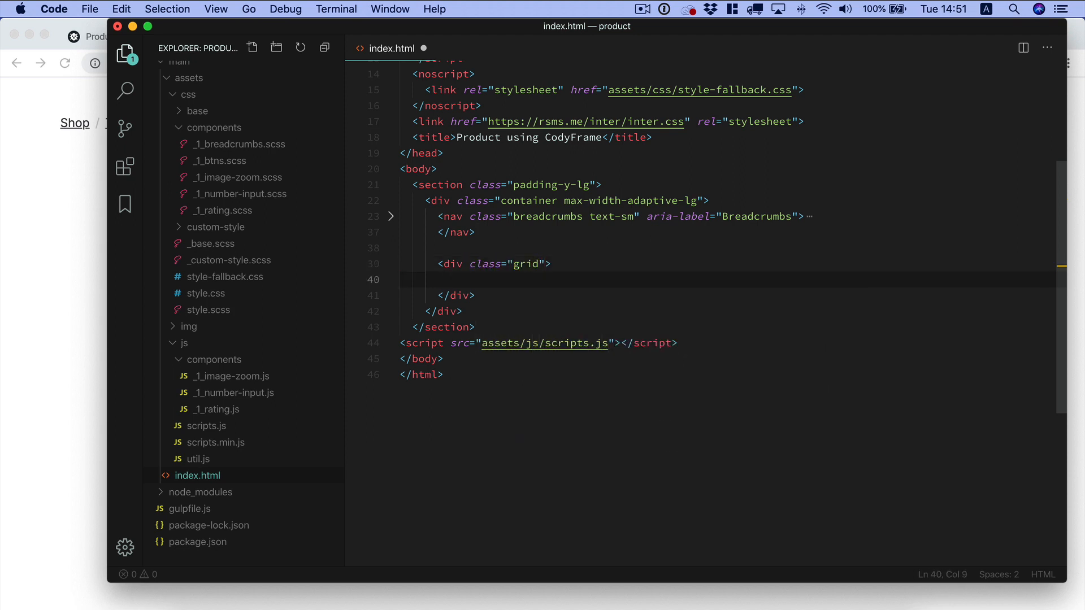
text(<div></div>)
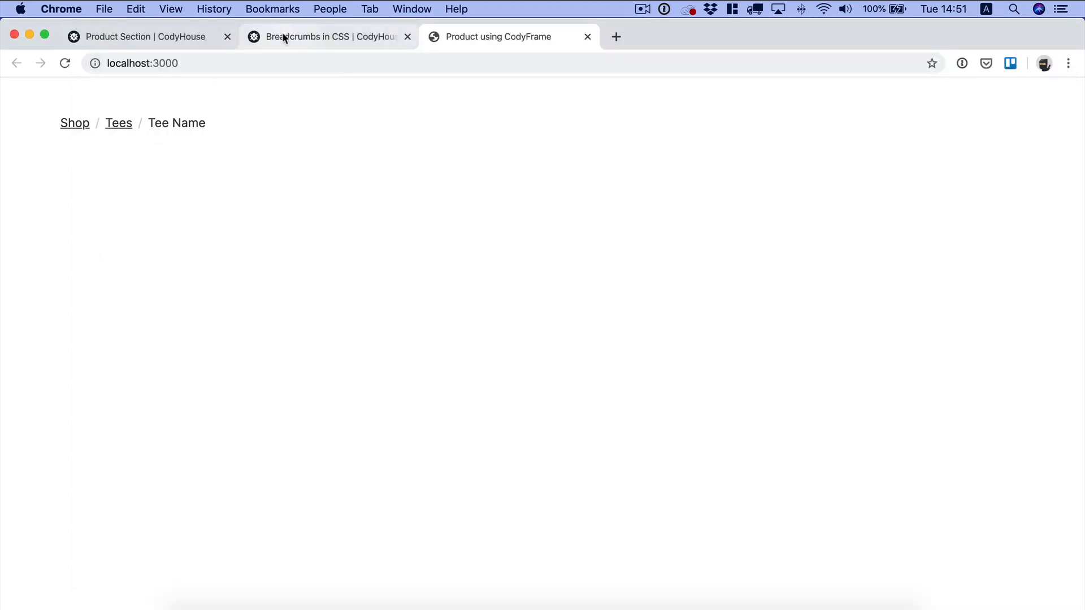
Switch to the second CodyHouse tab and open the saved Image Zoom component
click(326, 36)
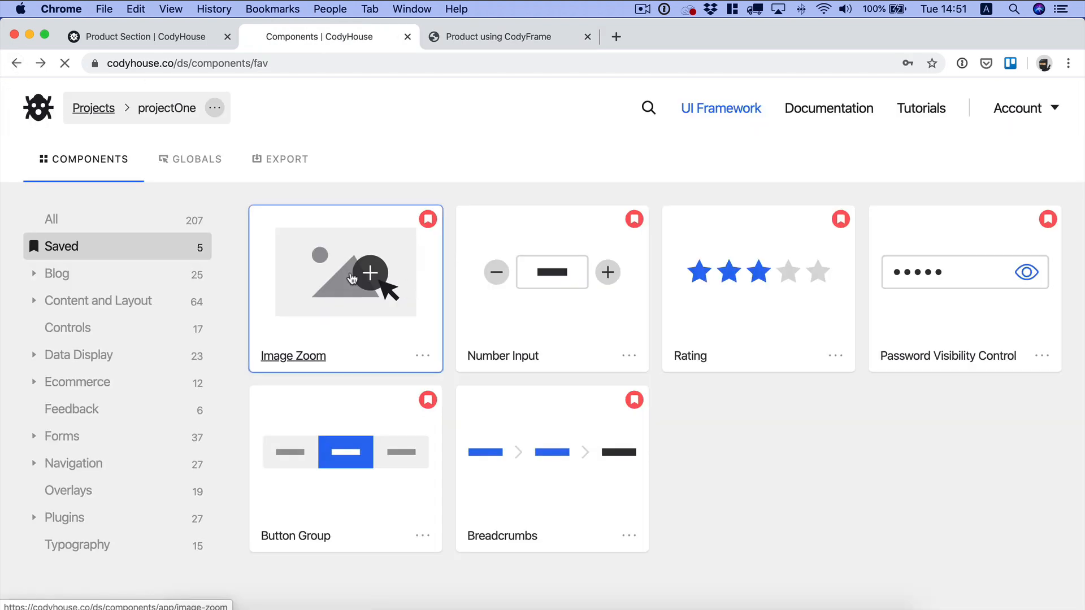
click(345, 273)
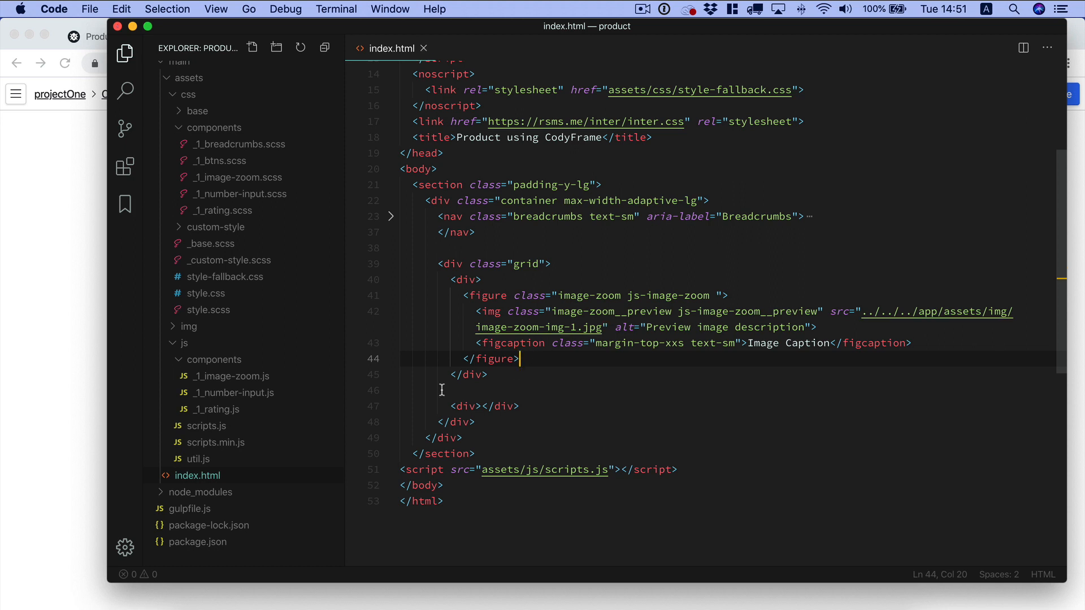
Copy product-img-1.jpg's relative path into the img src and prefix it with ../assets/img/
click(188, 327)
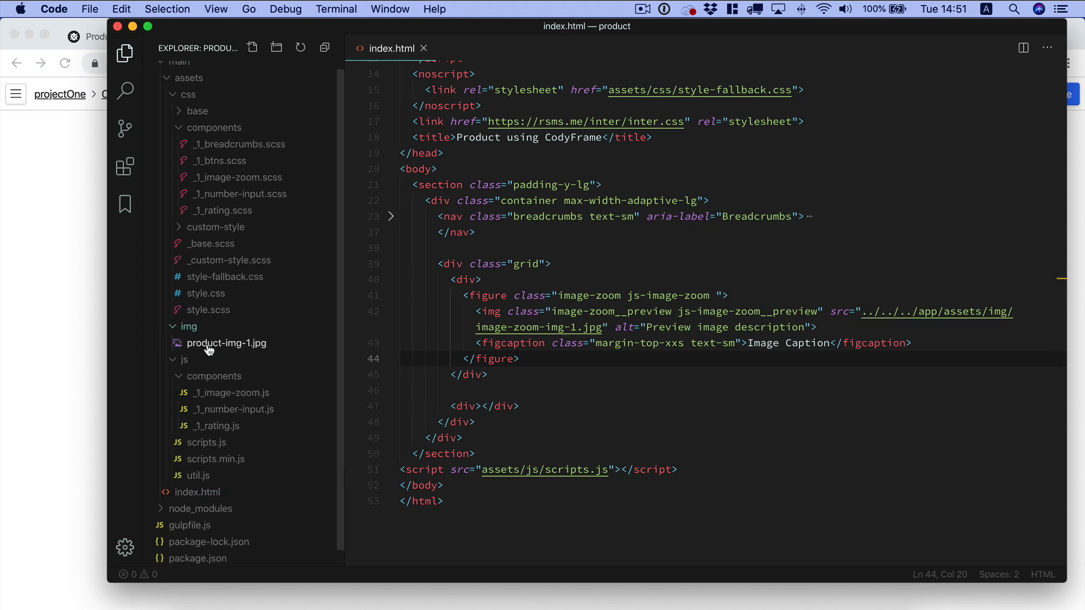
mouse_move(227, 344)
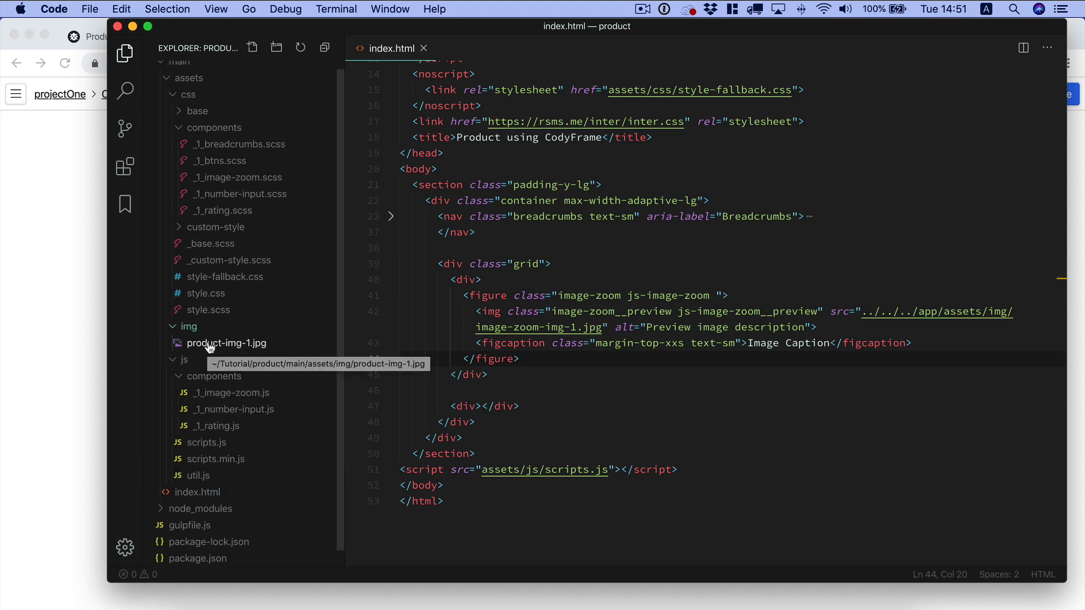
right_click(227, 342)
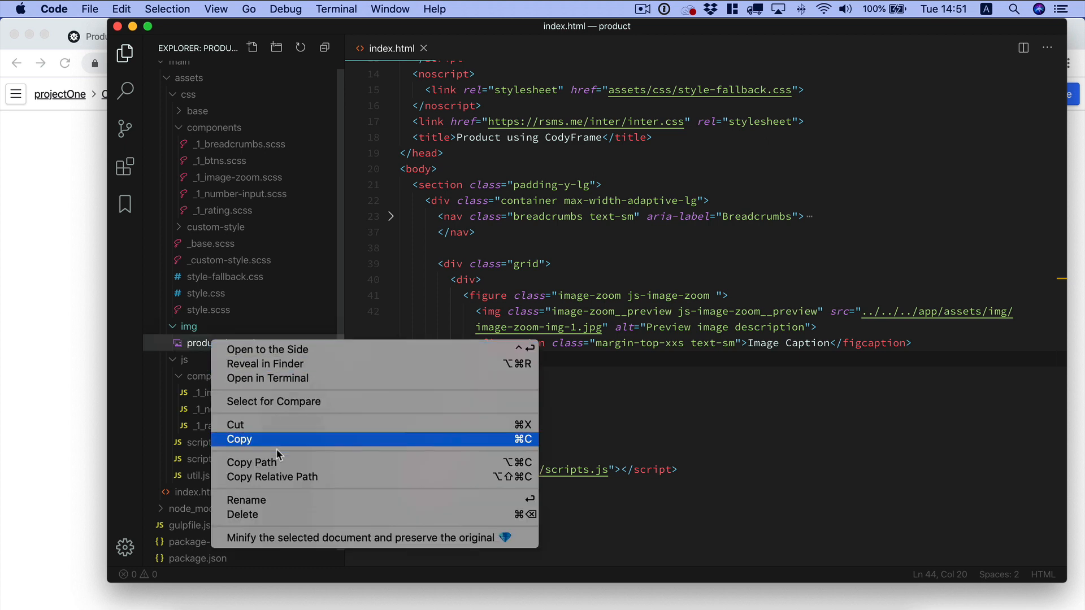
mouse_move(291, 477)
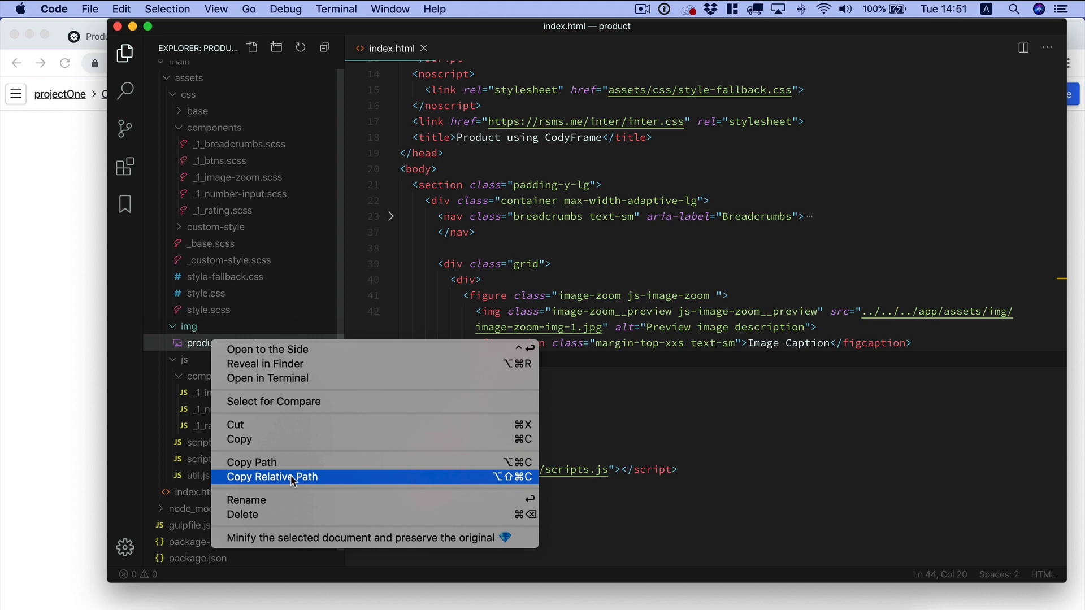
click(272, 476)
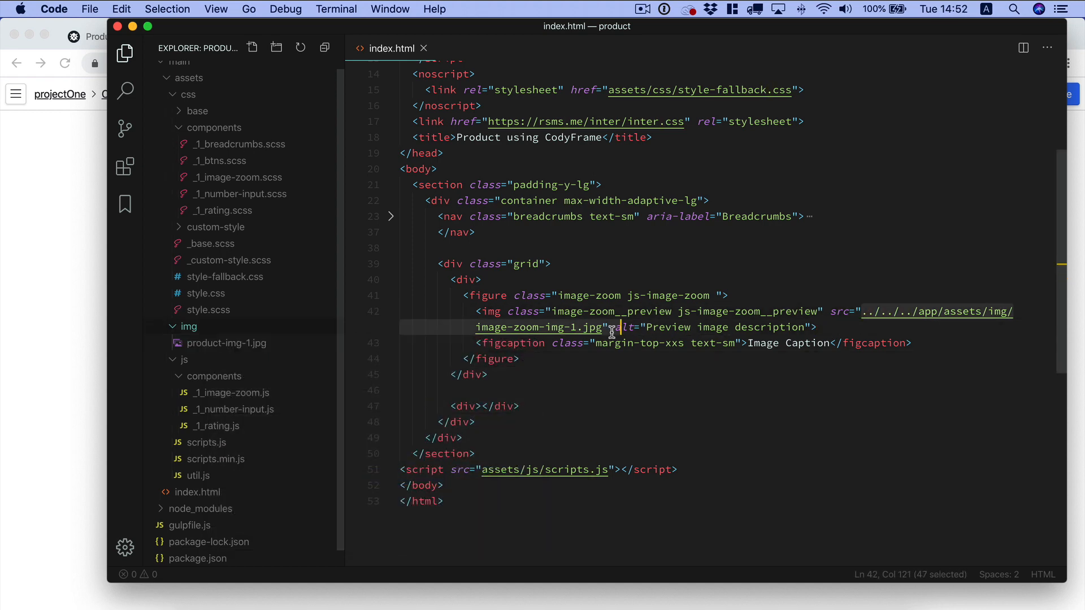
text(main/assets/img/)
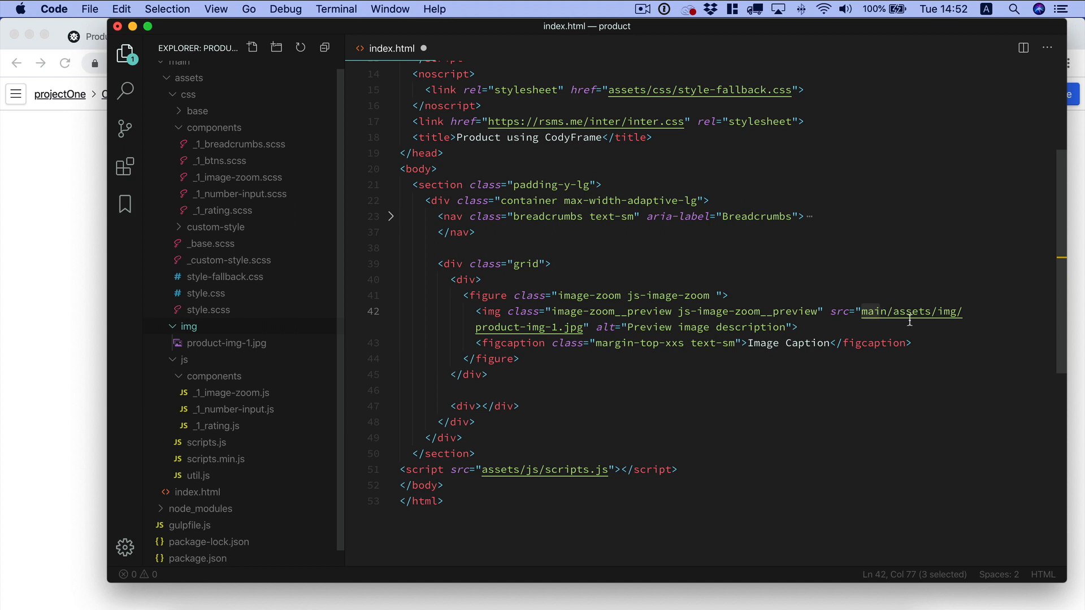
text(..)
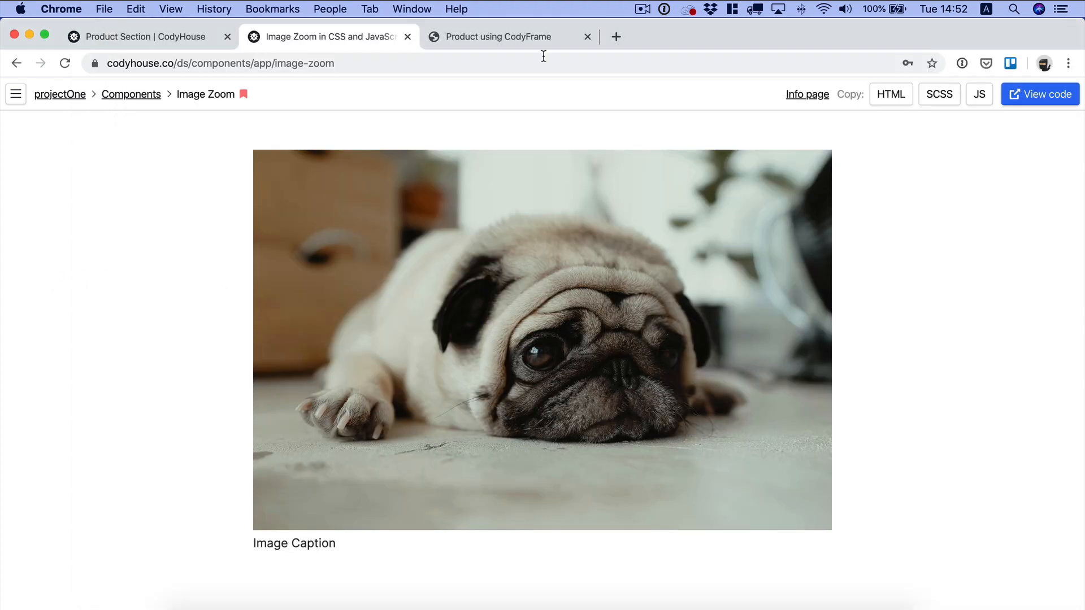
View the local product page showing the t-shirt photo and try zooming into it
click(509, 37)
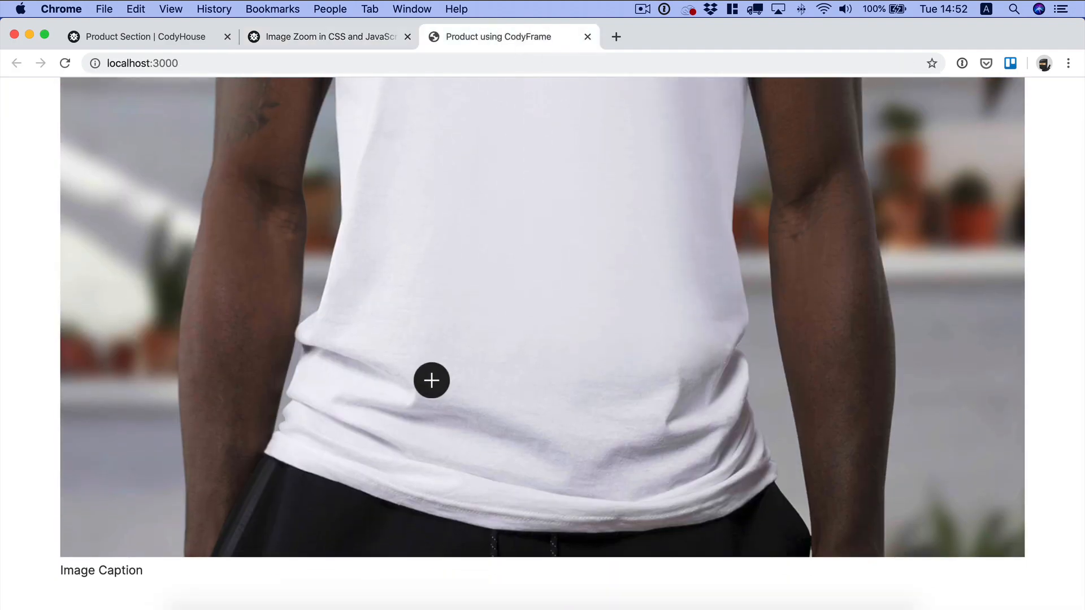
click(430, 381)
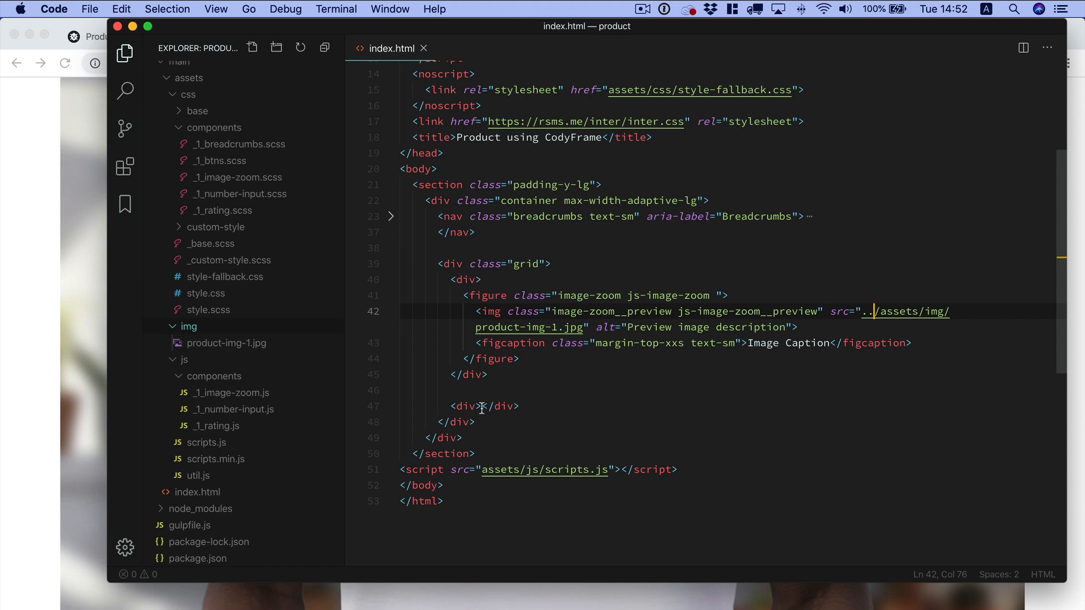
Add an h1 product name heading inside the grid's empty second column
key(enter)
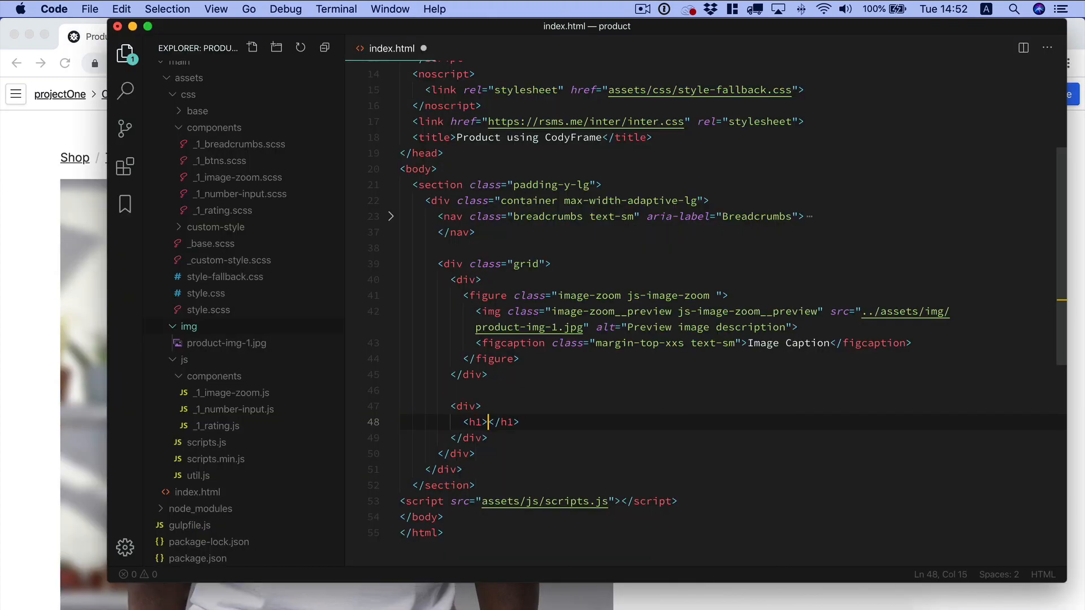
text(Produ)
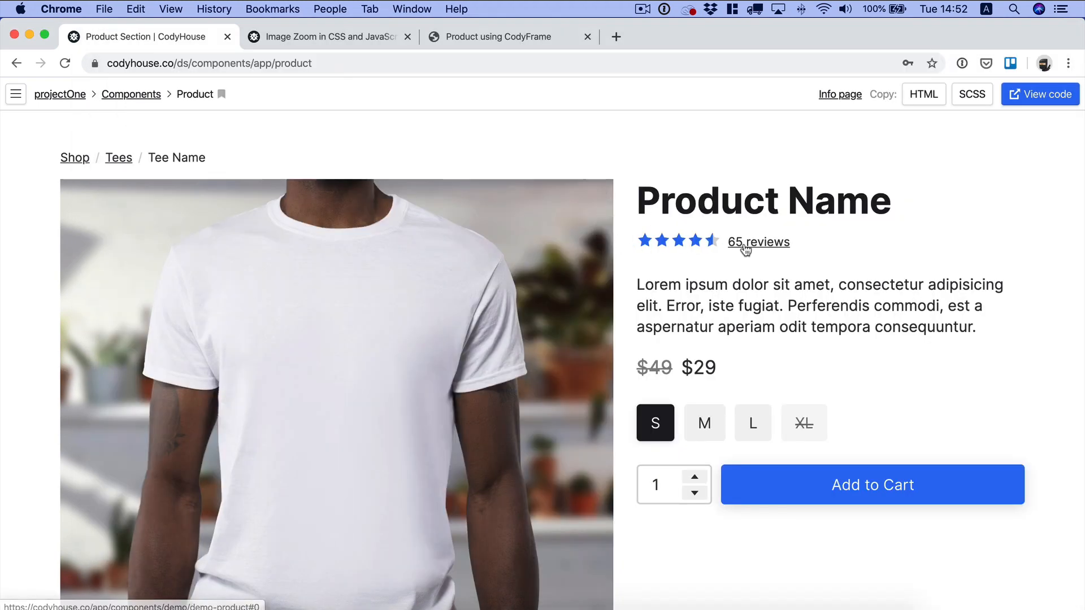
Copy the read-only Rating variant's HTML and paste it under the Product Name heading
click(325, 36)
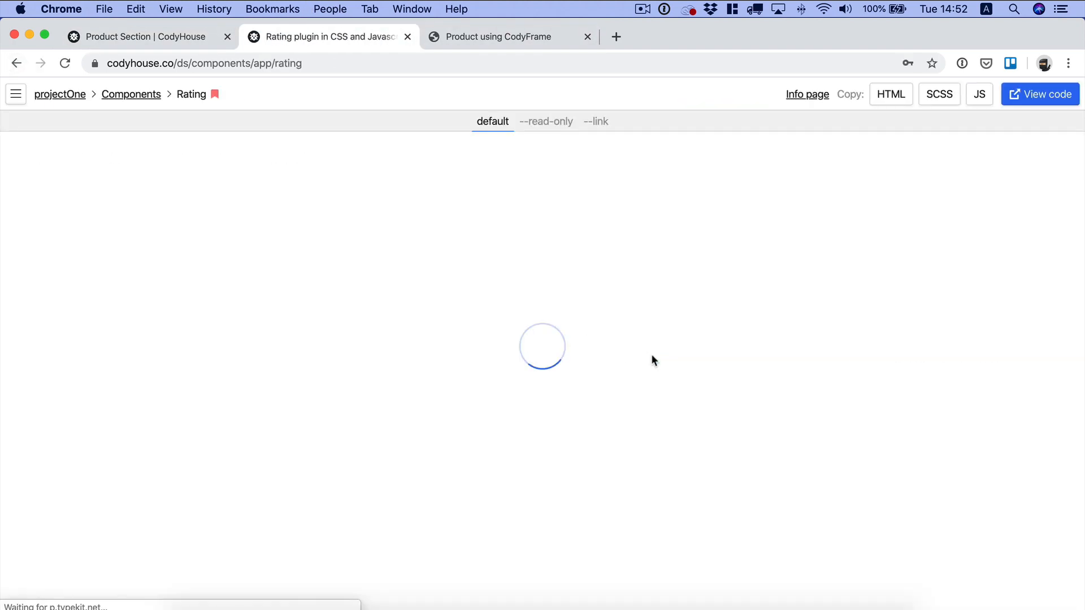
click(546, 121)
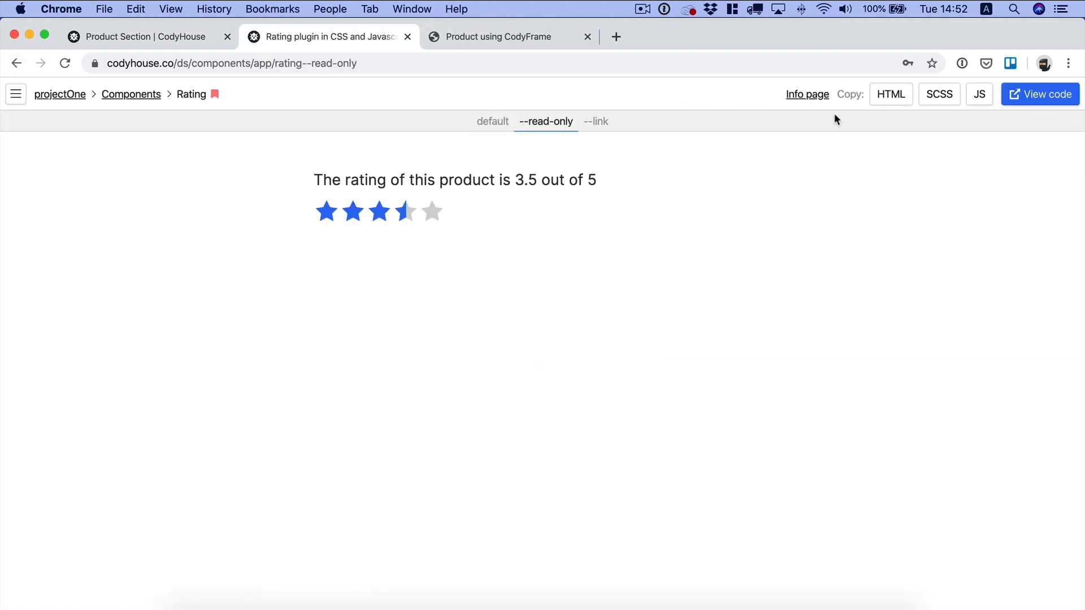
click(891, 93)
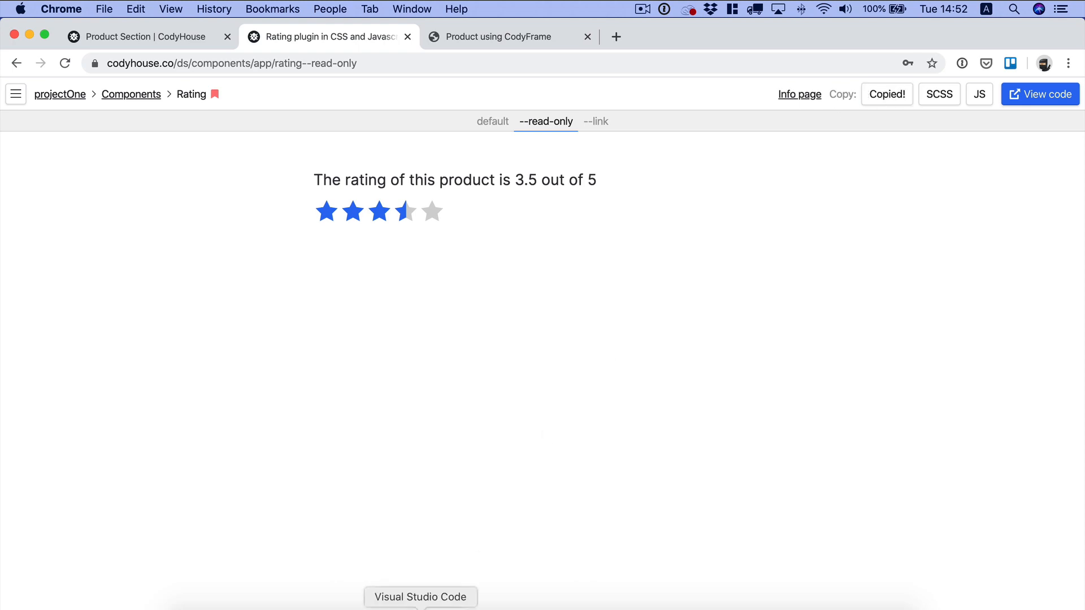
click(420, 597)
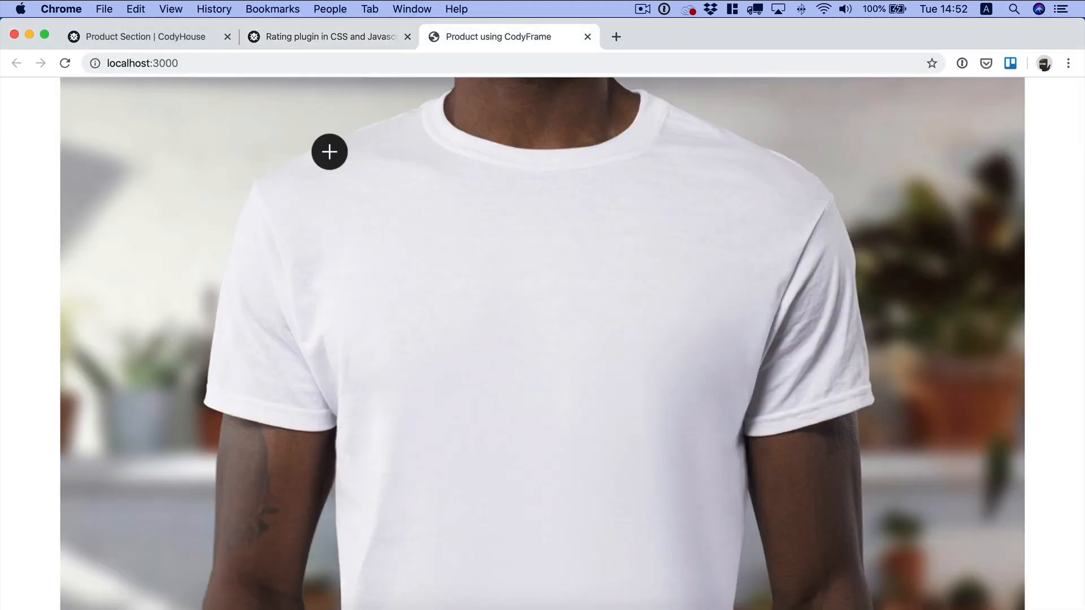
scroll(down, 3)
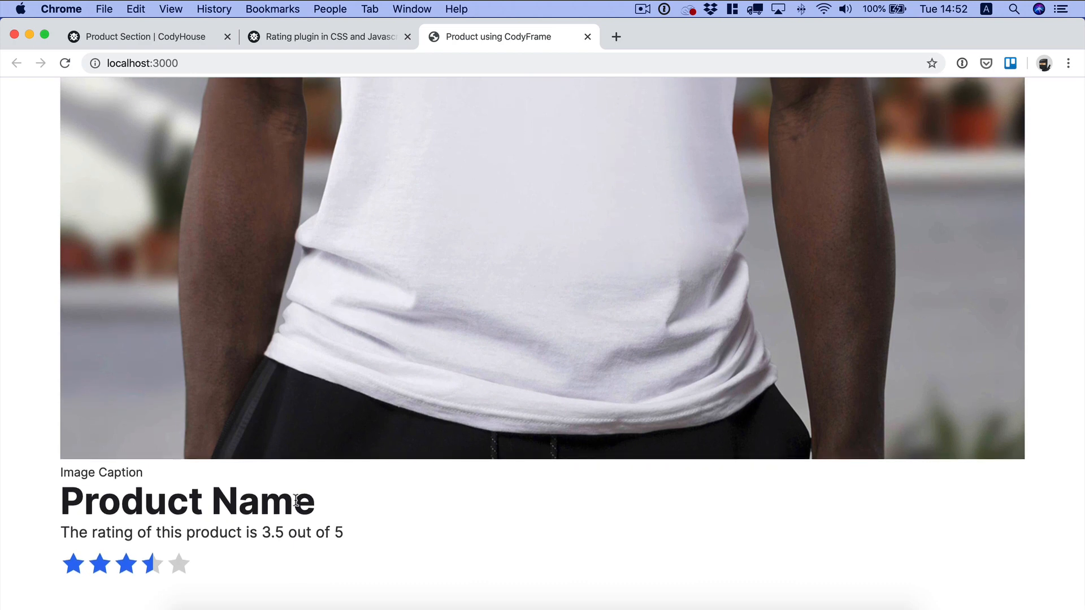
click(146, 36)
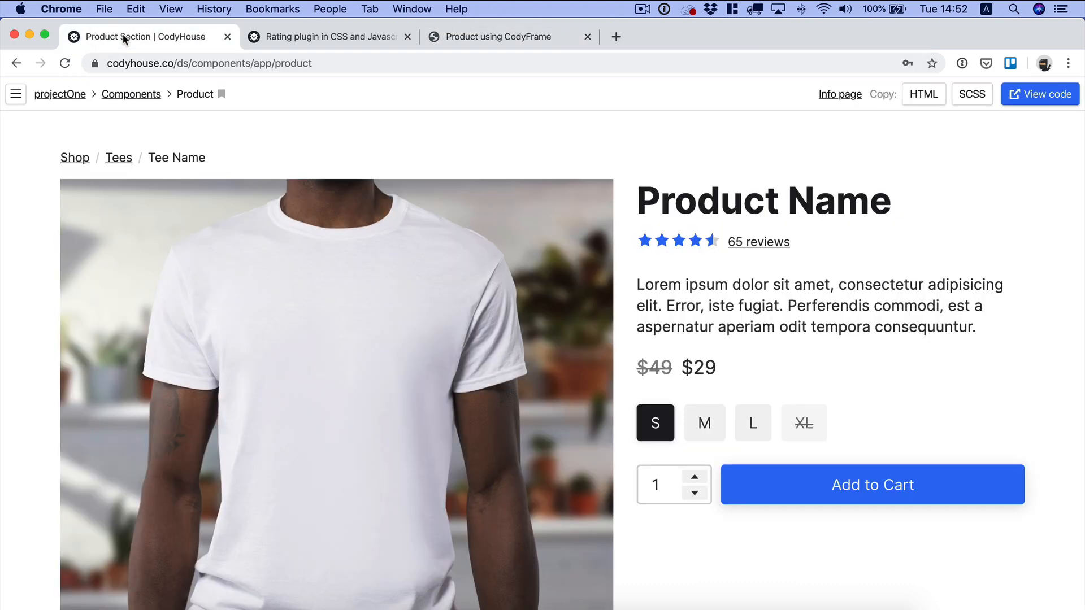
mouse_move(624, 405)
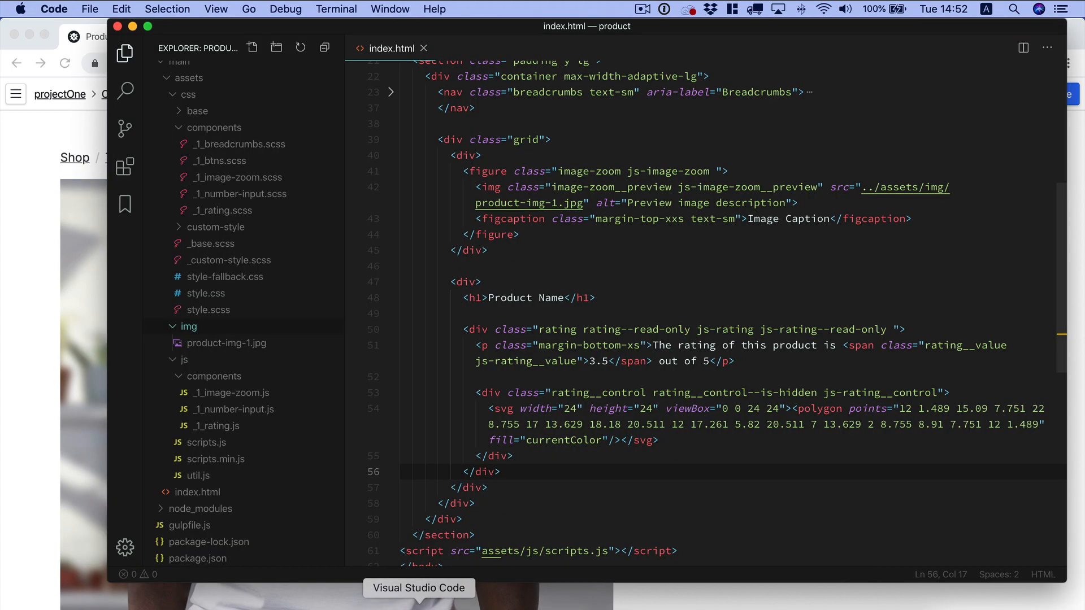
Add a .text-component lorem paragraph and a price line with deleted $49 and inserted $29
key(enter)
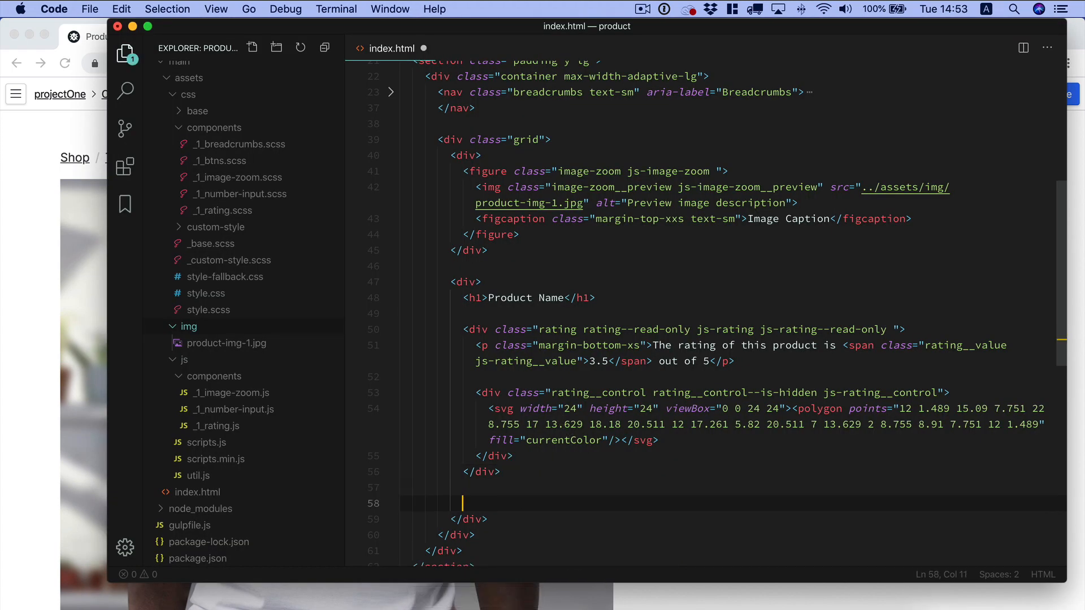
text(.text-component">)
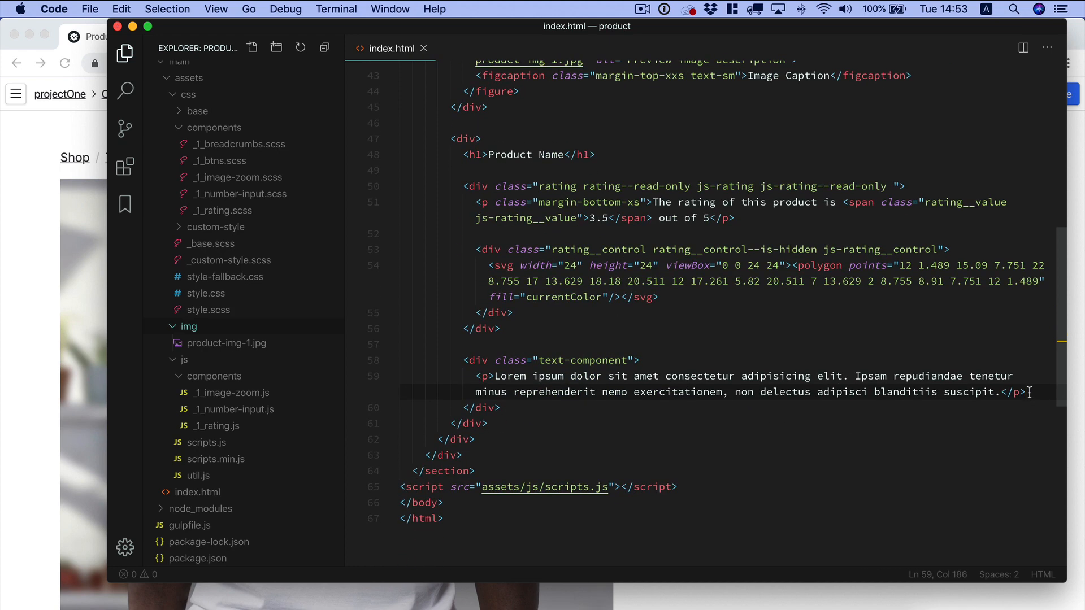
text(<p></p>)
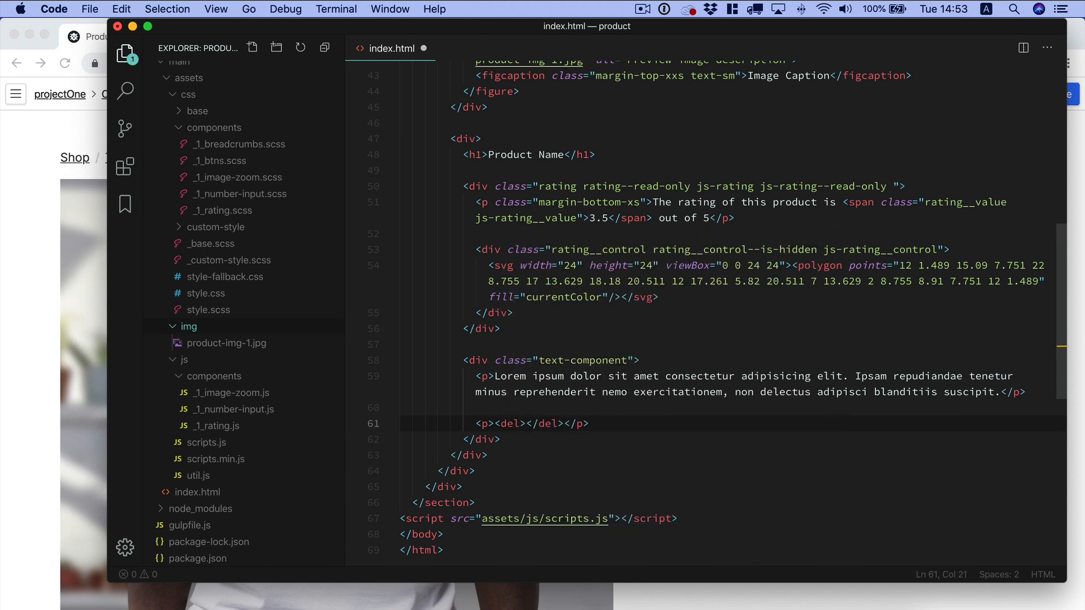
text($49)
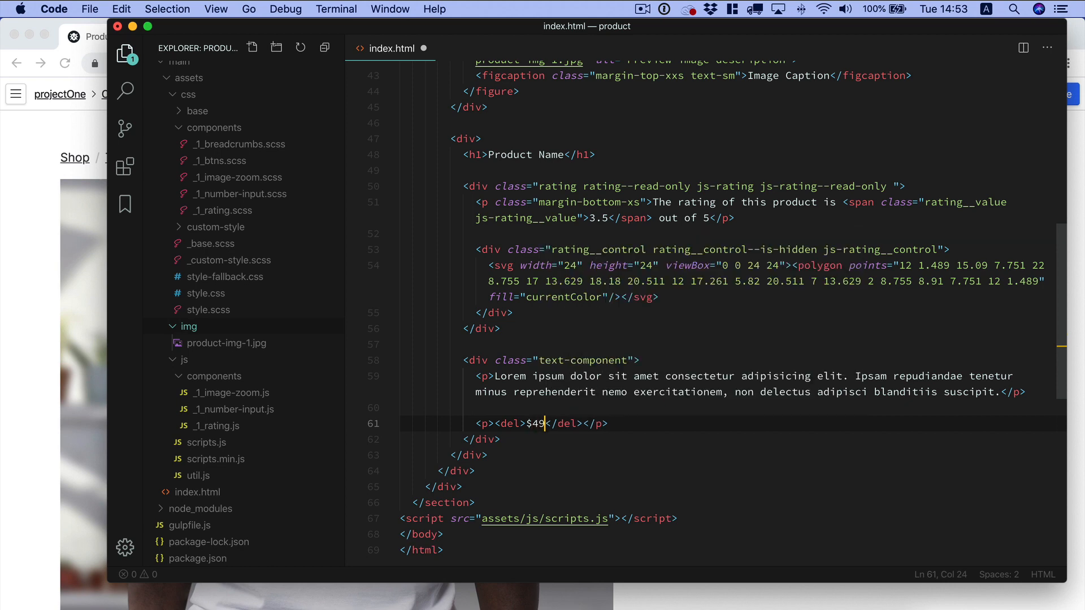
text(ins></ins><)
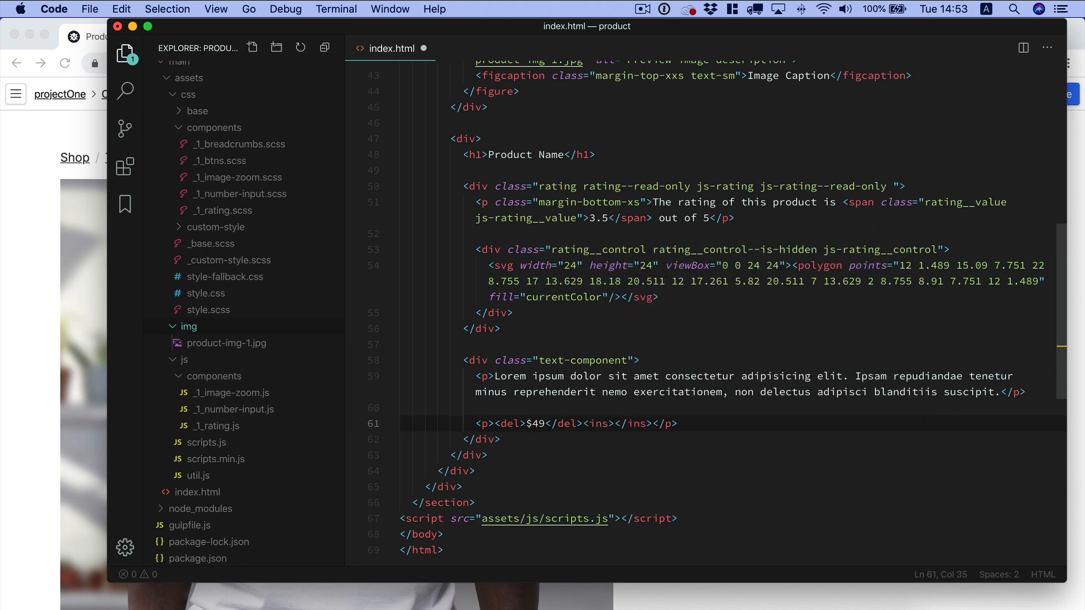
text($29)
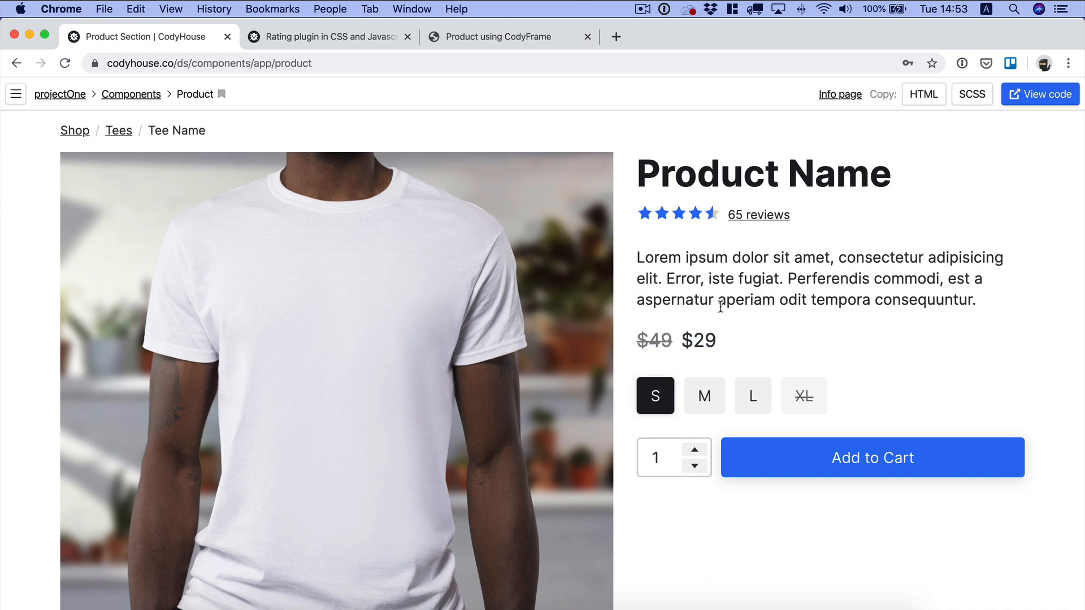
Review the local page's description and struck-through $49 beside $29, then adjust a text class
click(507, 36)
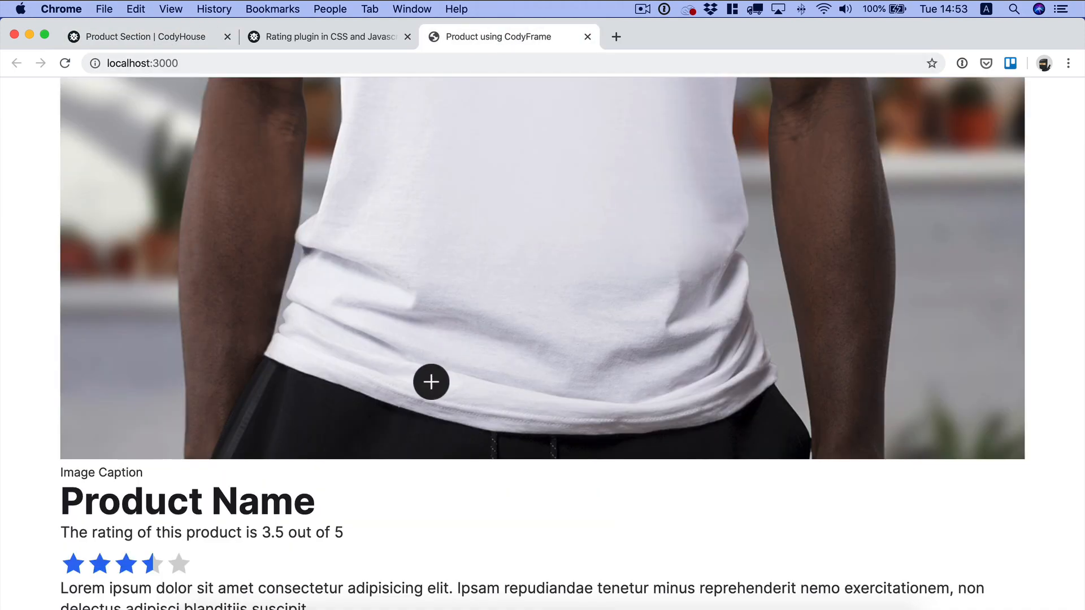
scroll(down, 3)
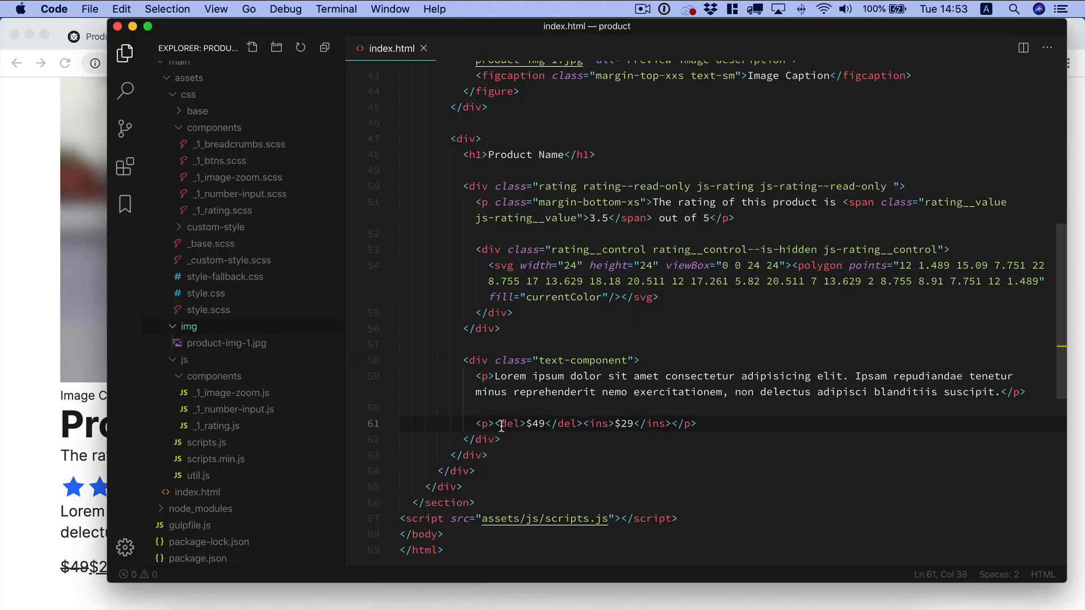
text(class=)
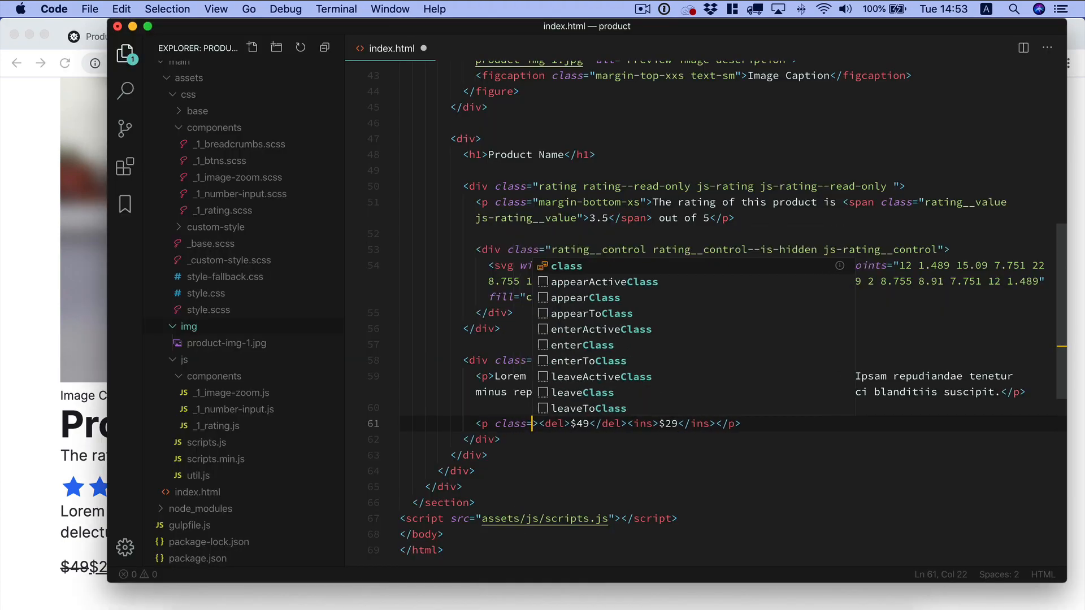
text(text)
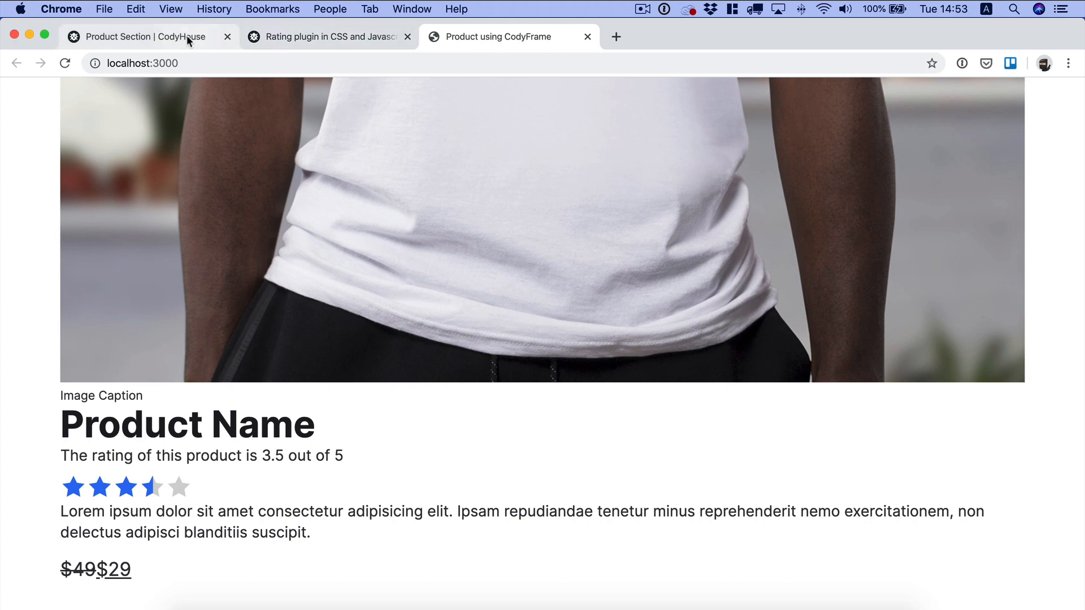
Browse the saved components and the Product Section demo to study its S, M, L, XL size buttons
click(328, 36)
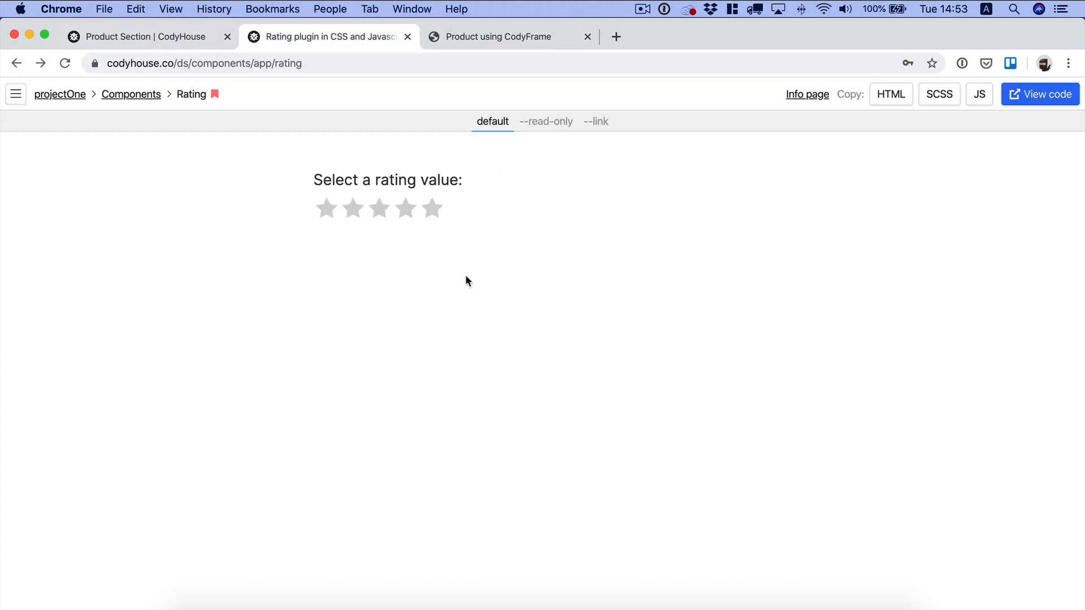
click(145, 37)
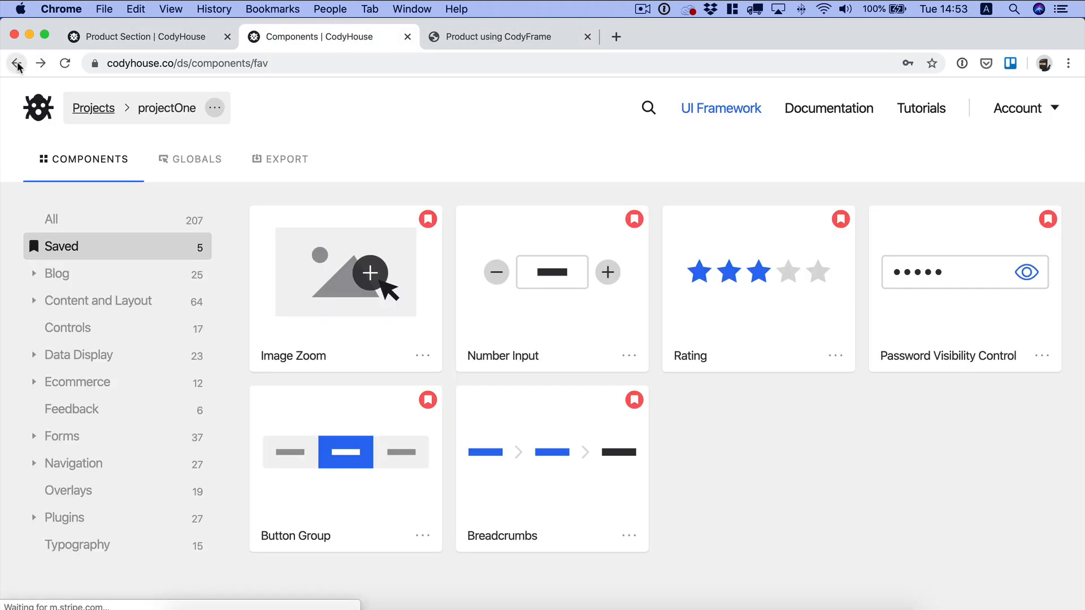
click(346, 452)
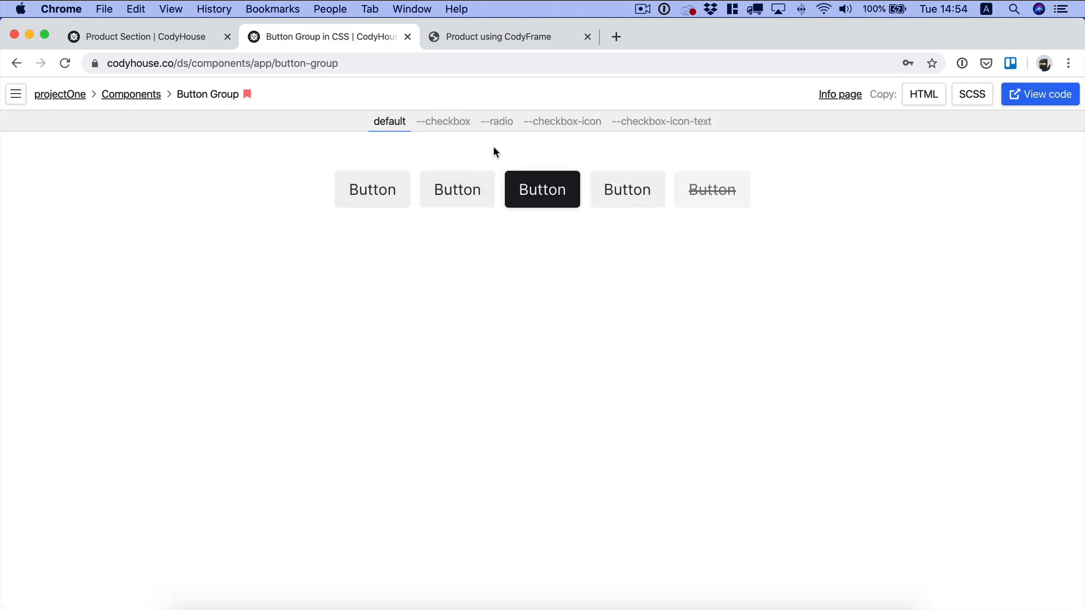
click(137, 36)
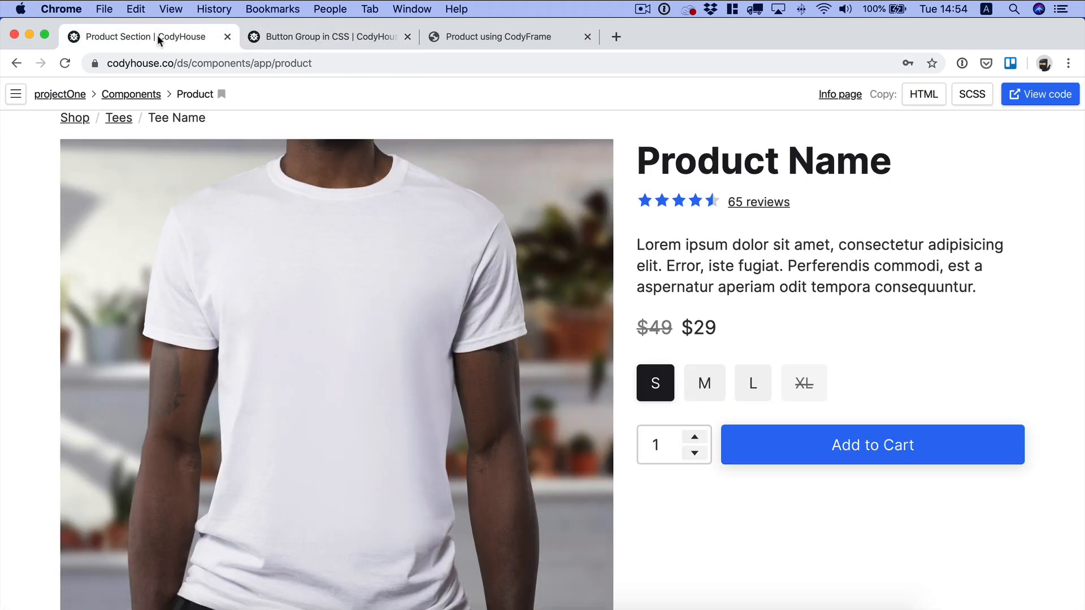
mouse_move(752, 383)
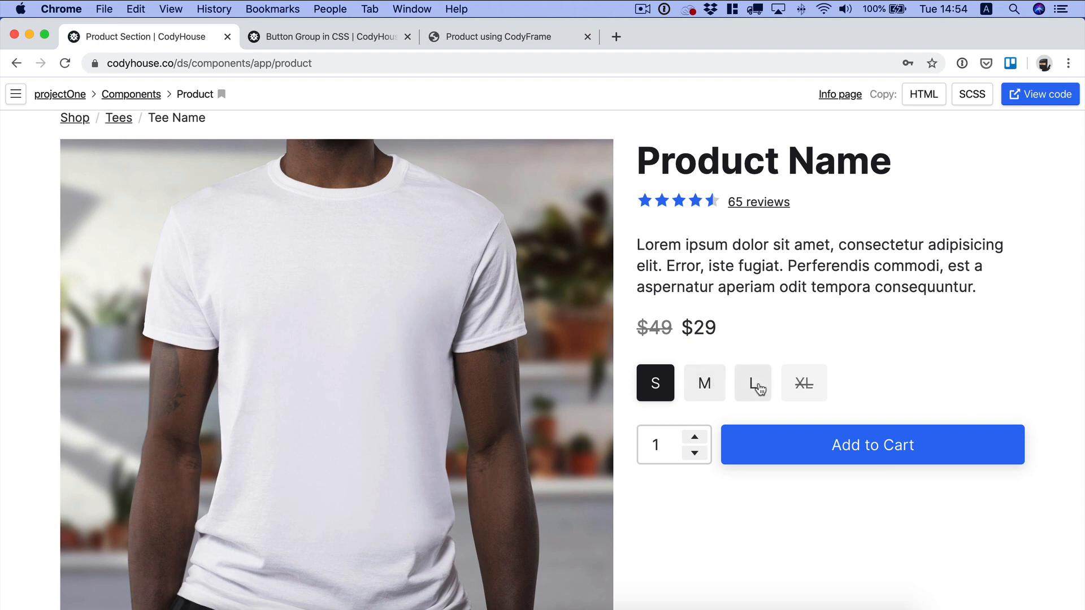
mouse_move(714, 386)
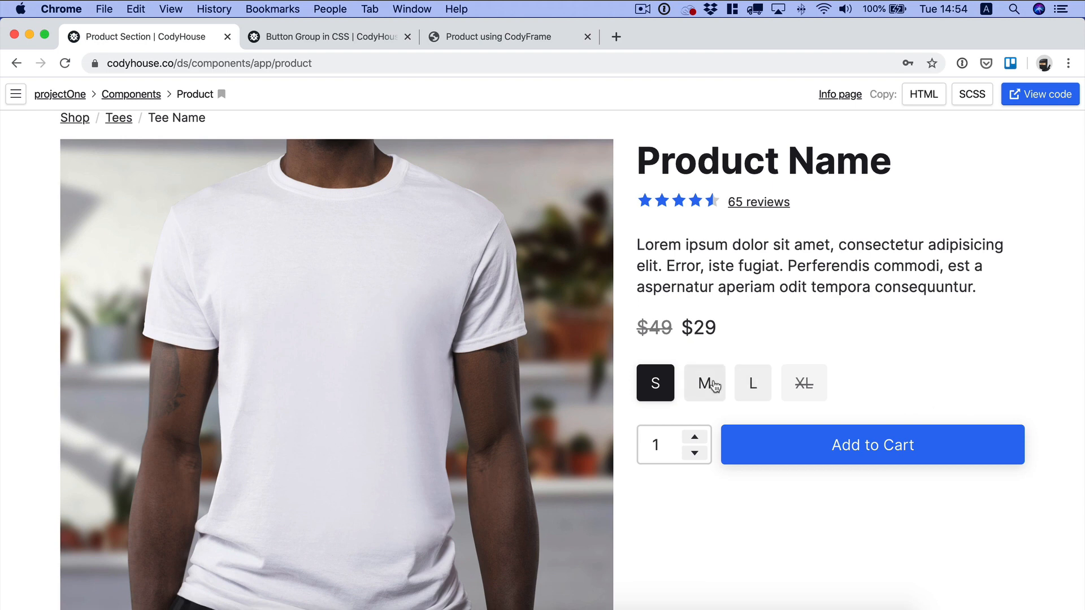
click(326, 36)
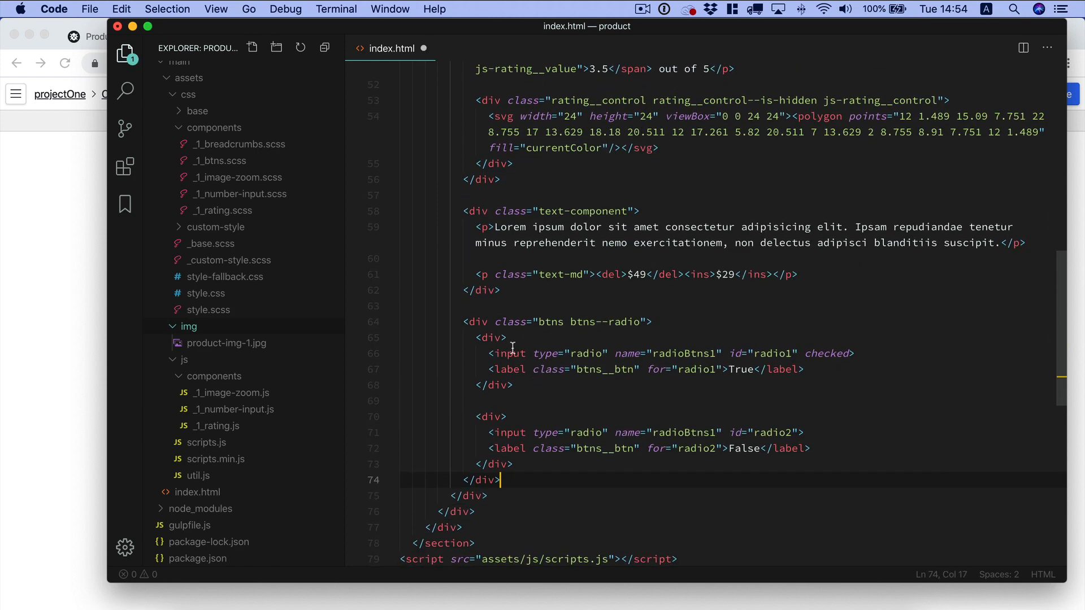
Drop the False option, rename the group to teeSize and make the first option teeSizeS labelled S
scroll(down, 3)
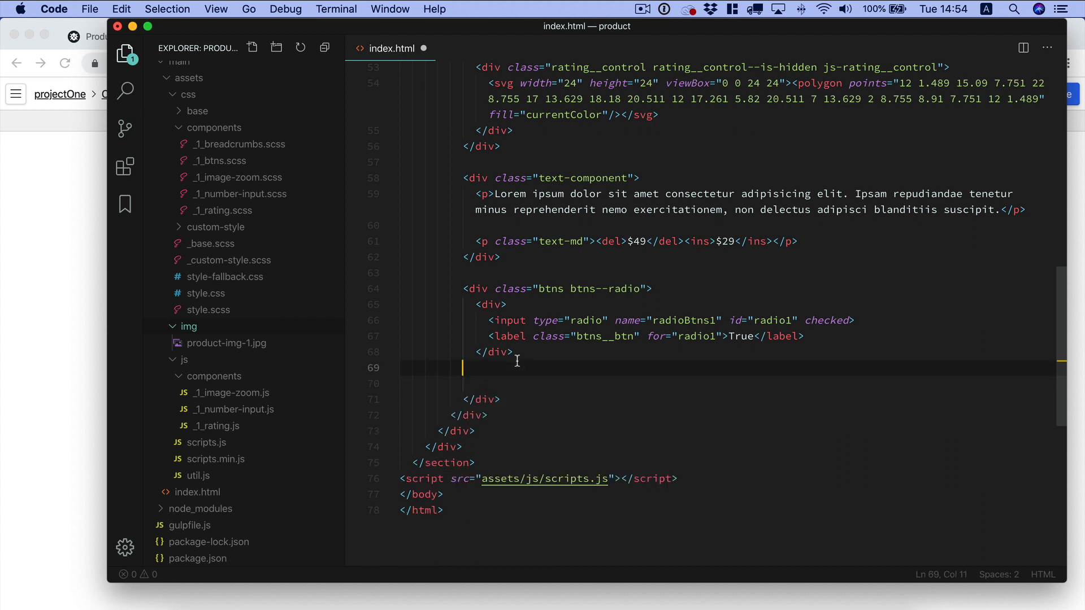
key(Backspace)
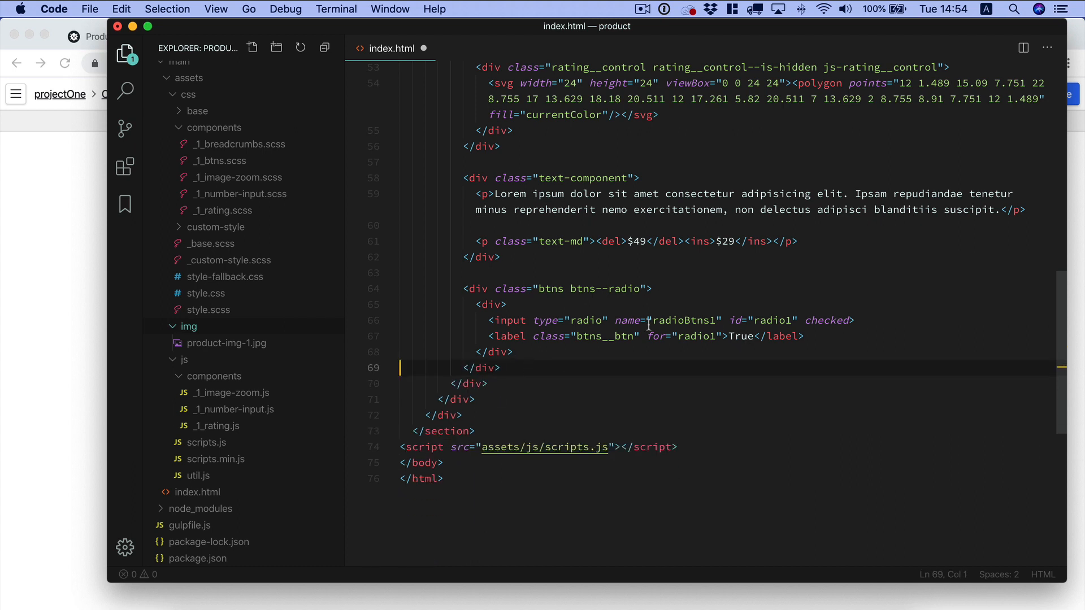
double_click(685, 320)
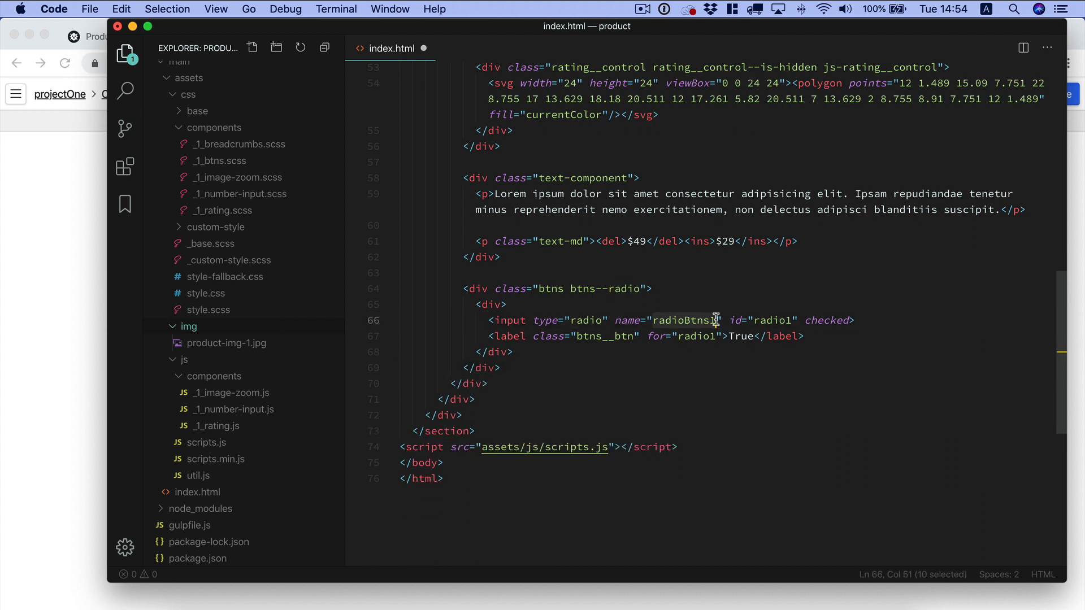
text(teeSize)
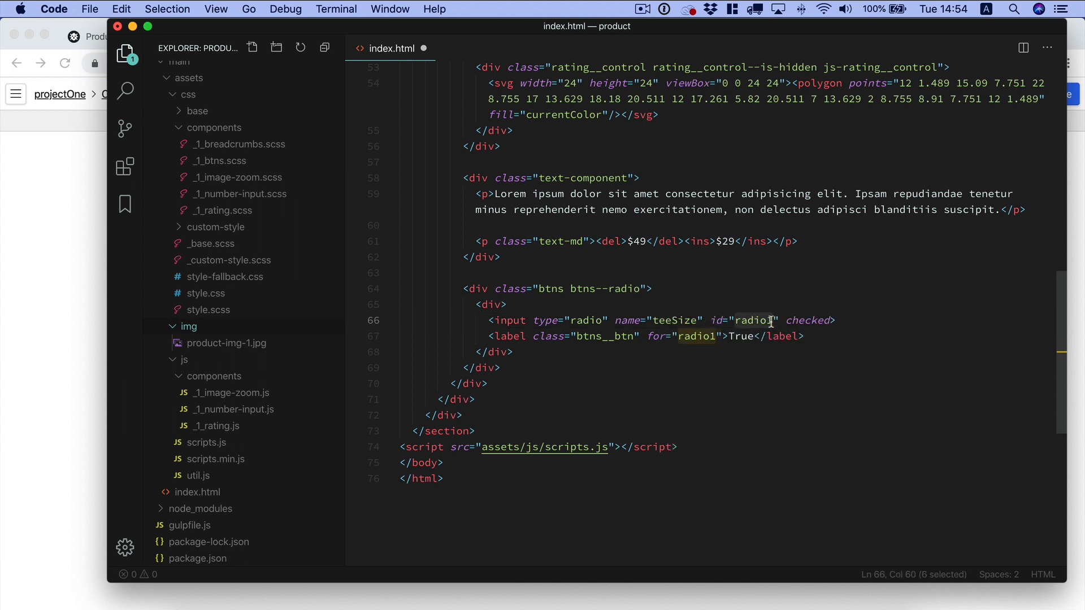
text(teeSize)
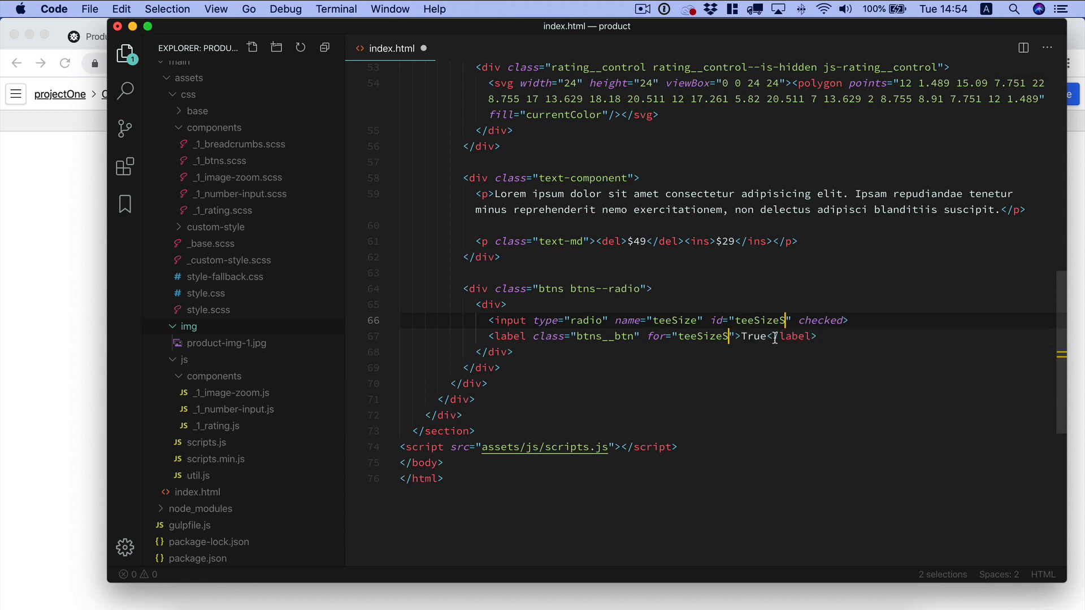
text(S)
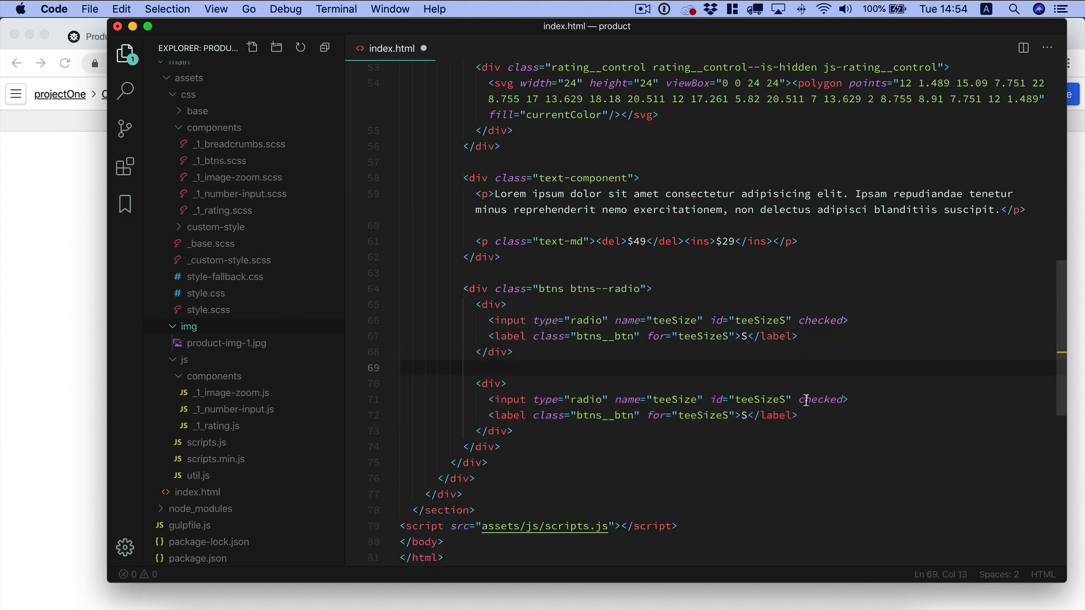
Duplicate the option into M, L and XL sizes and start marking the last one disabled
key(Backspace)
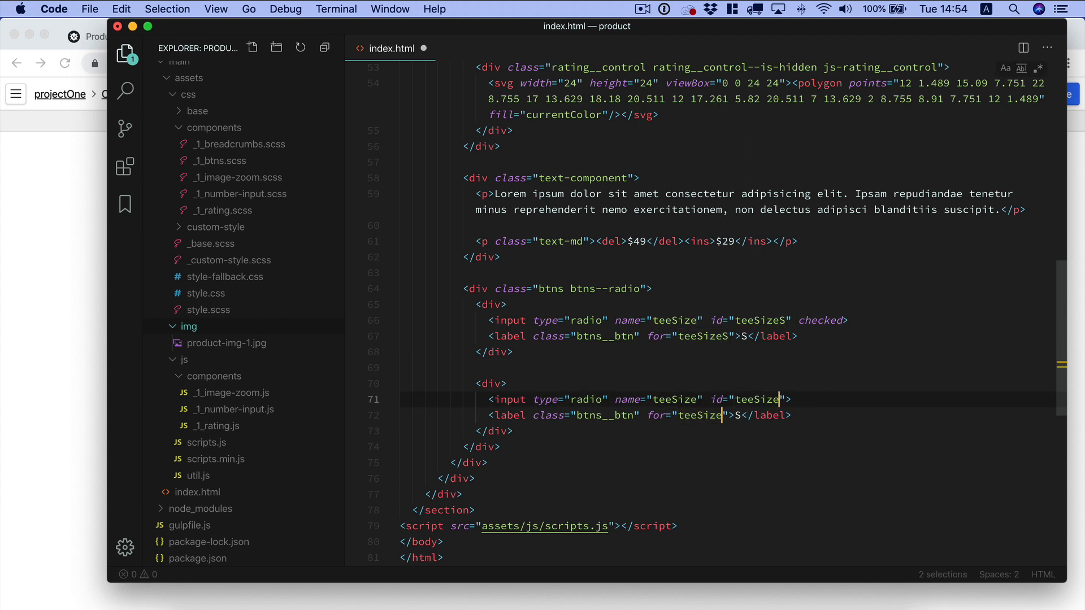
text(M)
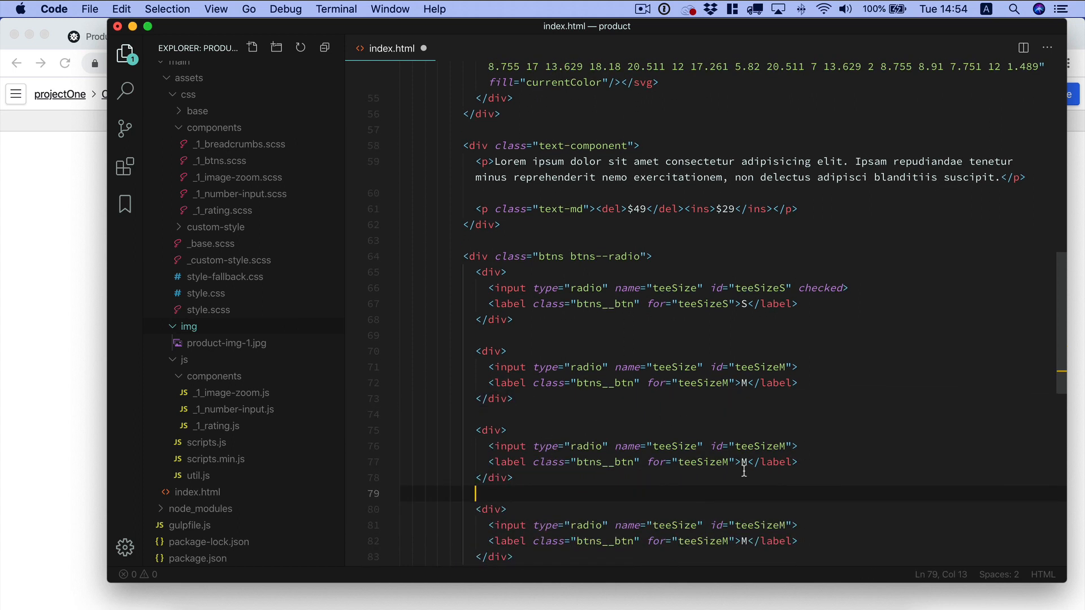
text(L)
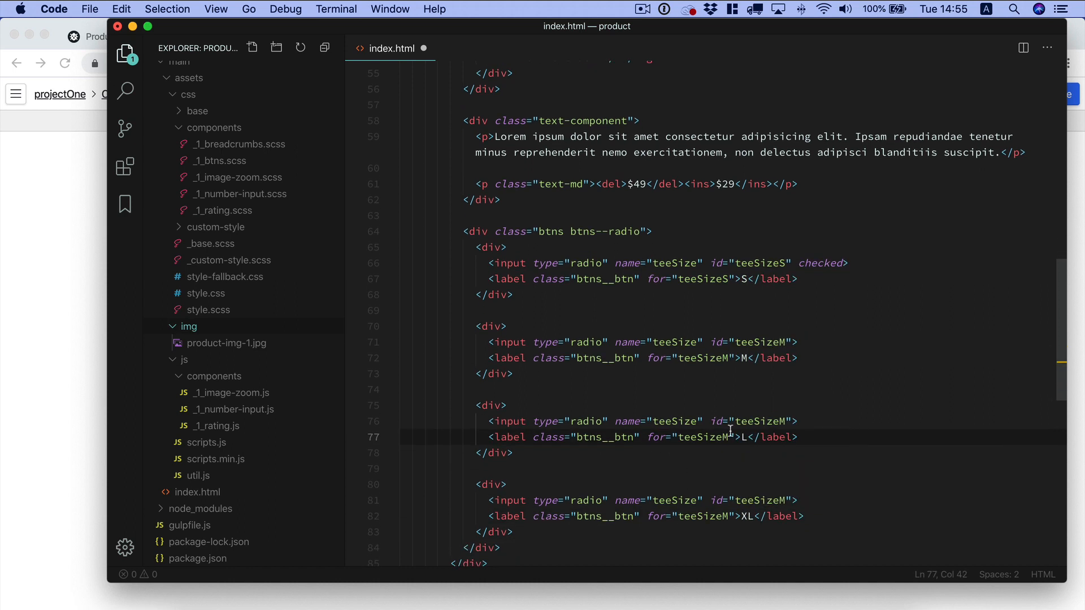
double_click(759, 421)
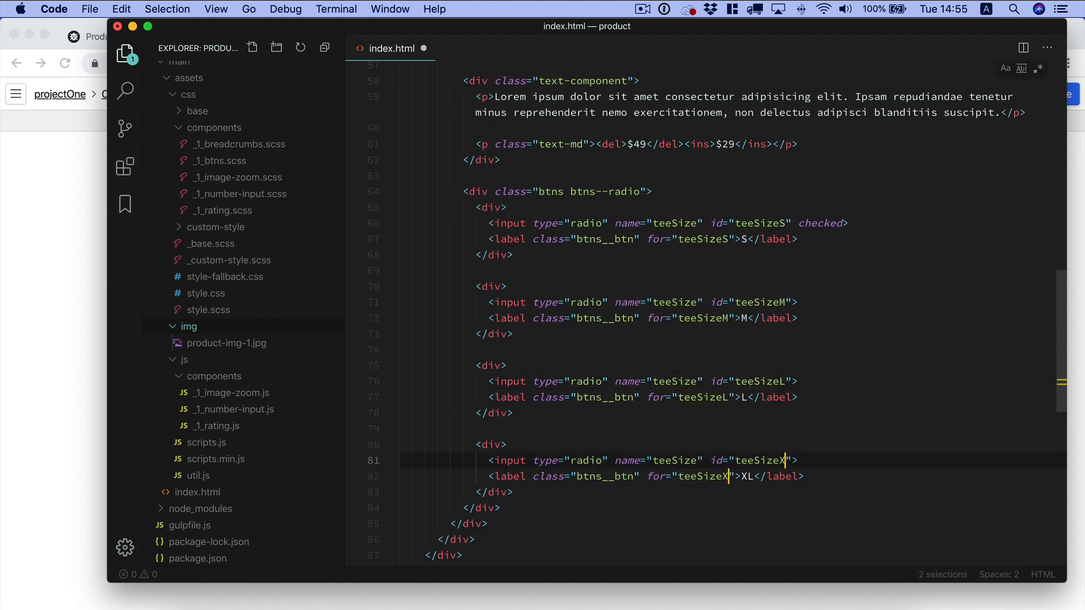
text(L)
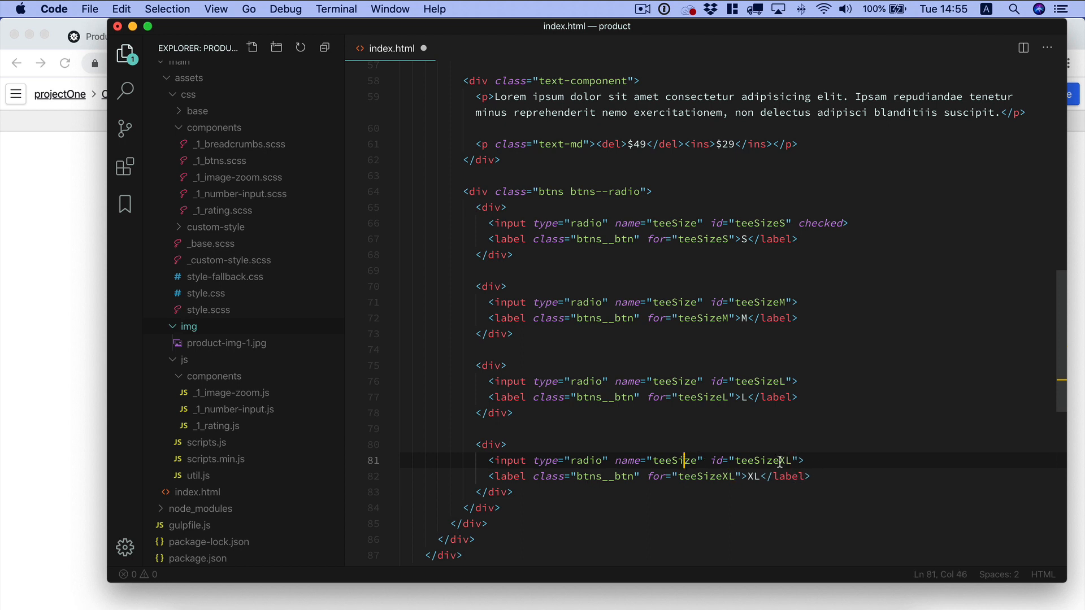
text(disab)
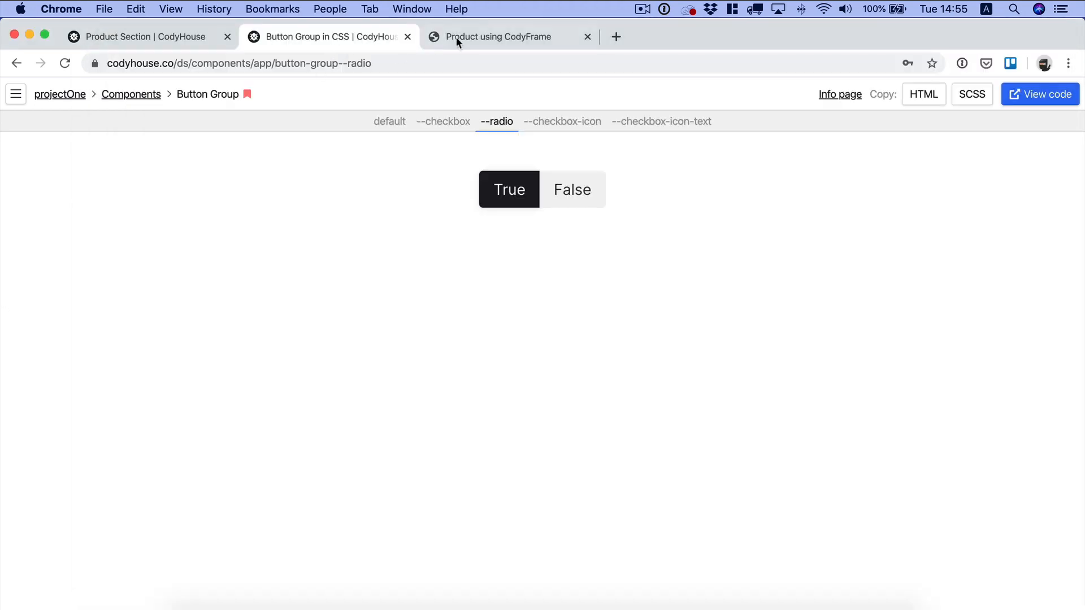
Choose the L and S sizes on the local preview, then return to the editor
click(508, 36)
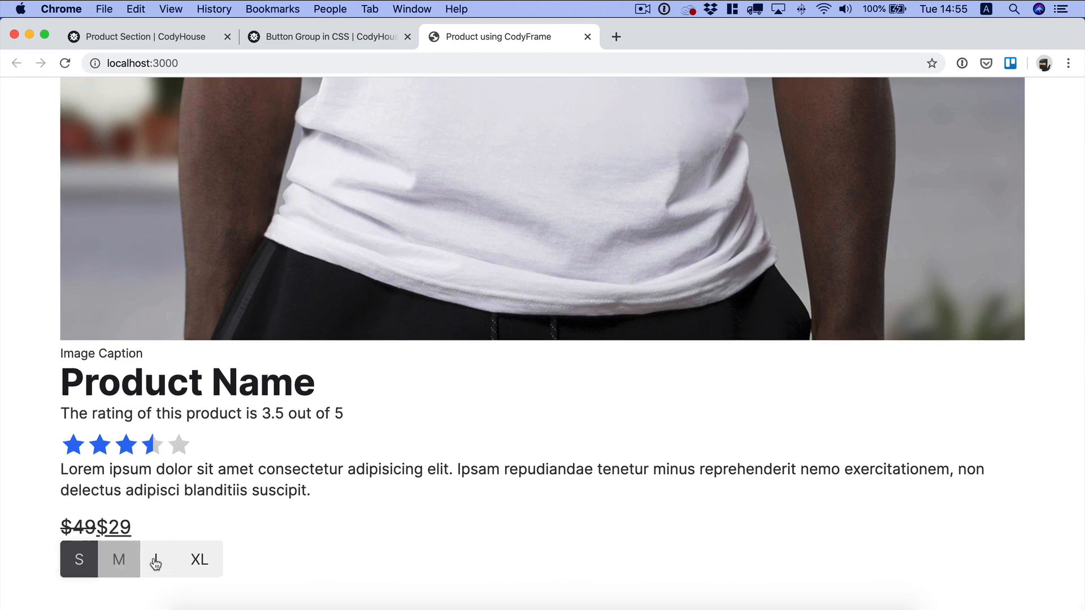
click(158, 559)
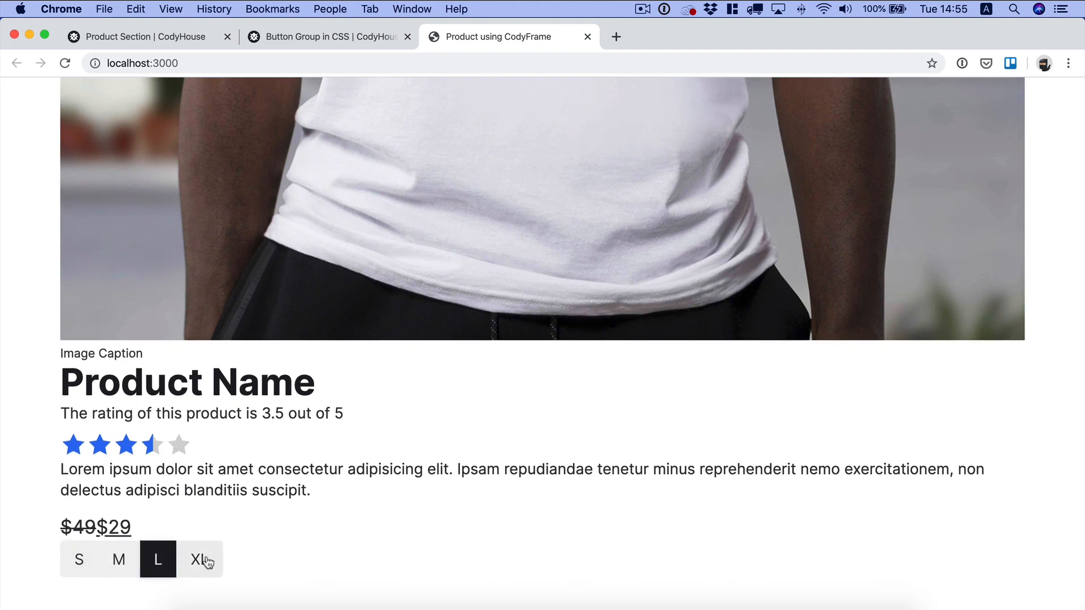
mouse_move(78, 562)
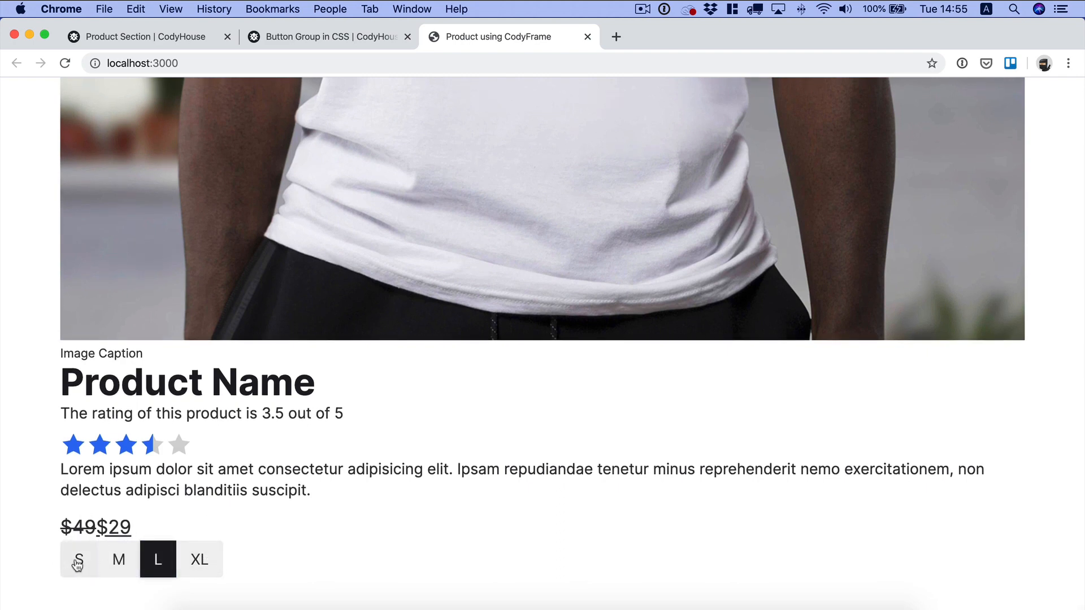
click(118, 559)
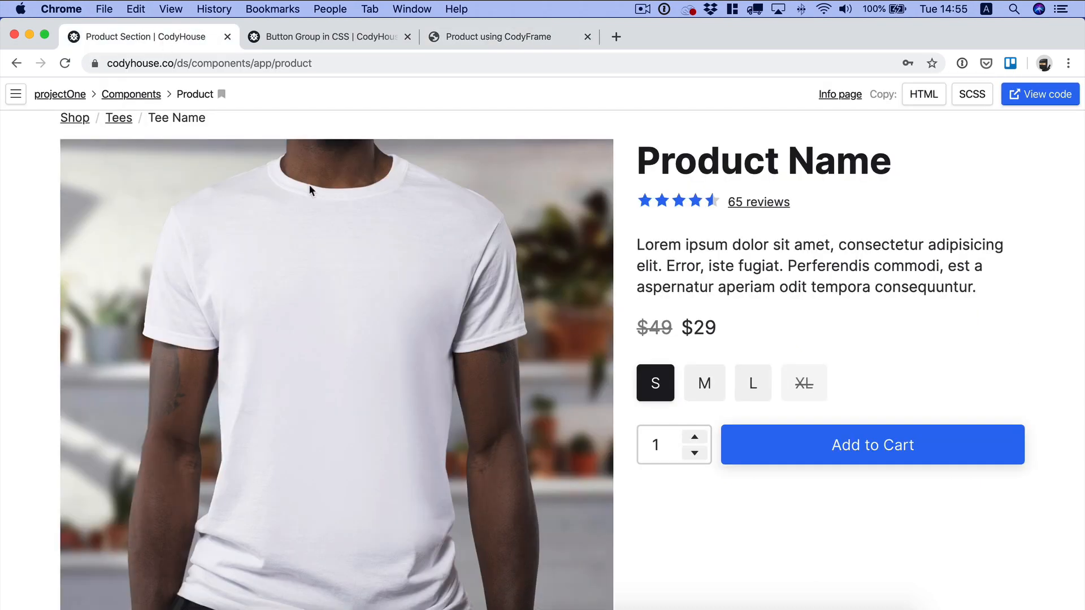
click(500, 36)
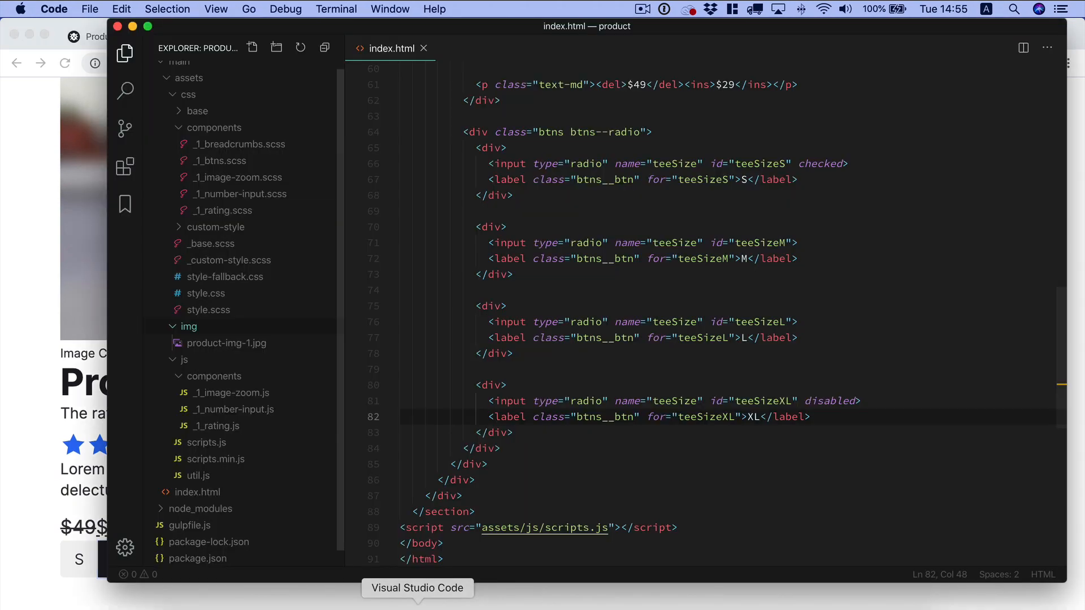
Add the btns--gap-xs modifier class to the btns btns--radio size group
scroll(up, 3)
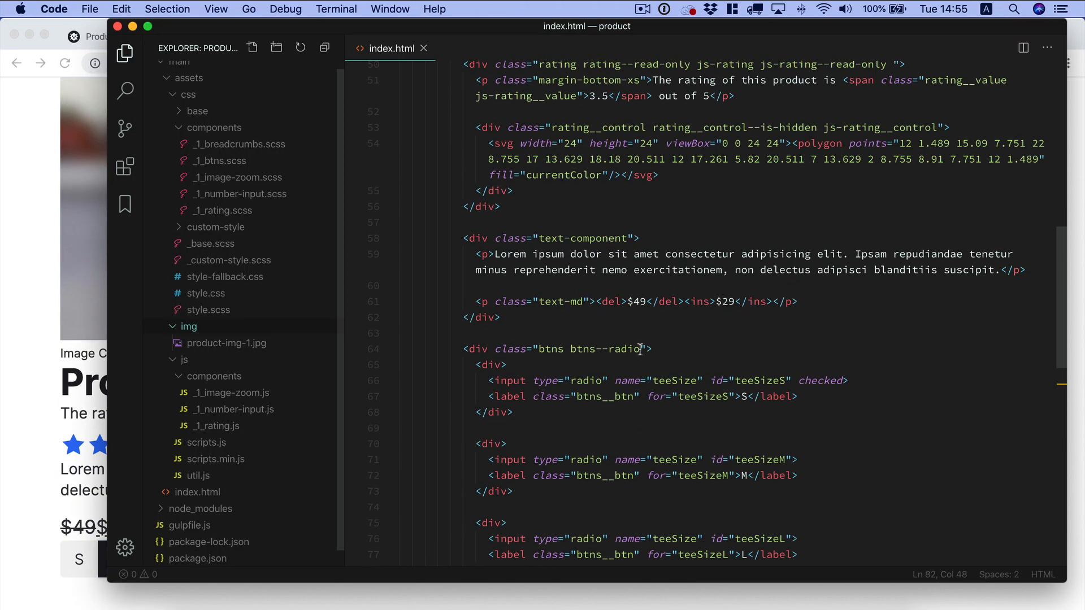
text(btns--ga)
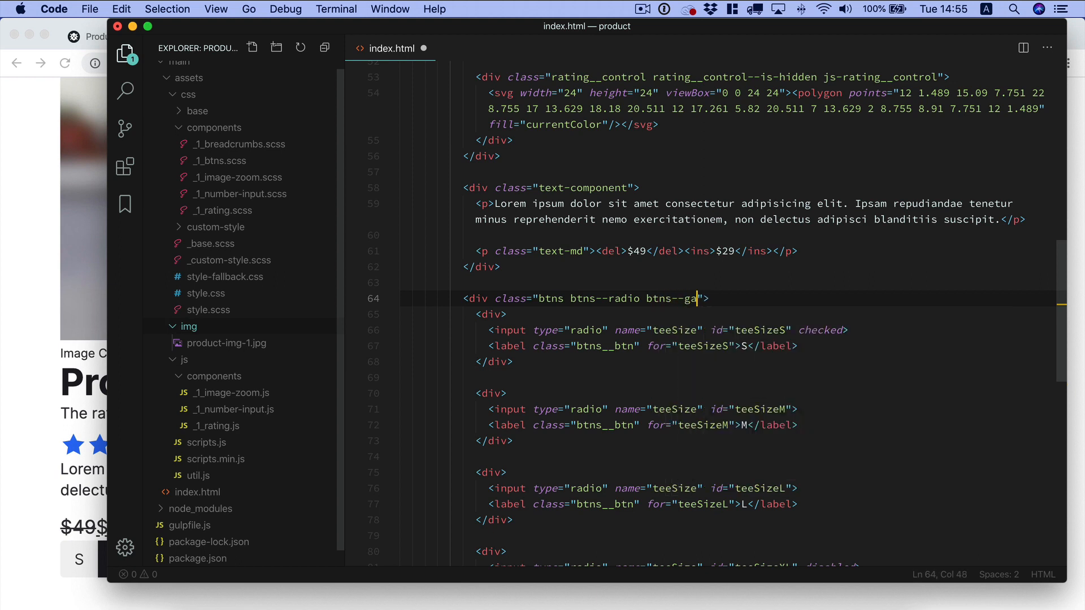
text(pp-xs)
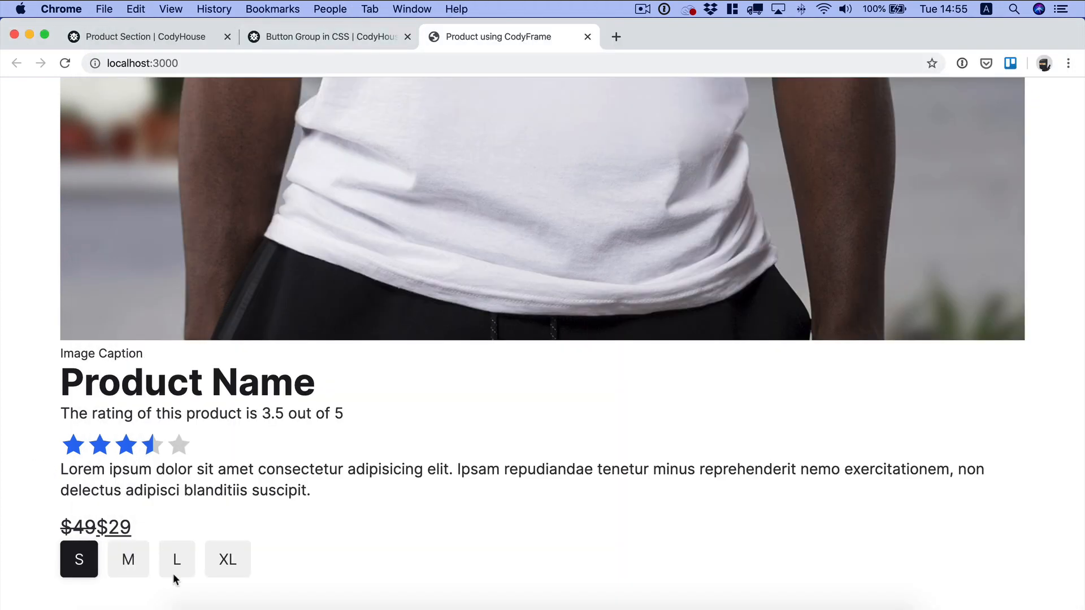
mouse_move(278, 569)
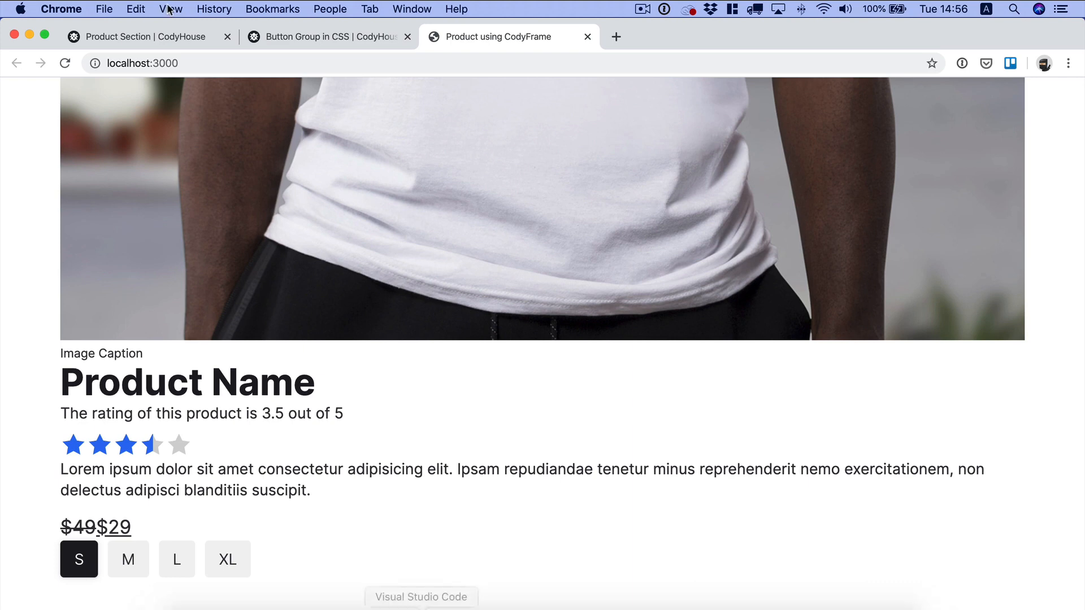
Revisit the Button Group demo's --radio variant after checking the spaced size buttons
click(325, 37)
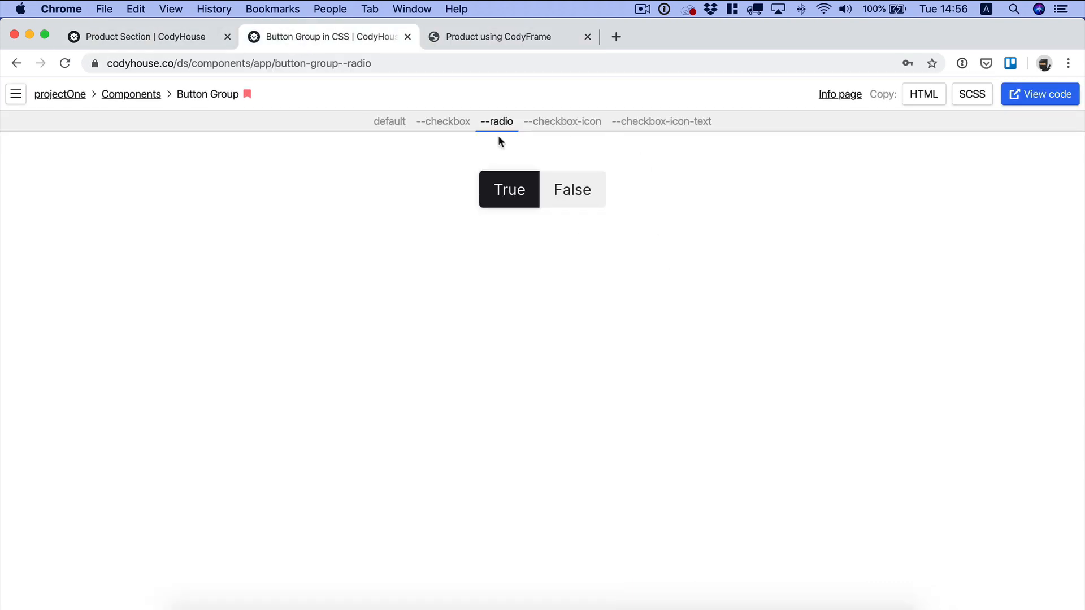
click(389, 121)
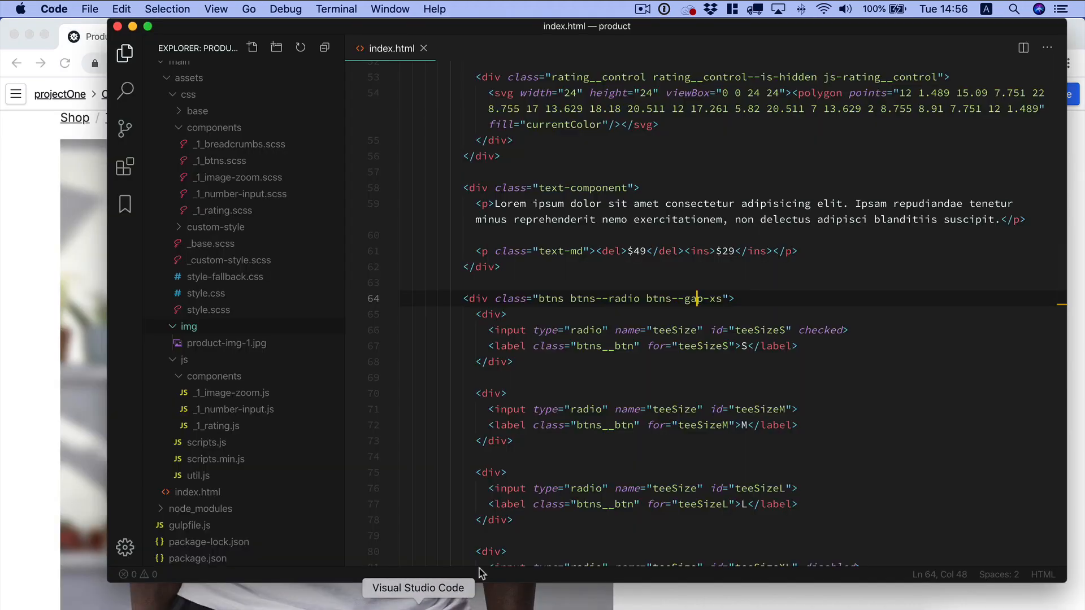
Add the btns__btn--disabled modifier to the XL size label, comparing with the CodyHouse demo
scroll(down, 3)
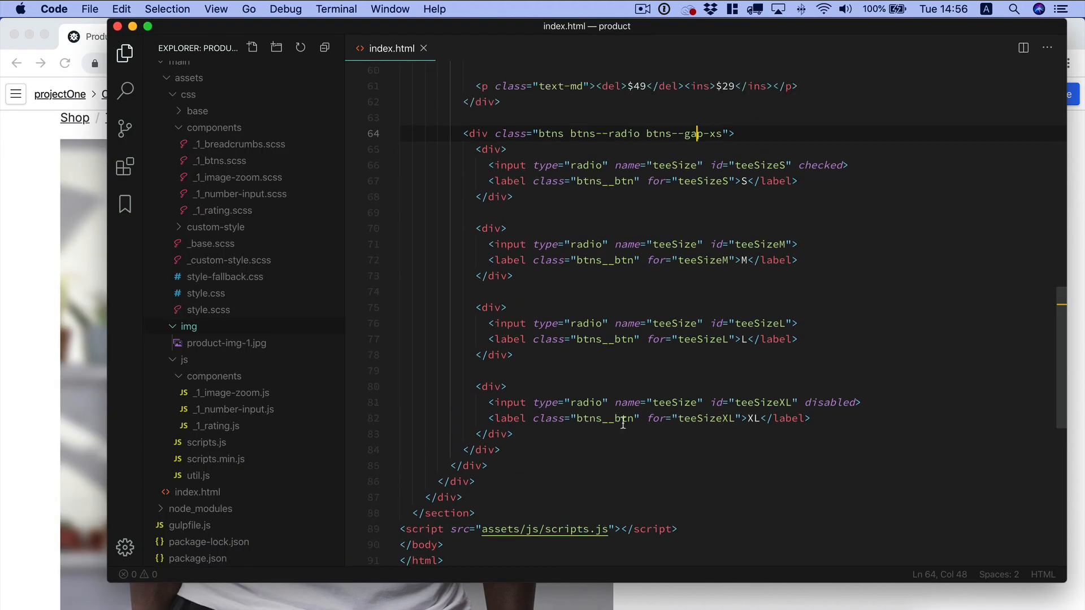
click(632, 418)
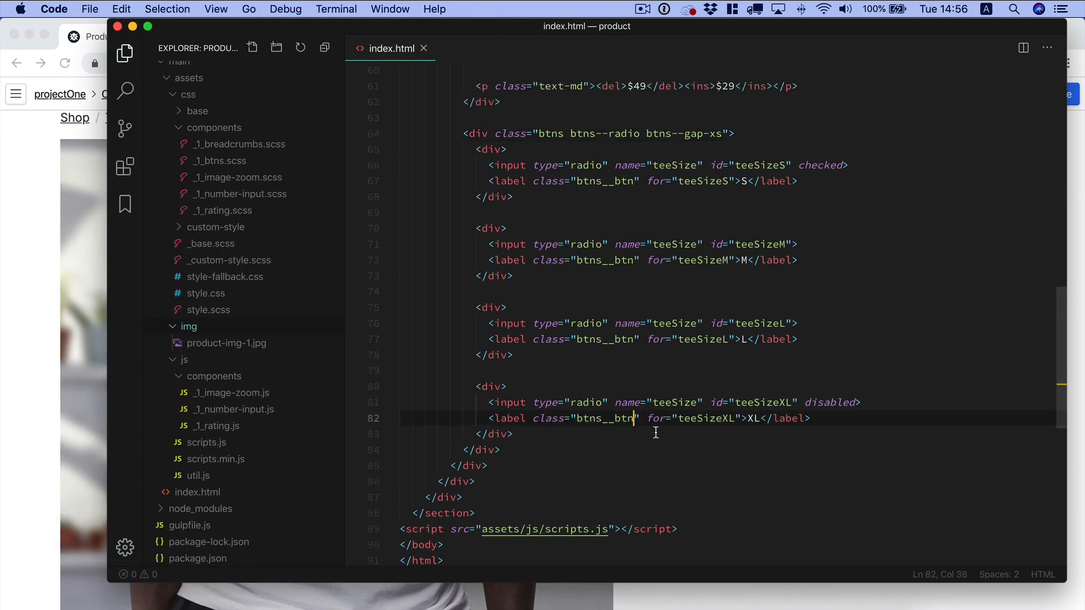
text(btns__btn)
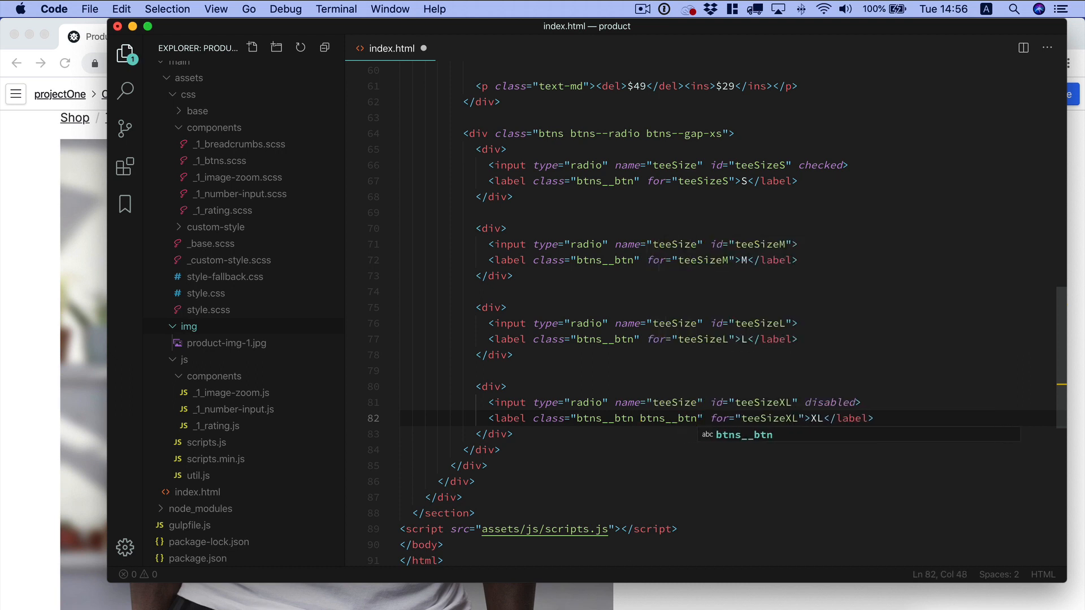
text(--disable)
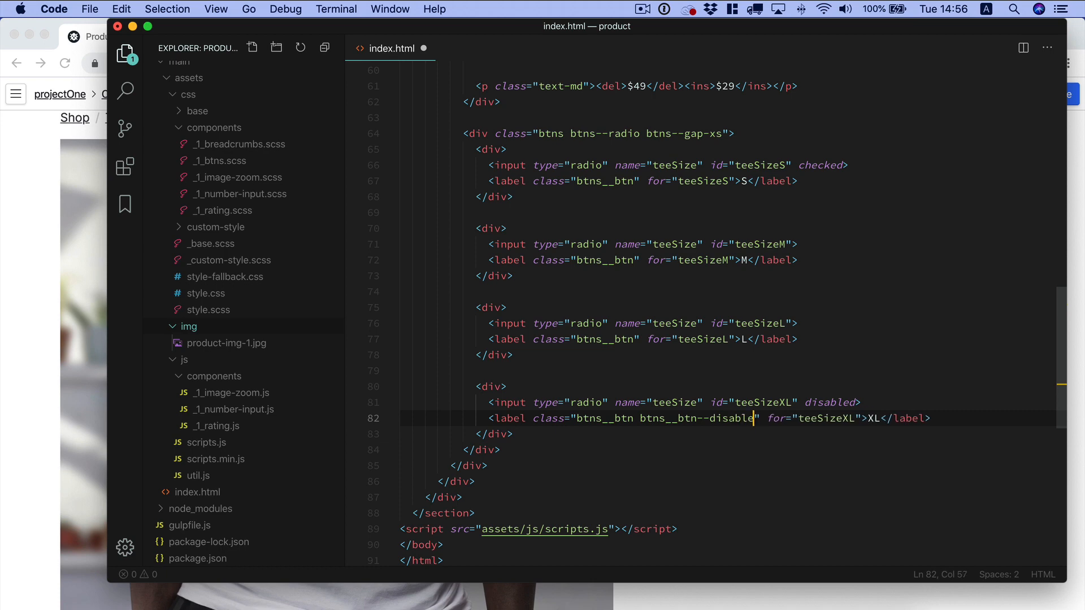
click(511, 36)
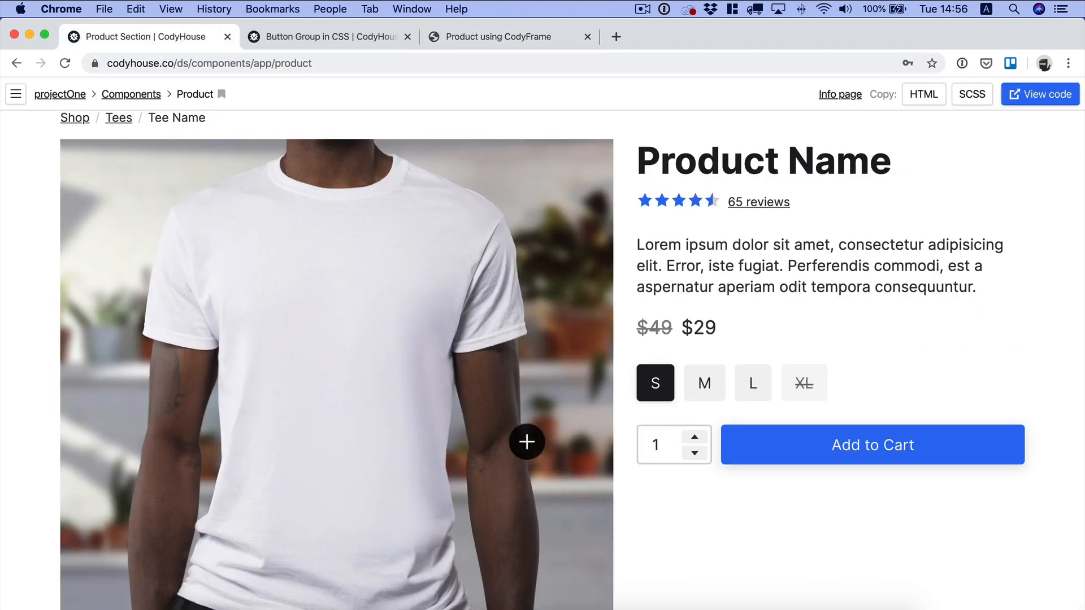
scroll(down, 3)
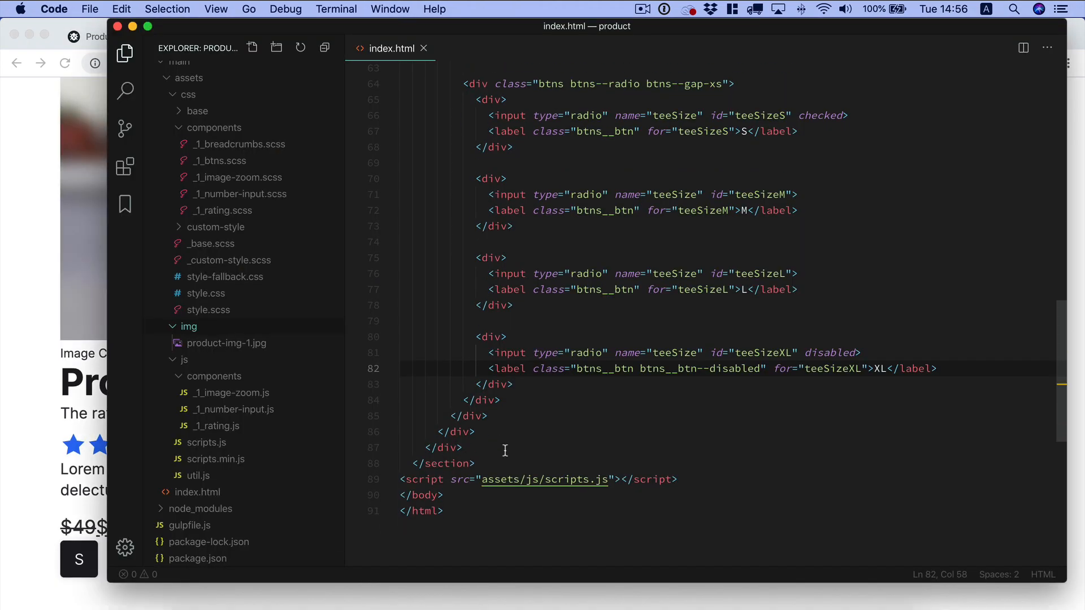
Fold the size buttons and paste the CodyHouse Number Input markup into a new div below them
click(391, 173)
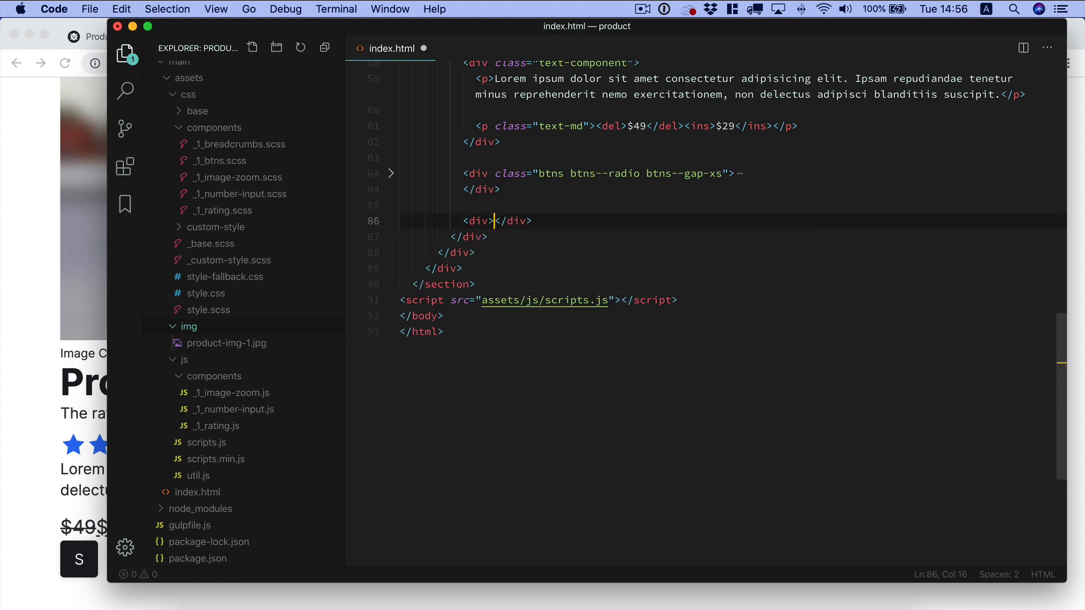
key(enter)
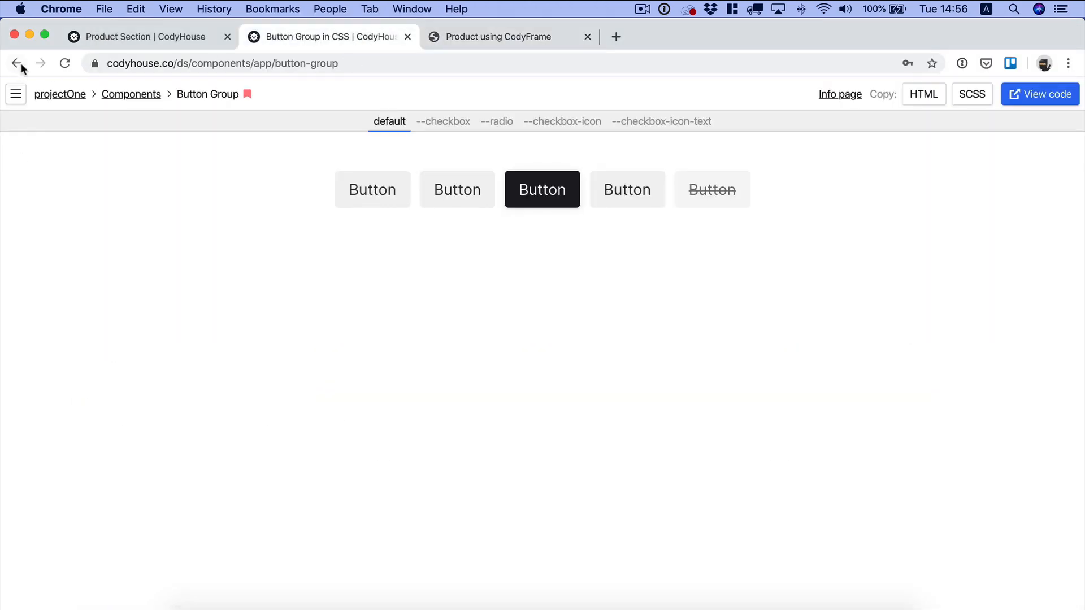
click(17, 63)
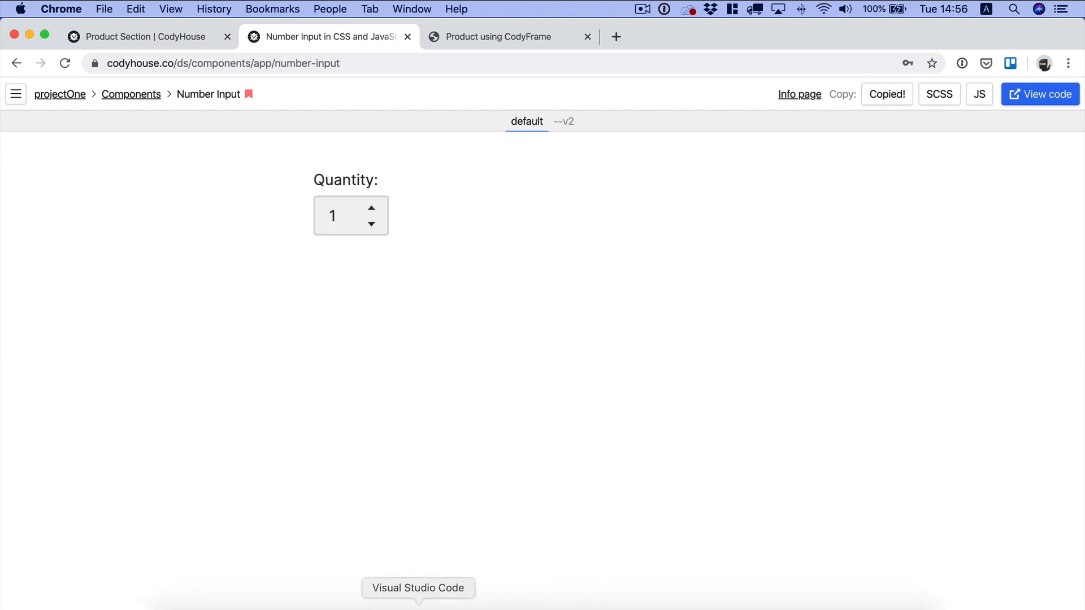
click(418, 588)
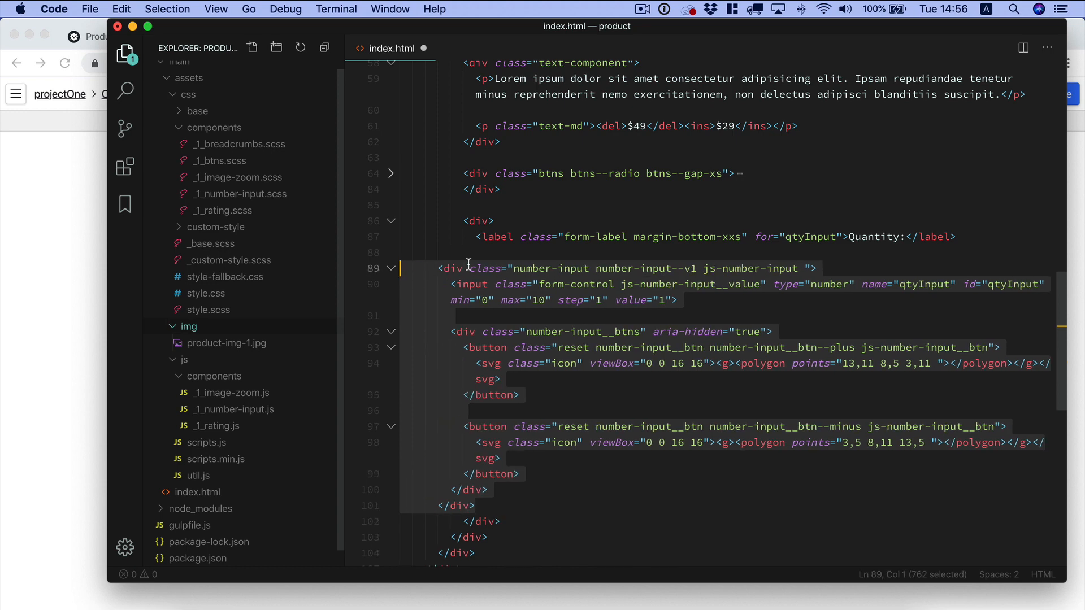
Wrap the Quantity label and number input in their own nested div and fold it
click(495, 211)
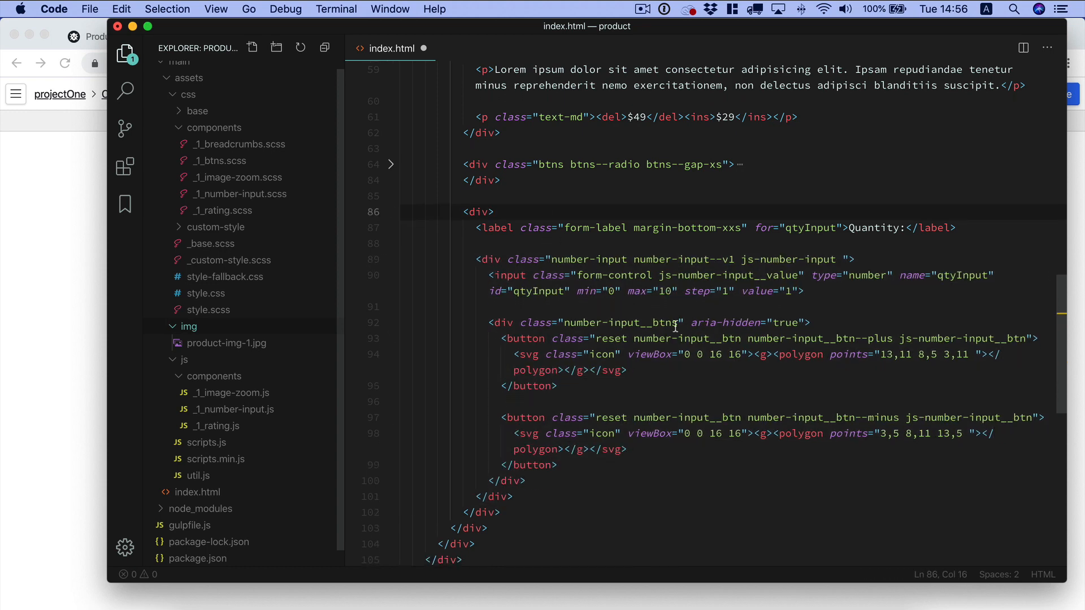
scroll(down, 3)
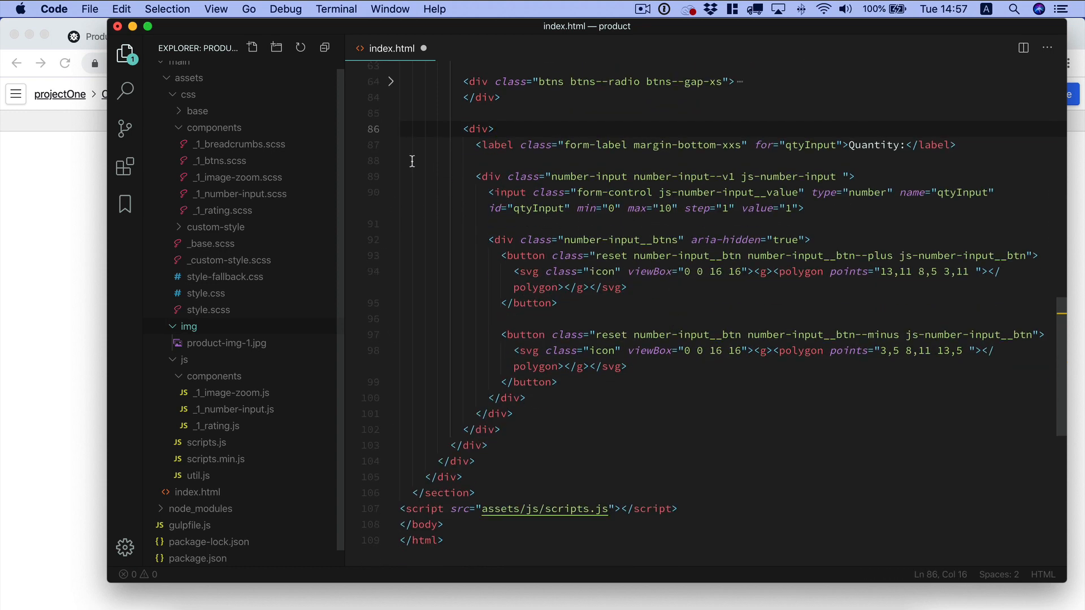
key(enter)
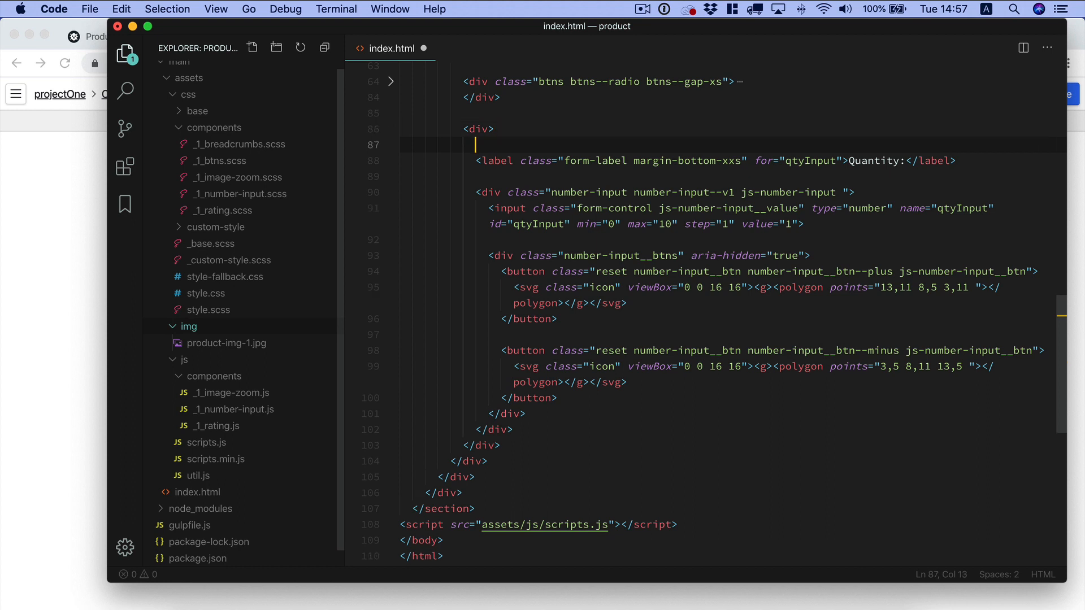
key(enter)
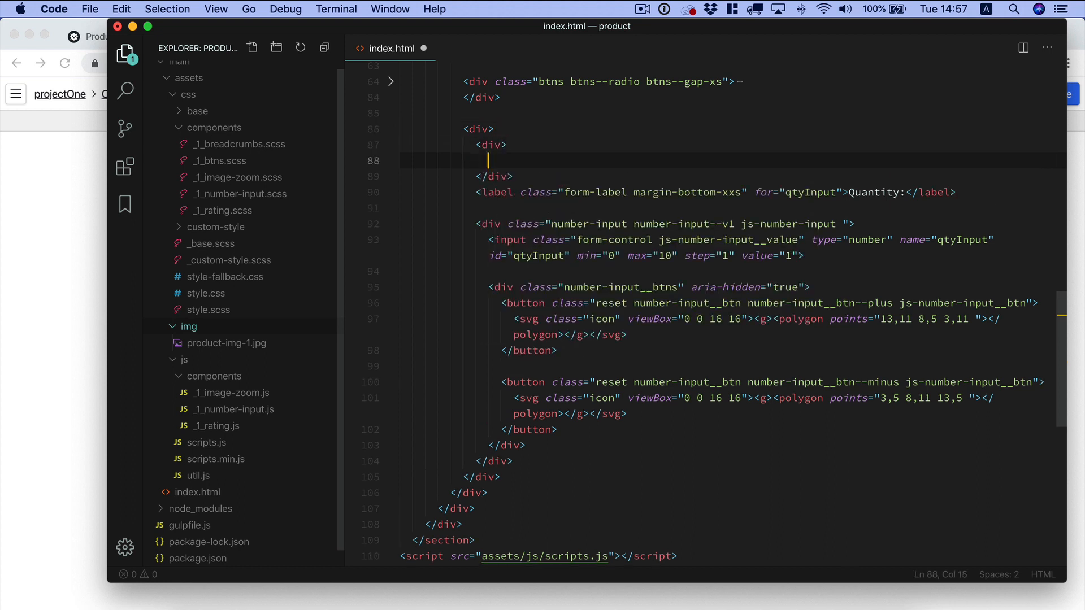
click(531, 445)
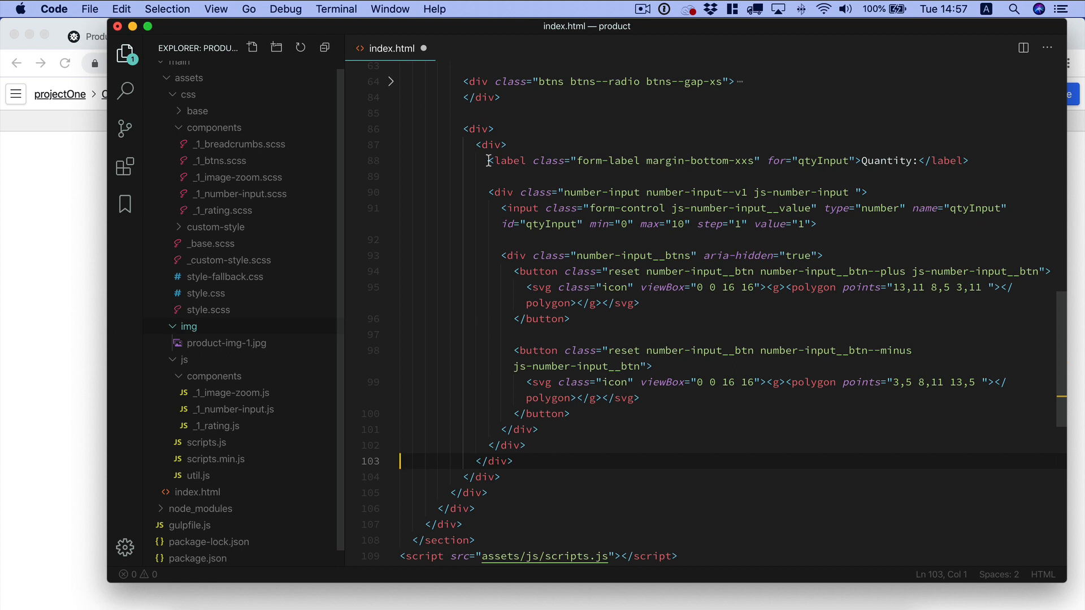
click(390, 145)
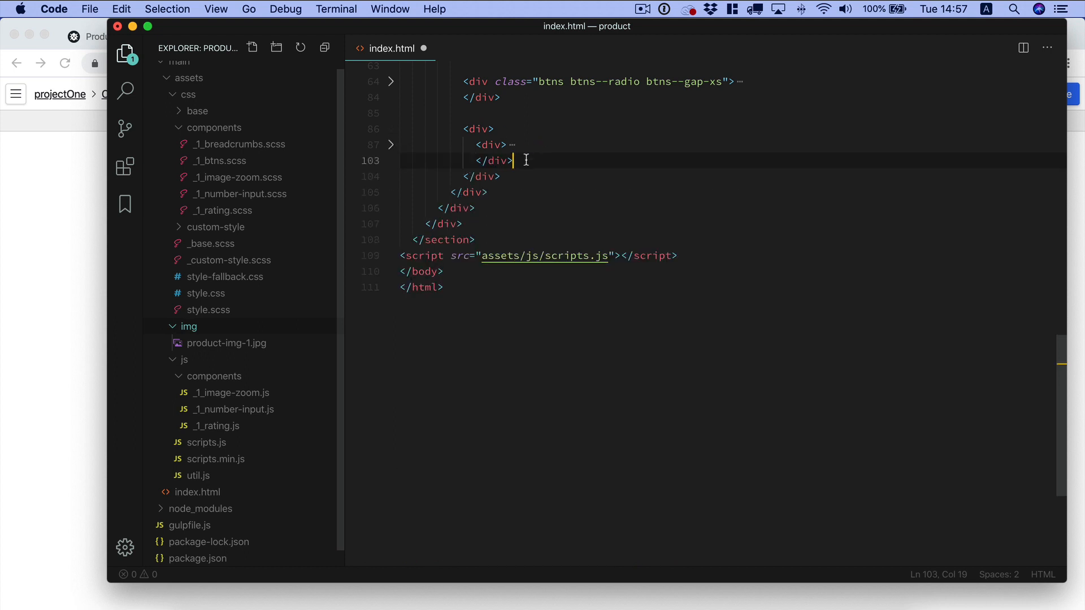
Add a btn btn--primary button reading Add to Cart after the quantity block
key(enter)
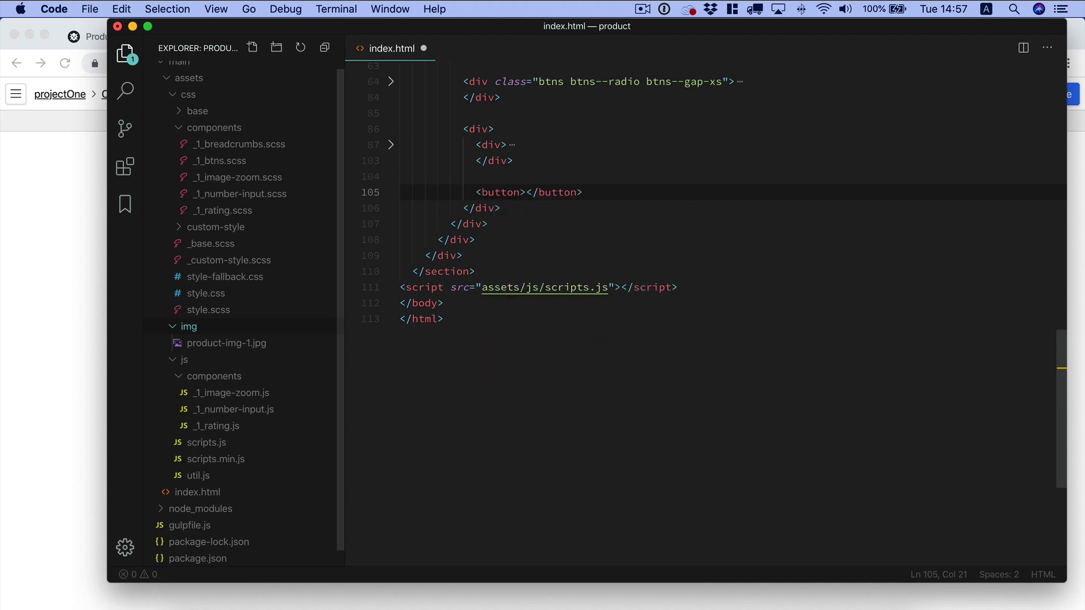
text(class="")
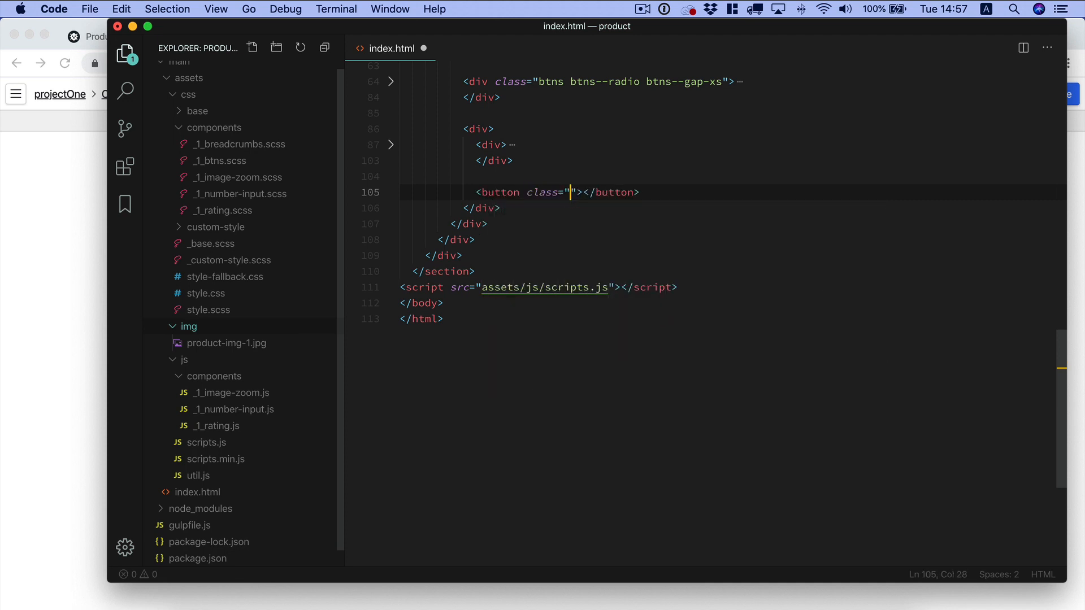
text(btn btn--primary)
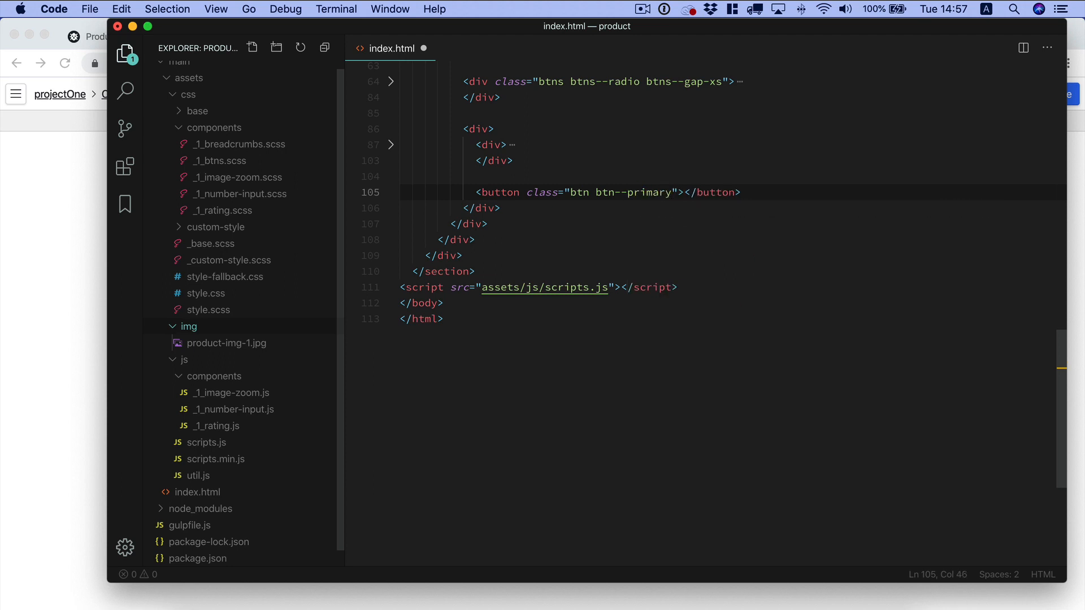
text(Add to Cart)
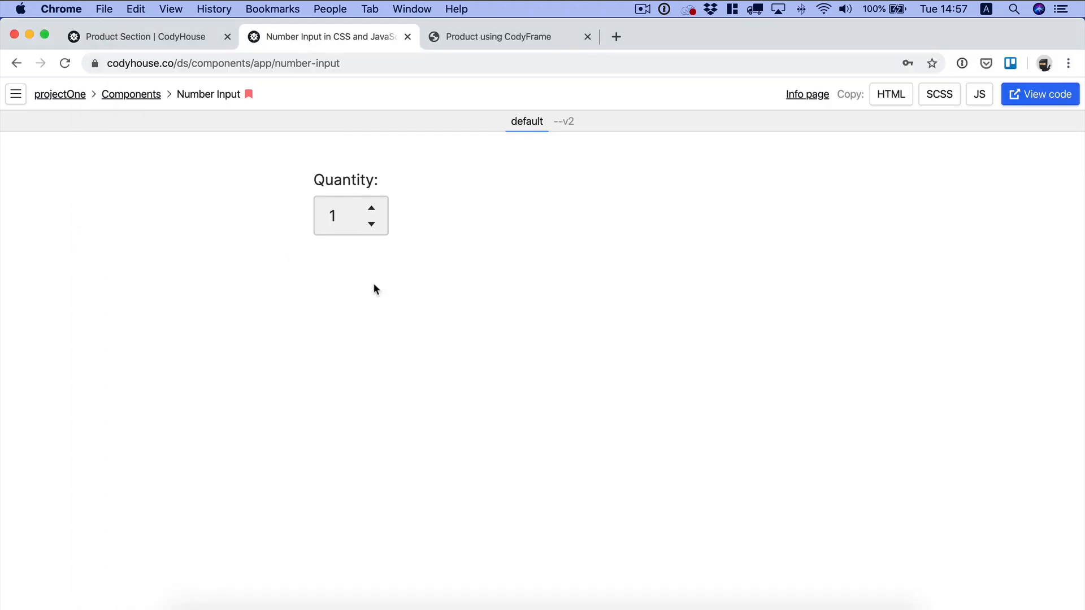
Review the localhost:3000 preview in a narrow window, showing the quantity stepper and Add to Cart
click(498, 37)
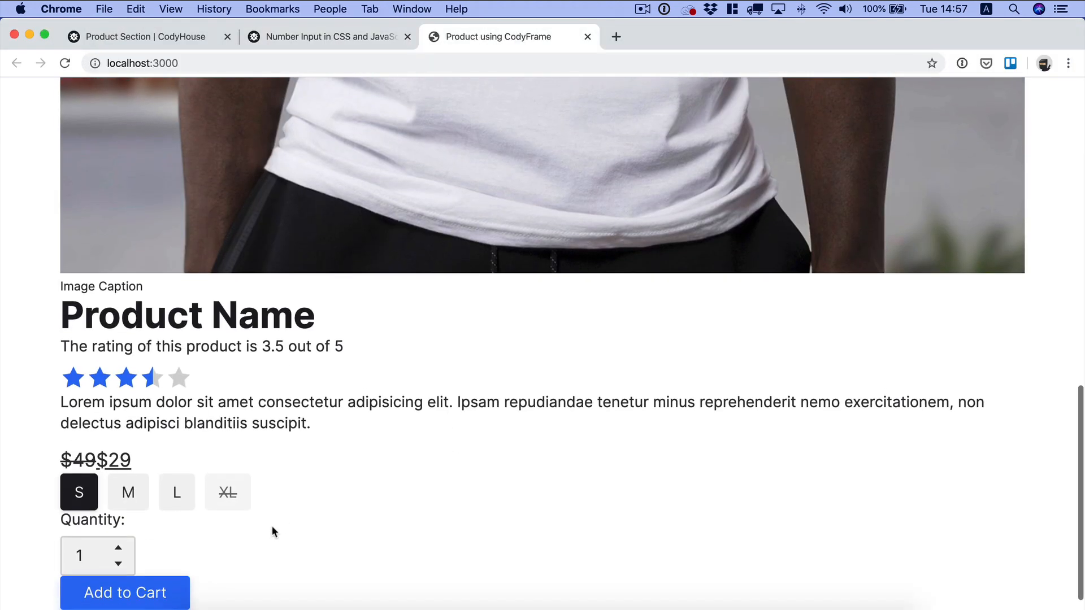
scroll(down, 3)
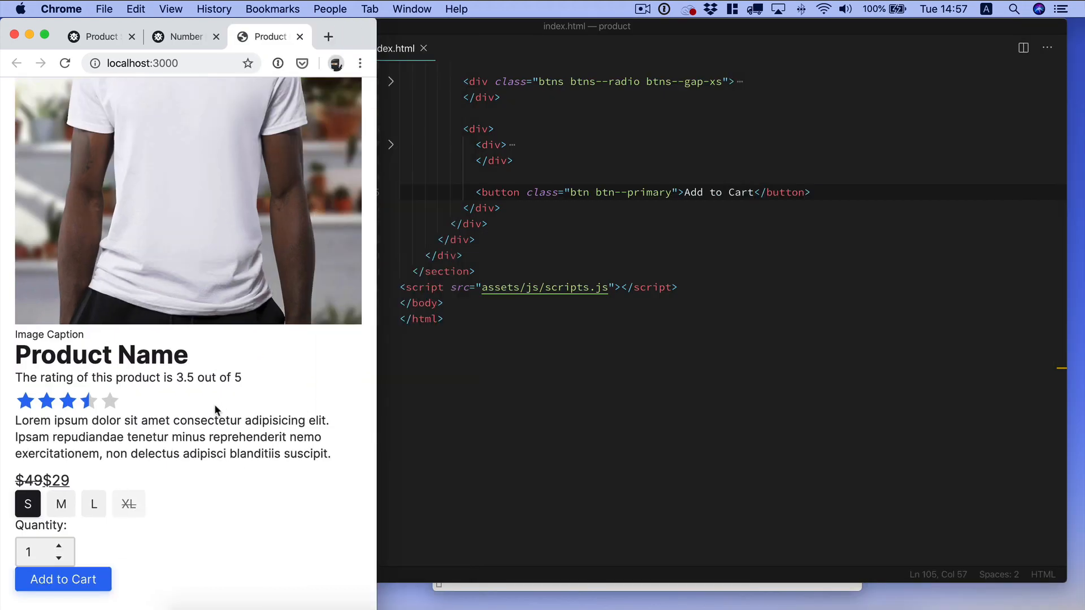
scroll(up, 3)
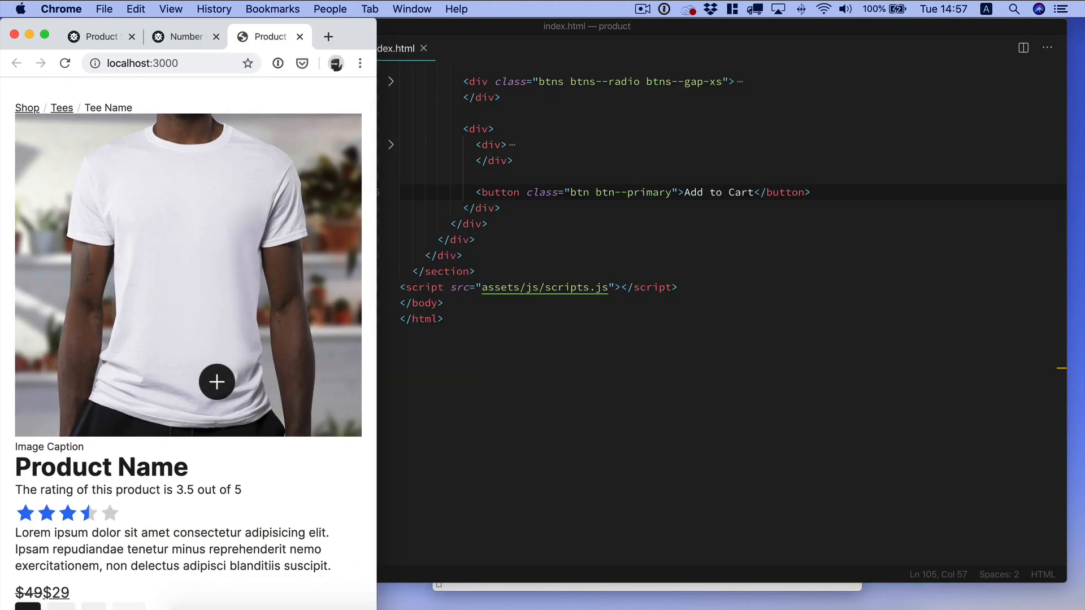
scroll(down, 3)
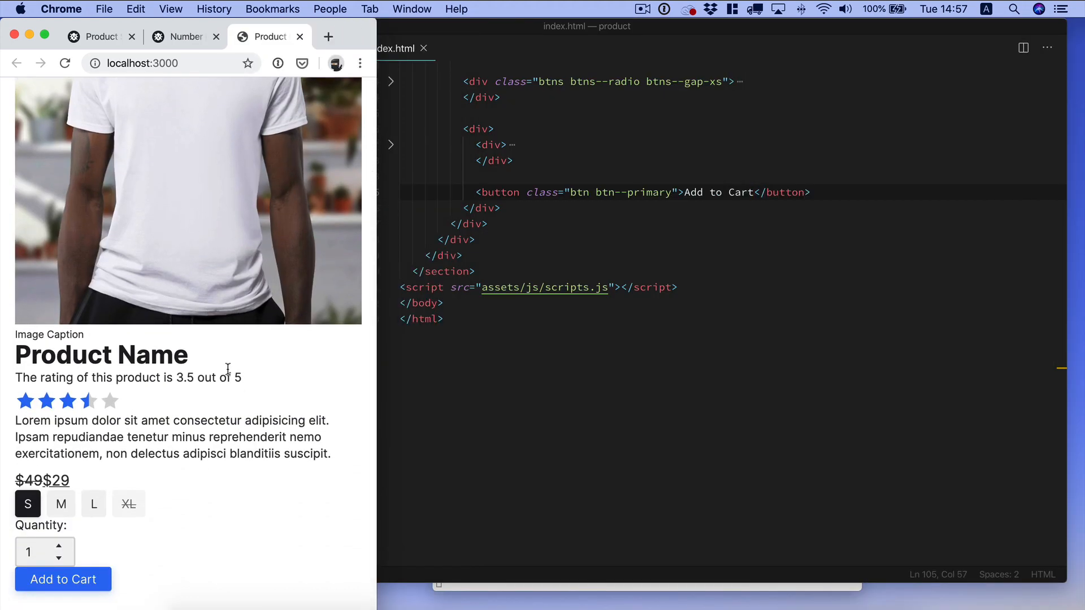
scroll(up, 3)
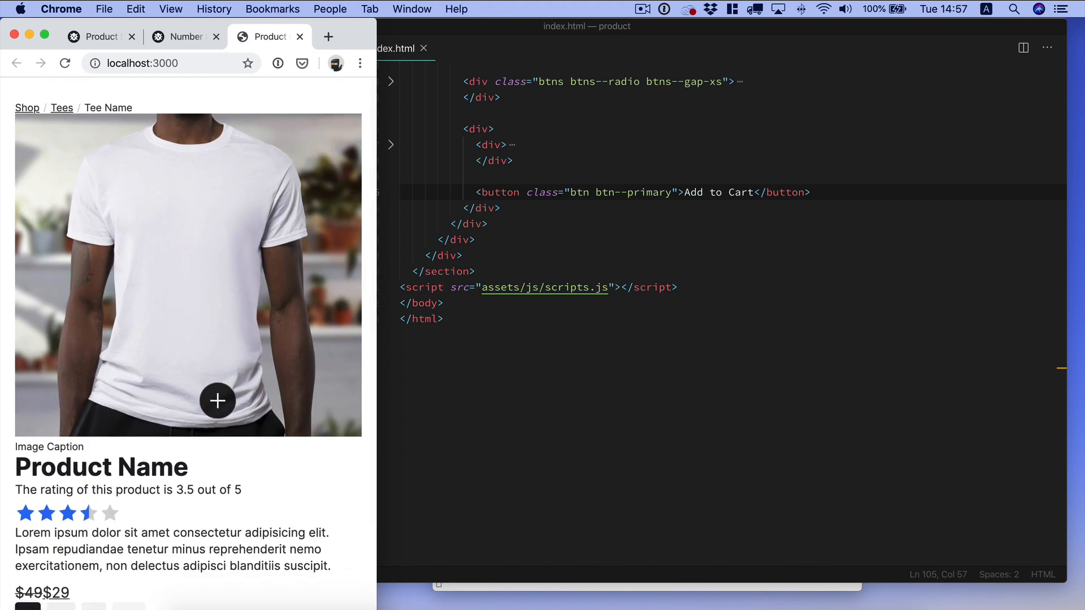
scroll(down, 3)
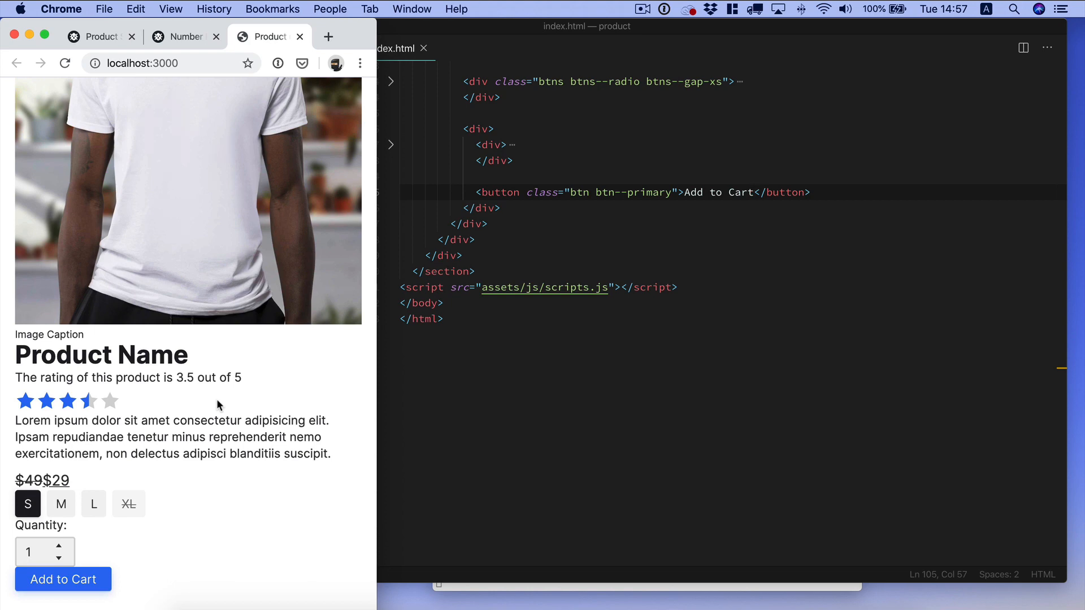
scroll(up, 3)
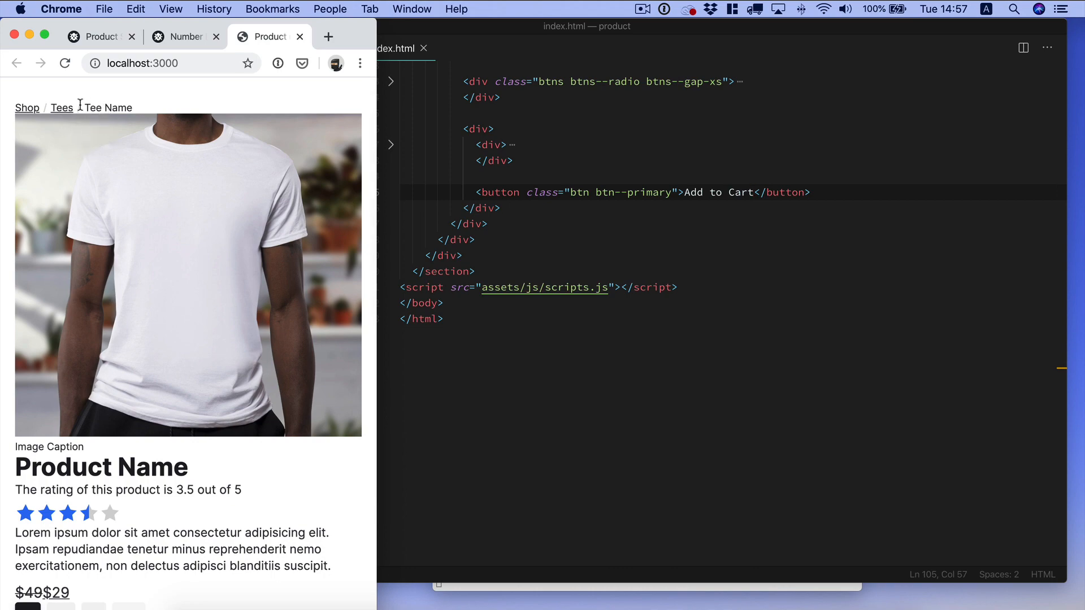
mouse_move(86, 122)
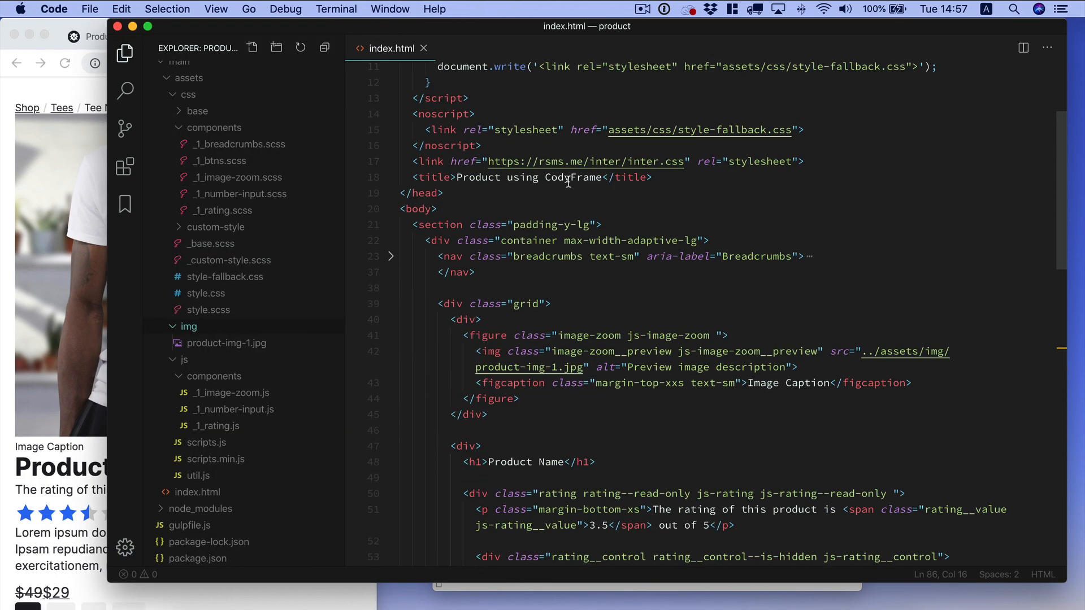
Wrap the breadcrumbs nav in a margin-bottom-sm div and save
scroll(down, 3)
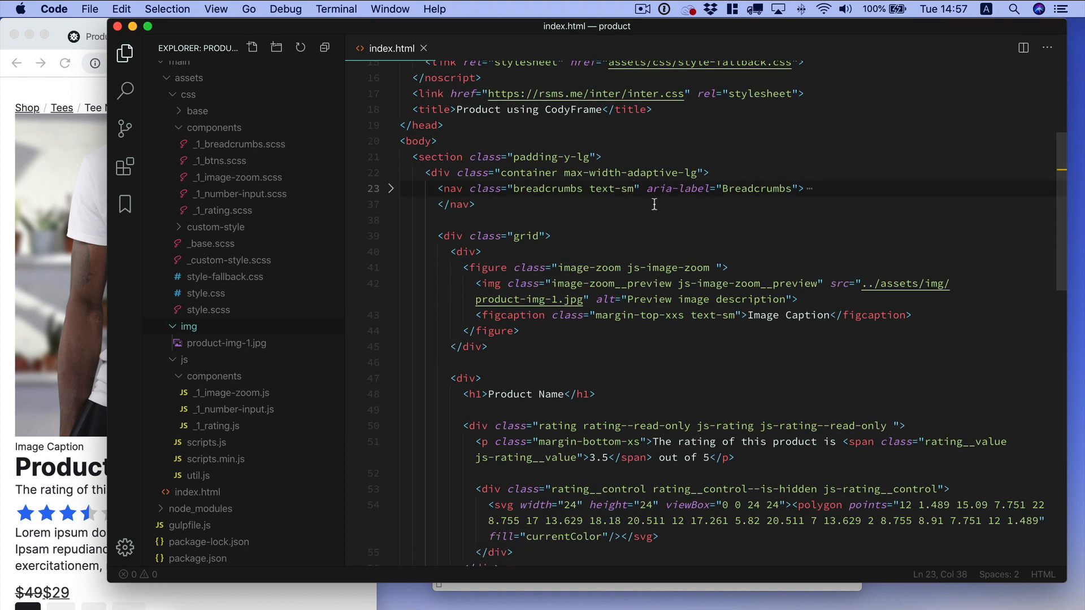
click(633, 189)
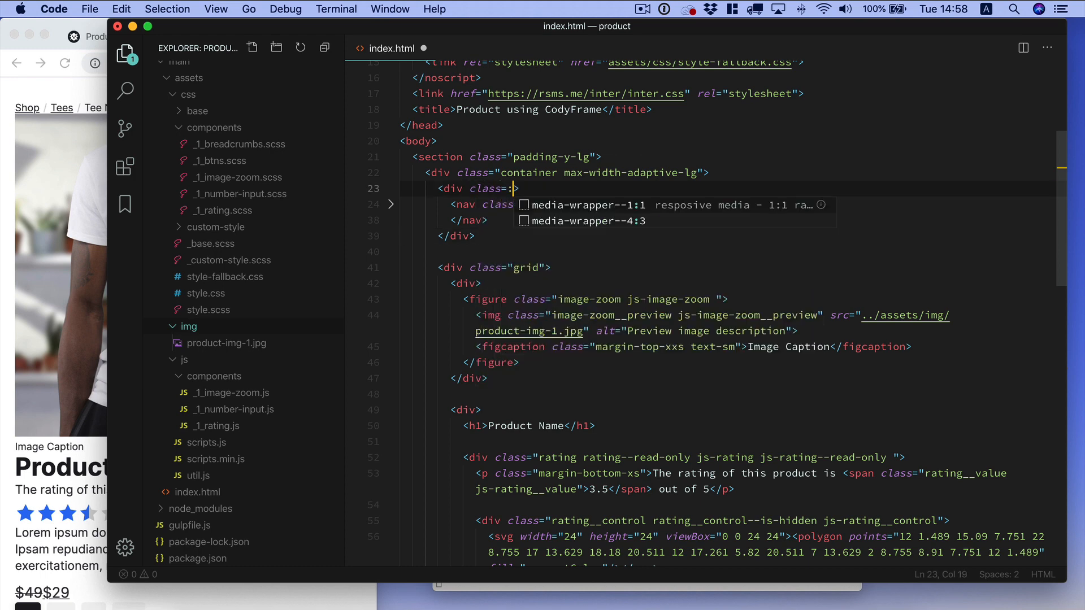
text(m)
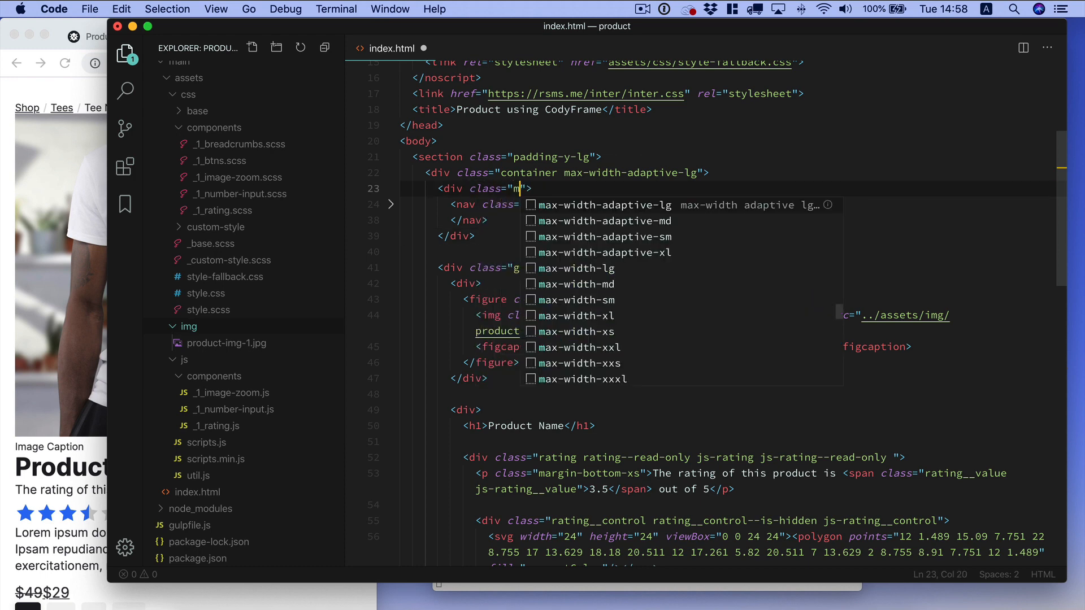
text(bottom-sm)
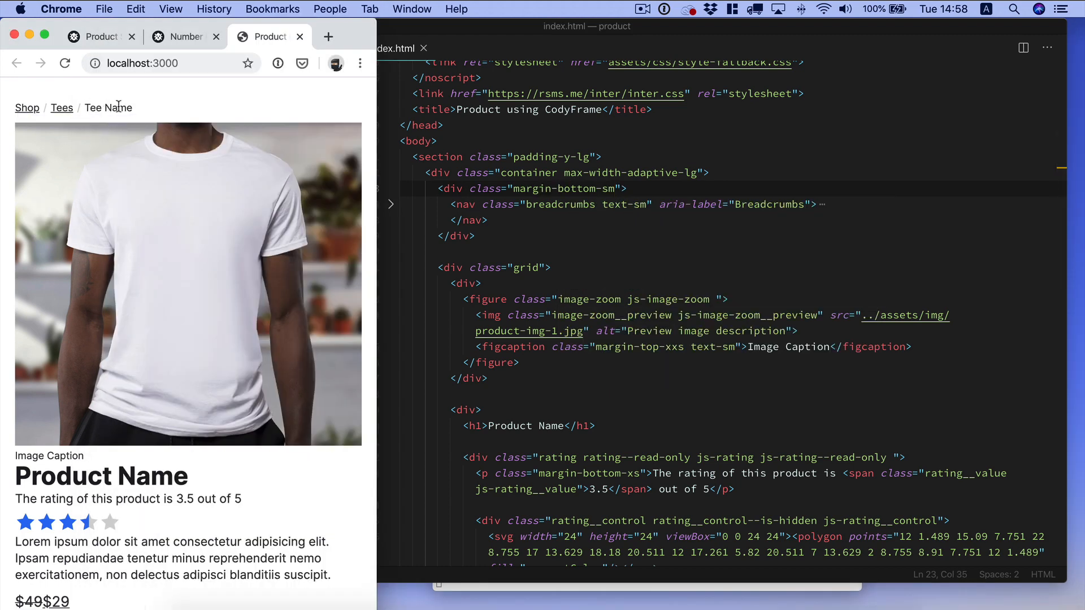
Replace the figcaption classes with sr-only and check the hidden caption in Chrome
scroll(down, 3)
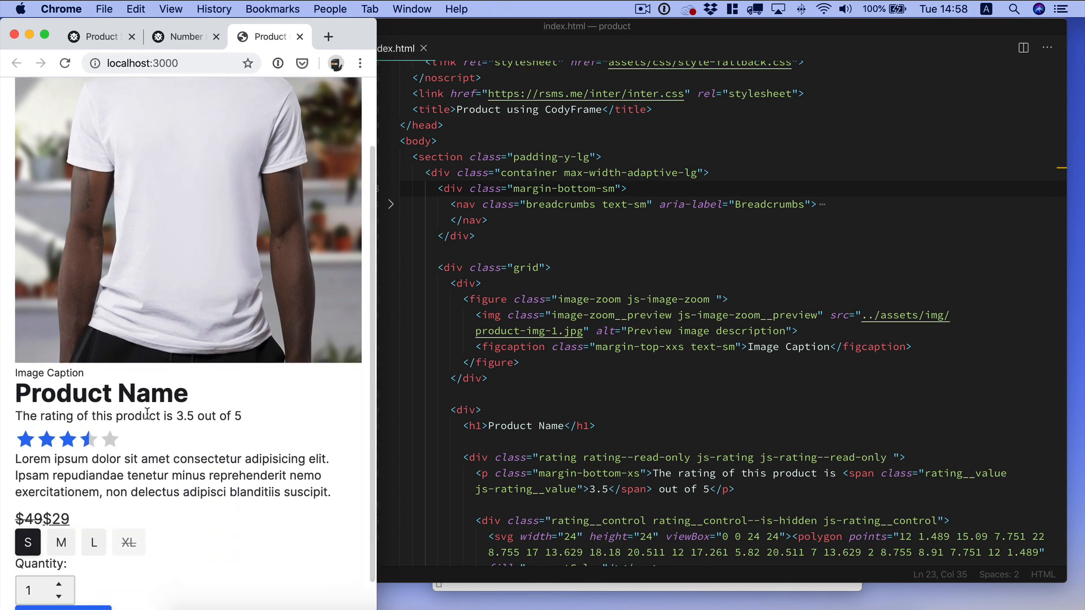
scroll(down, 3)
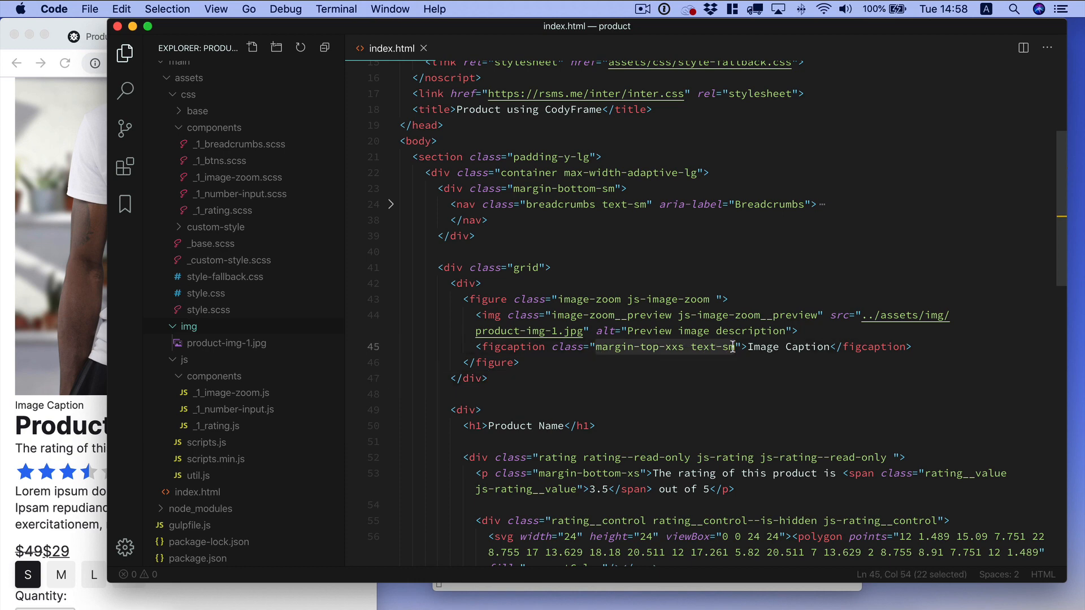
text(sr-only)
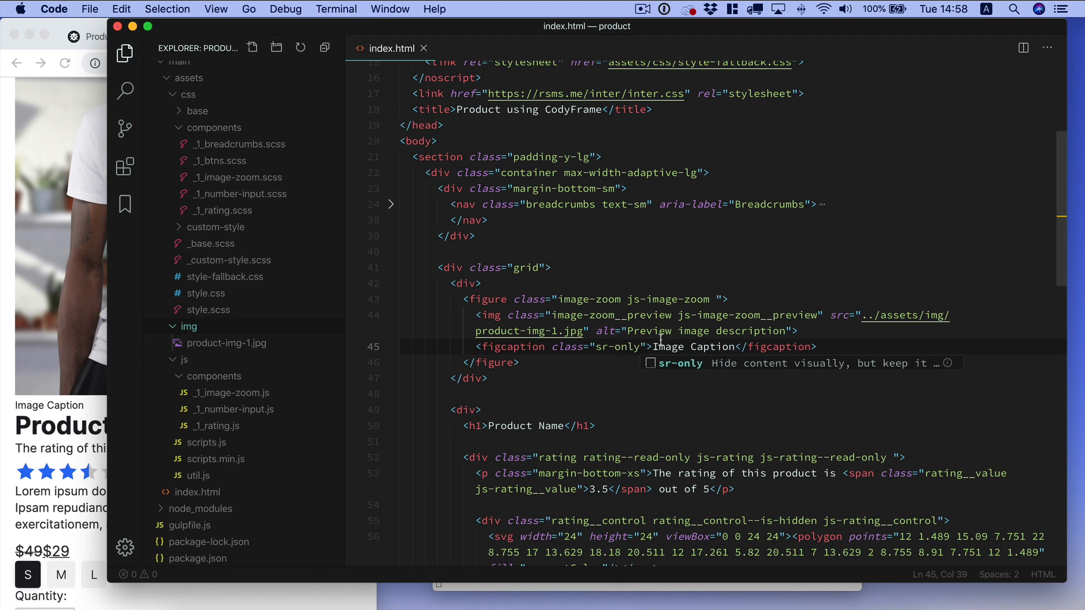
click(543, 282)
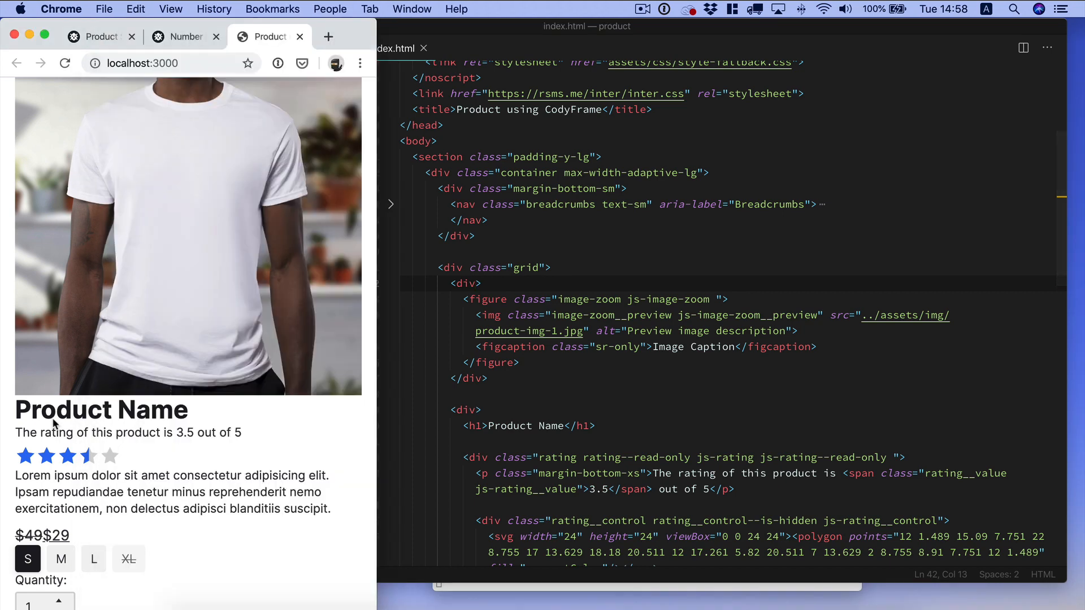
Add grid-gap-md to the grid div and view the column spacing in Chrome
scroll(up, 3)
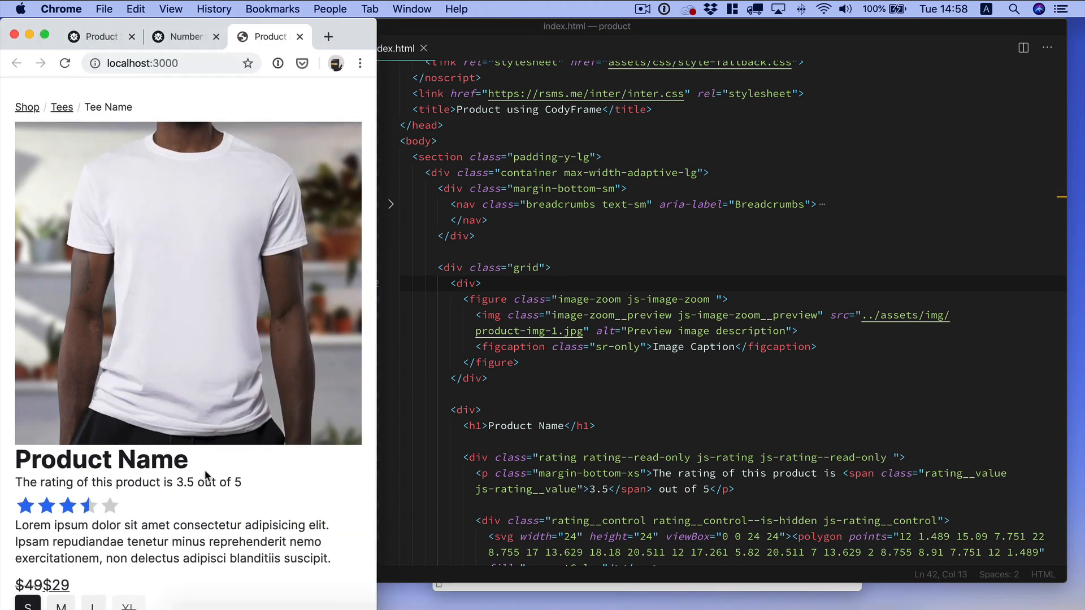
scroll(down, 3)
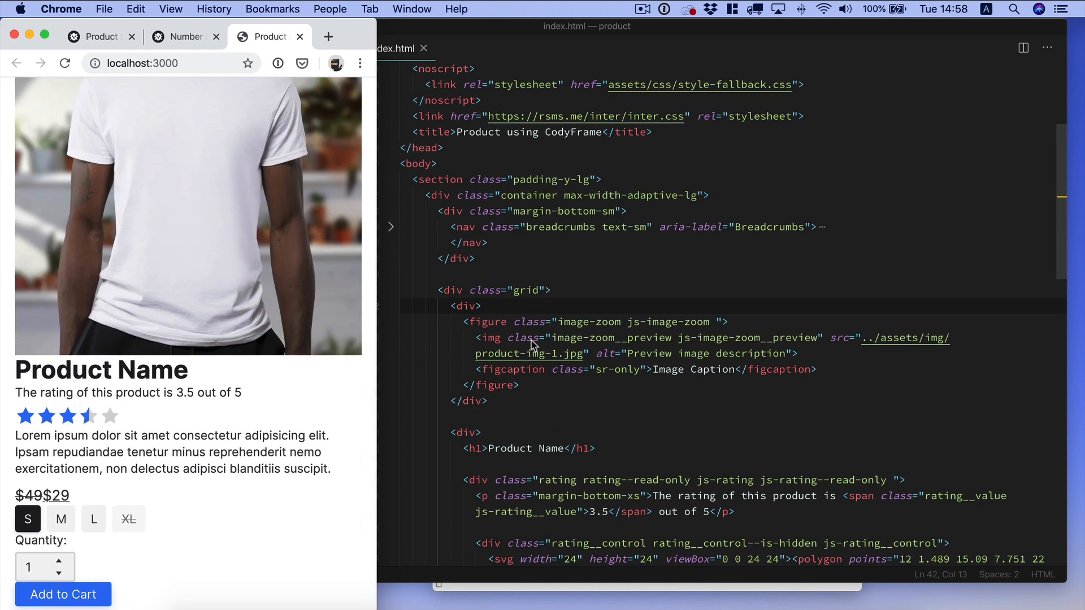
mouse_move(550, 292)
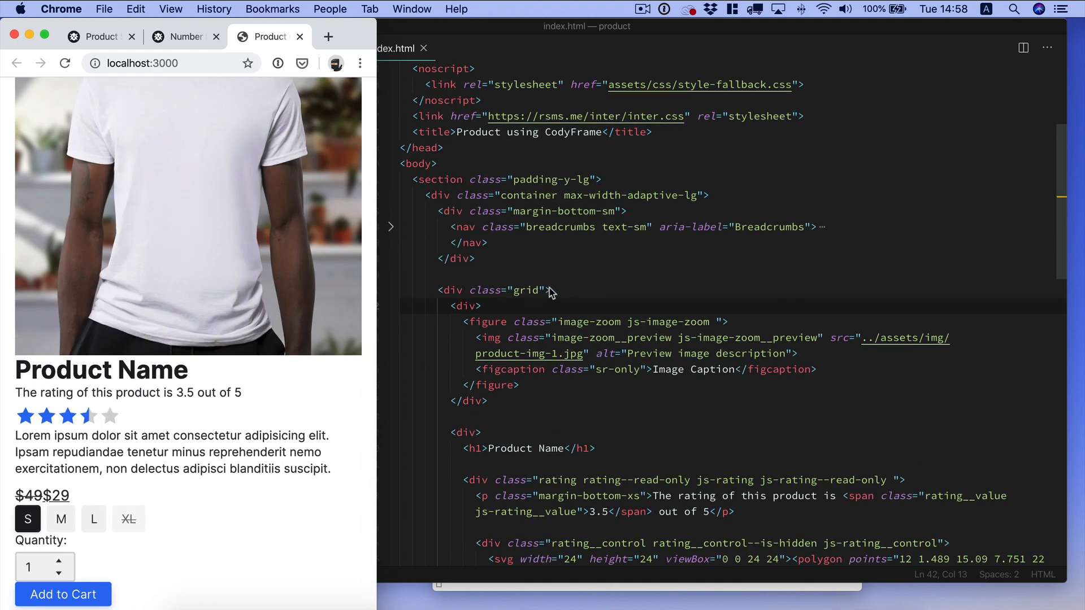
text(grid-gap-md)
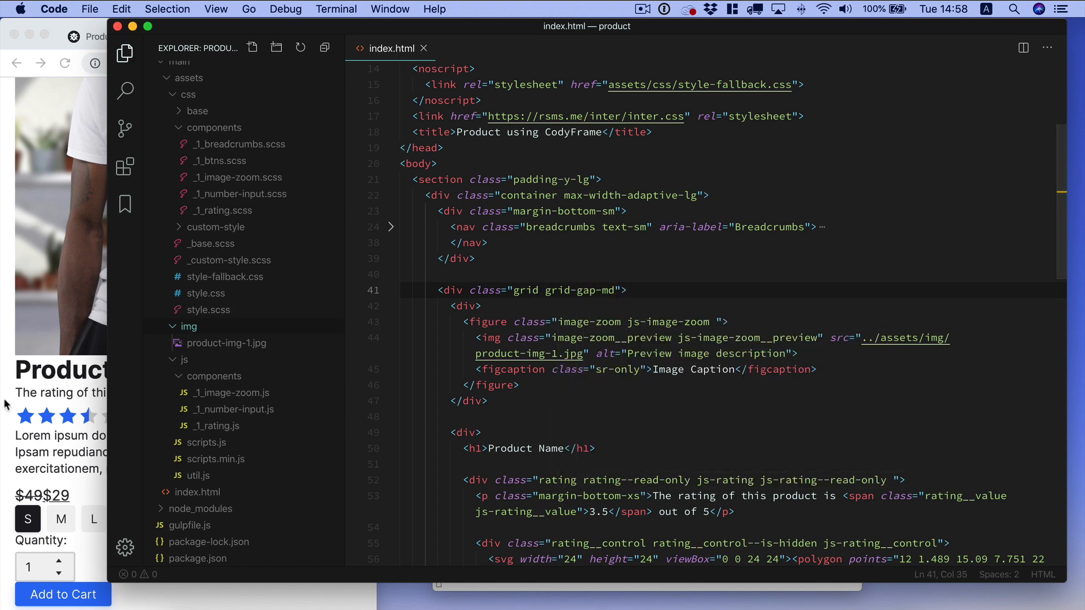
click(269, 36)
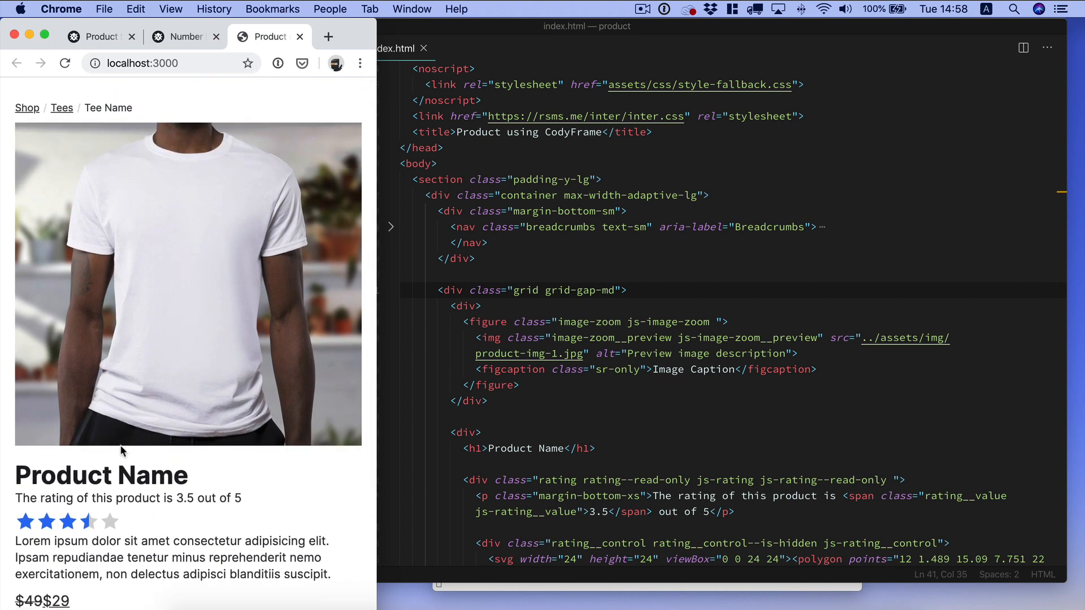
Change the rating paragraph's margin-bottom-xs to sr-only and add margin-y-md to the text-component div
scroll(down, 3)
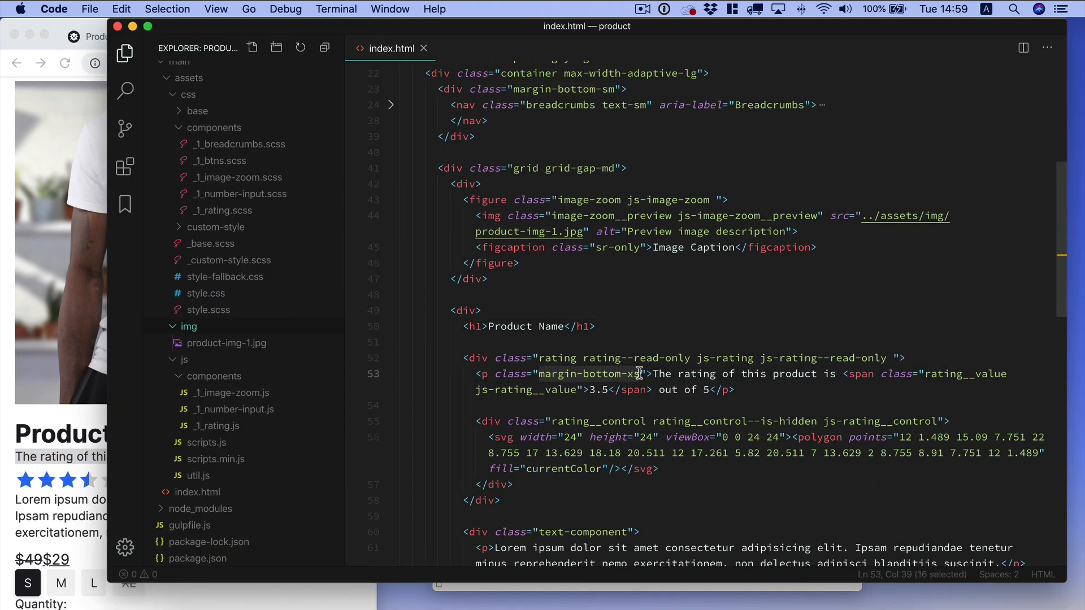
text(sr-only)
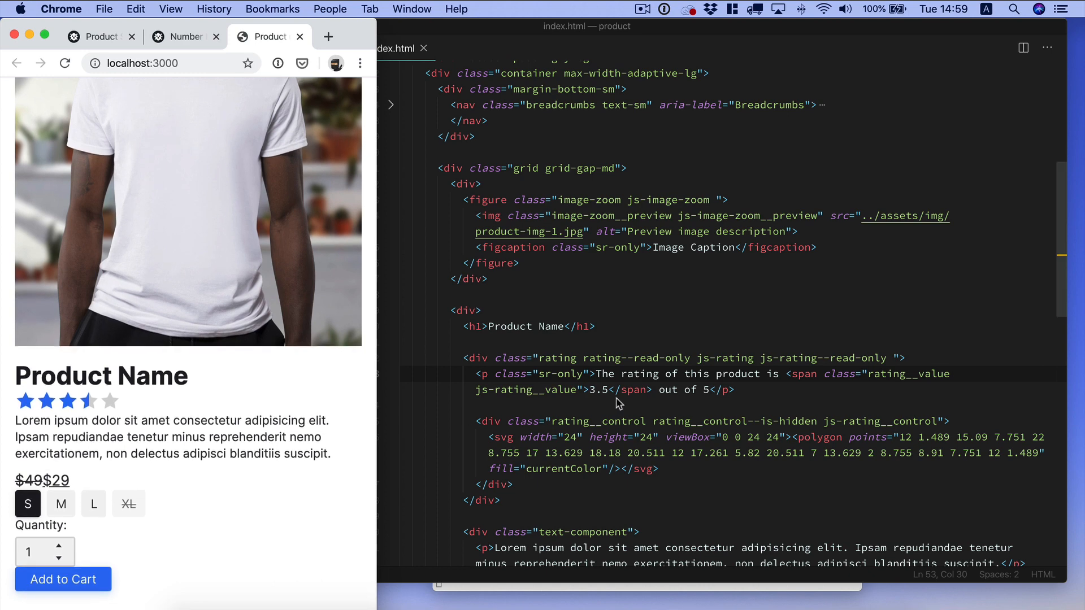
mouse_move(84, 486)
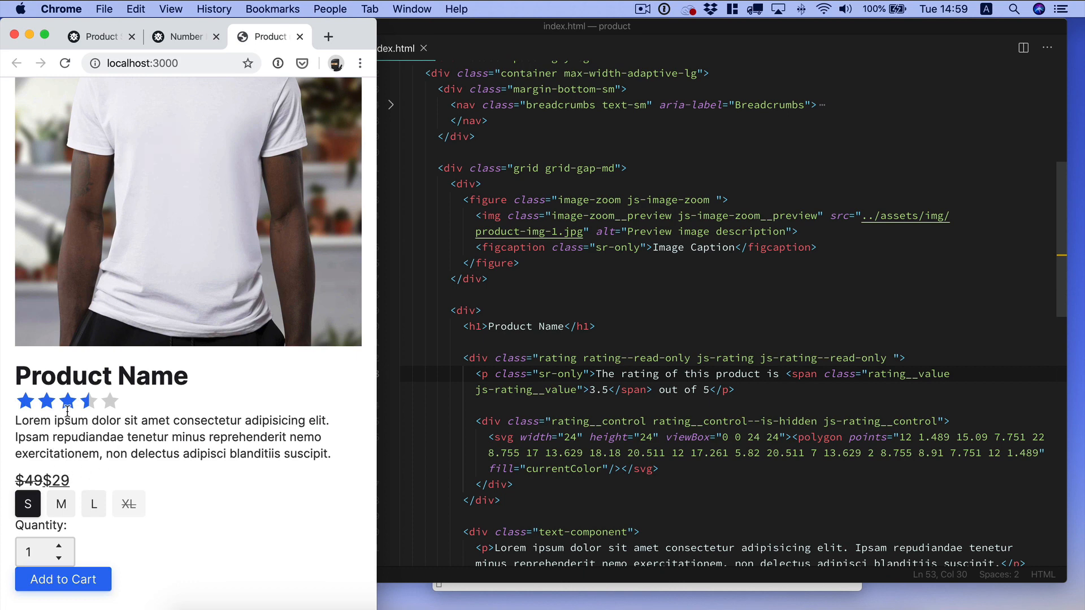
mouse_move(625, 426)
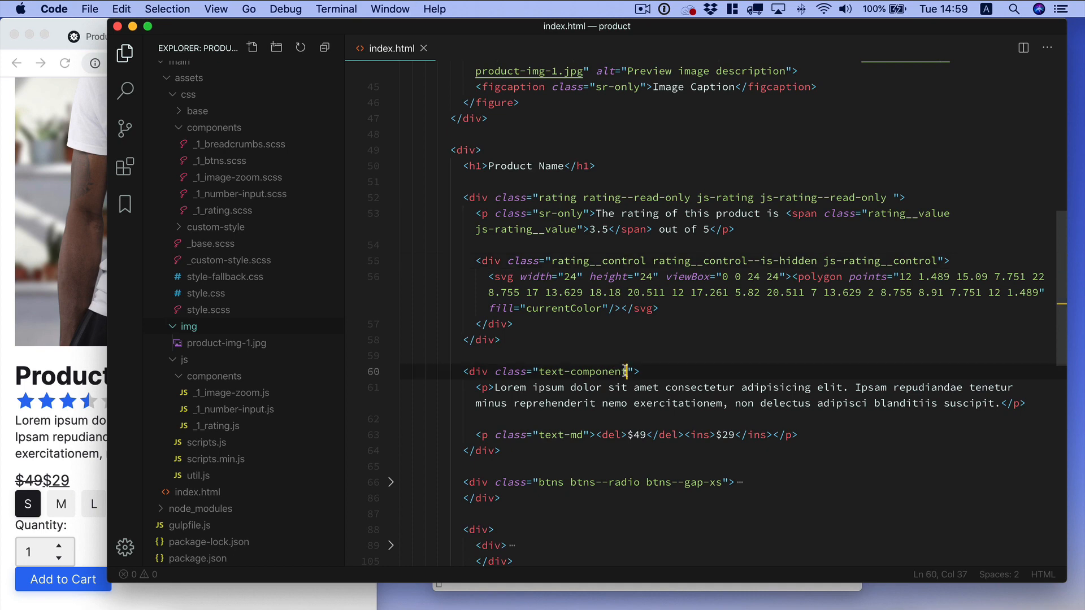
text(mary)
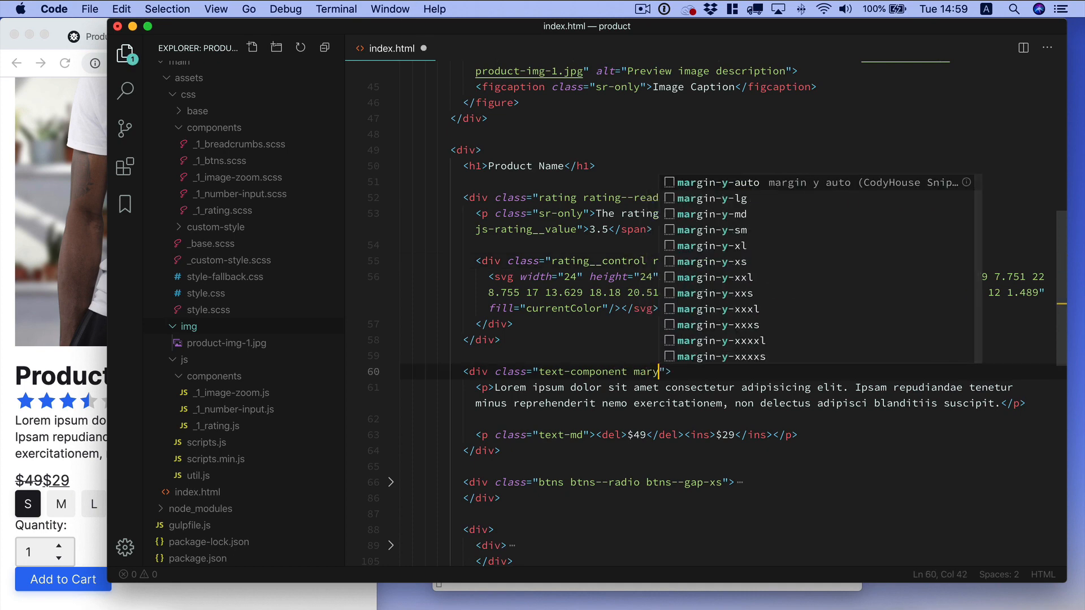
text(md)
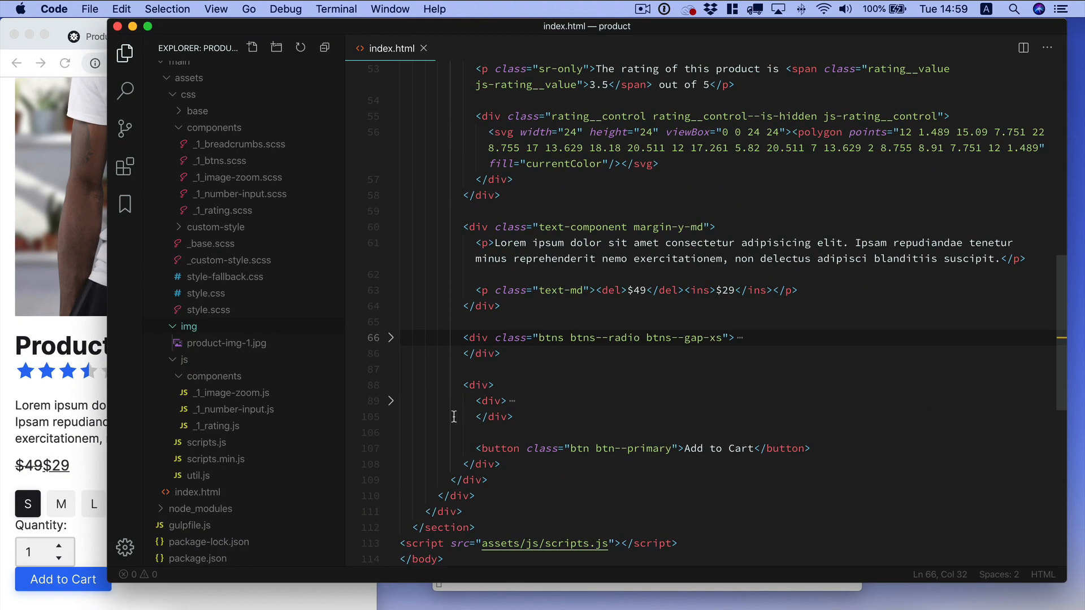
Make the quantity wrapper a flex row and replace the Quantity label's form-label classes with sr-only
click(488, 384)
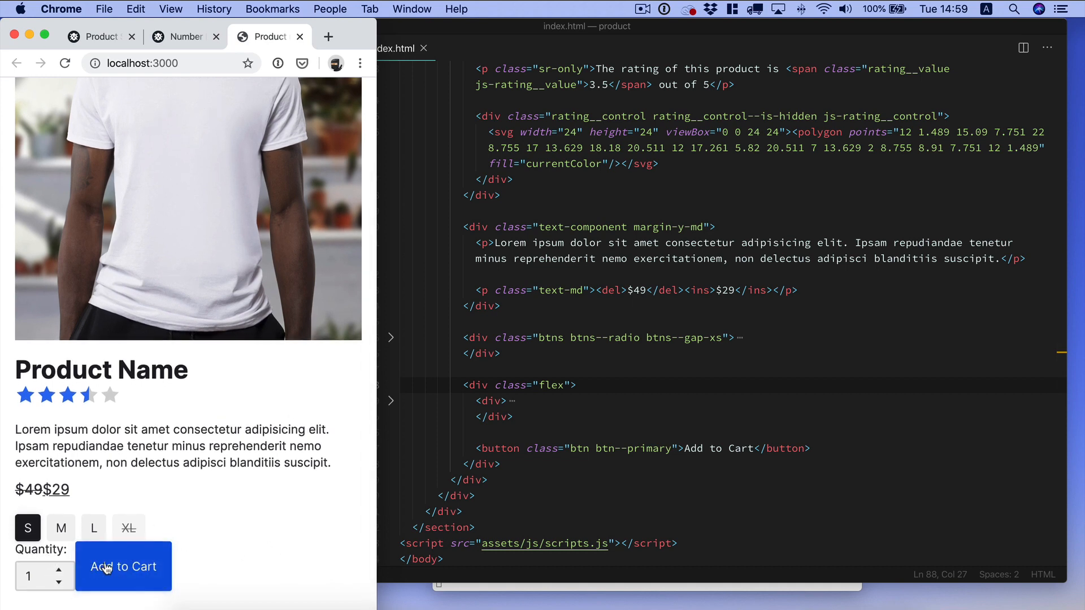
mouse_move(109, 570)
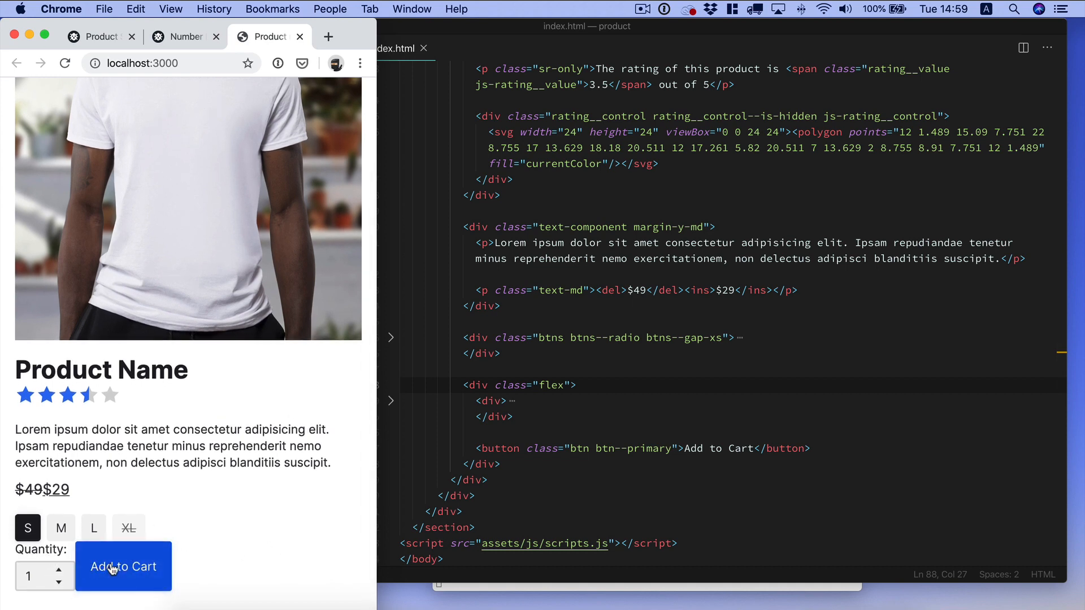
mouse_move(398, 405)
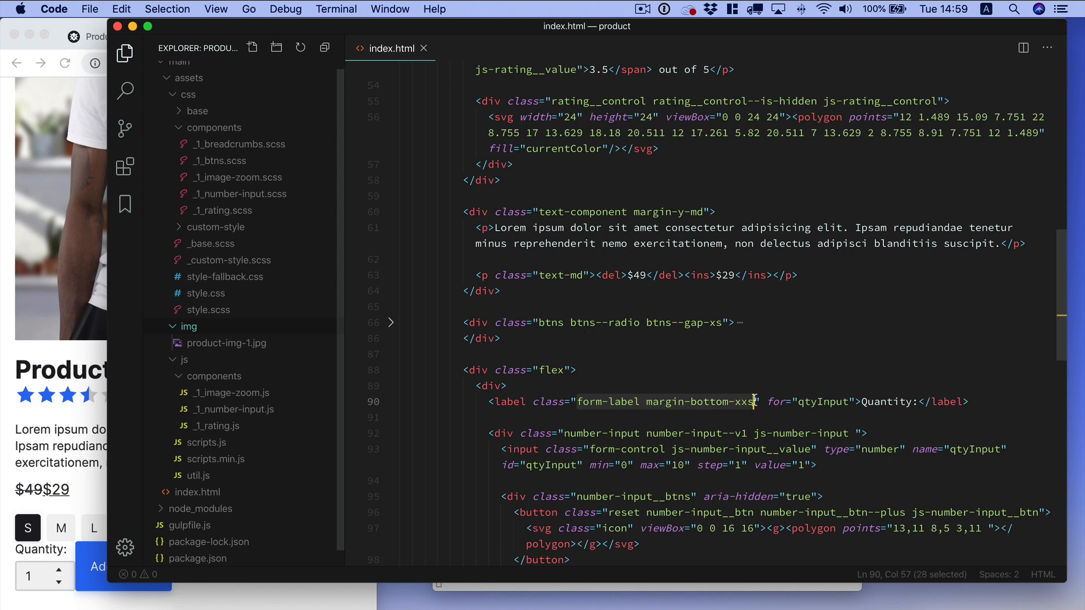
text(sr-o)
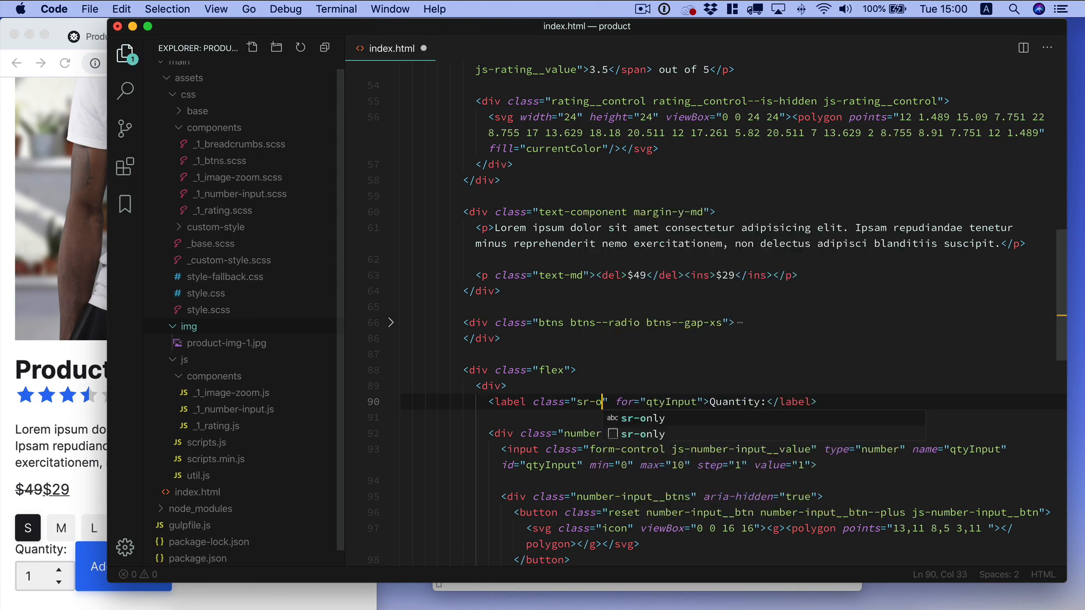
text(nly)
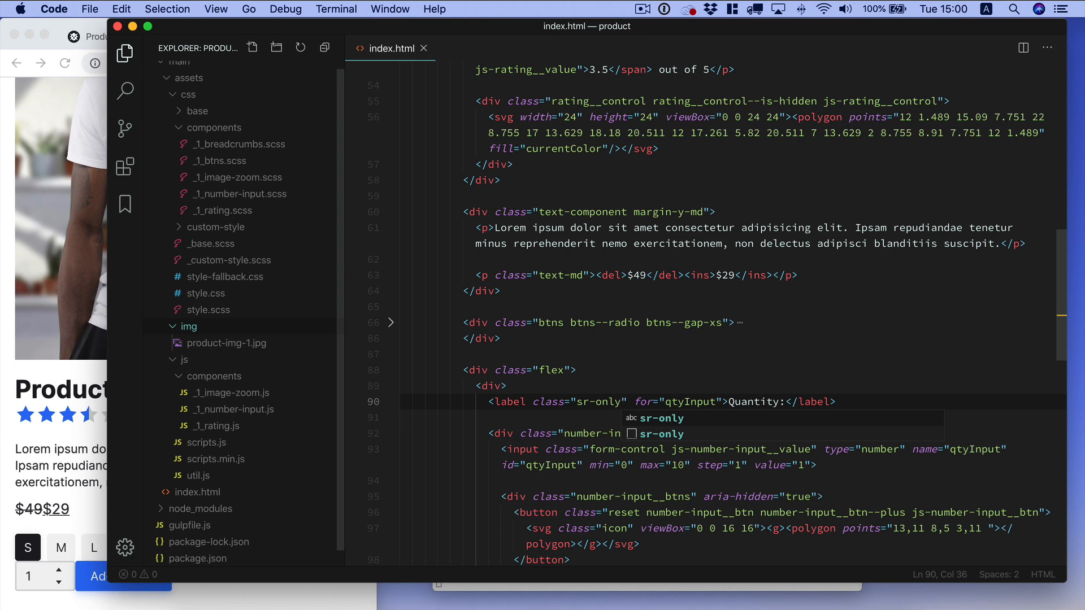
click(270, 36)
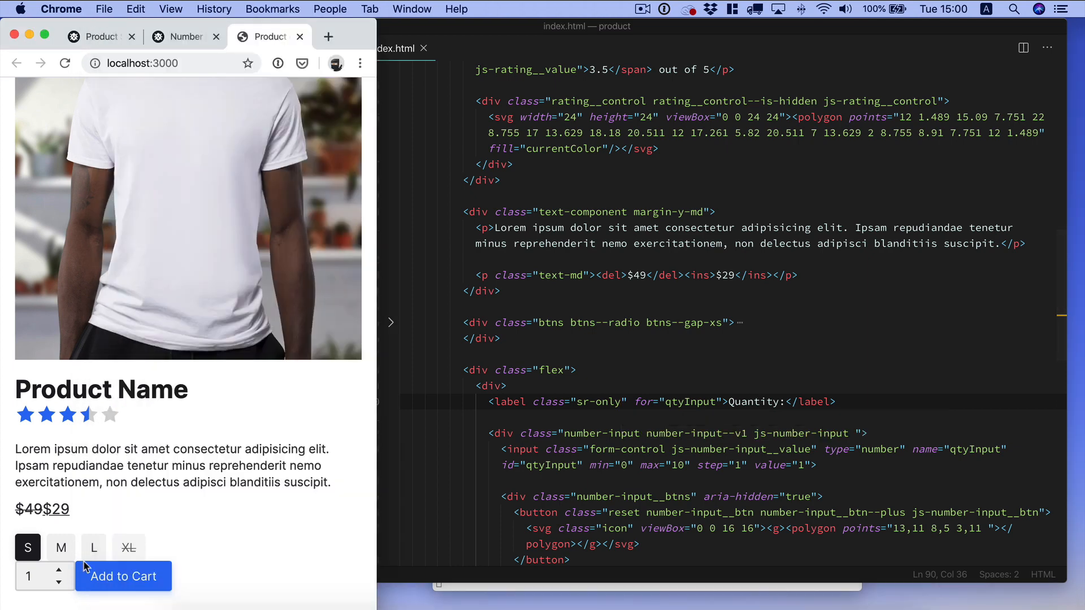
mouse_move(551, 440)
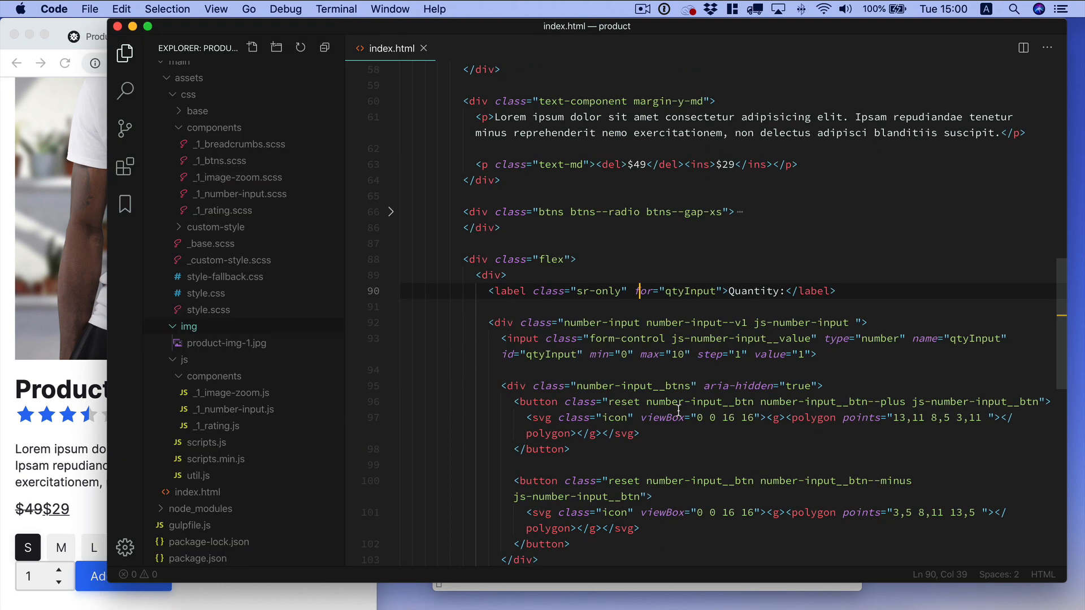
Give the quantity block margin-right-xs and add flex-grow to the Add to Cart button
scroll(down, 3)
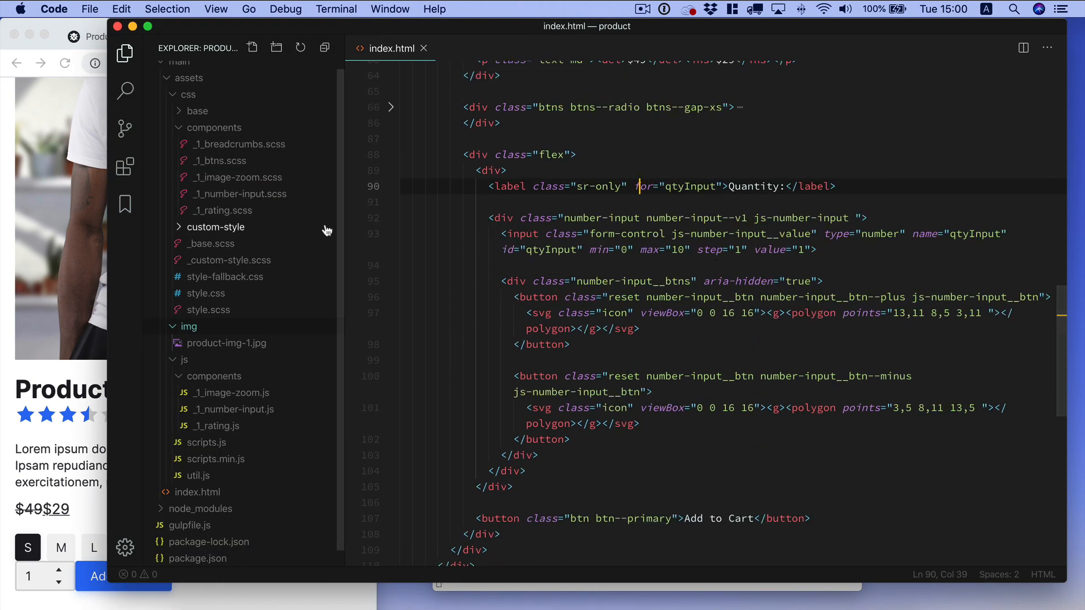
click(389, 170)
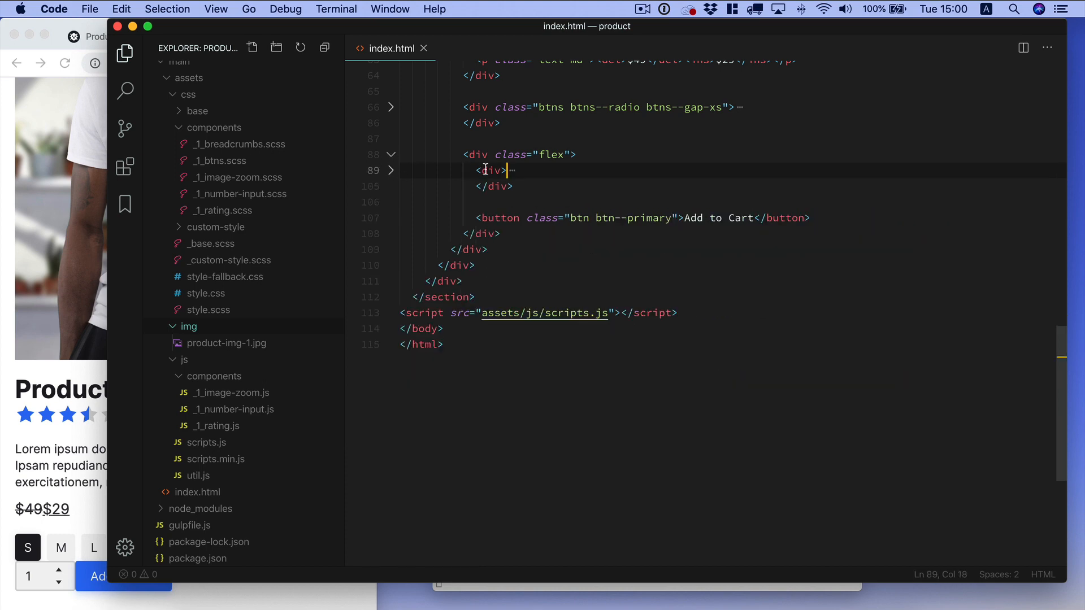
text(class=")
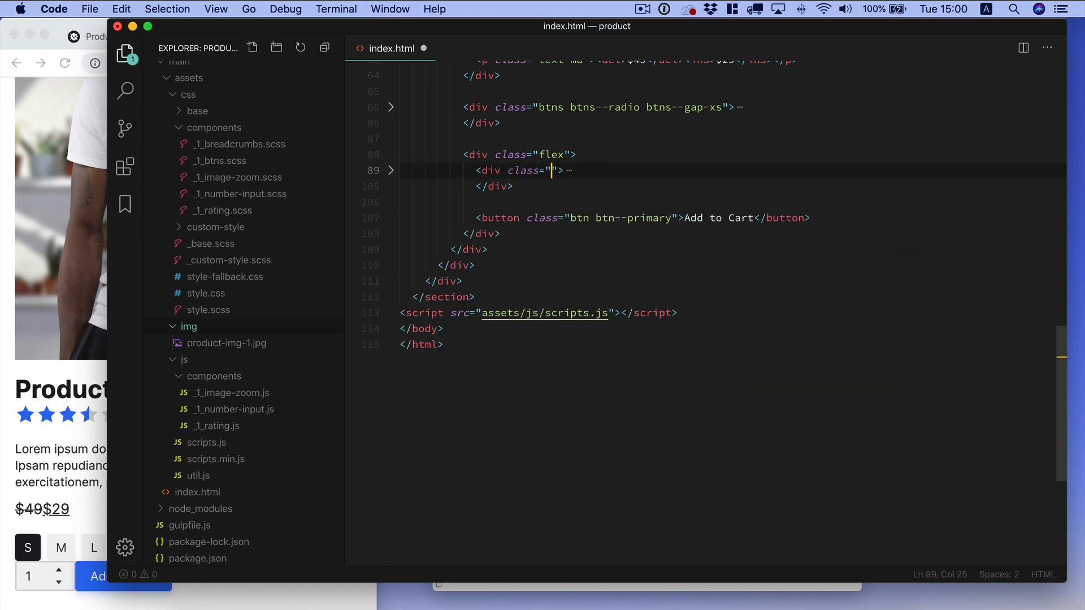
text(marri)
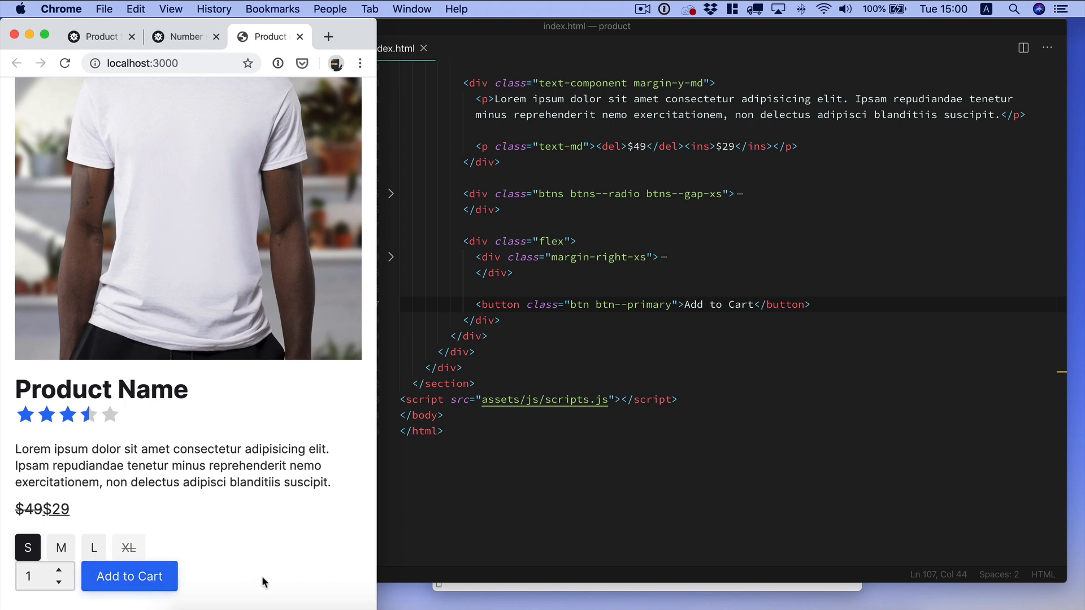
mouse_move(488, 368)
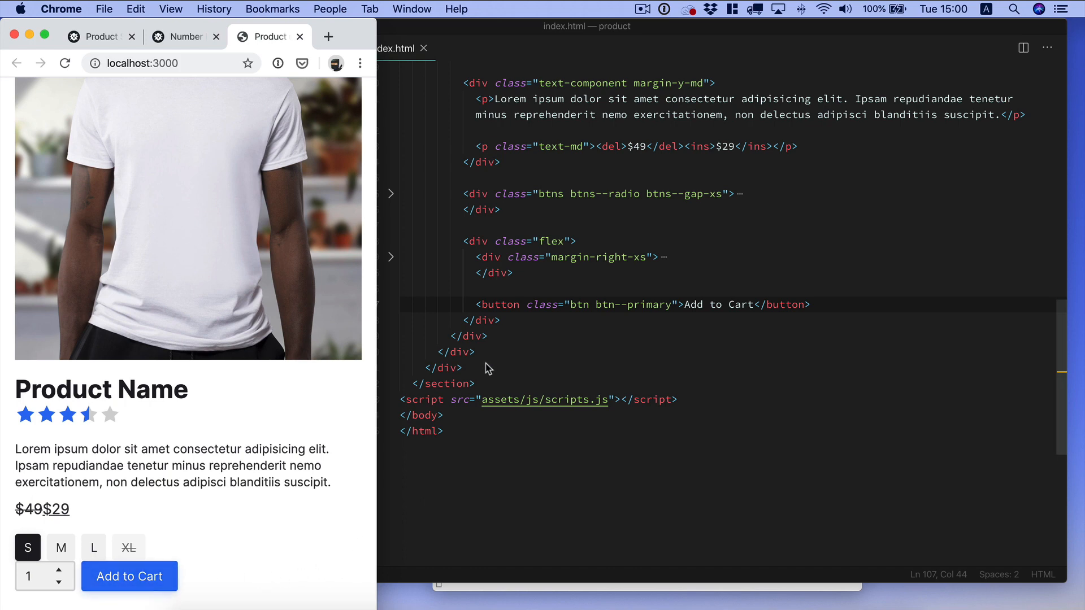
mouse_move(541, 257)
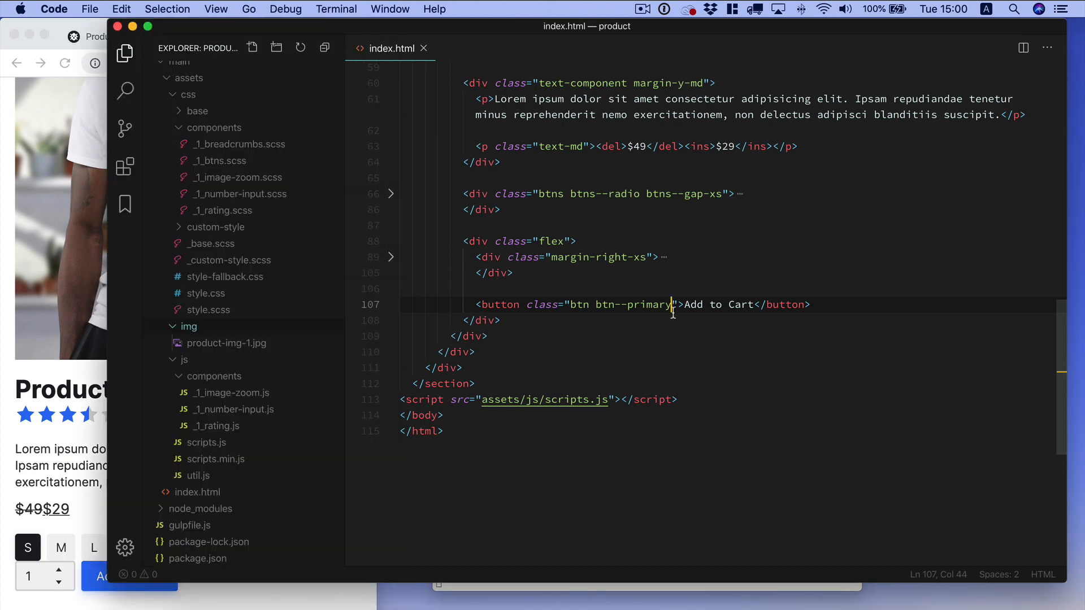
text(flex-grow)
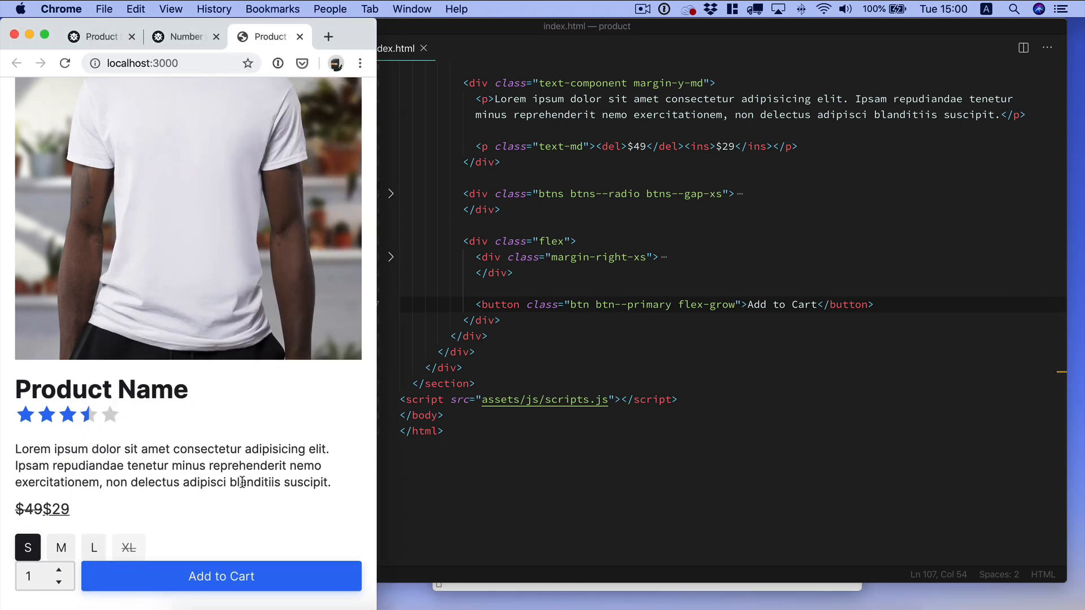
mouse_move(207, 460)
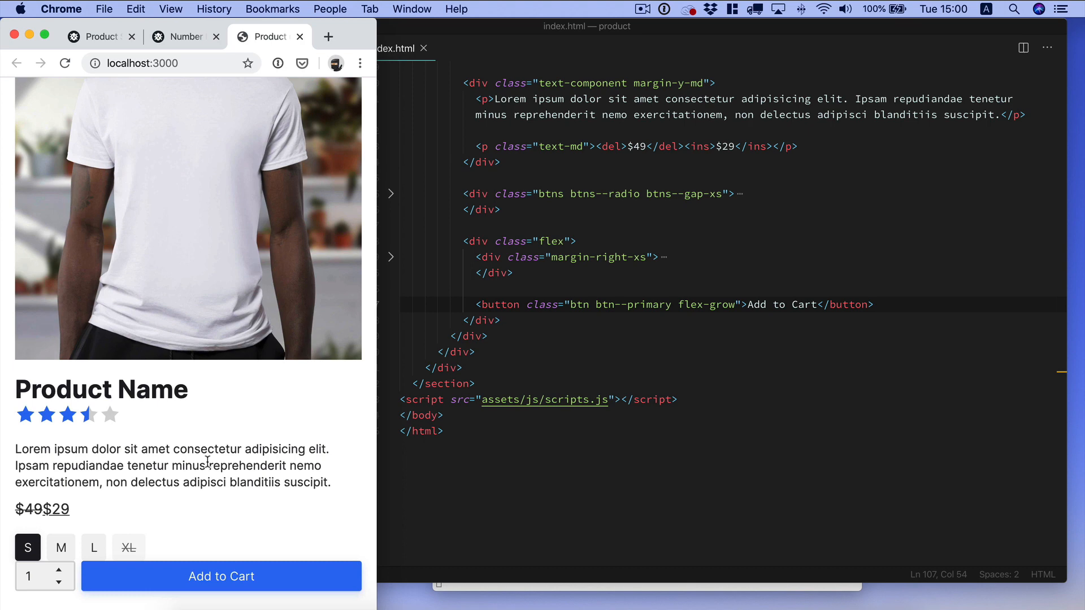
mouse_move(219, 455)
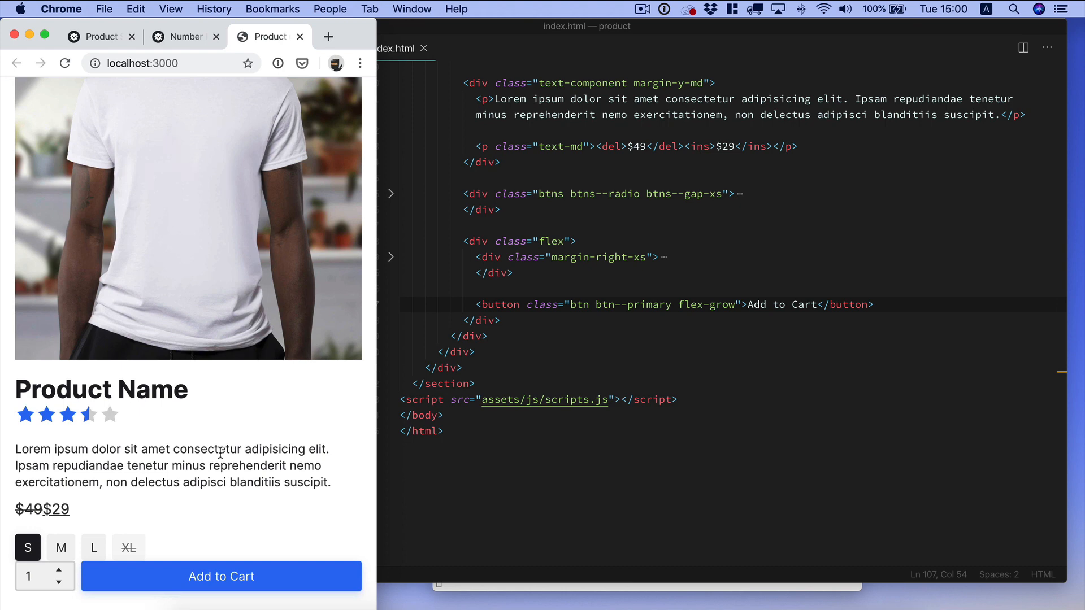
mouse_move(61, 558)
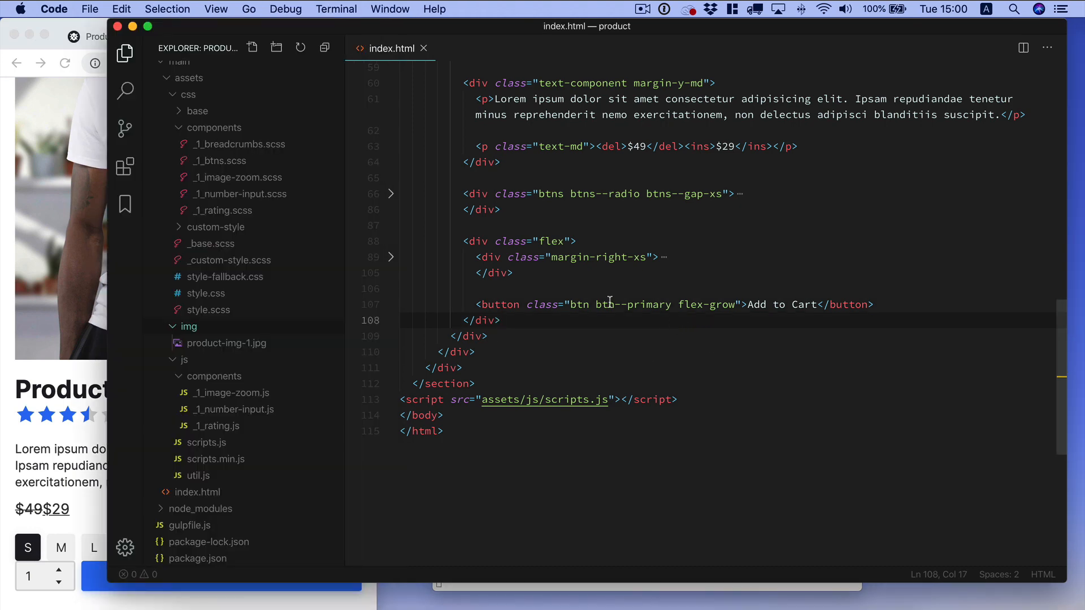
Wrap the btns--radio size group in a margin-bottom-md div, then scroll back to the rating markup
scroll(up, 3)
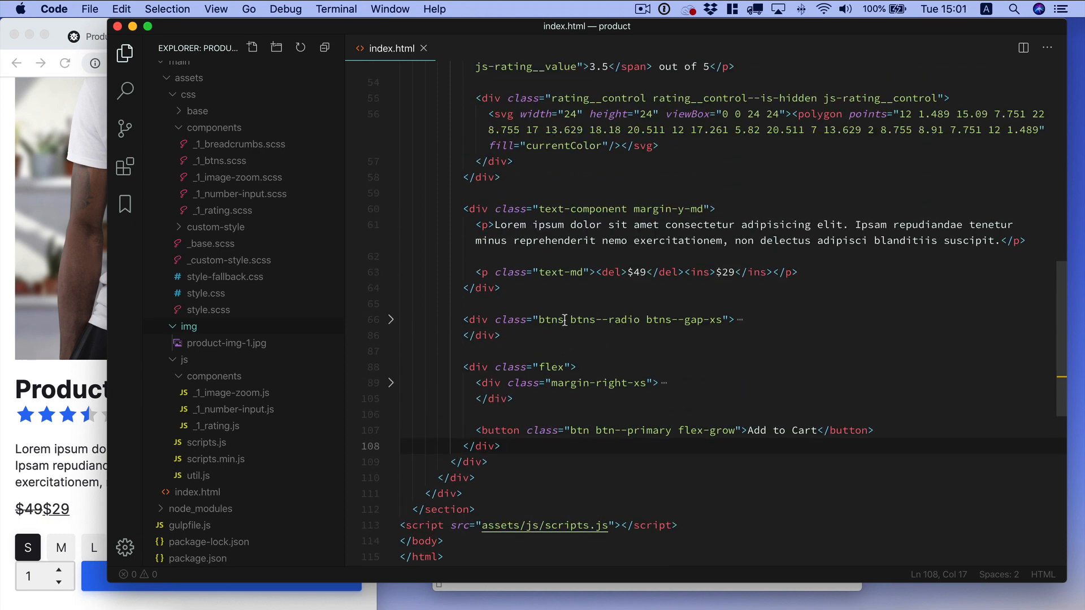
text(marg)
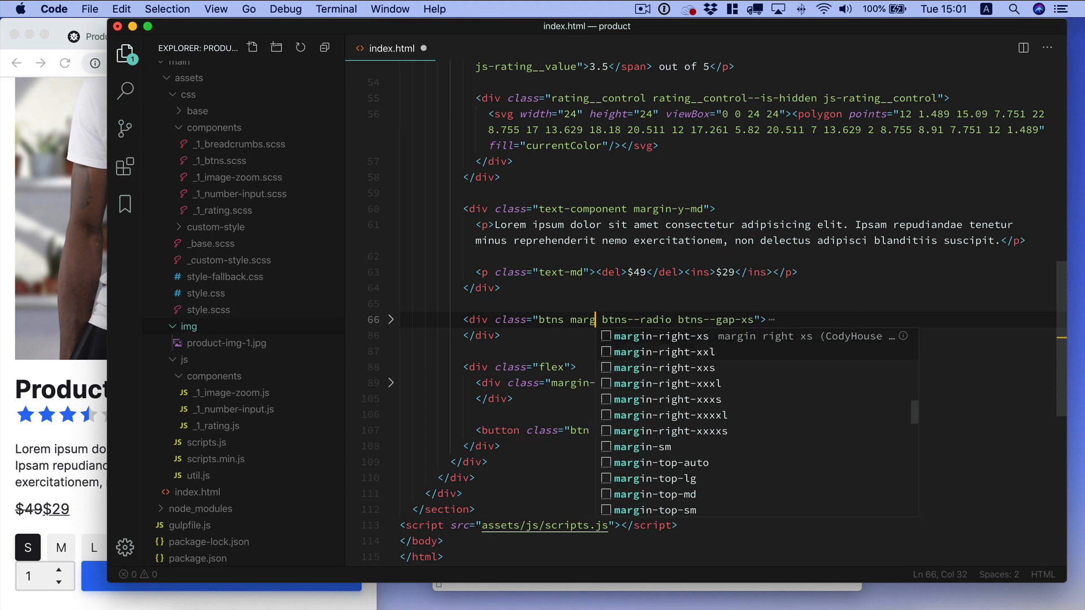
key(Escape)
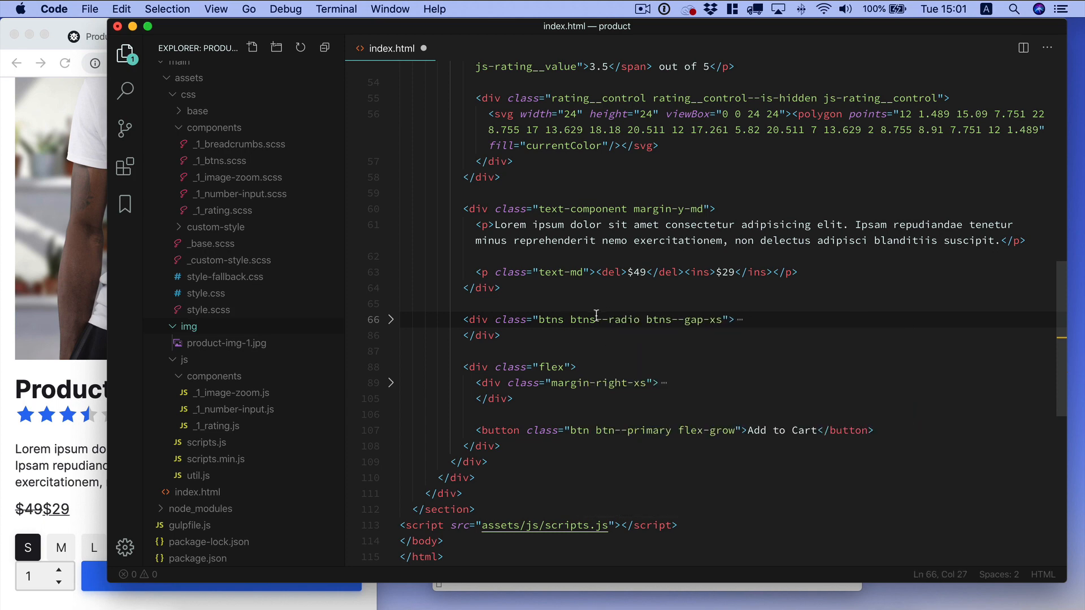
click(391, 318)
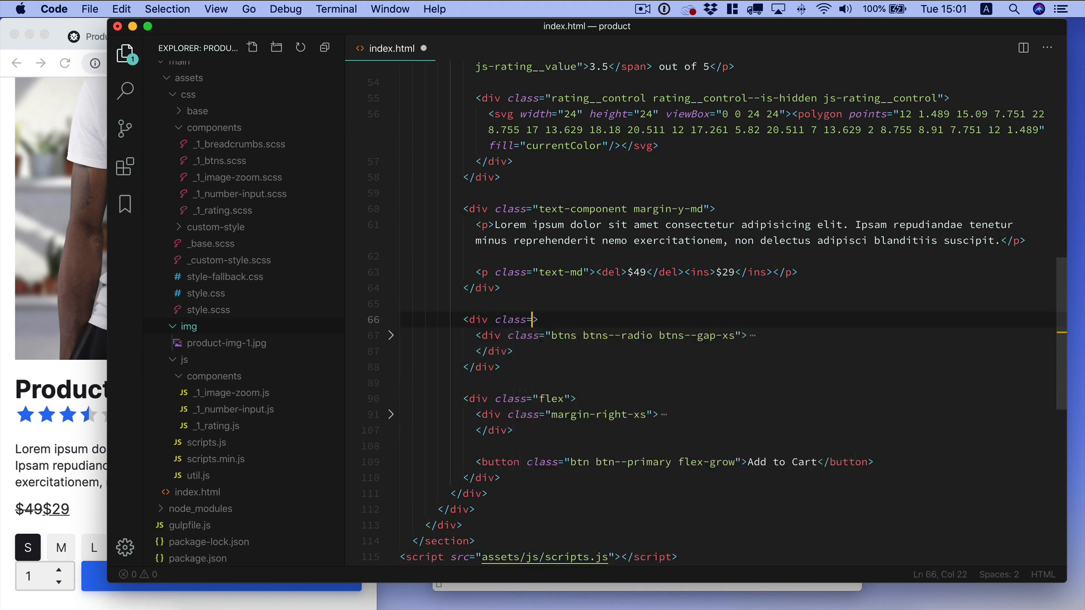
text(mb")
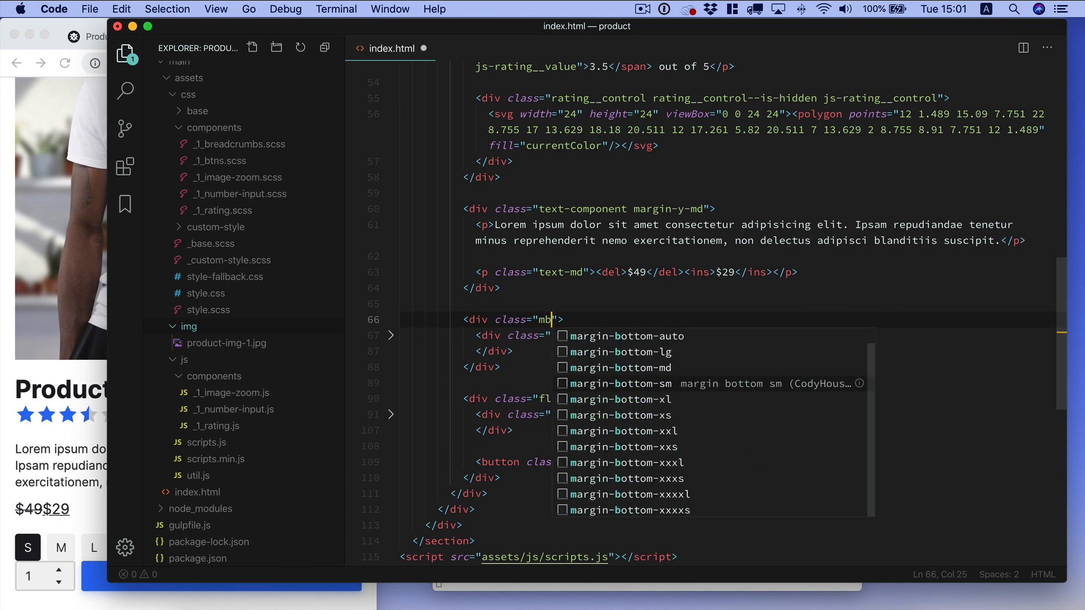
text(ottom-md)
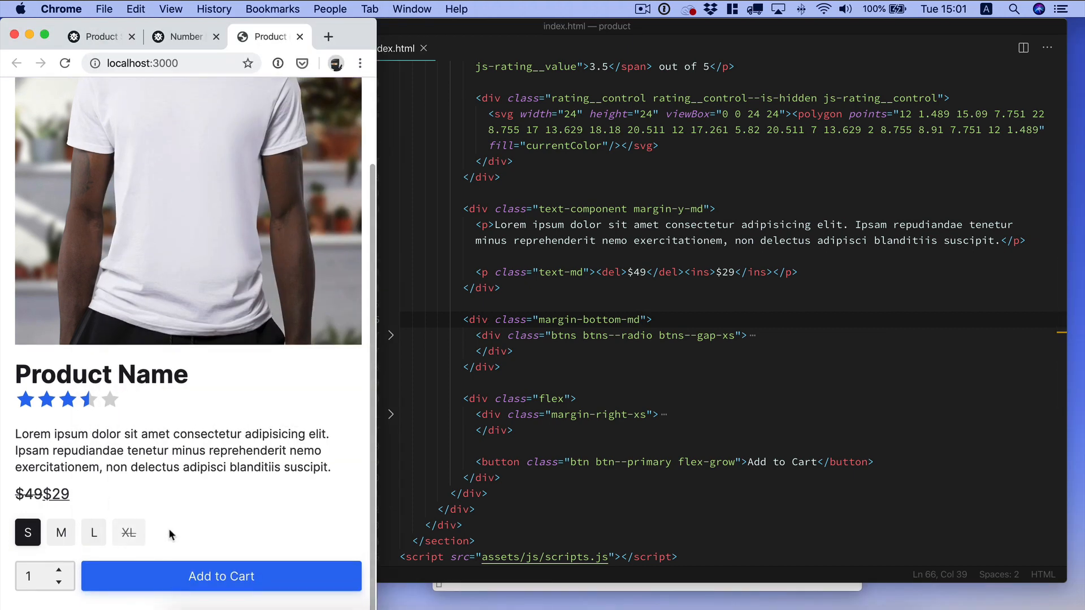
mouse_move(379, 374)
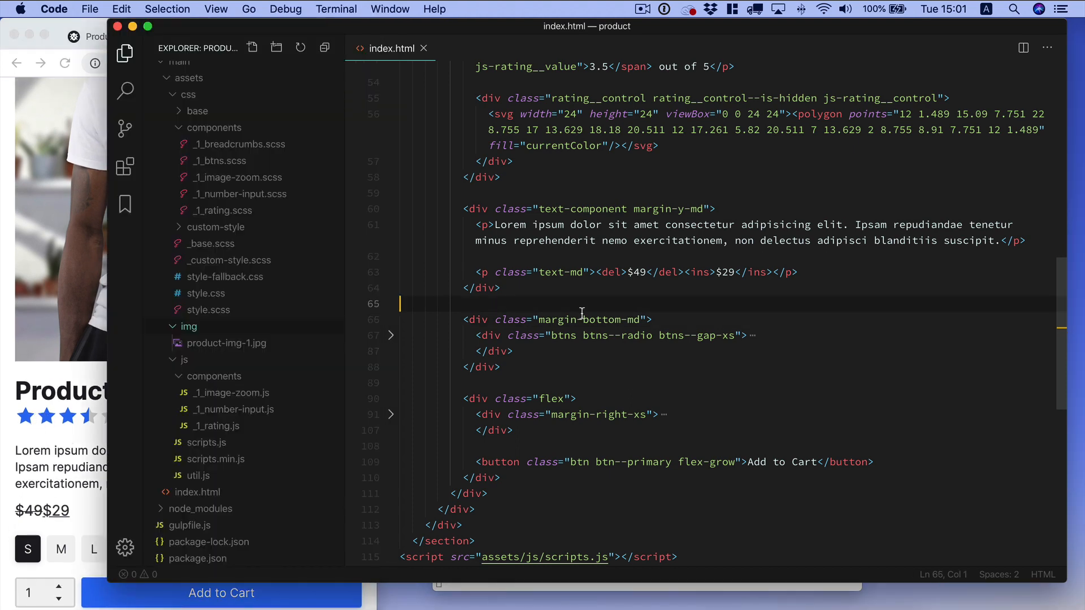
scroll(up, 3)
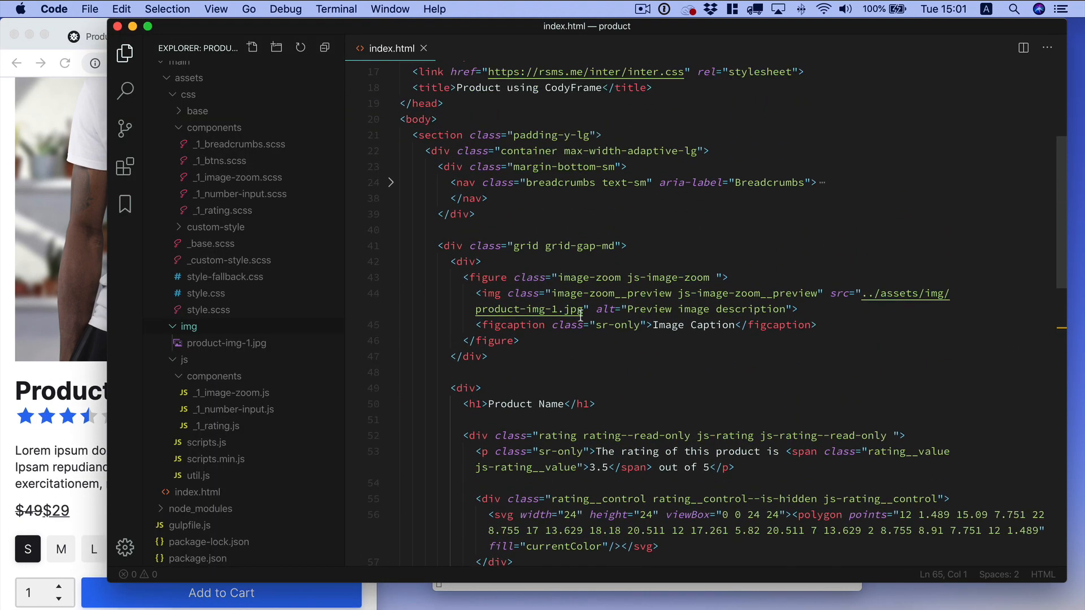
scroll(down, 3)
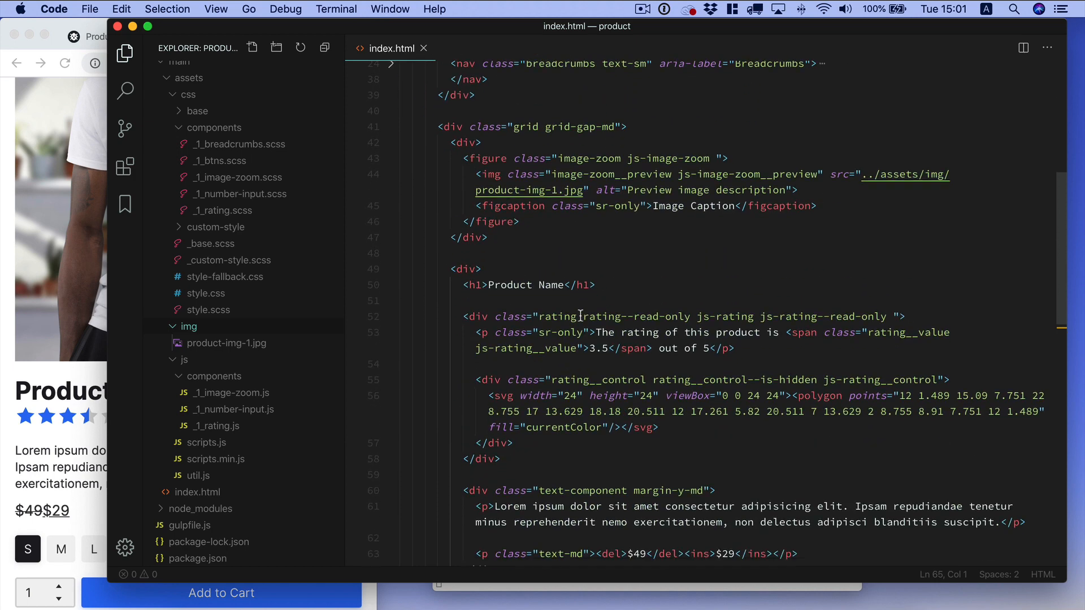
scroll(down, 3)
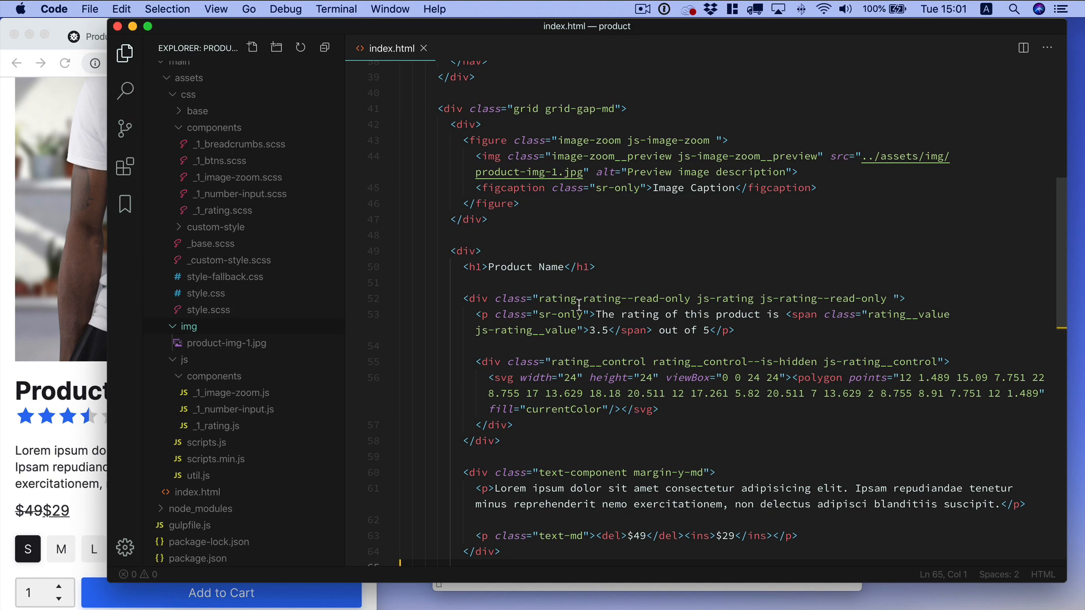
Add text-xs to the rating stars and wrap the rating in a margin-top-xs container
click(591, 298)
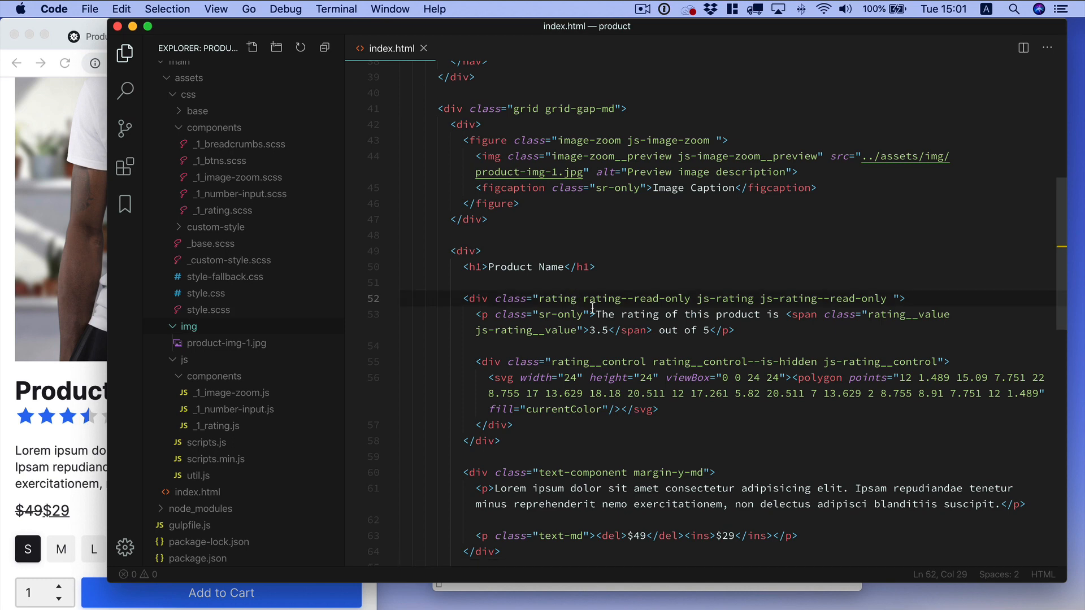
text(text)
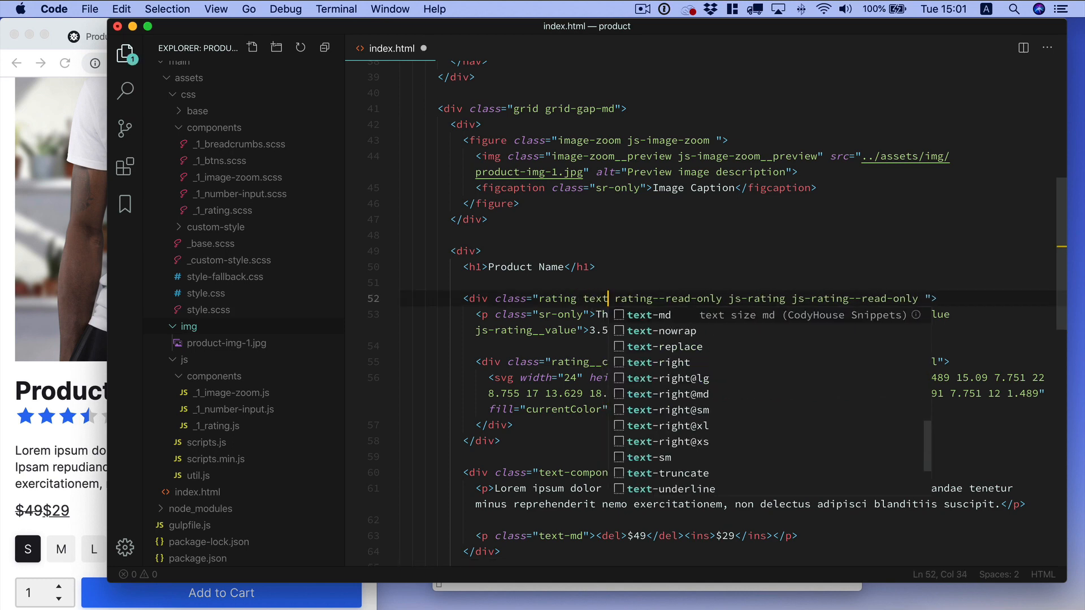
text(-sm)
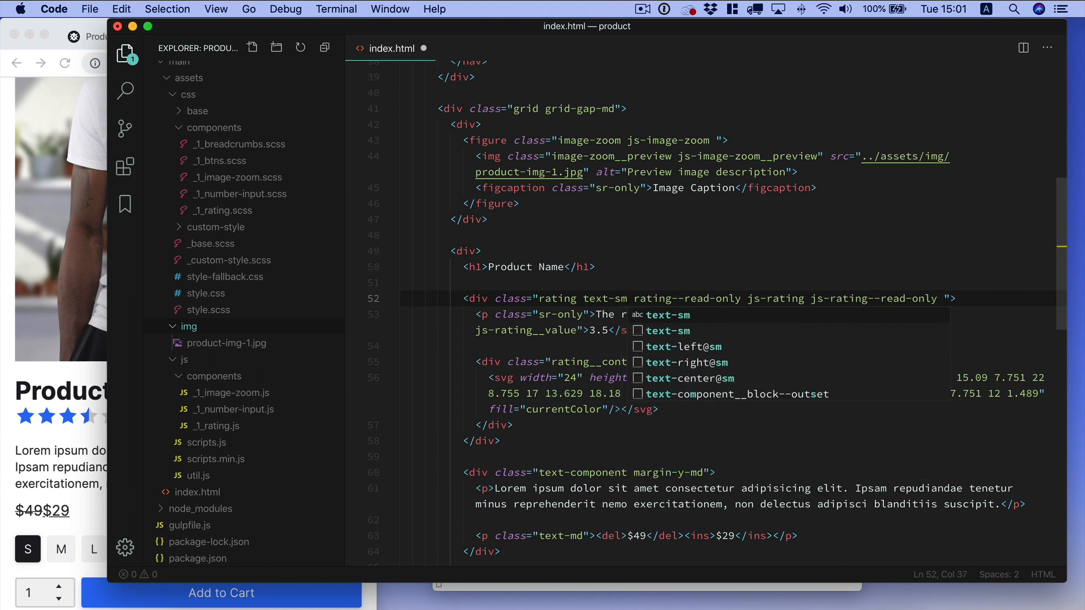
text(xs)
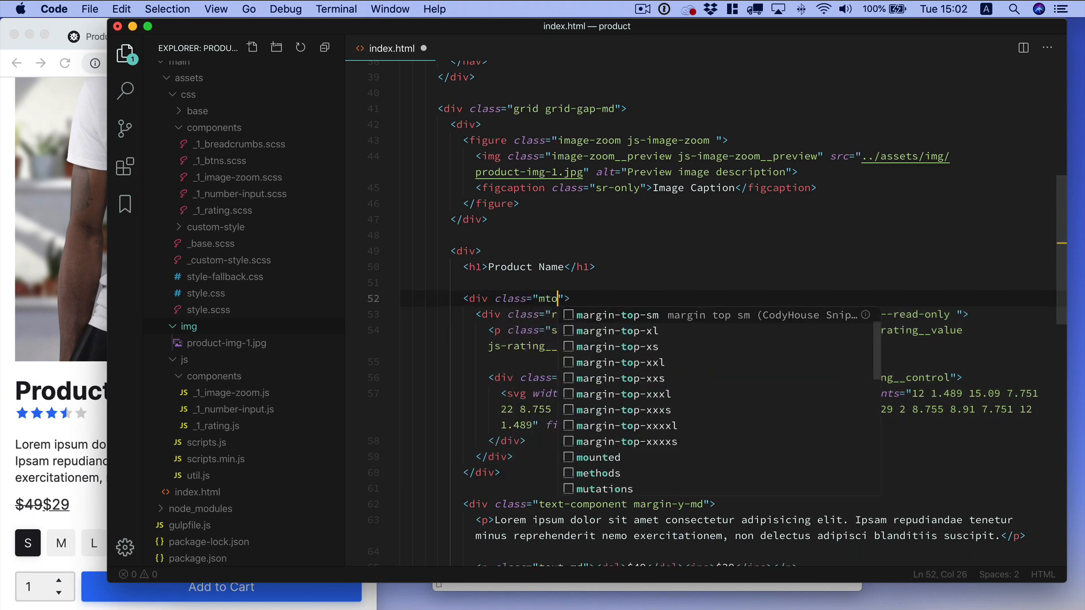
text(pxs)
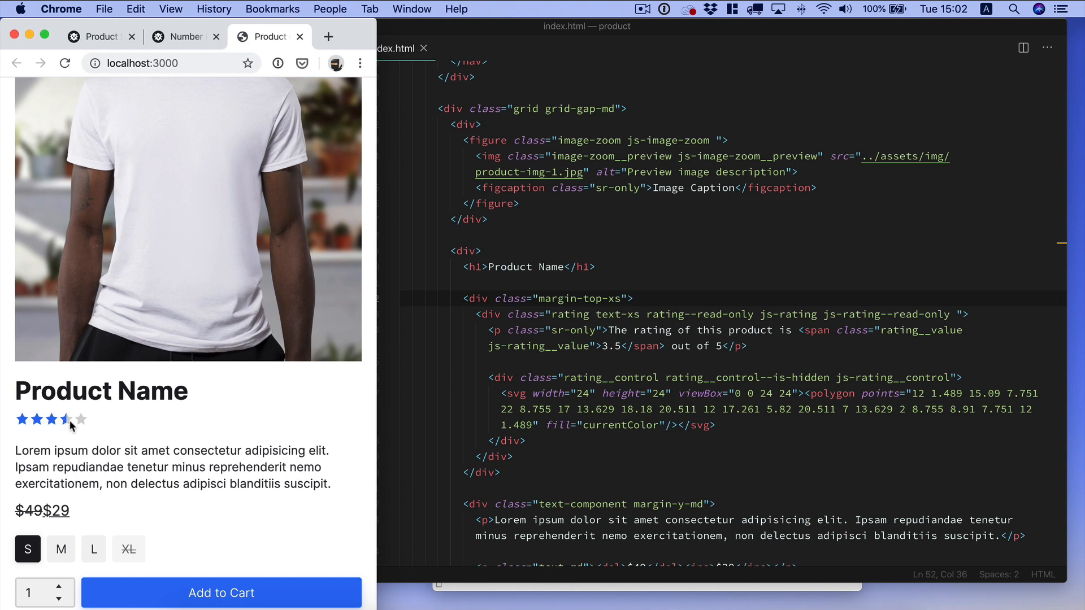
mouse_move(604, 314)
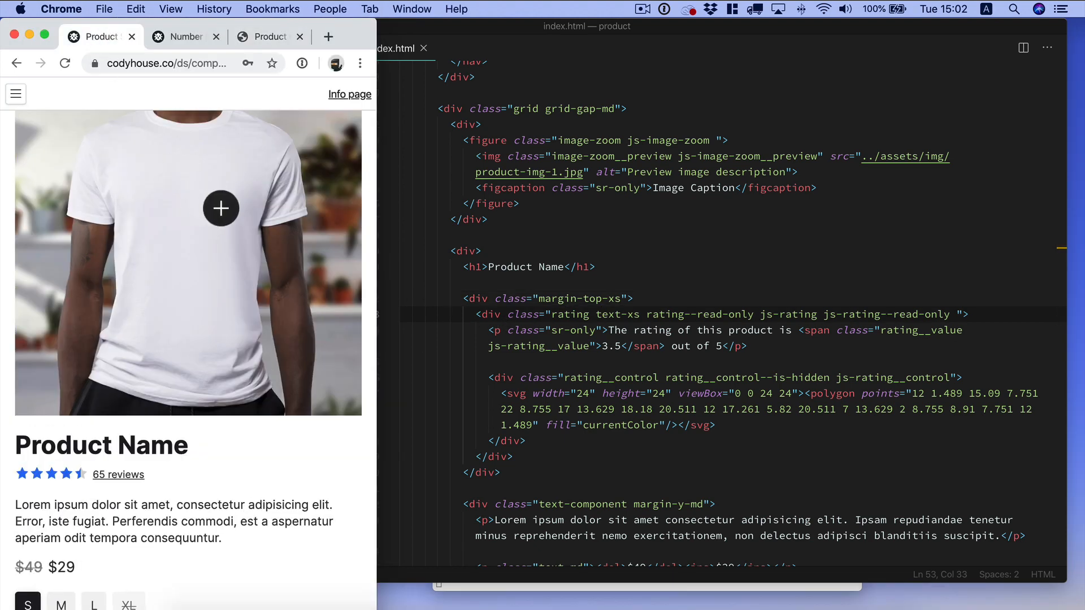
mouse_move(184, 36)
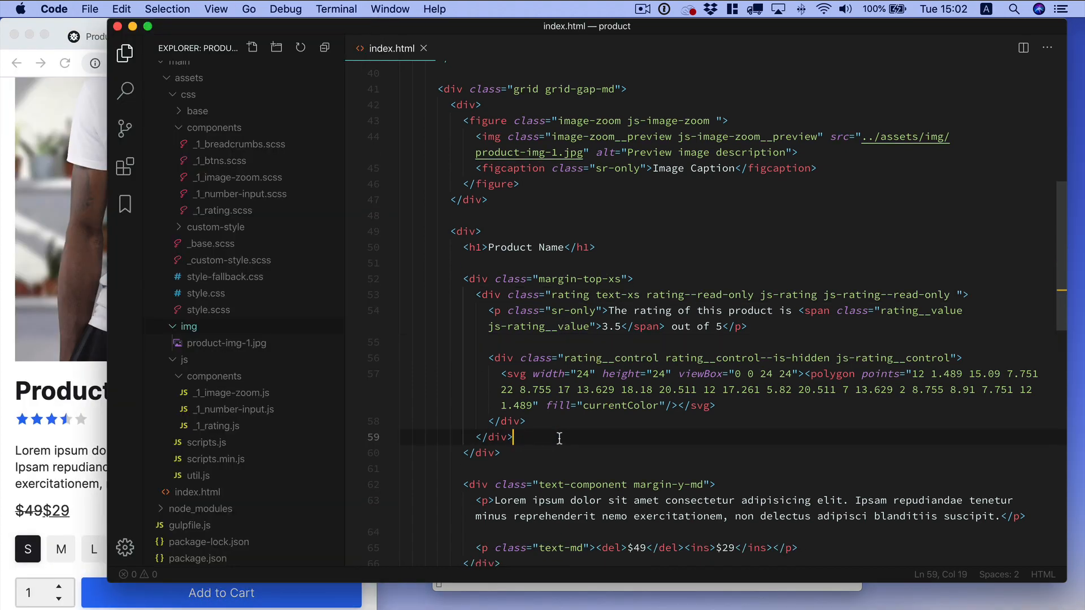
Add an <a href="#0"> (50) reviews link with classes text-sm color-inherit after the stars
text(<a href=""></a>)
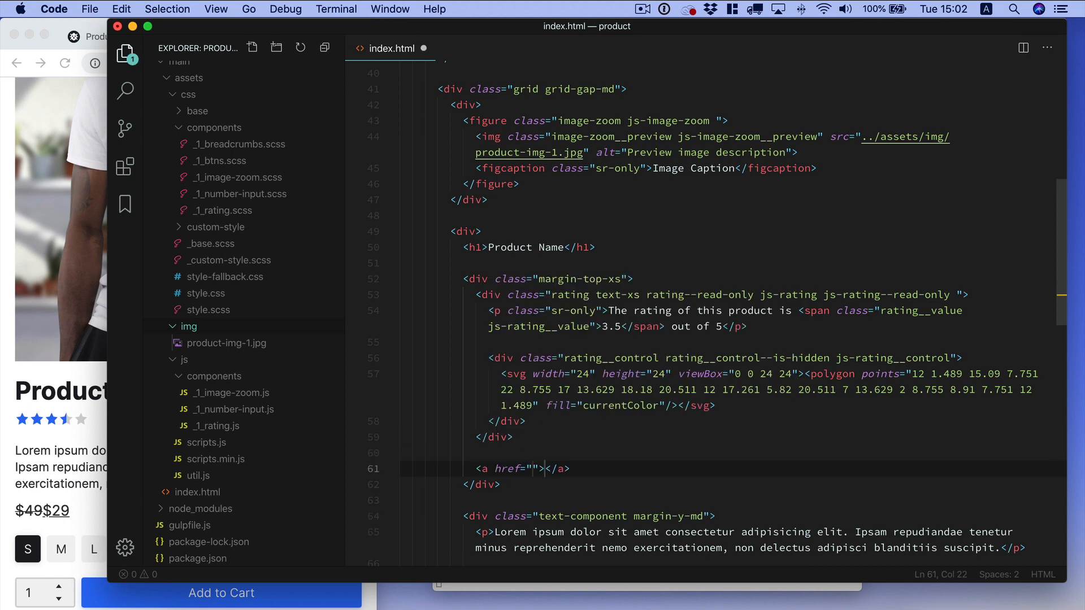
text(#0)
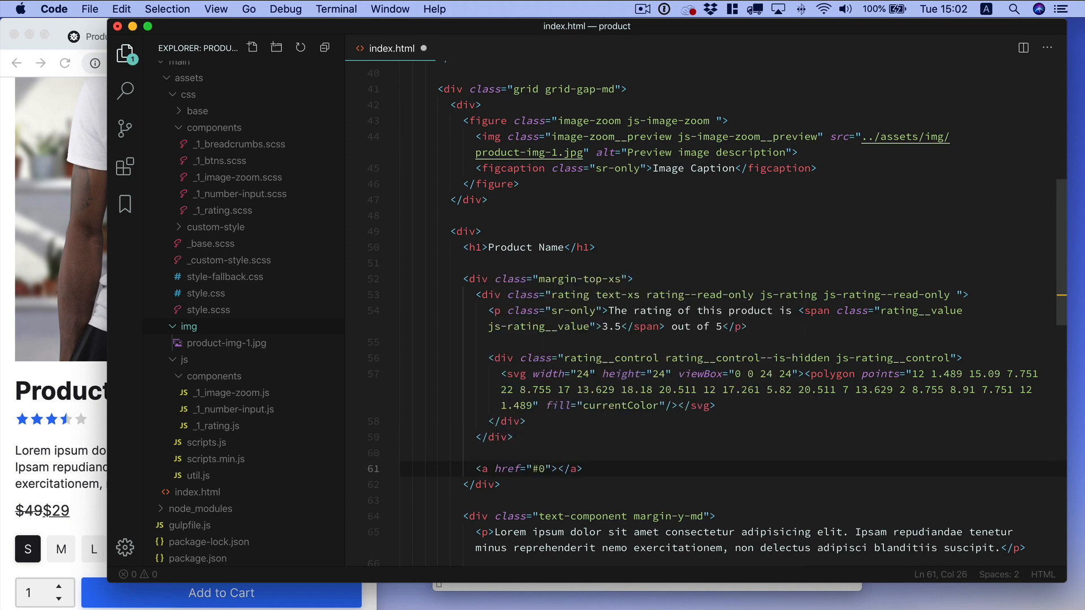
text((50))
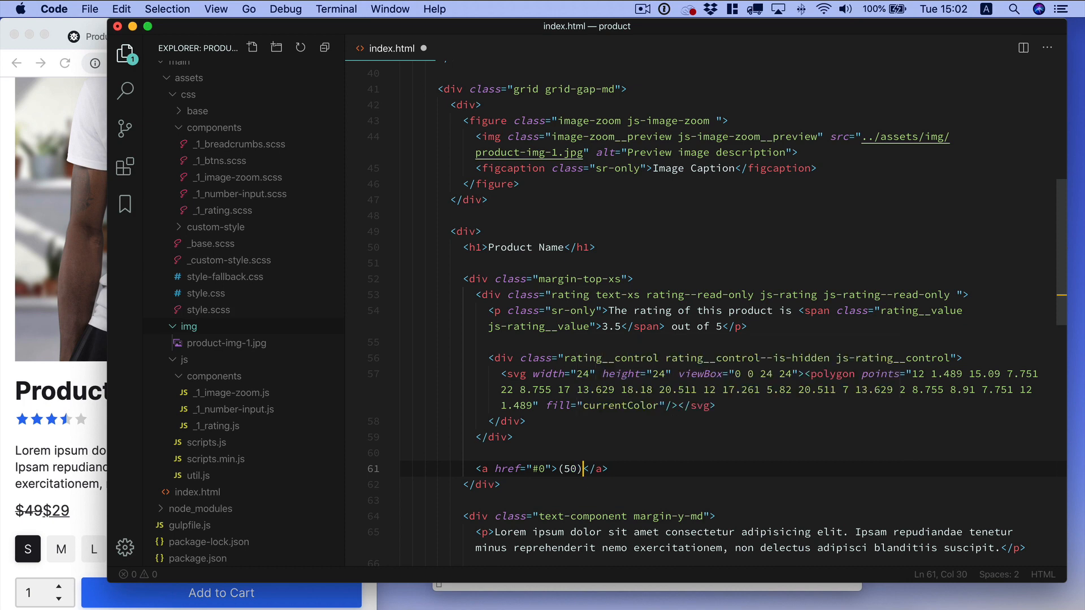
text(reviews)
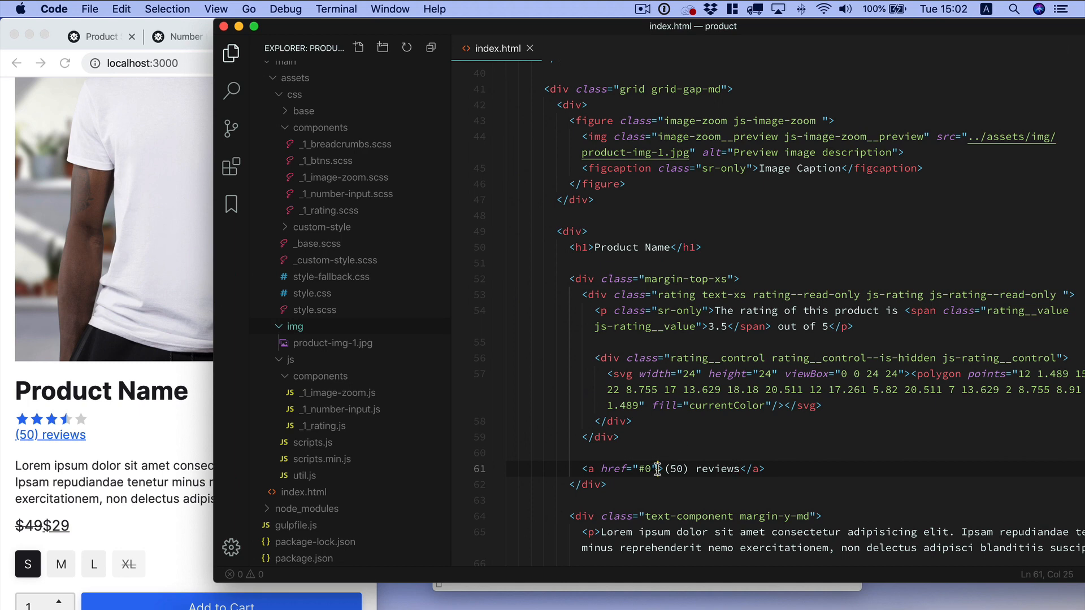
text(class="")
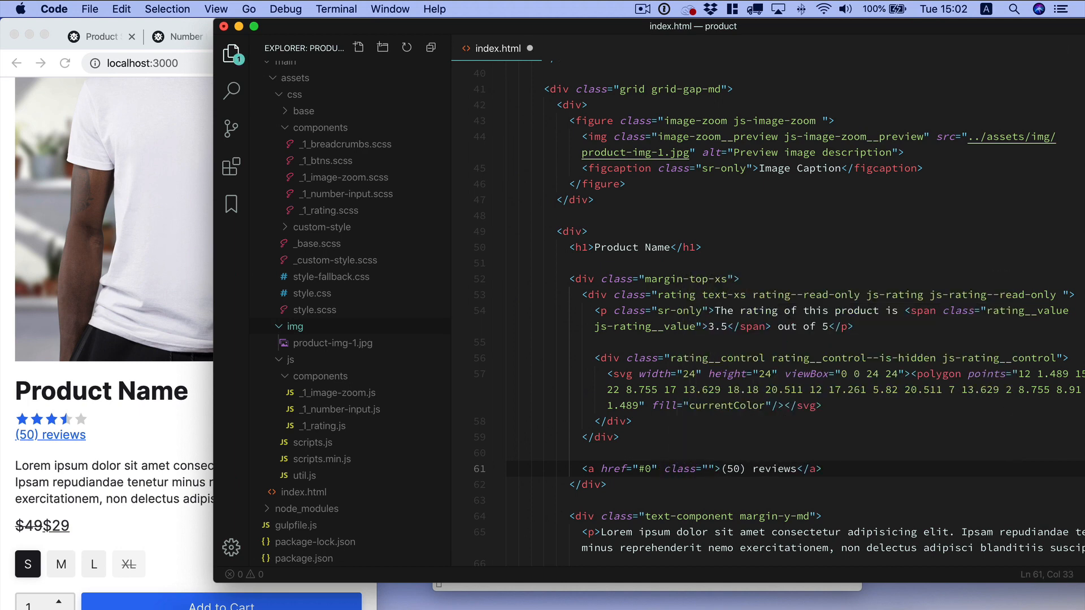
text(text-sm)
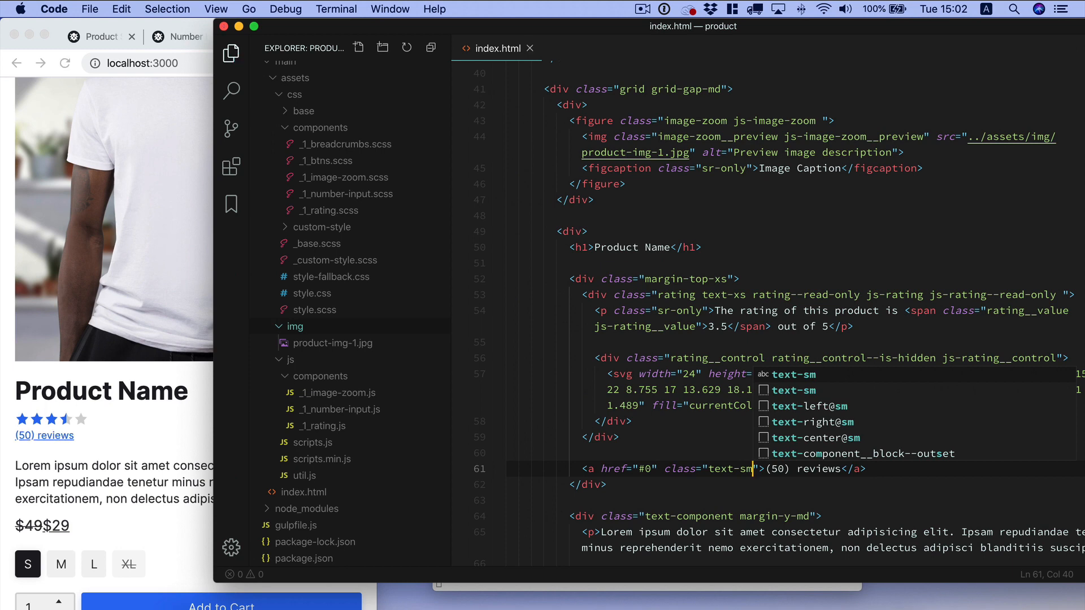
text(color-inherit)
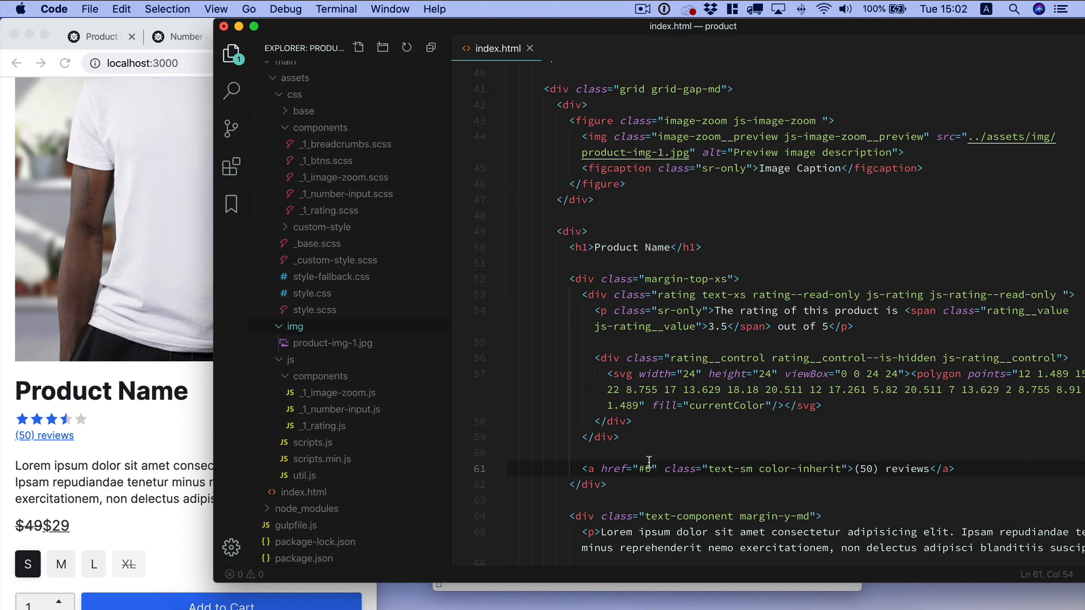
click(270, 36)
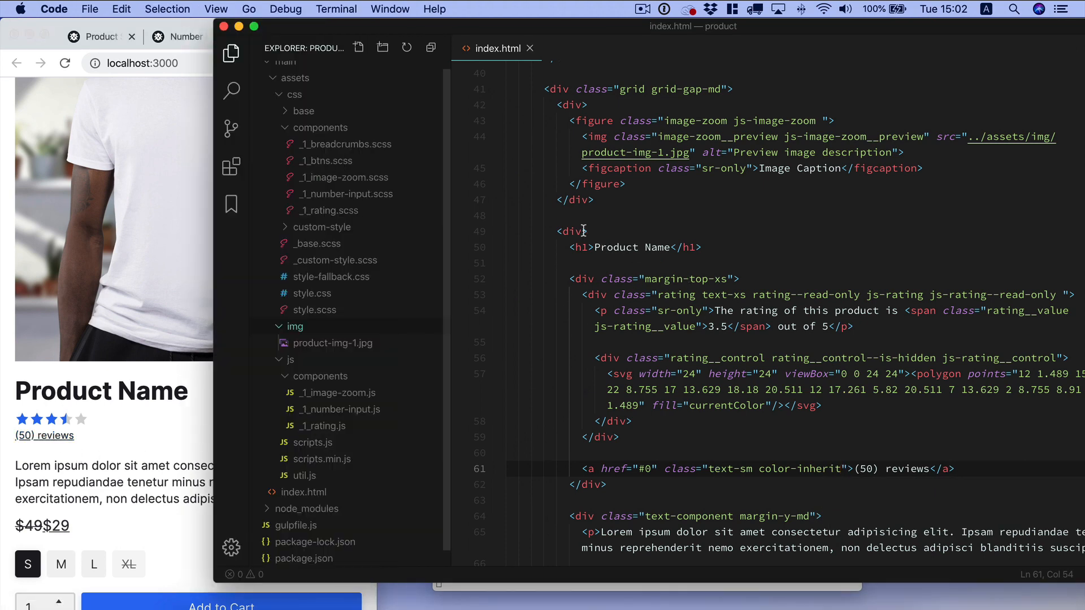
Make the rating wrapper a flex row and give the reviews link margin-left-xxs, checking the preview
click(726, 279)
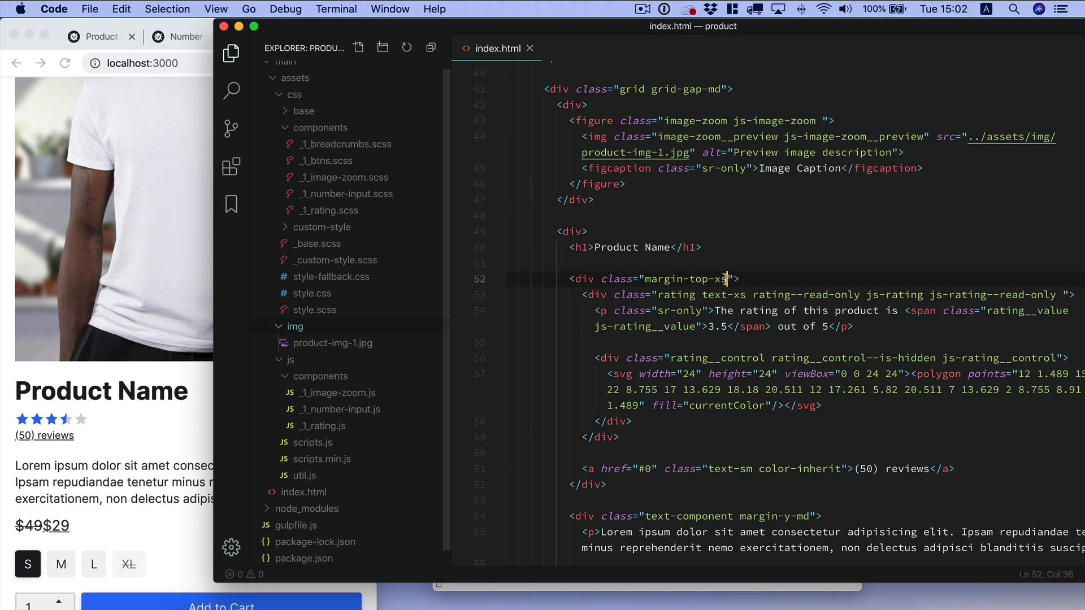
text(flex)
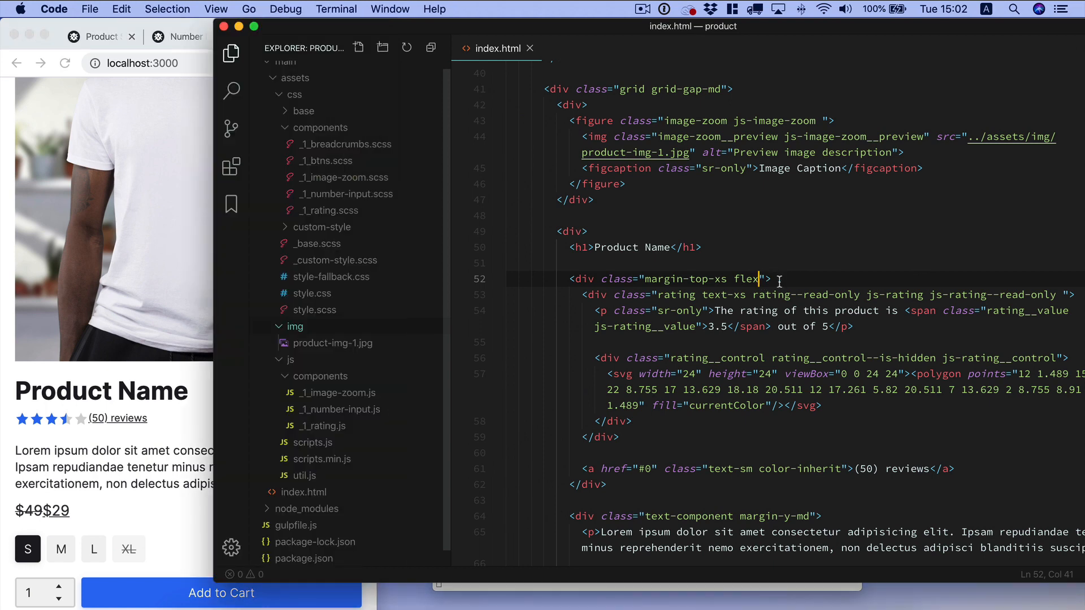
scroll(down, 3)
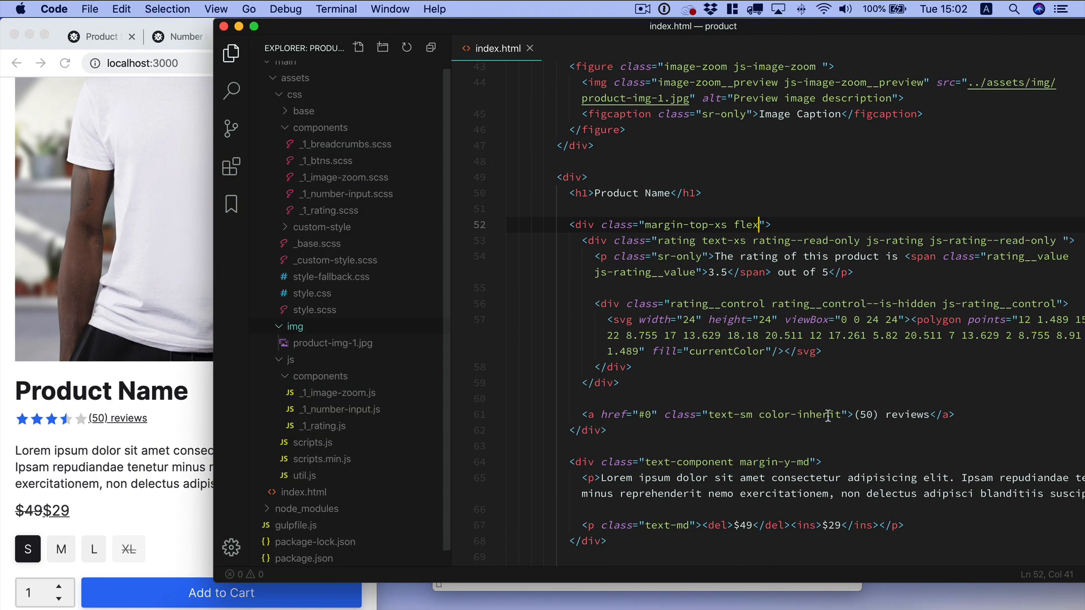
text(margin-left-xxs)
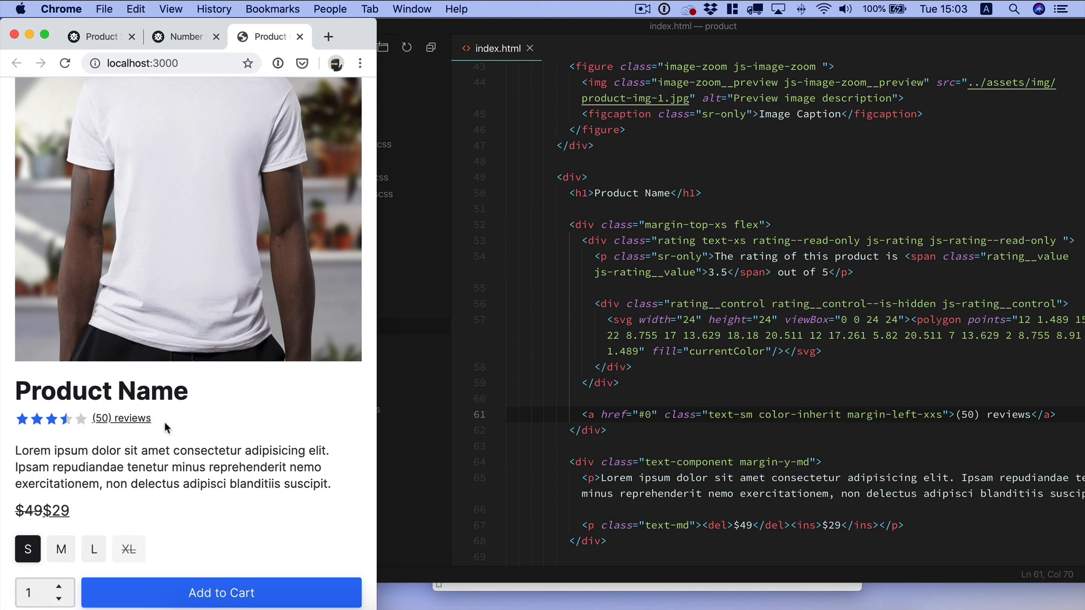
scroll(down, 3)
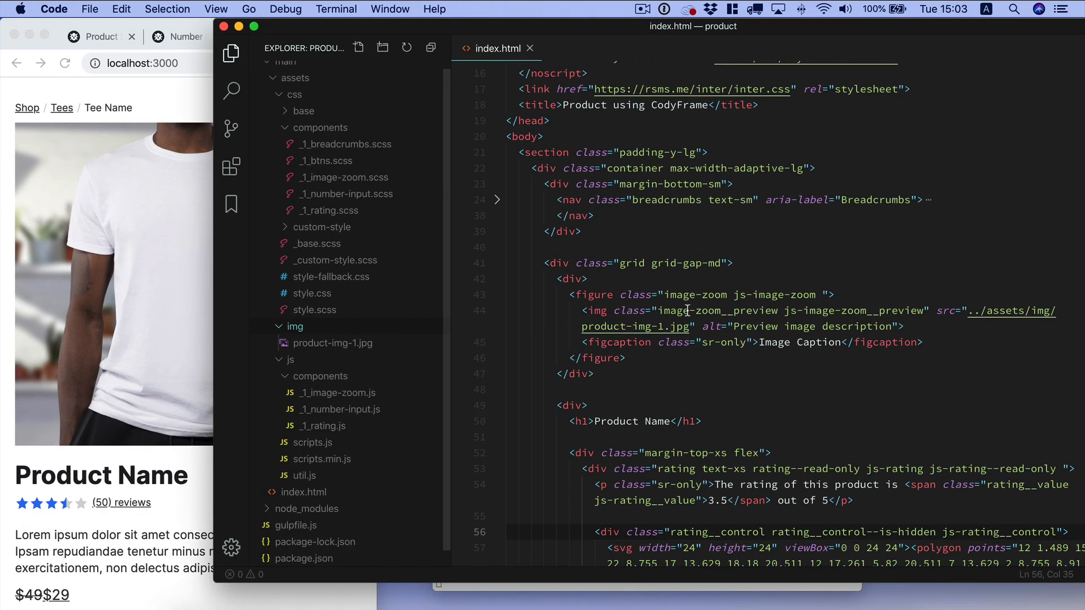
Set the two grid columns to col-6@md col-7@xl and col-6@md col-5@xl with multi-cursor
click(497, 295)
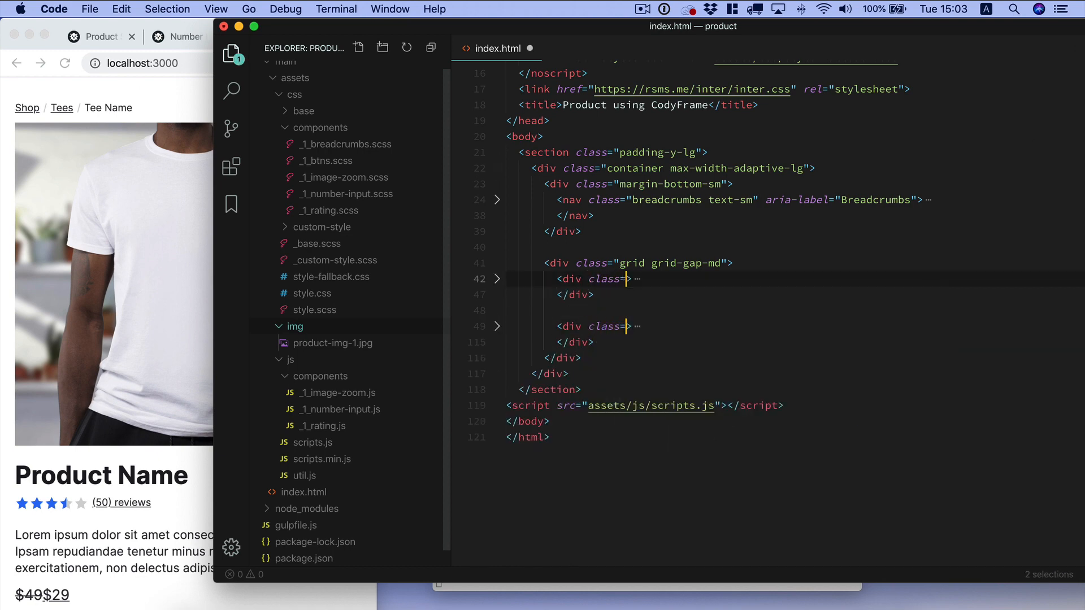
text(d)
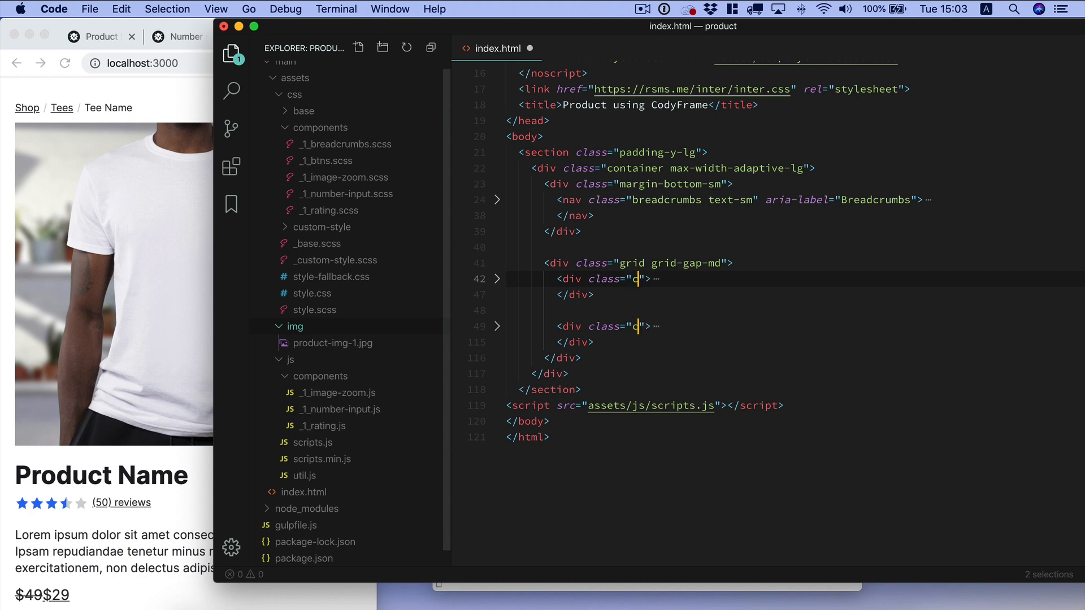
text(ol-6@md)
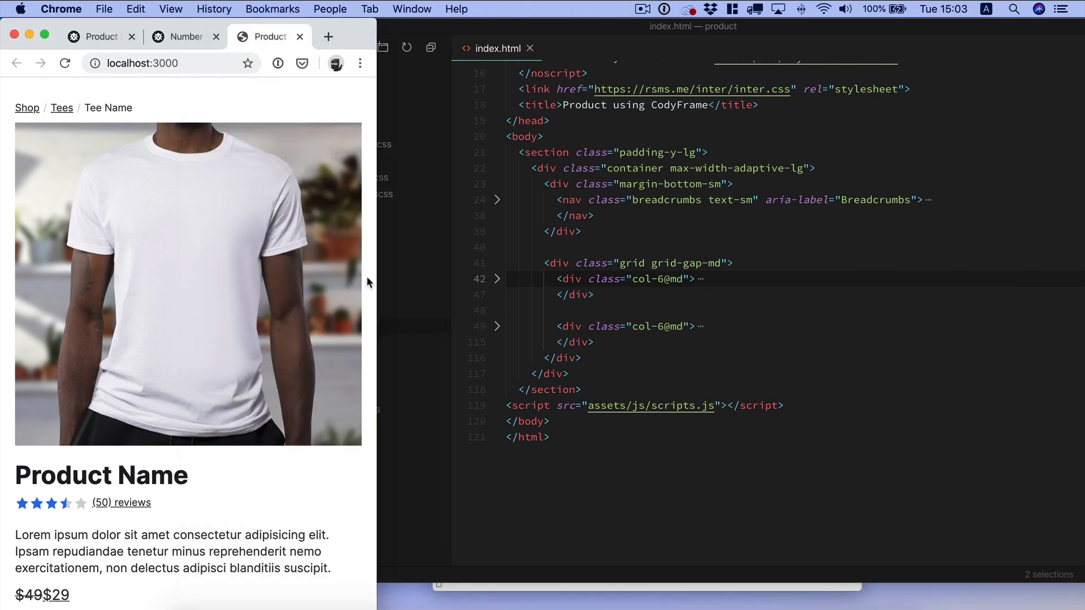
mouse_move(378, 269)
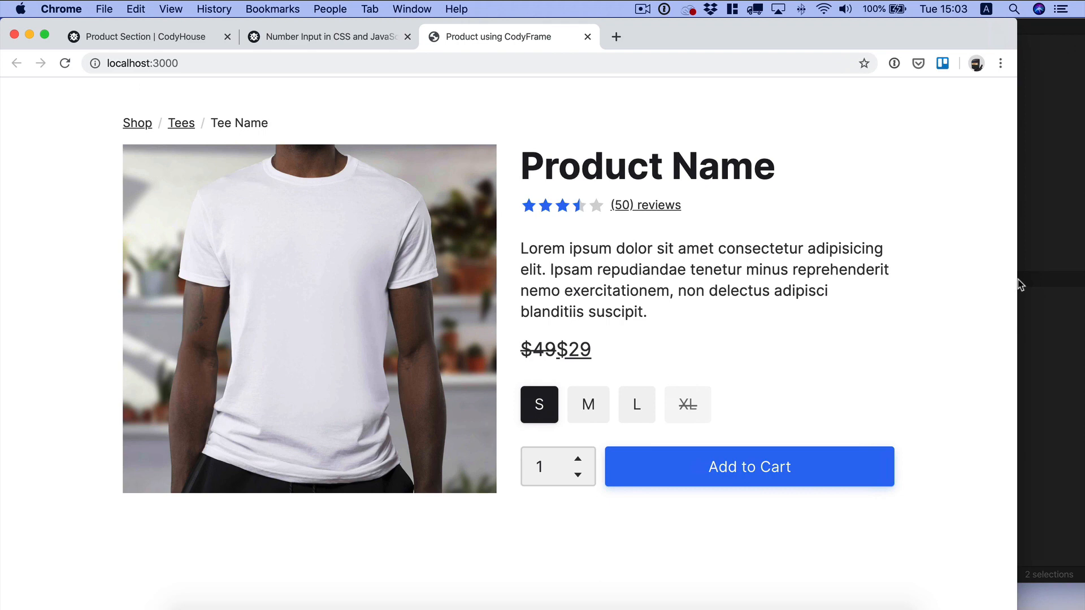
mouse_move(499, 304)
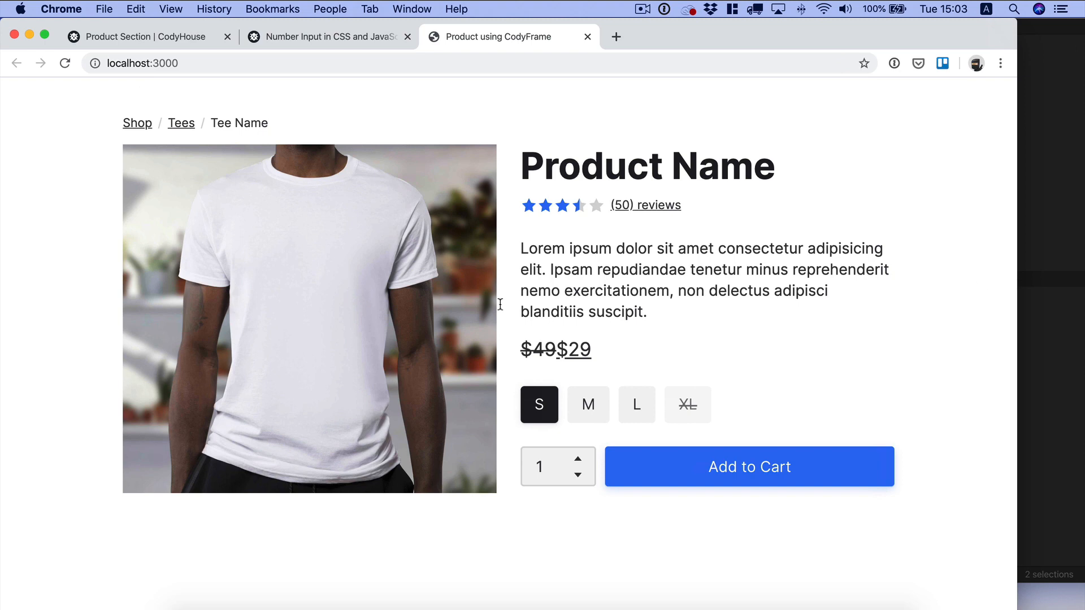
mouse_move(948, 307)
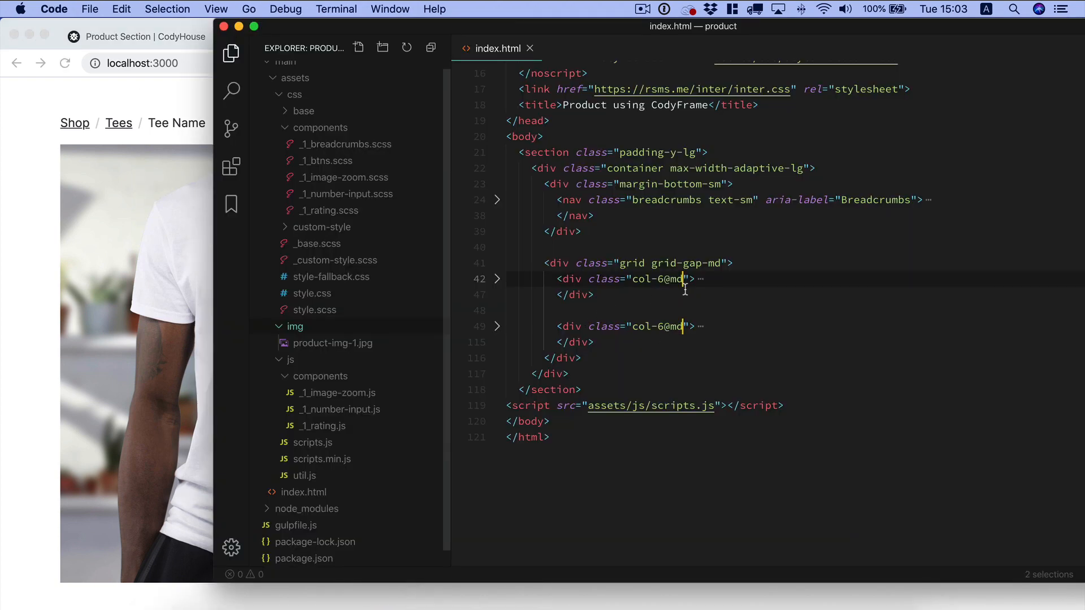
text(col-7@lg)
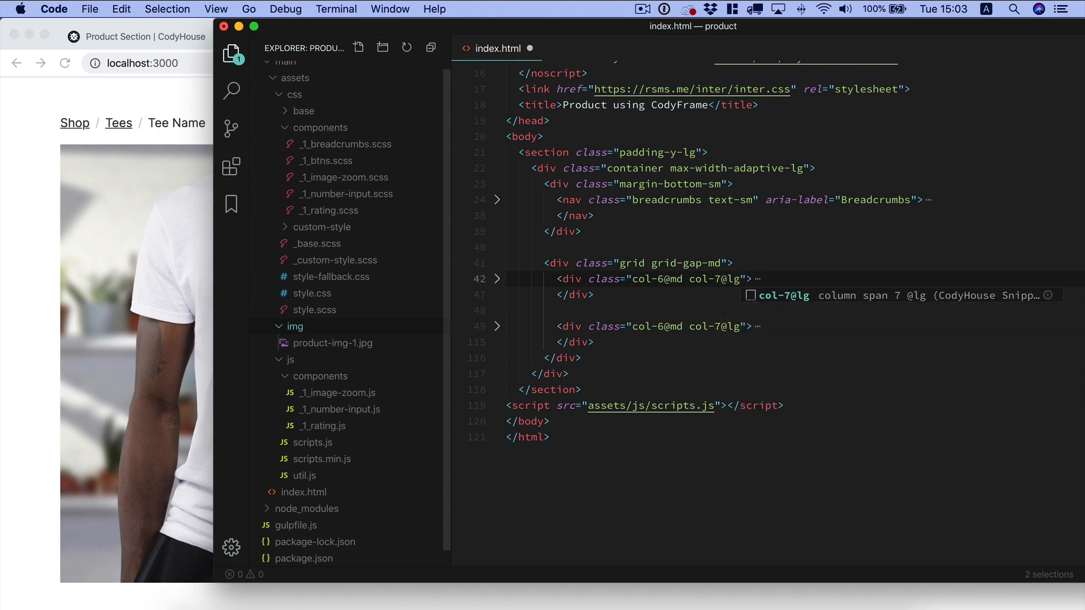
text(xl)
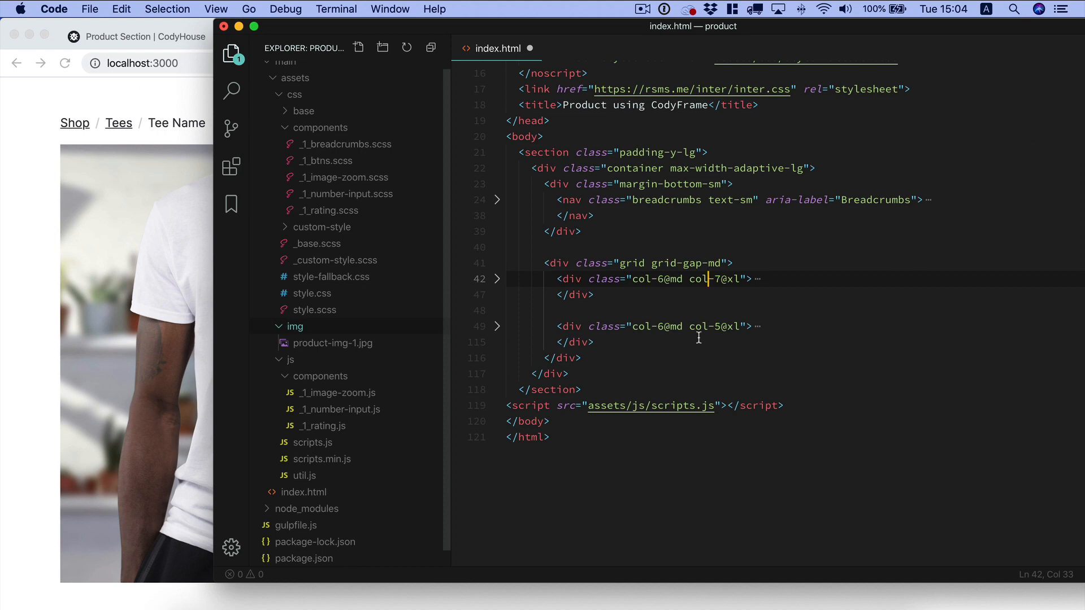
Check the side-by-side image and details layout in the Chrome preview
click(508, 36)
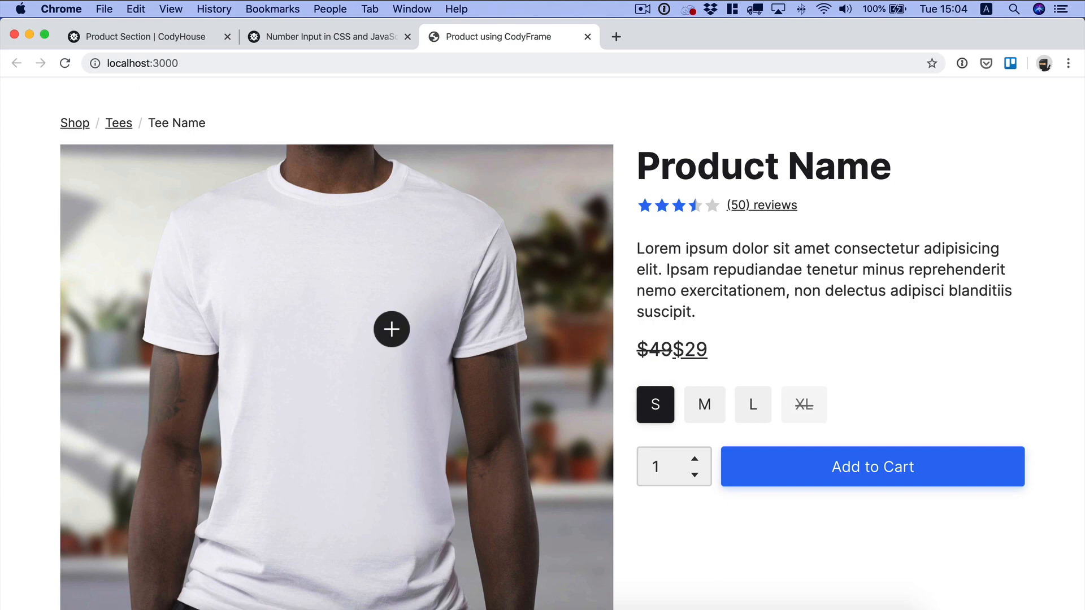
scroll(down, 3)
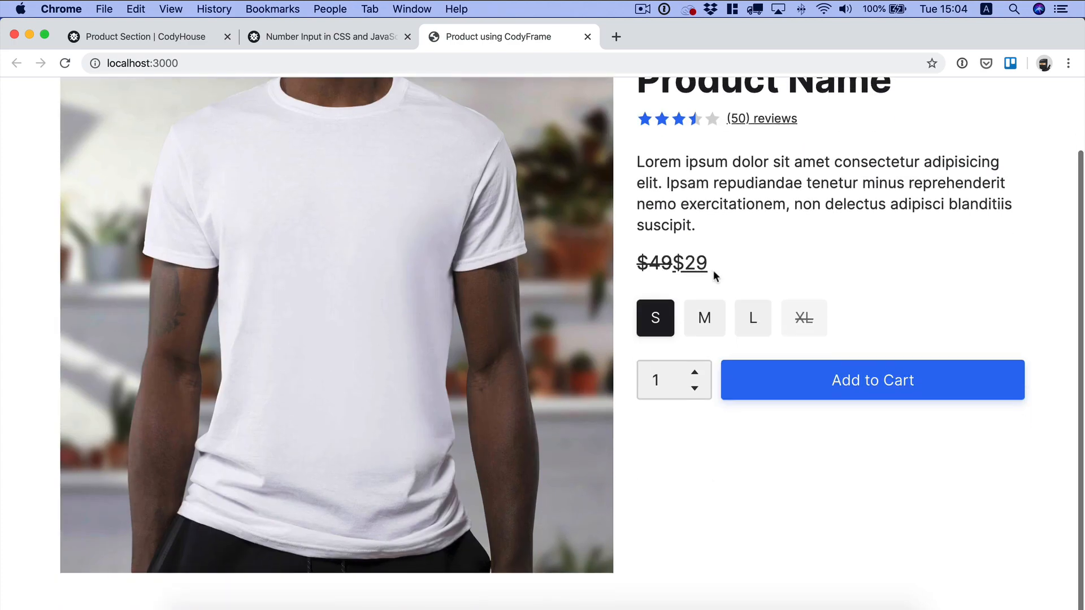
scroll(up, 3)
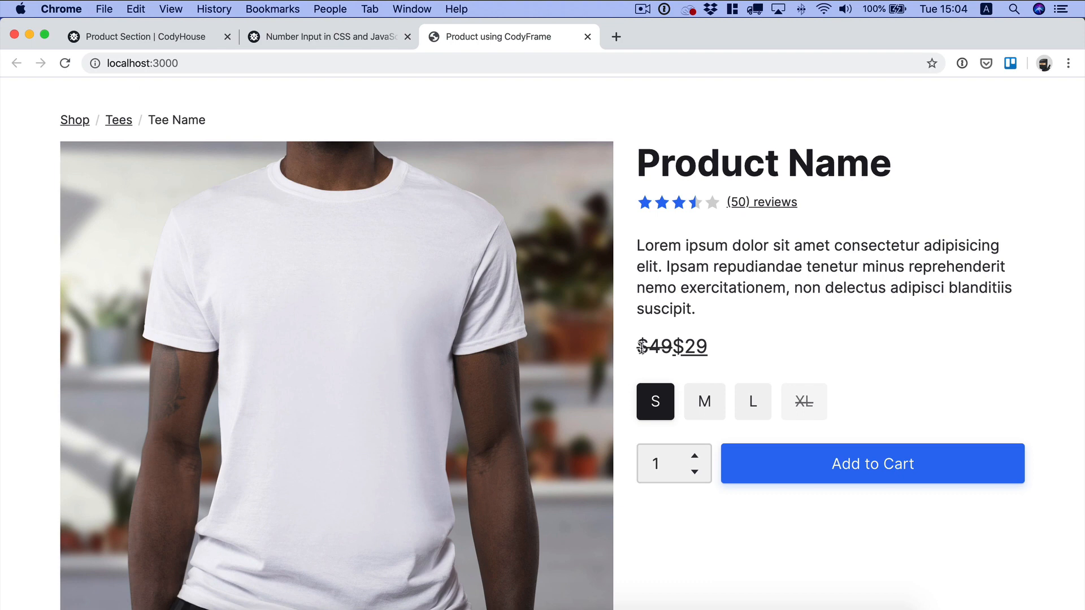
double_click(654, 347)
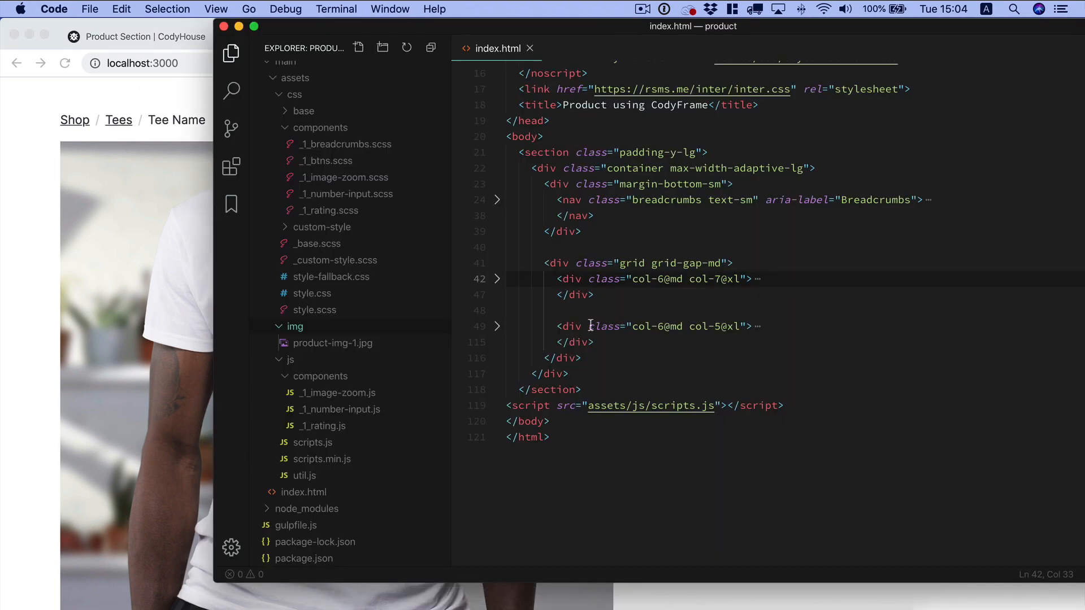
Give the struck-through <del> $49 the classes color-contrast-medium margin-right-xxs
click(497, 326)
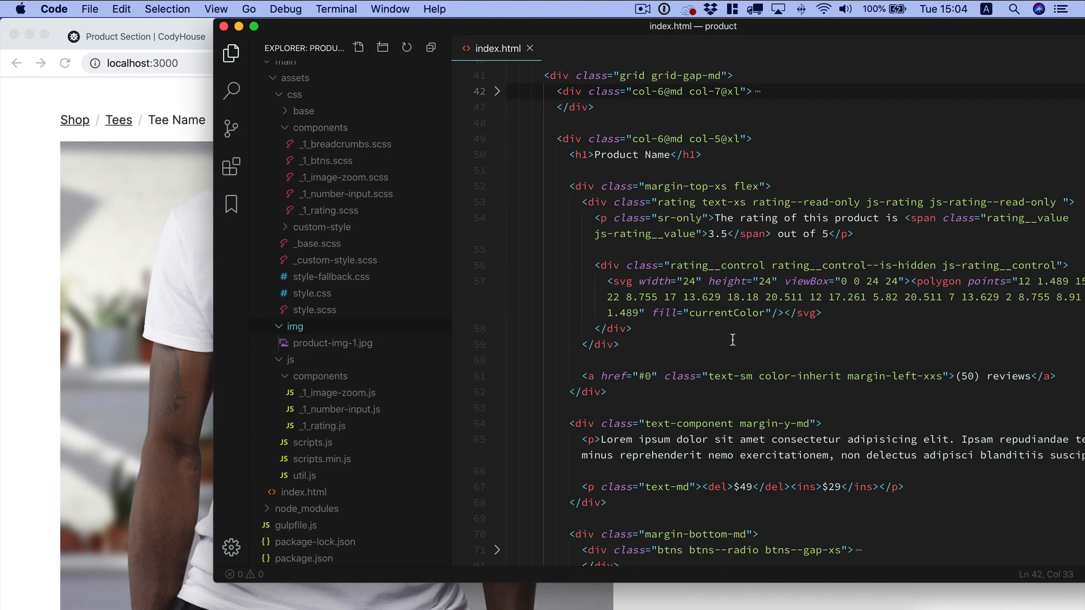
scroll(down, 3)
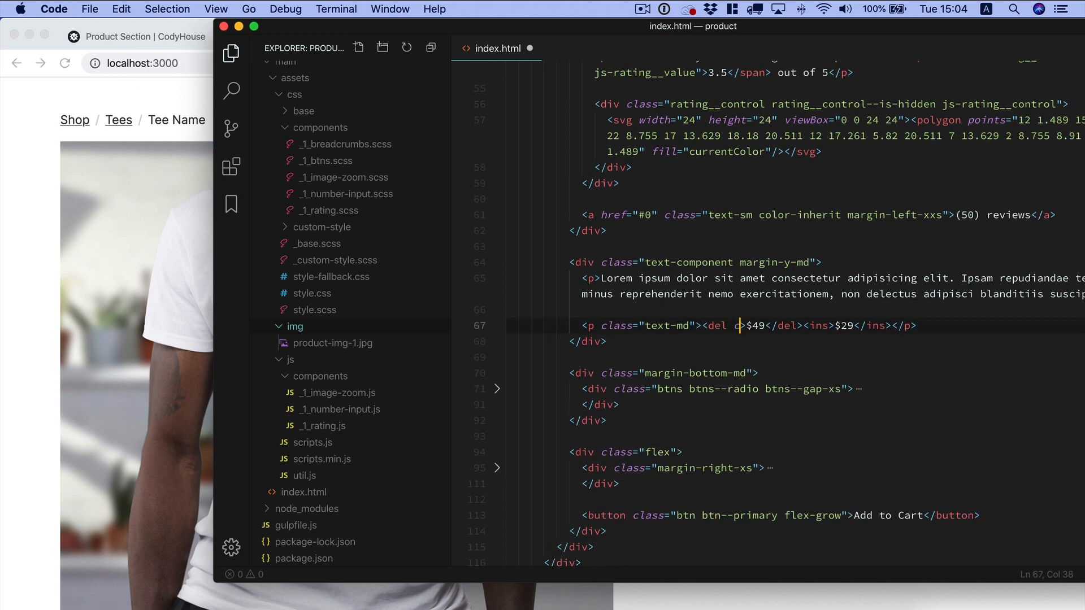
text(class=)
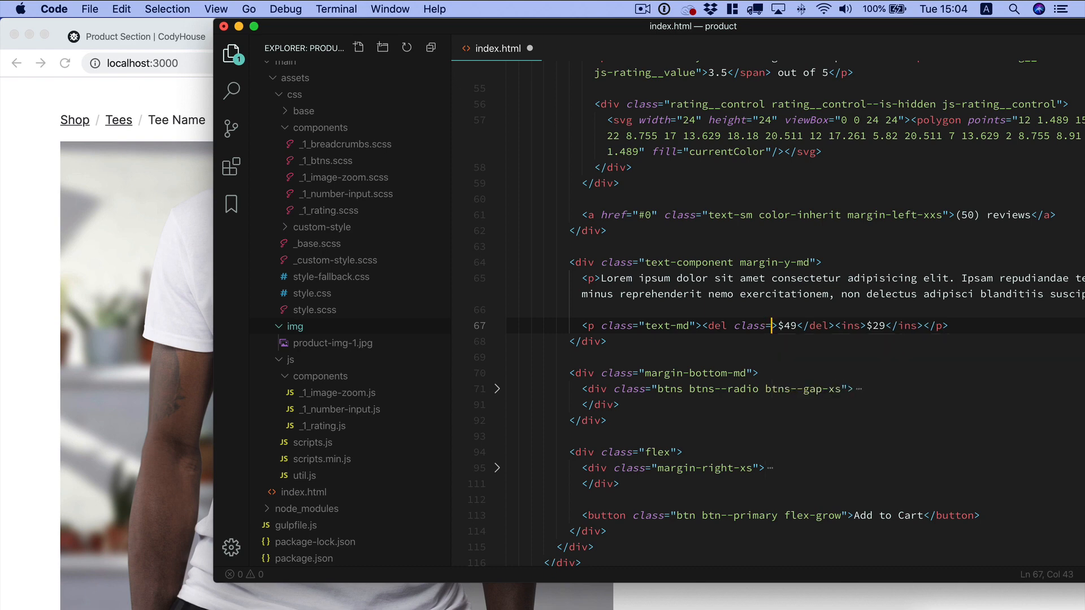
text(color-contrast-medium ")
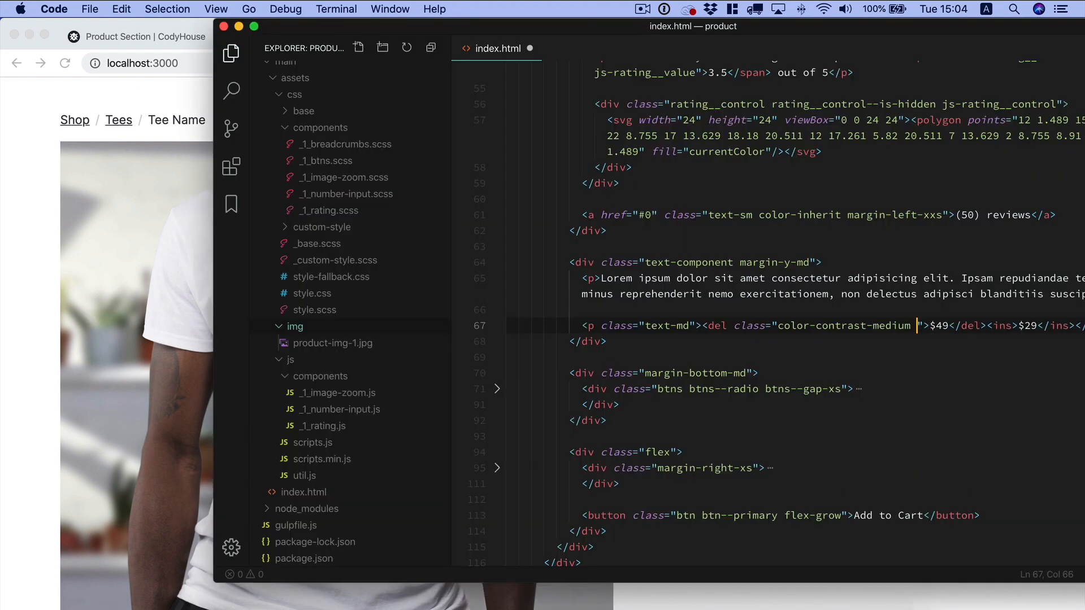
text(marright)
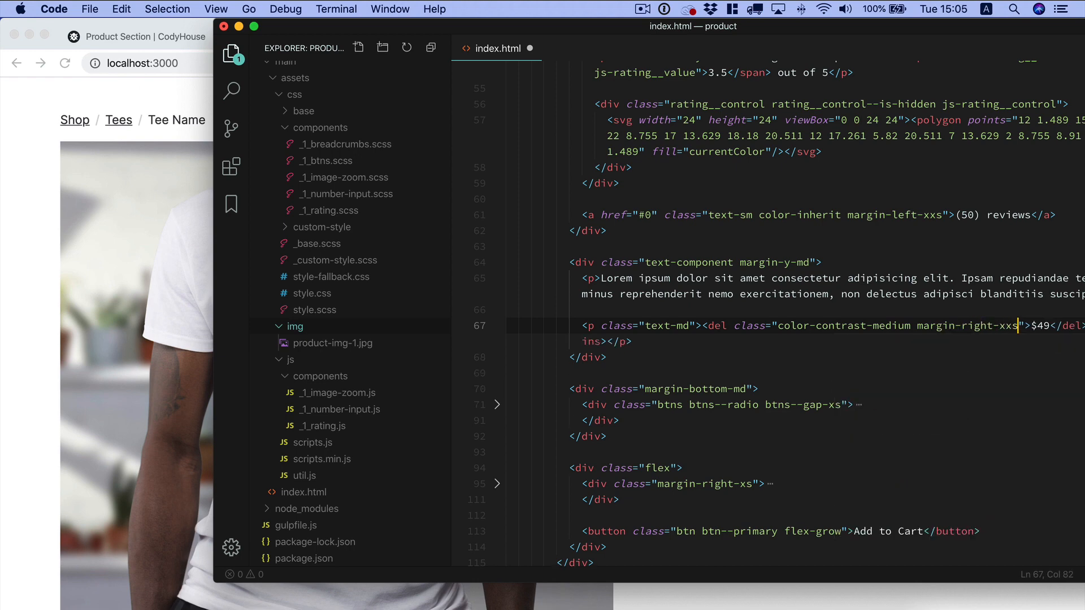
Start a class attribute on the <ins> $29 price element
click(508, 36)
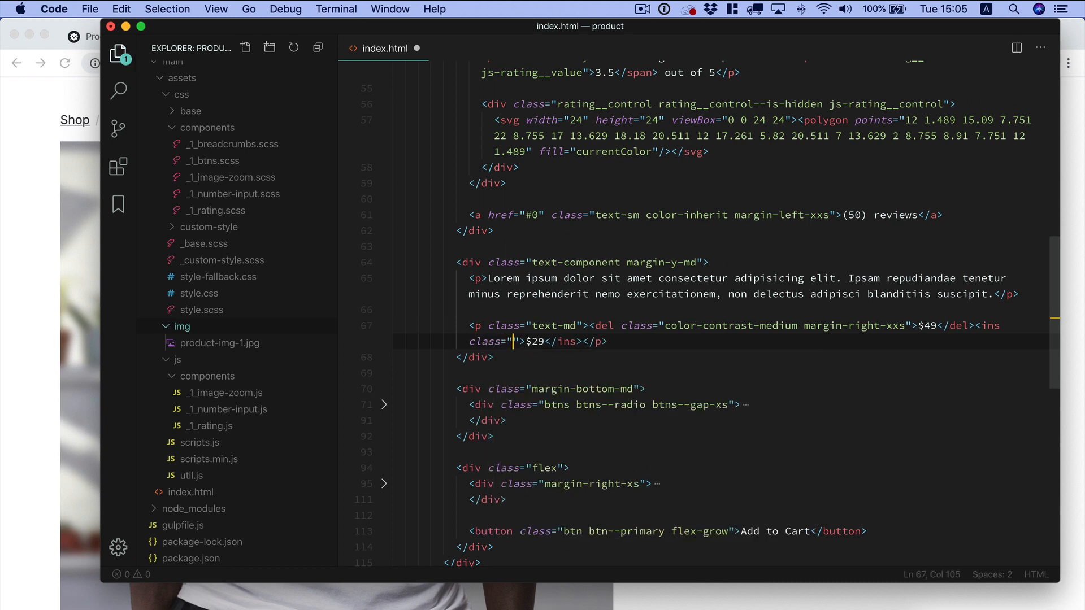
text(text)
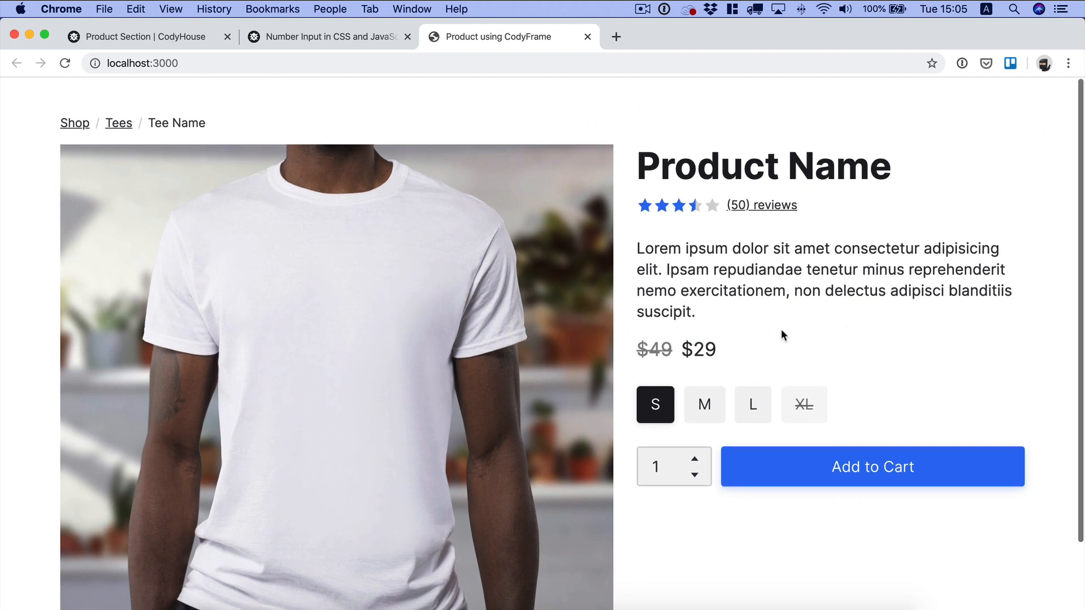
Choose size L and step the quantity up to 2 and back to 1 in the local preview
click(752, 405)
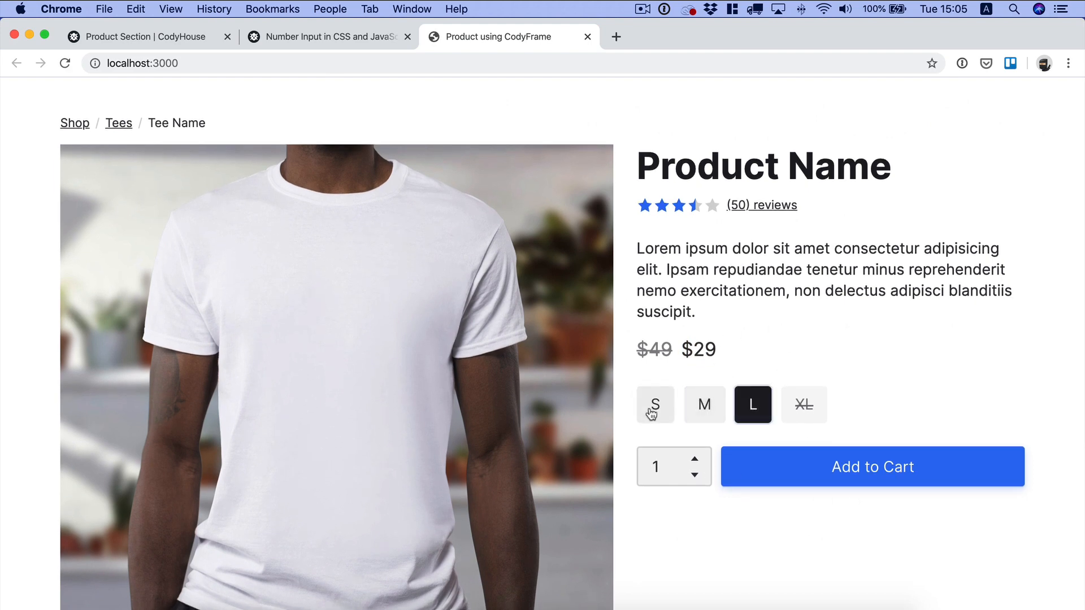
click(695, 458)
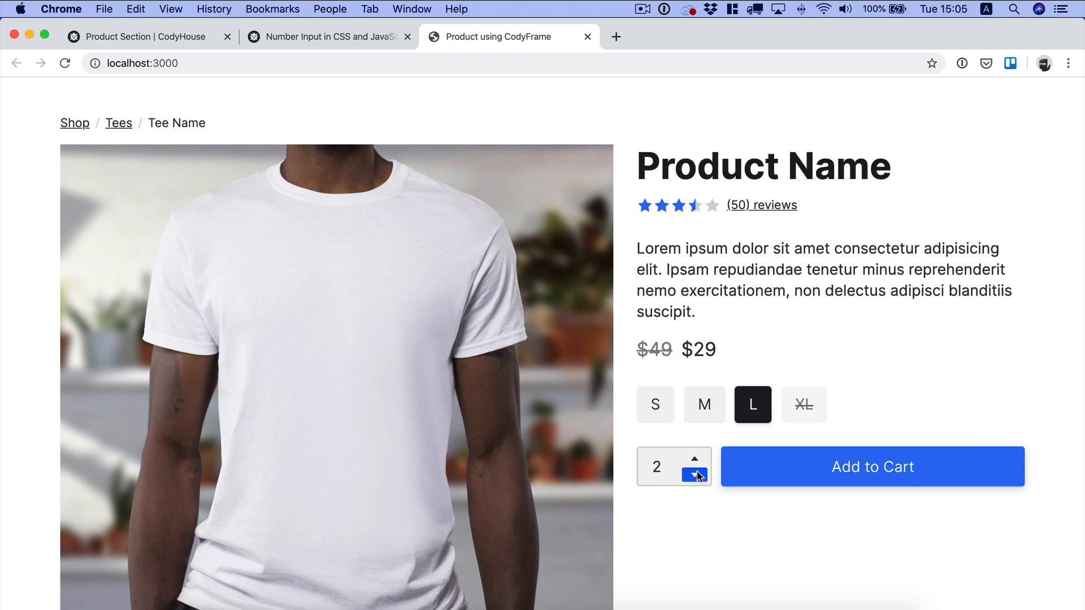
click(696, 477)
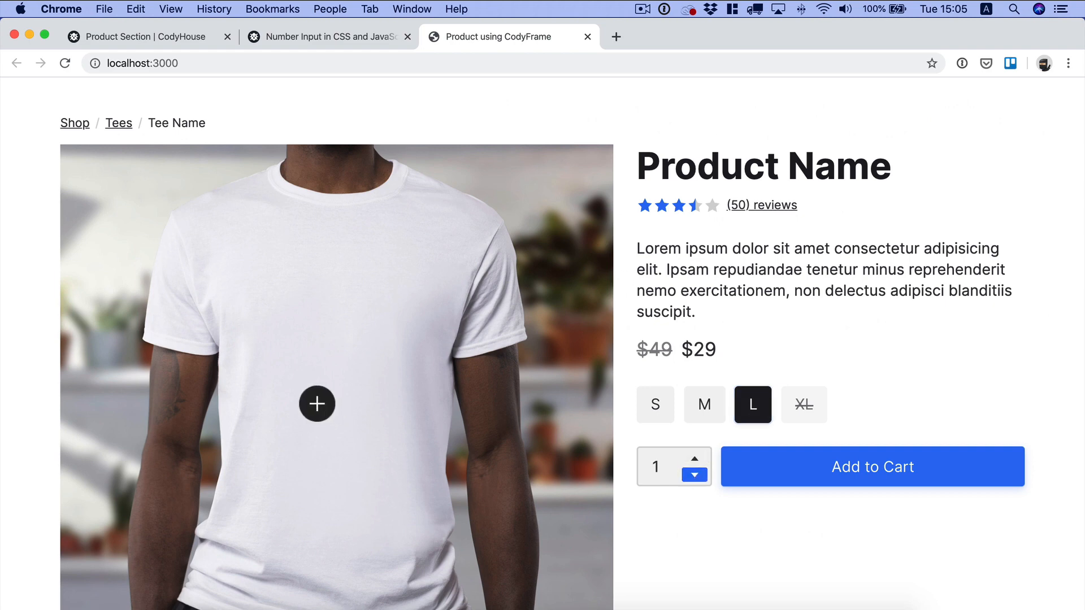
scroll(down, 3)
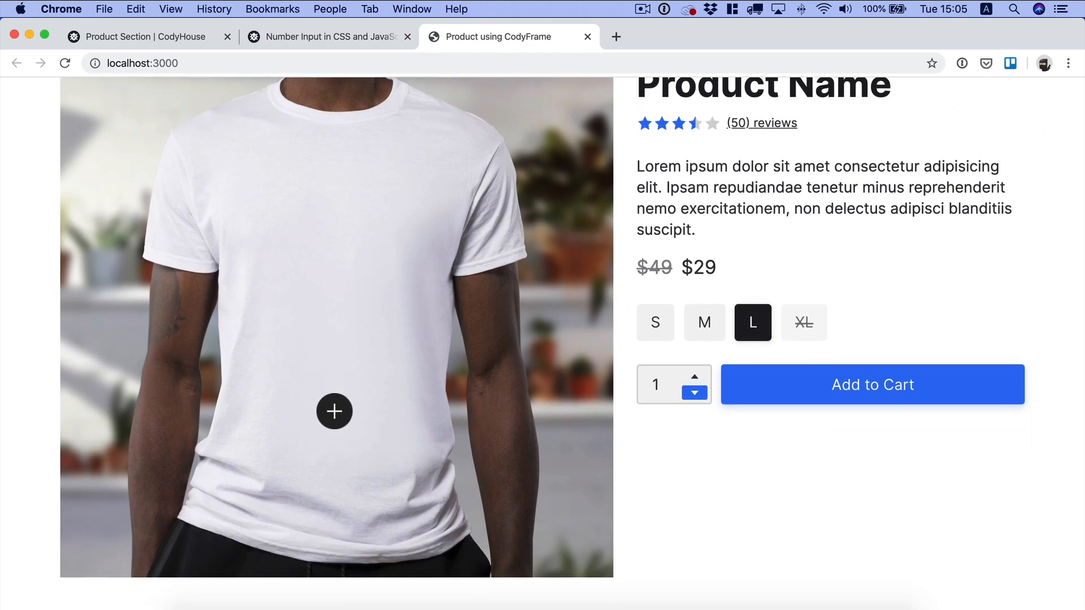
scroll(up, 3)
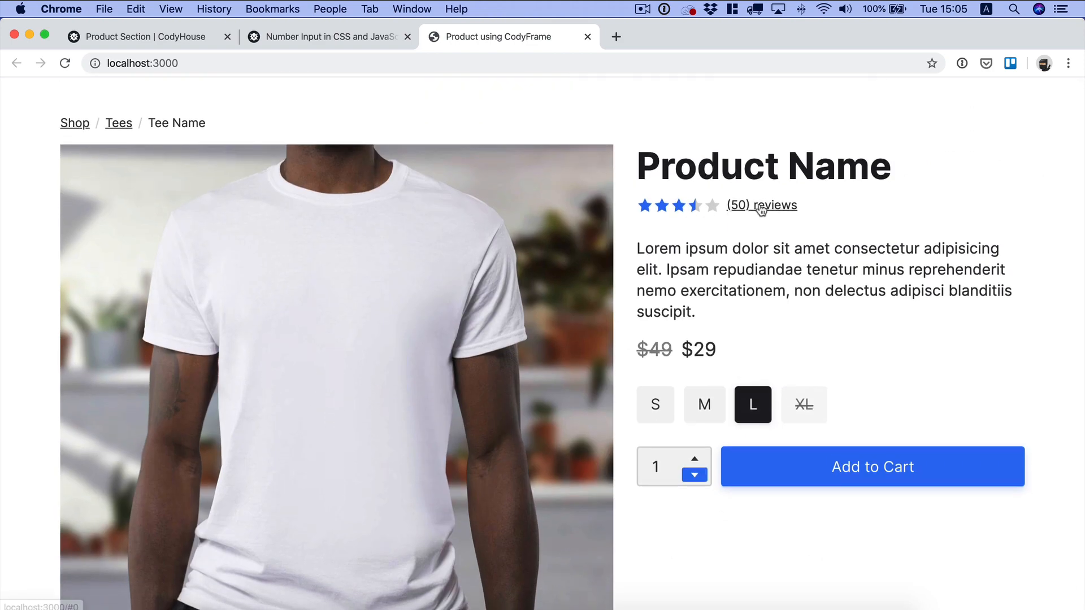
mouse_move(739, 261)
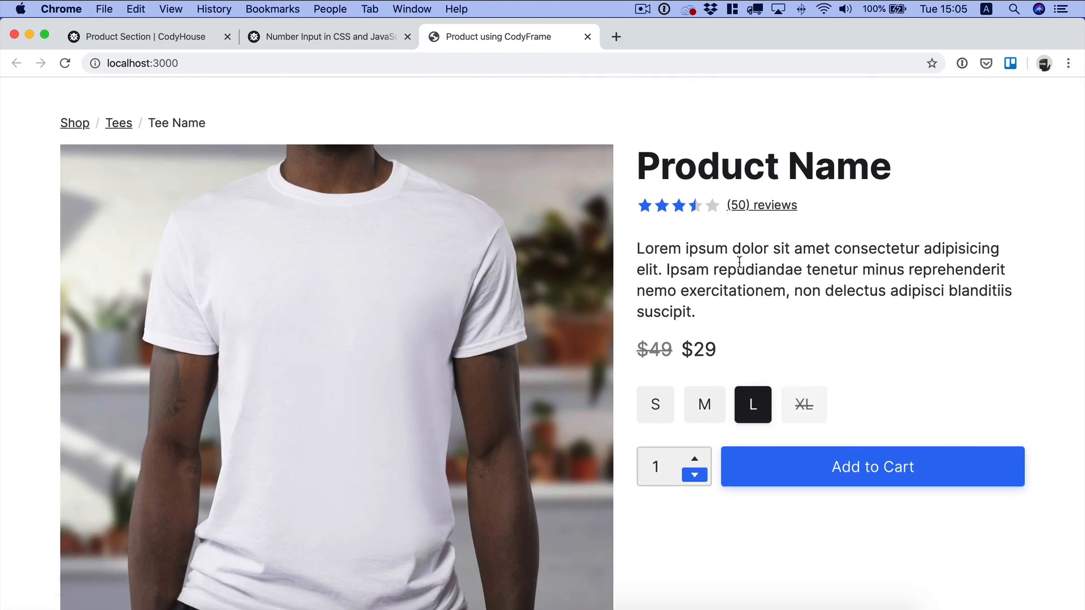